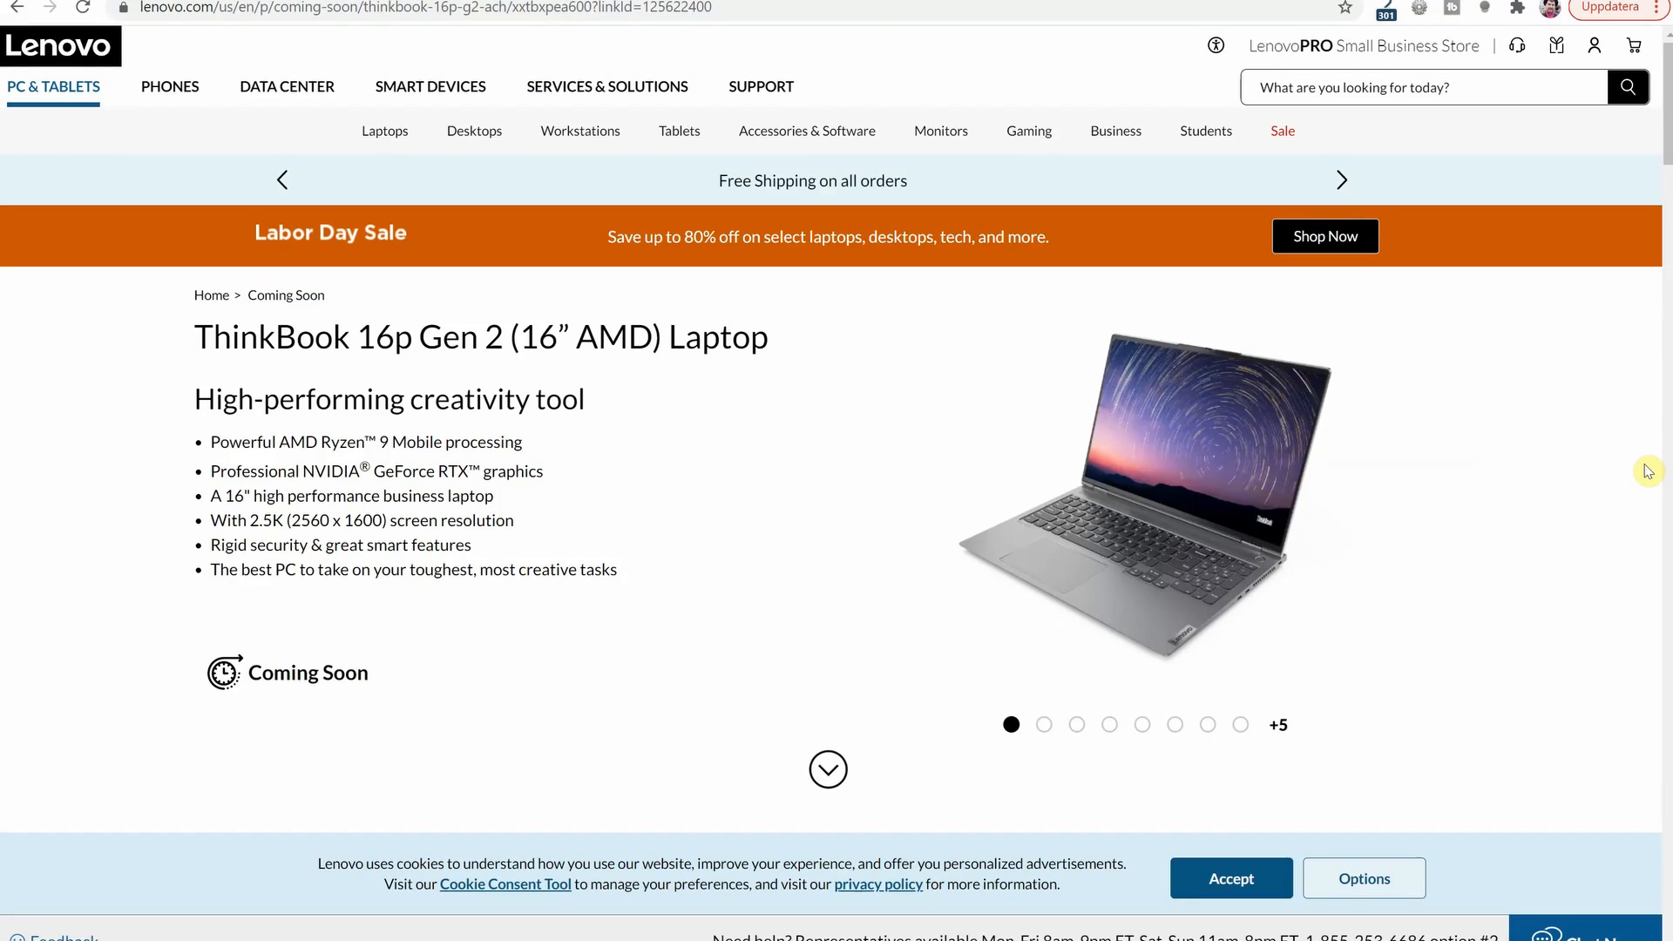
{"action": "mouse_move", "coordinate": [908, 581]}
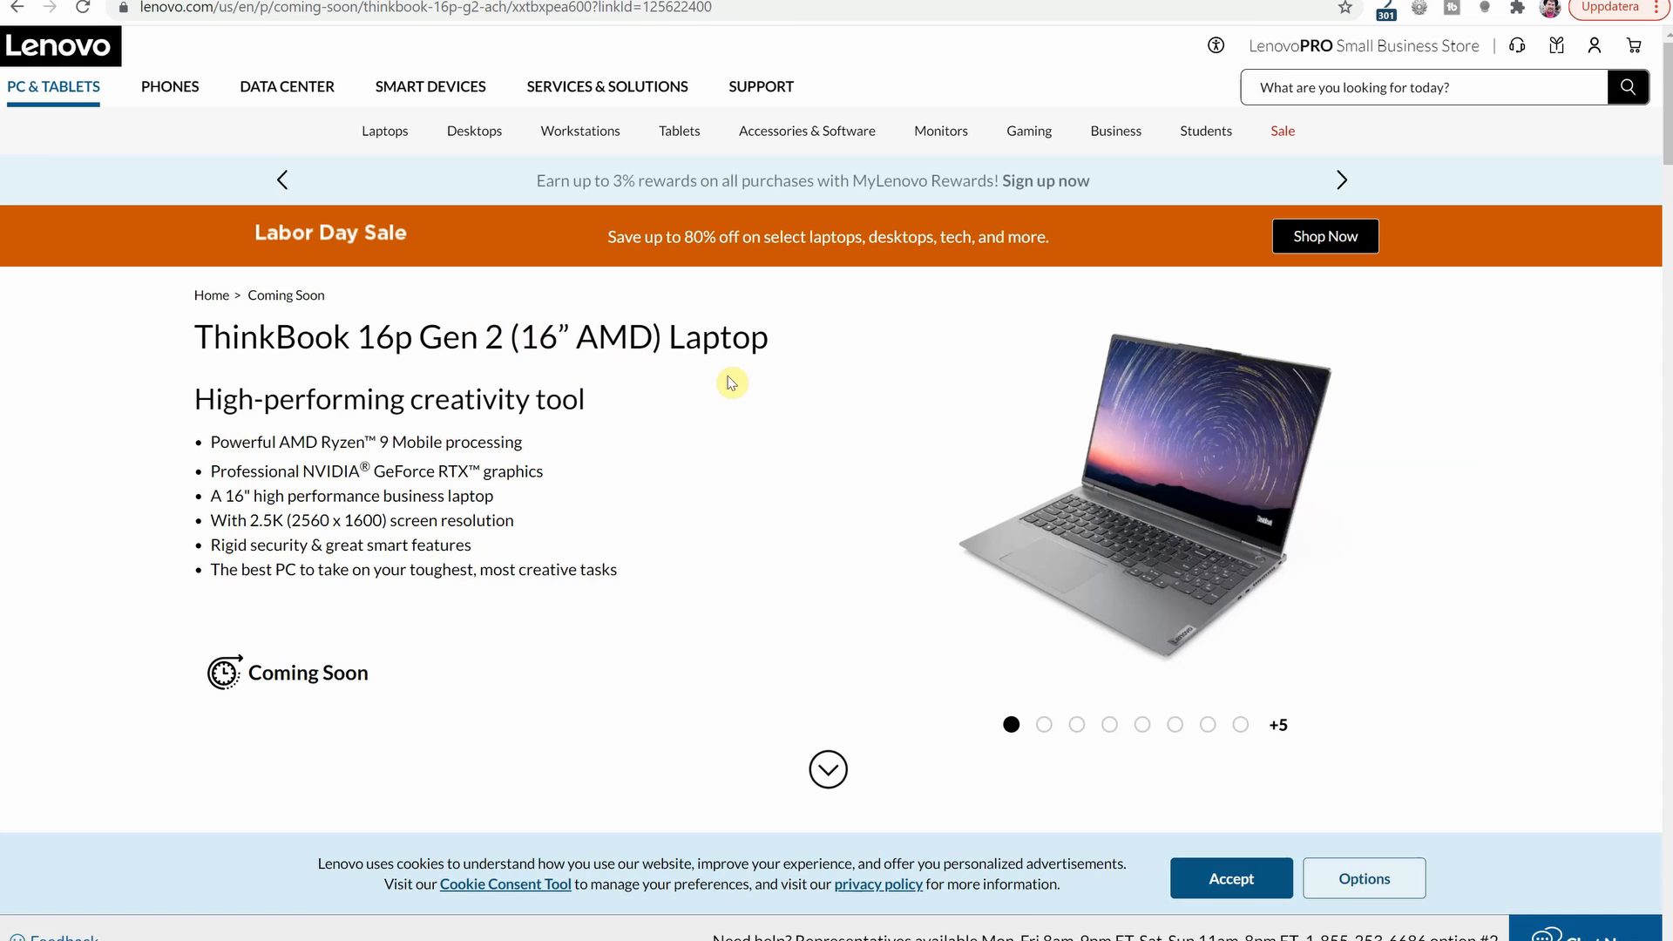
{"action": "mouse_move", "coordinate": [755, 387]}
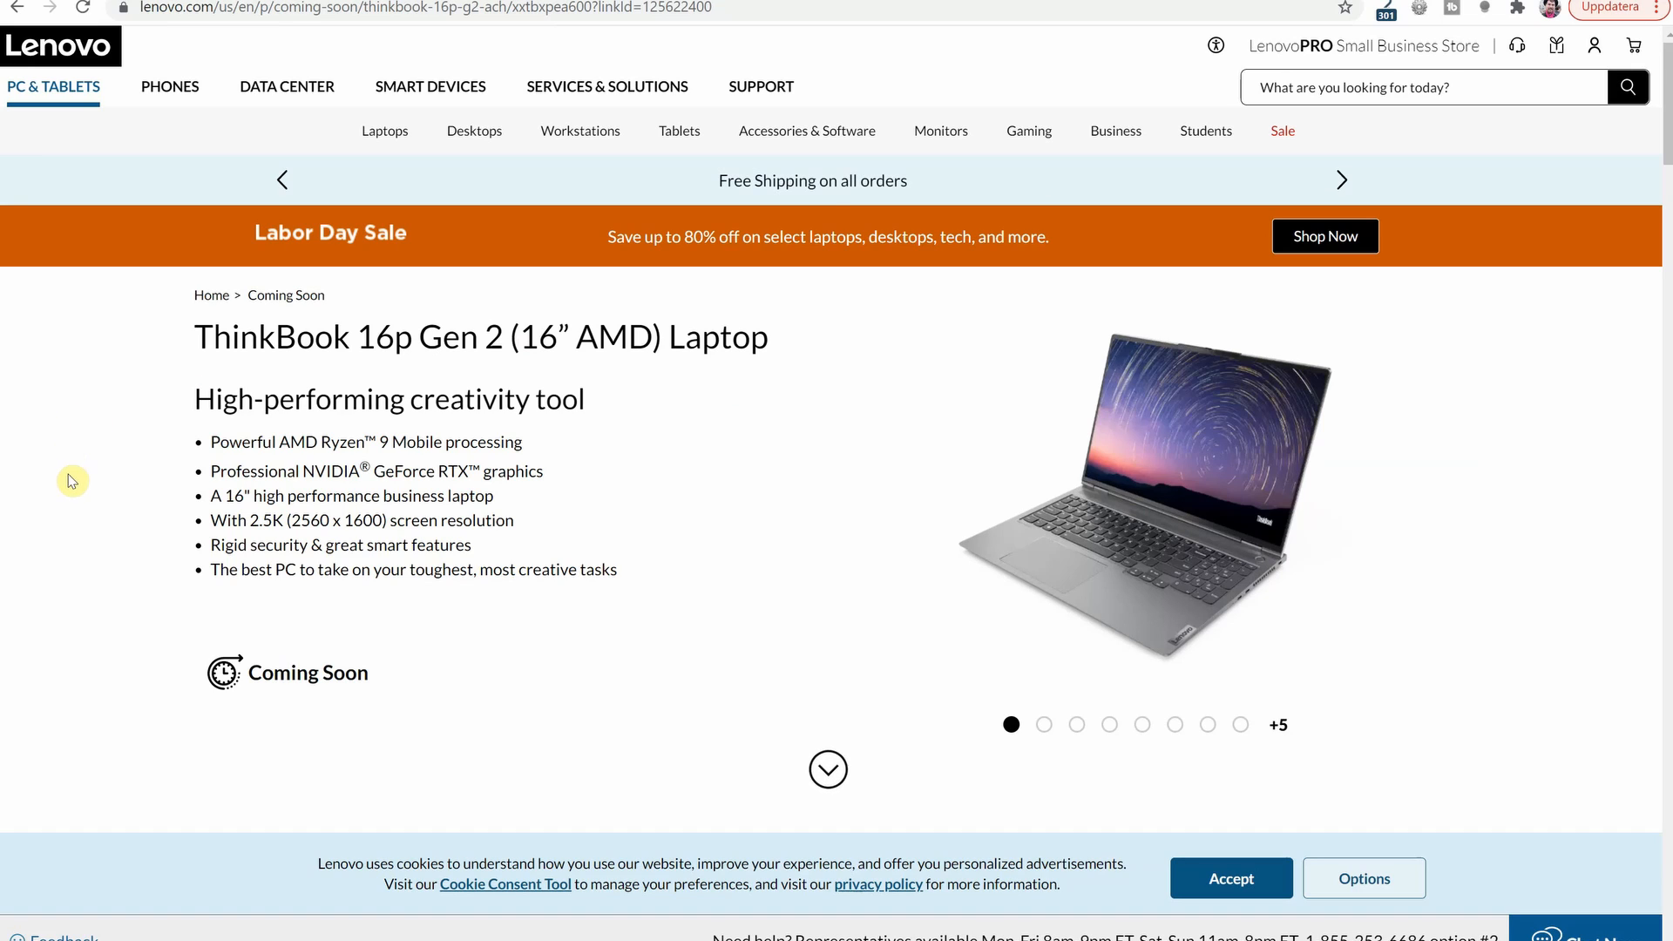
{"action": "mouse_move", "coordinate": [117, 486]}
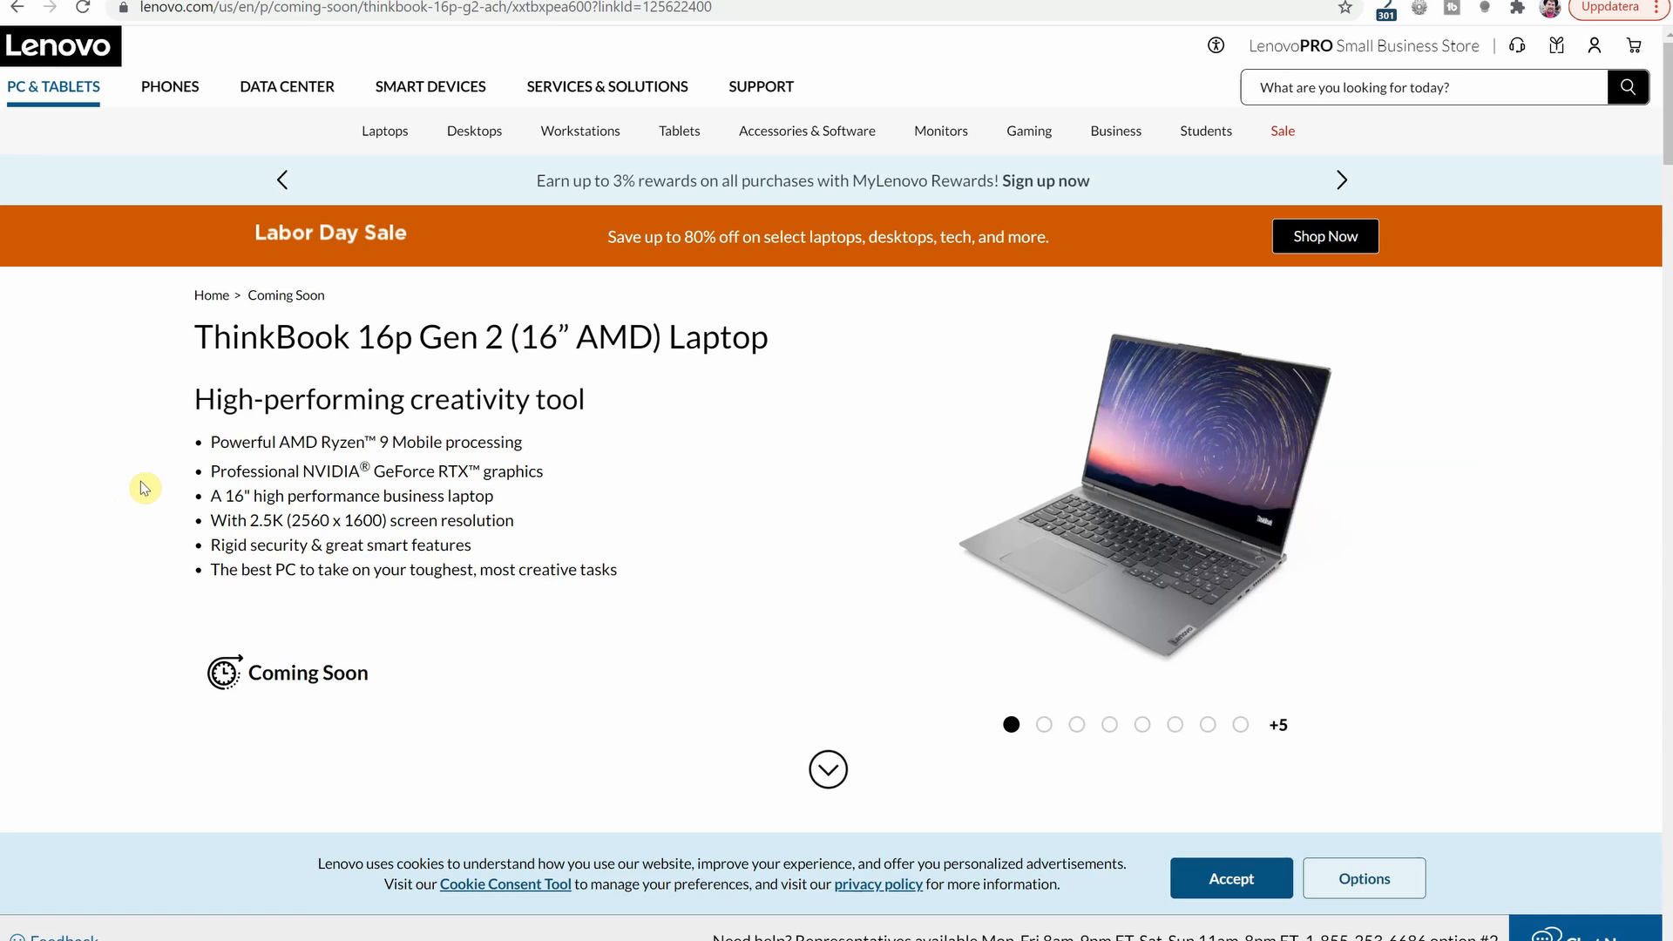
{"action": "mouse_move", "coordinate": [148, 512]}
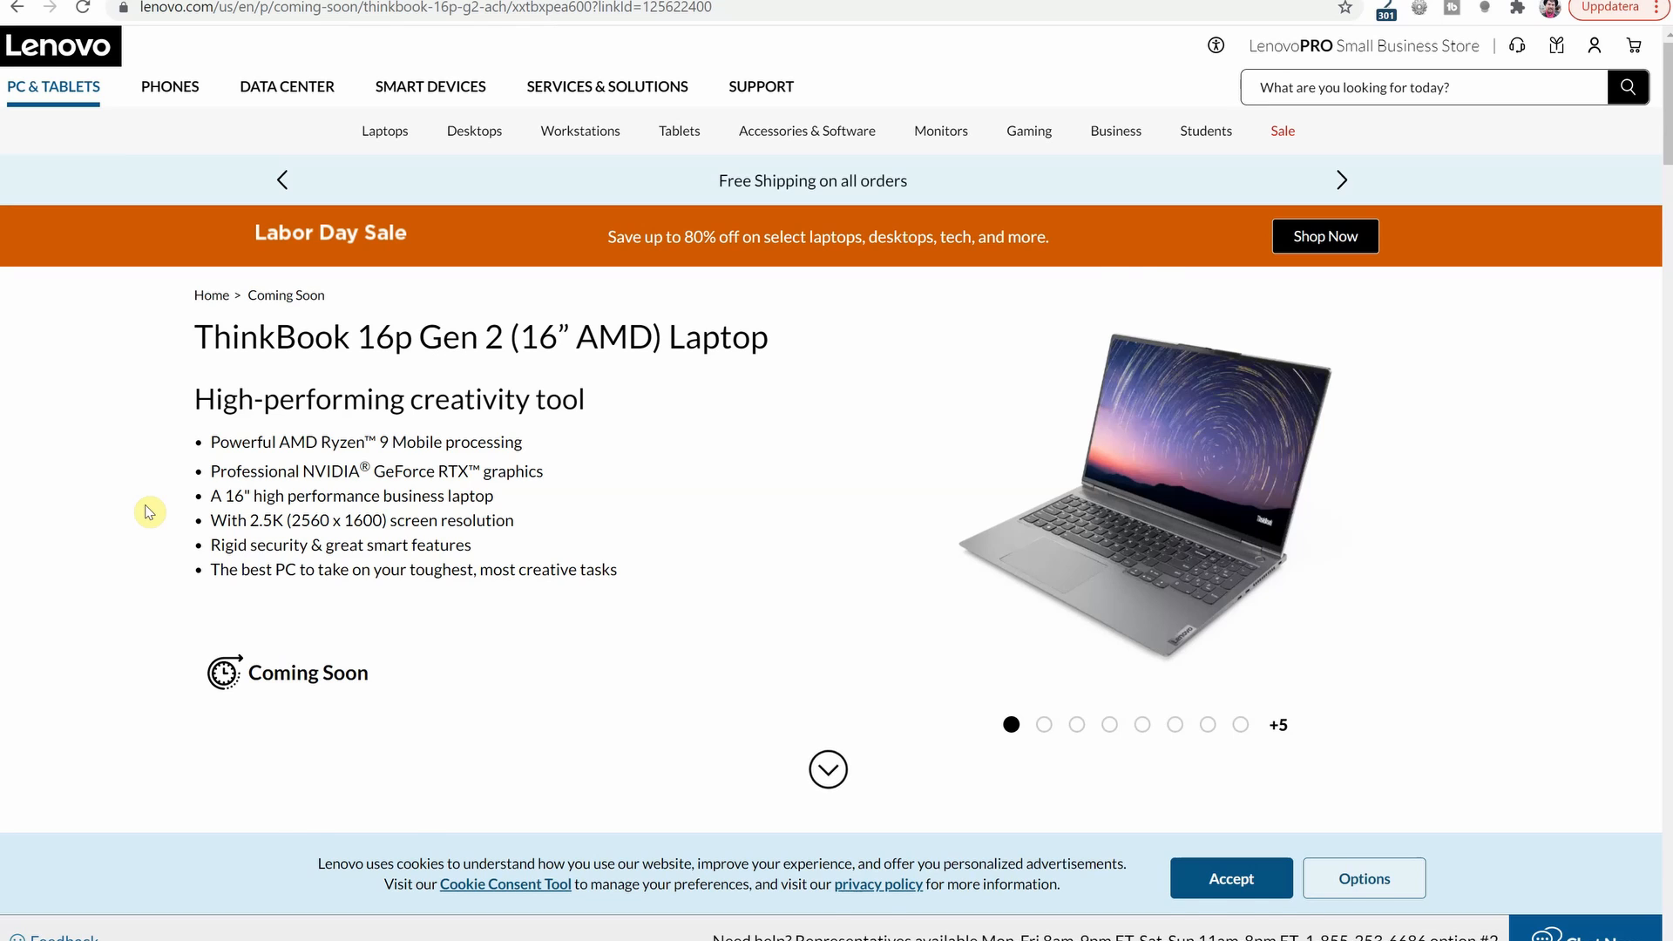
Scroll the ThinkBook 16p Gen 2 page to the Stay connected section on WiFi 6 and fingerprint power button
{"action": "scroll", "scroll_direction": "down", "scroll_amount": 3}
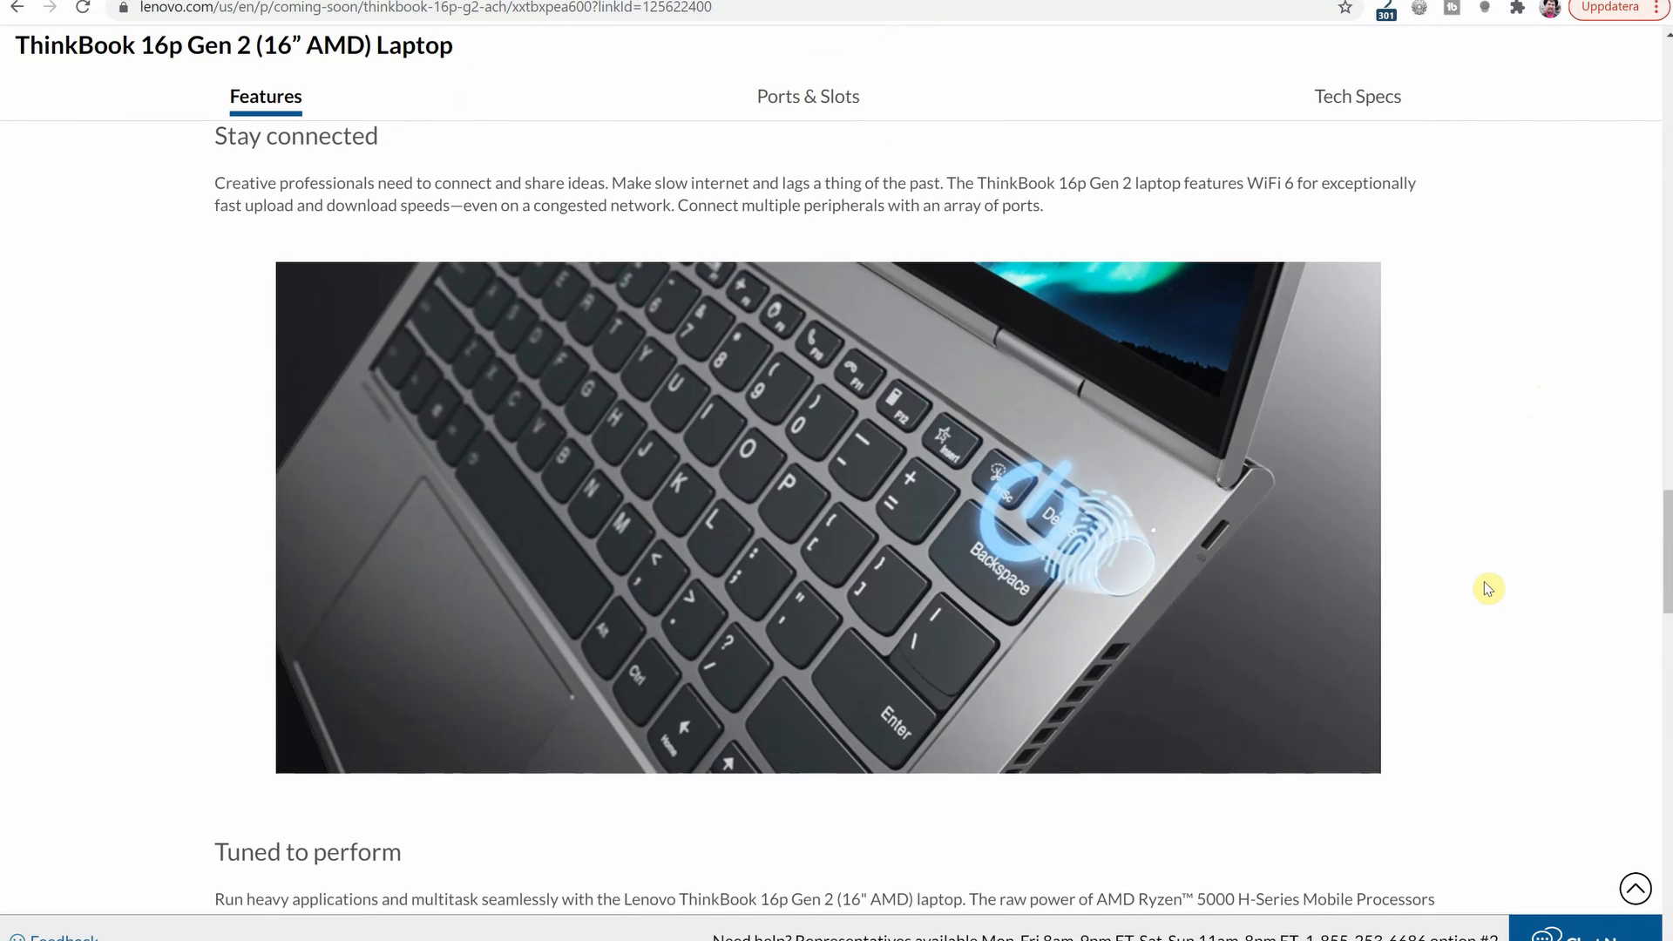
{"action": "mouse_move", "coordinate": [1096, 513]}
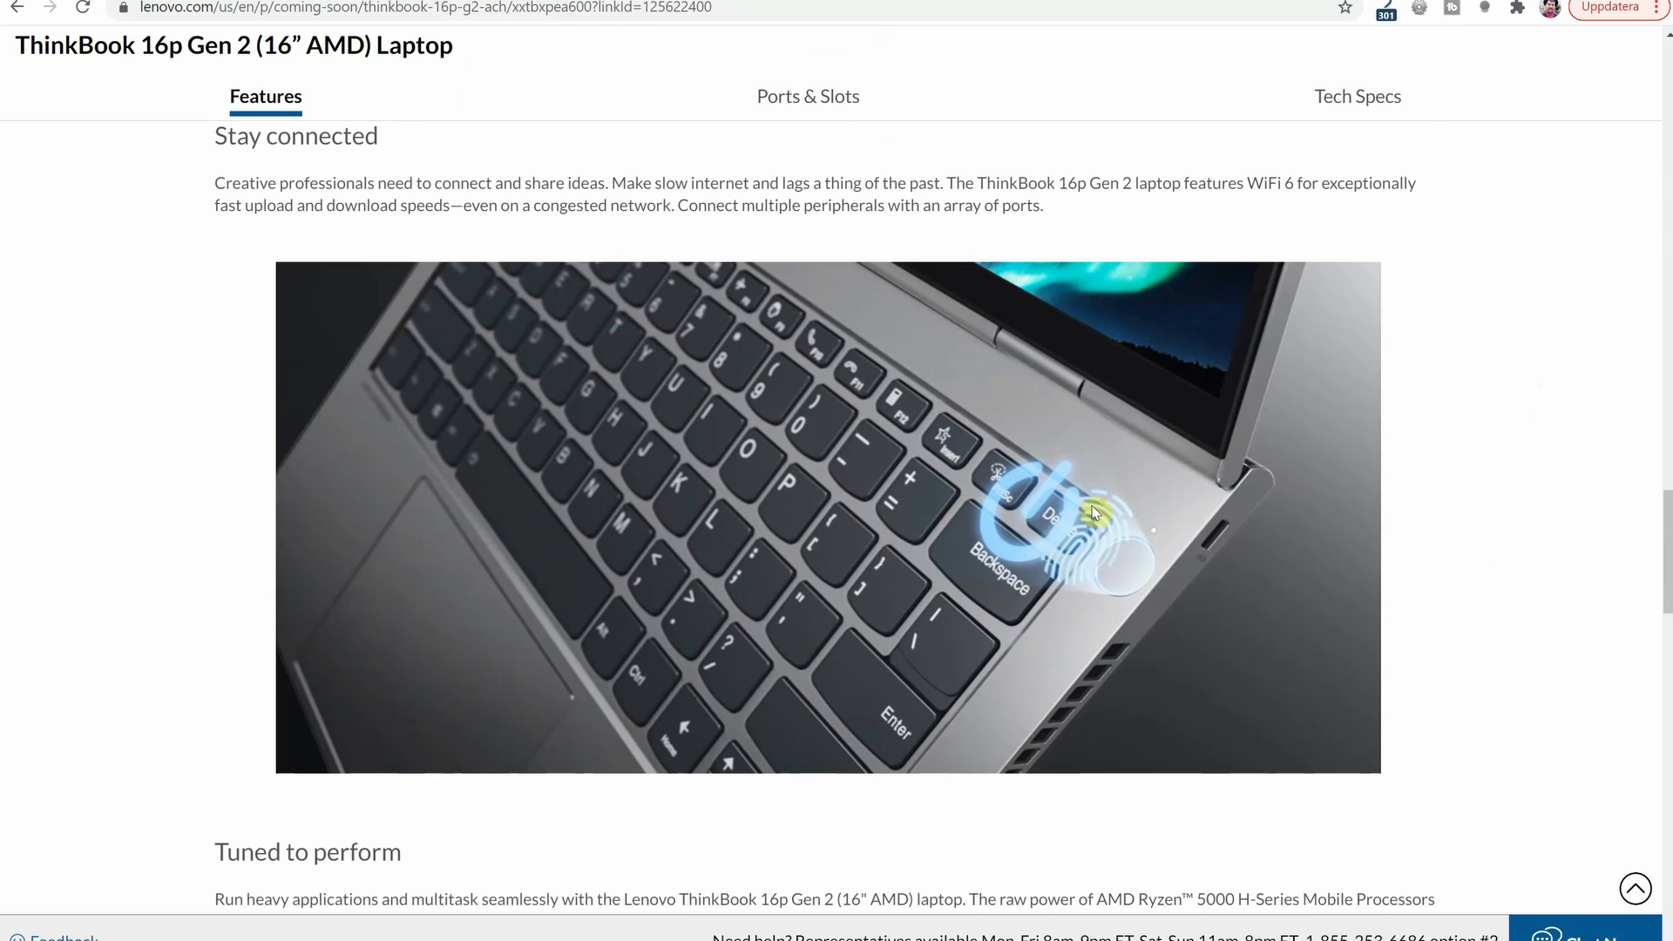
{"action": "mouse_move", "coordinate": [1174, 554]}
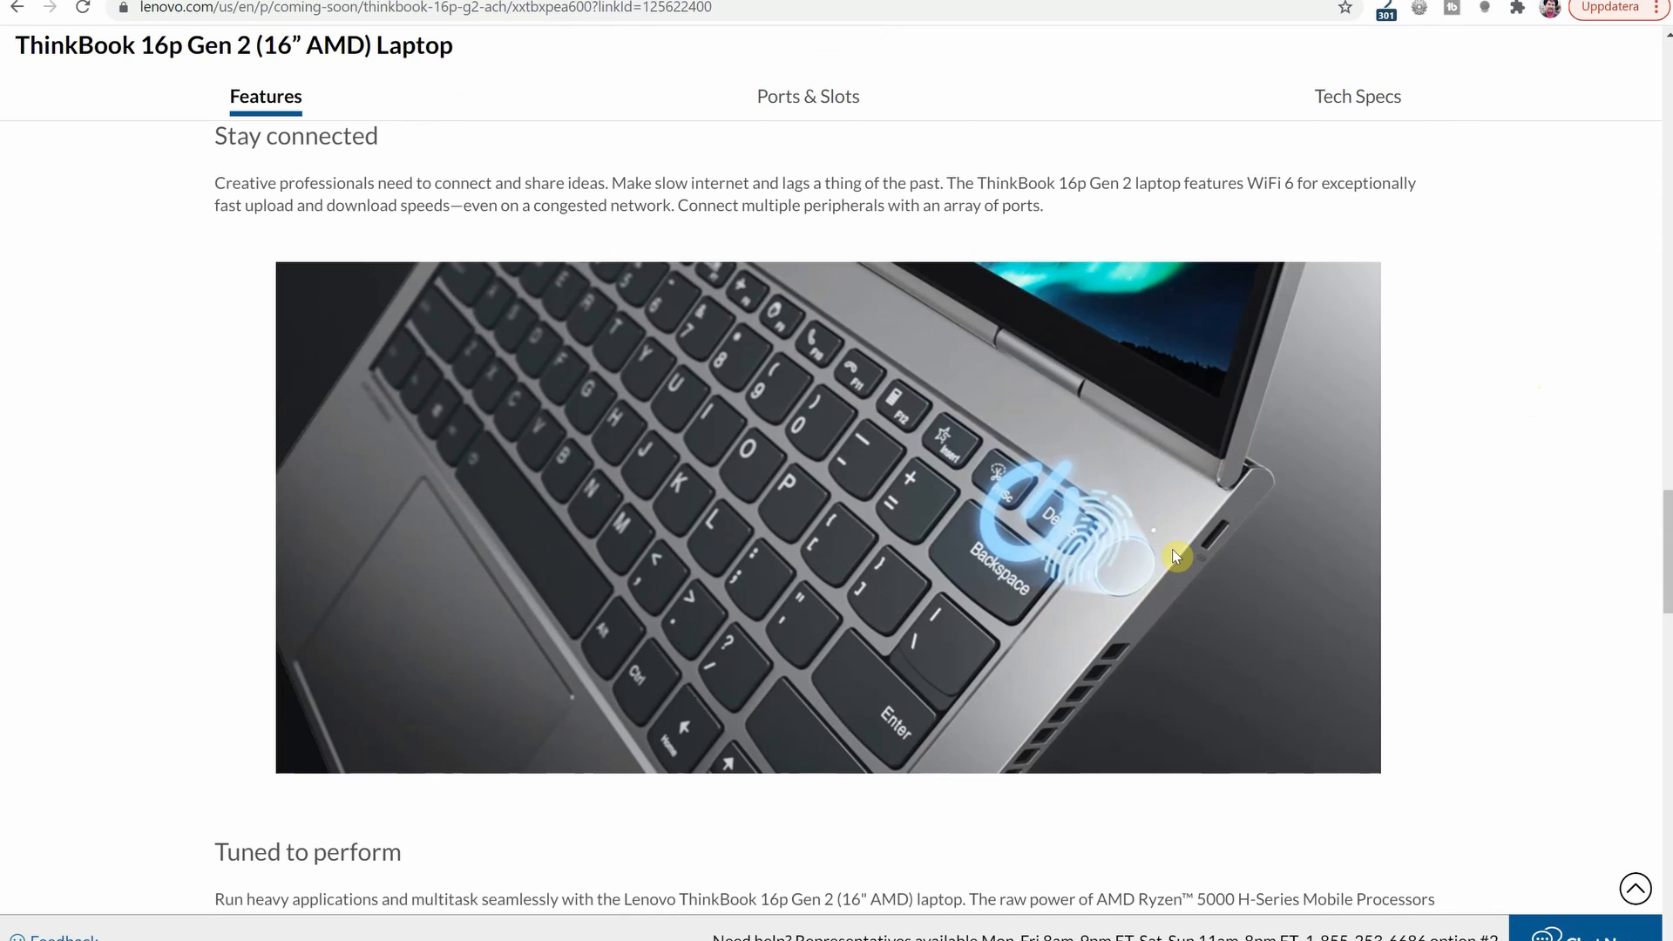
{"action": "mouse_move", "coordinate": [1314, 627]}
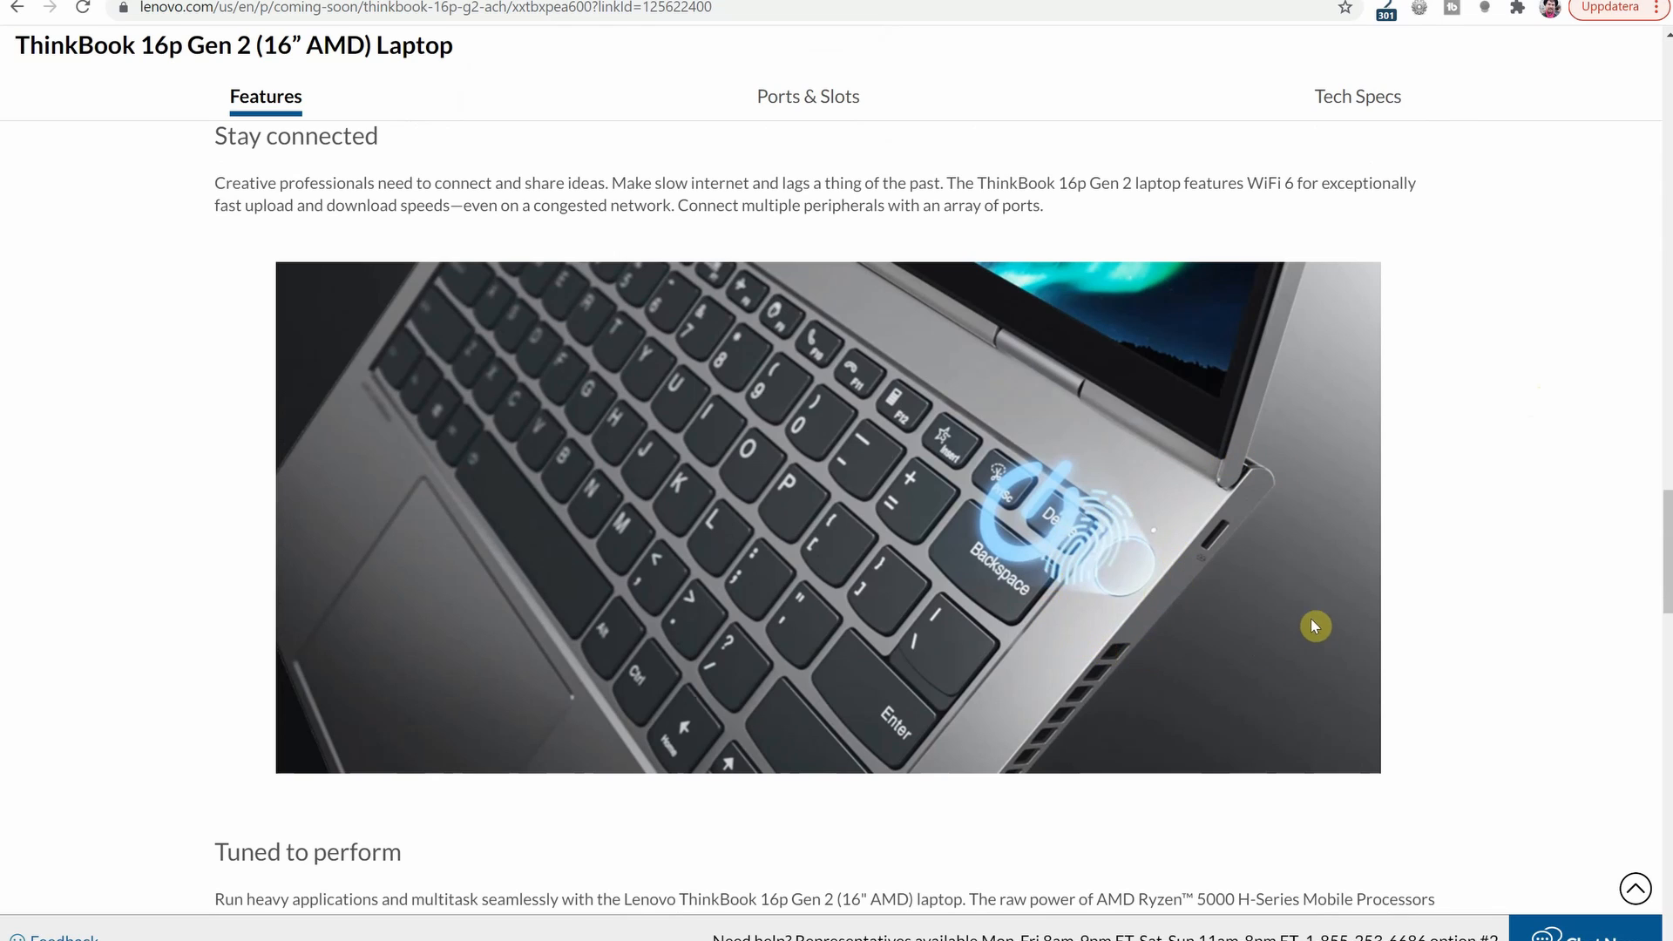
{"action": "mouse_move", "coordinate": [1303, 652]}
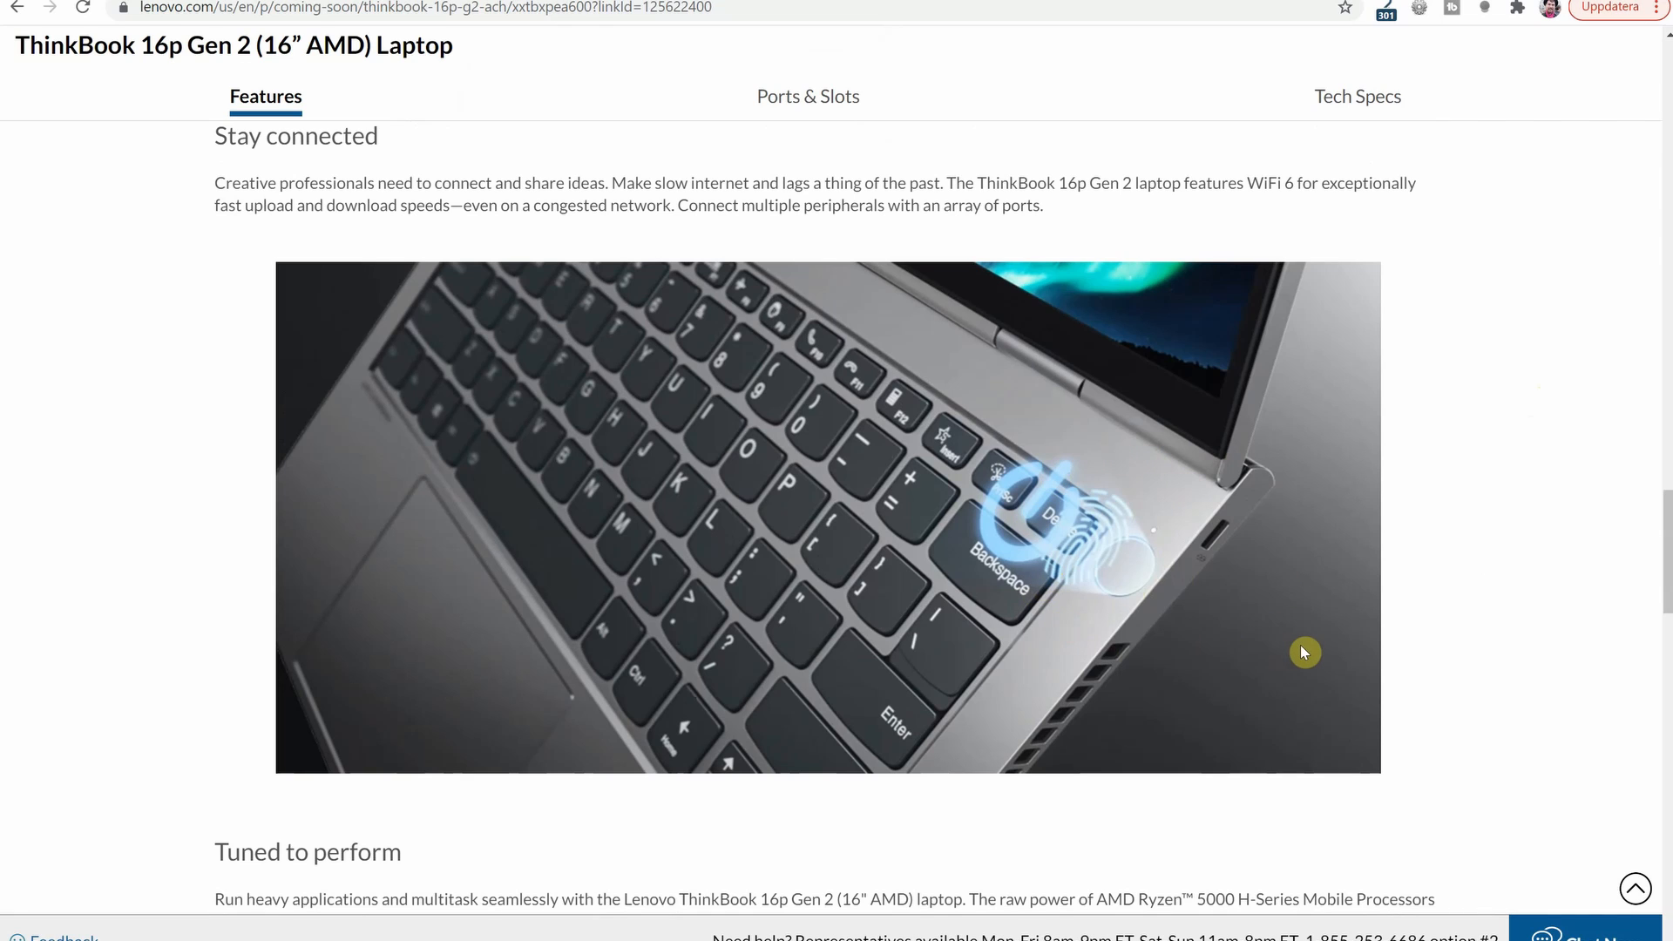
{"action": "mouse_move", "coordinate": [1339, 647]}
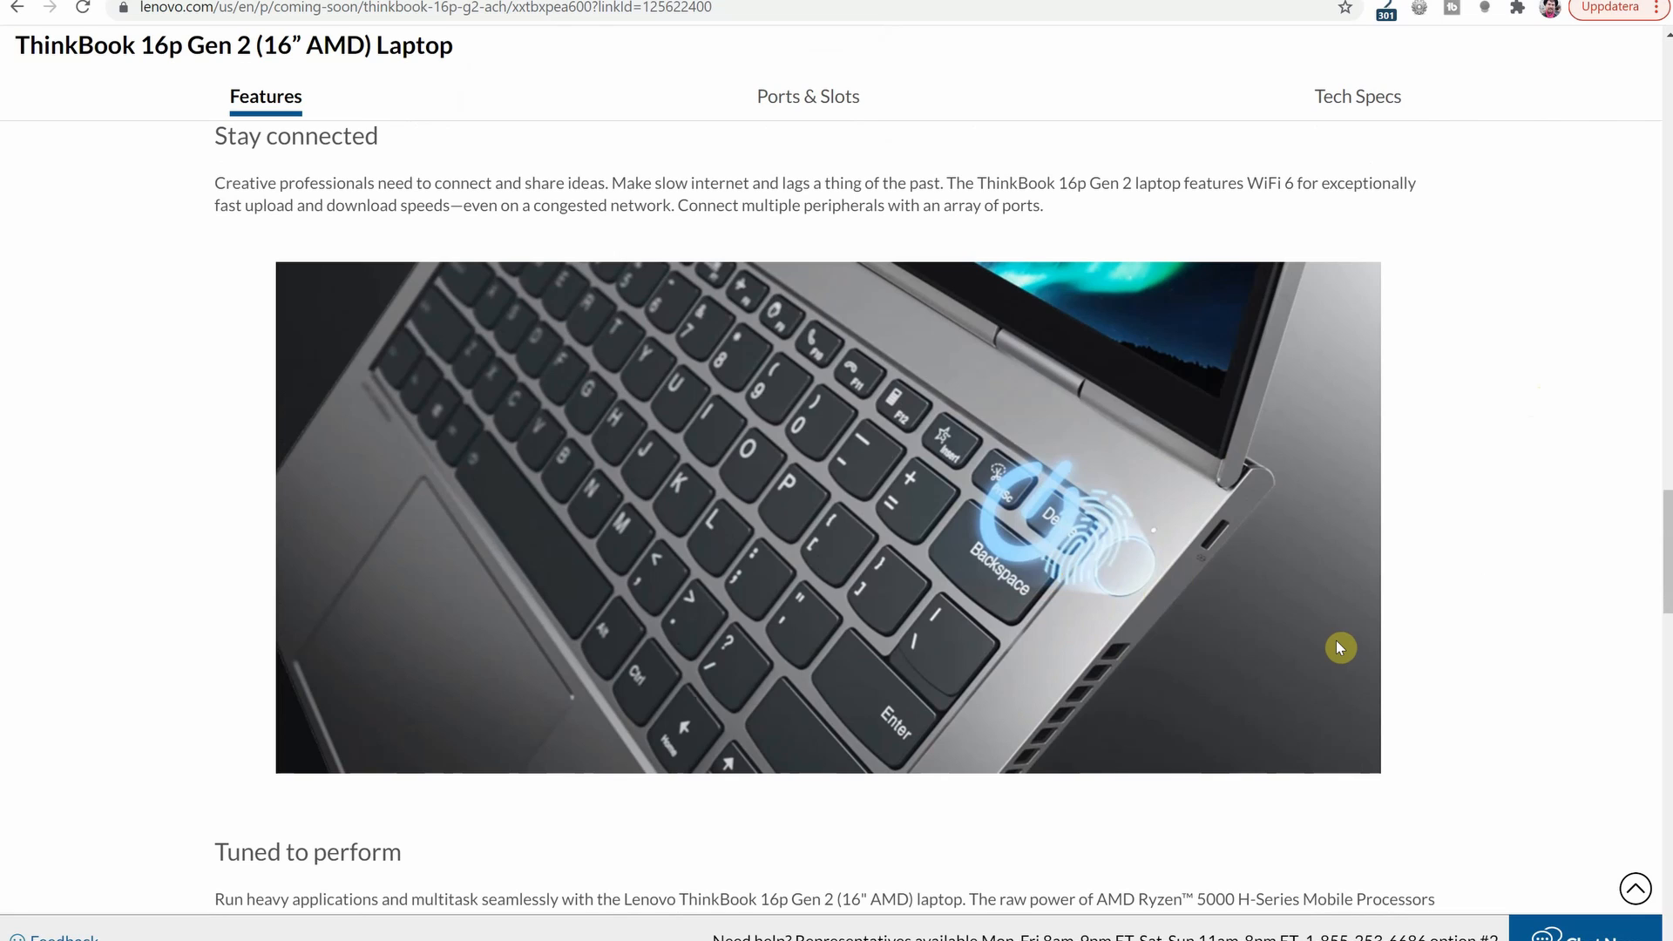
Jump to Ports & Slots and scroll through the numbered side-port diagrams
{"action": "left_click", "coordinate": [807, 96]}
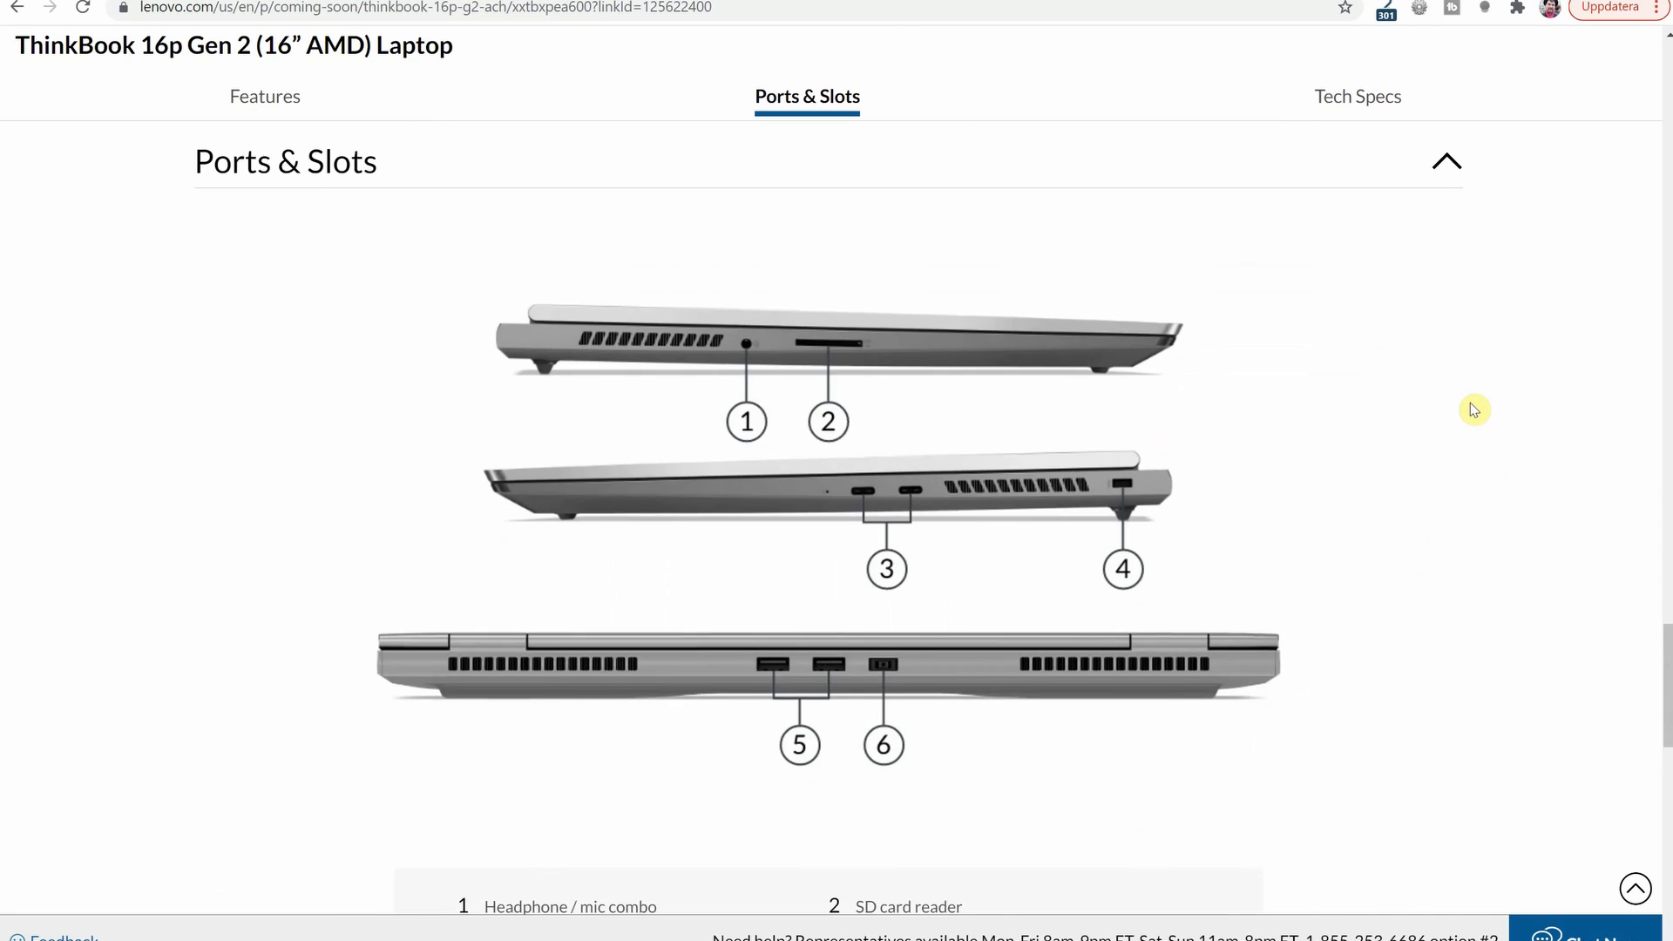
{"action": "scroll", "scroll_direction": "down", "scroll_amount": 3}
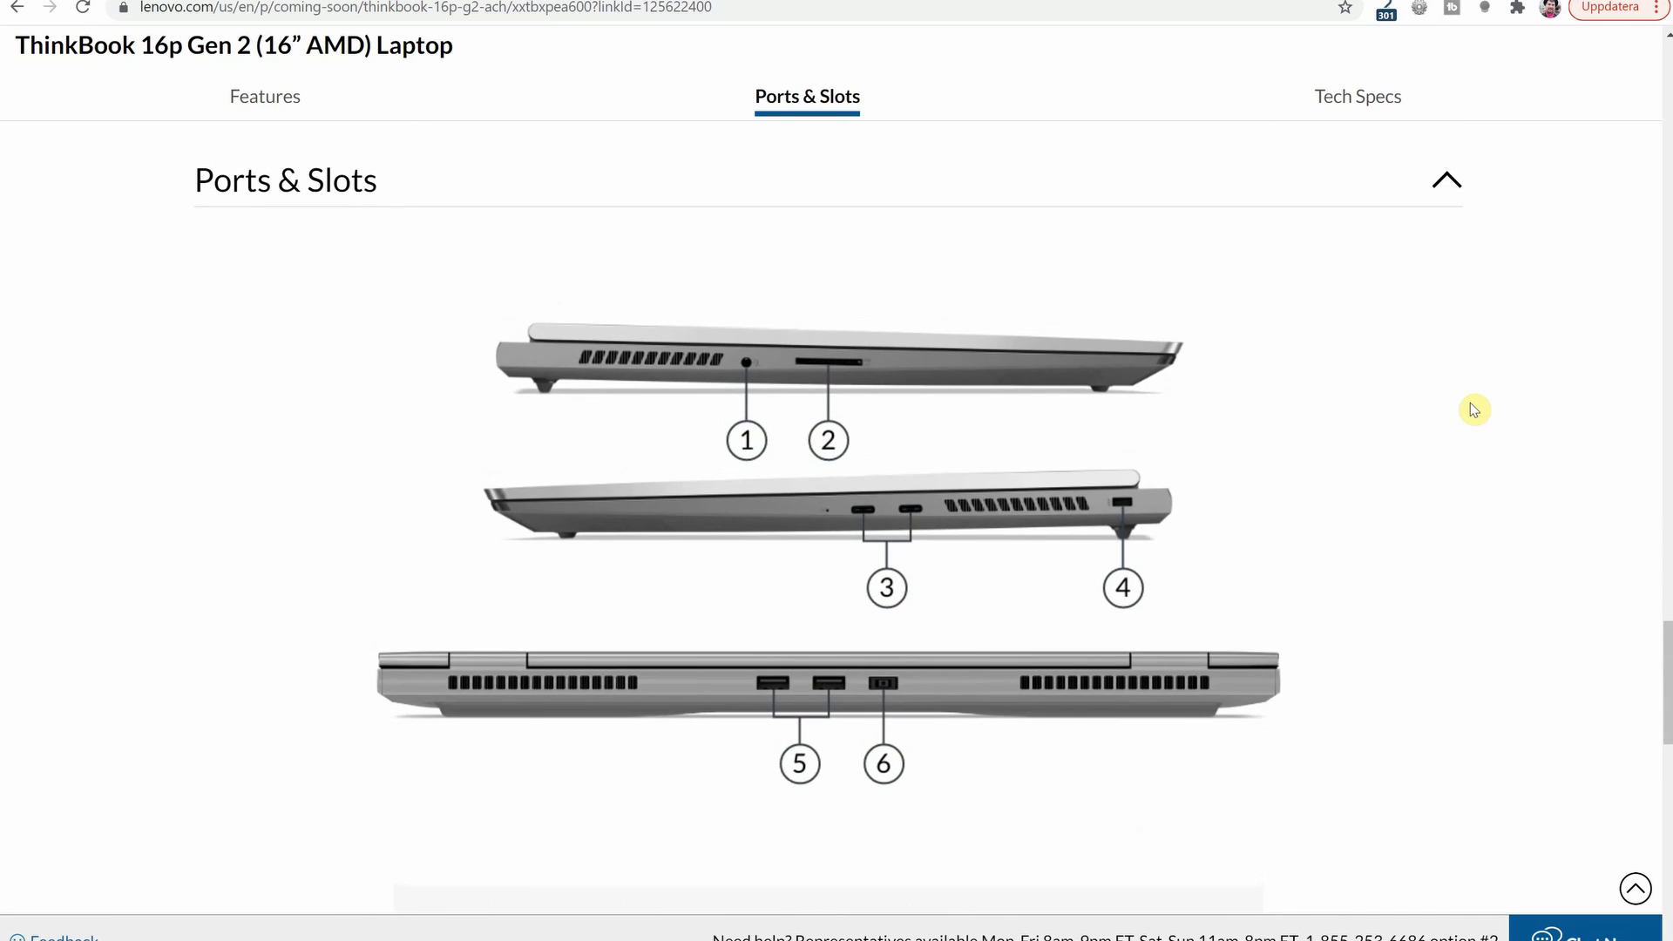
{"action": "mouse_move", "coordinate": [768, 260]}
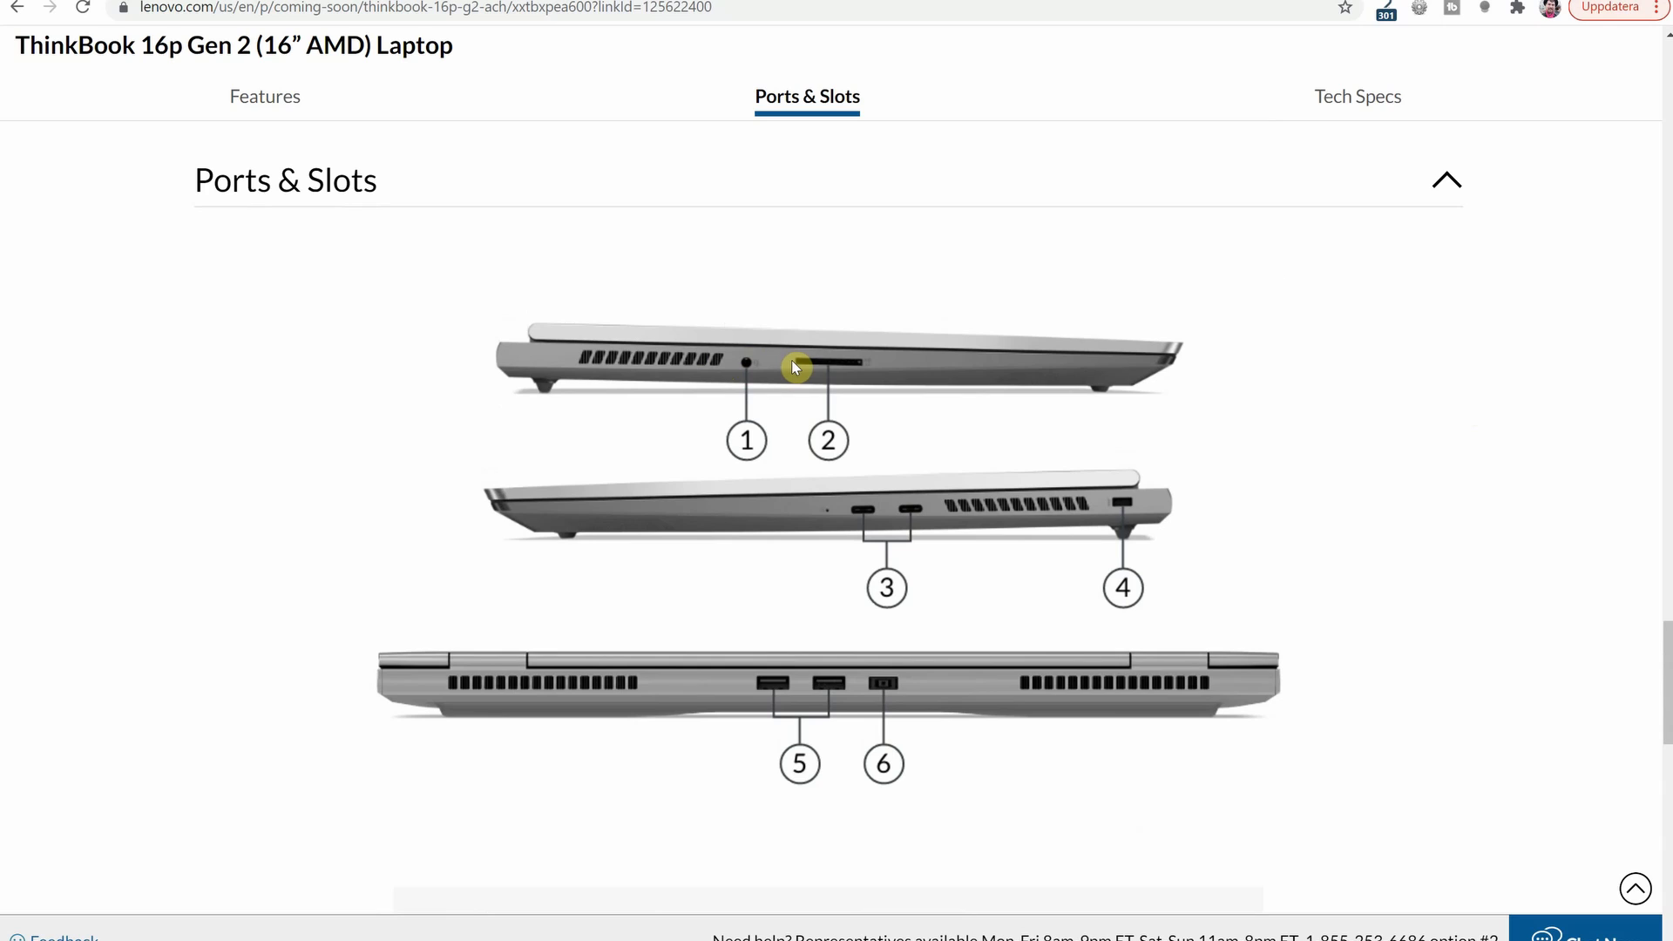
{"action": "mouse_move", "coordinate": [865, 527]}
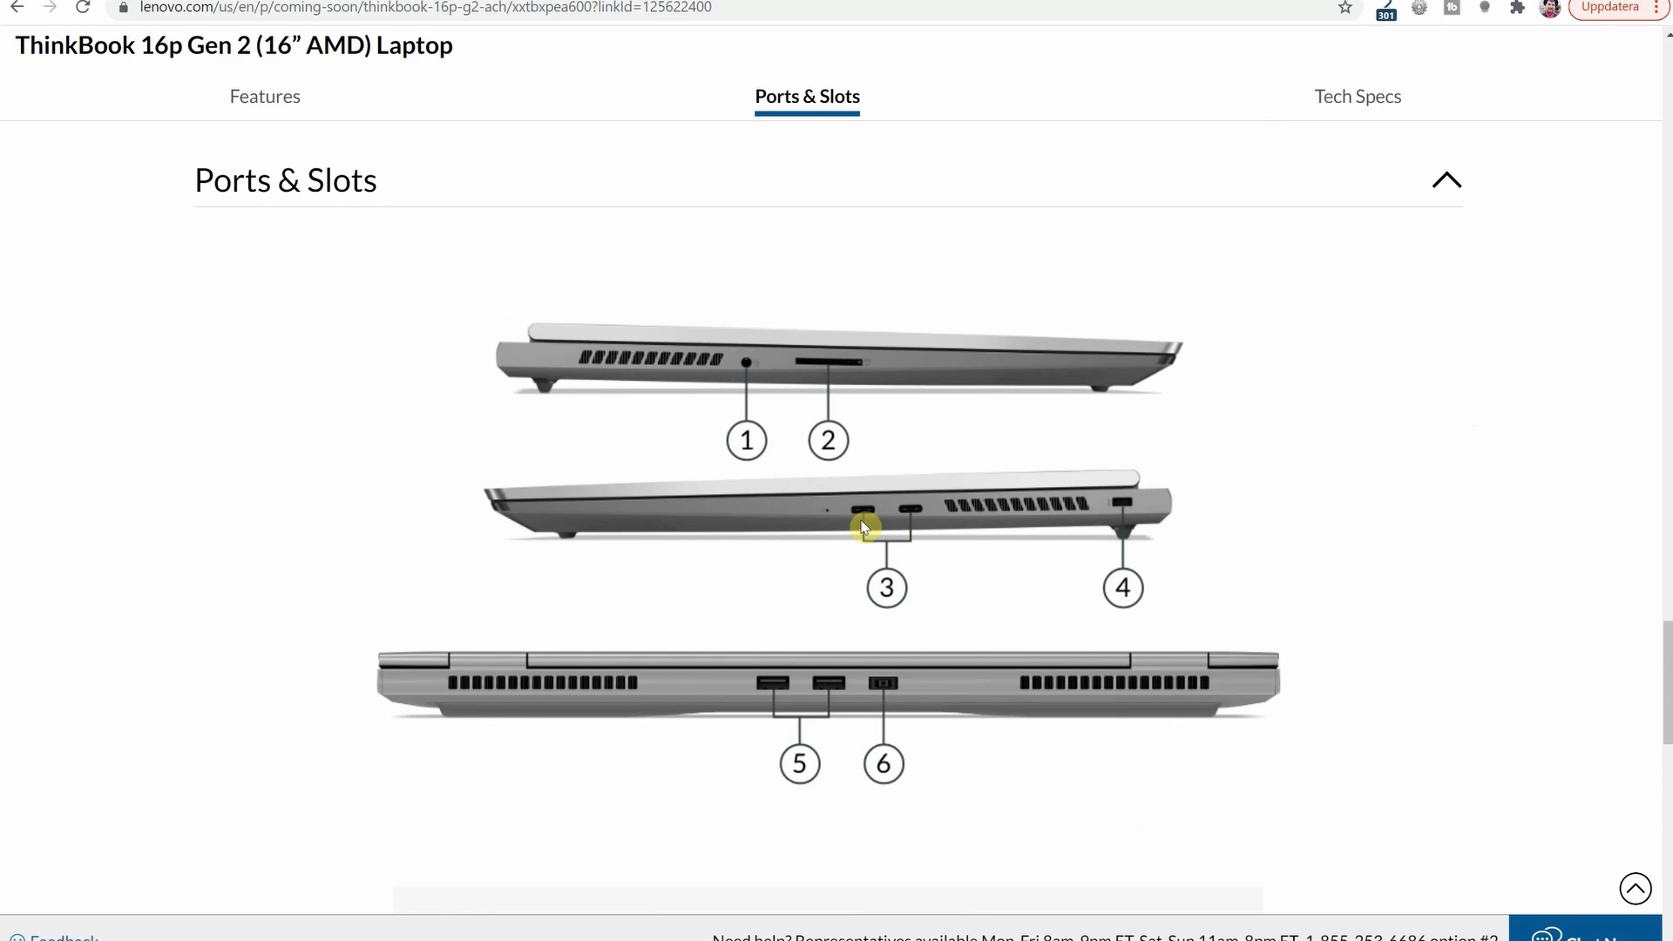
{"action": "mouse_move", "coordinate": [836, 531]}
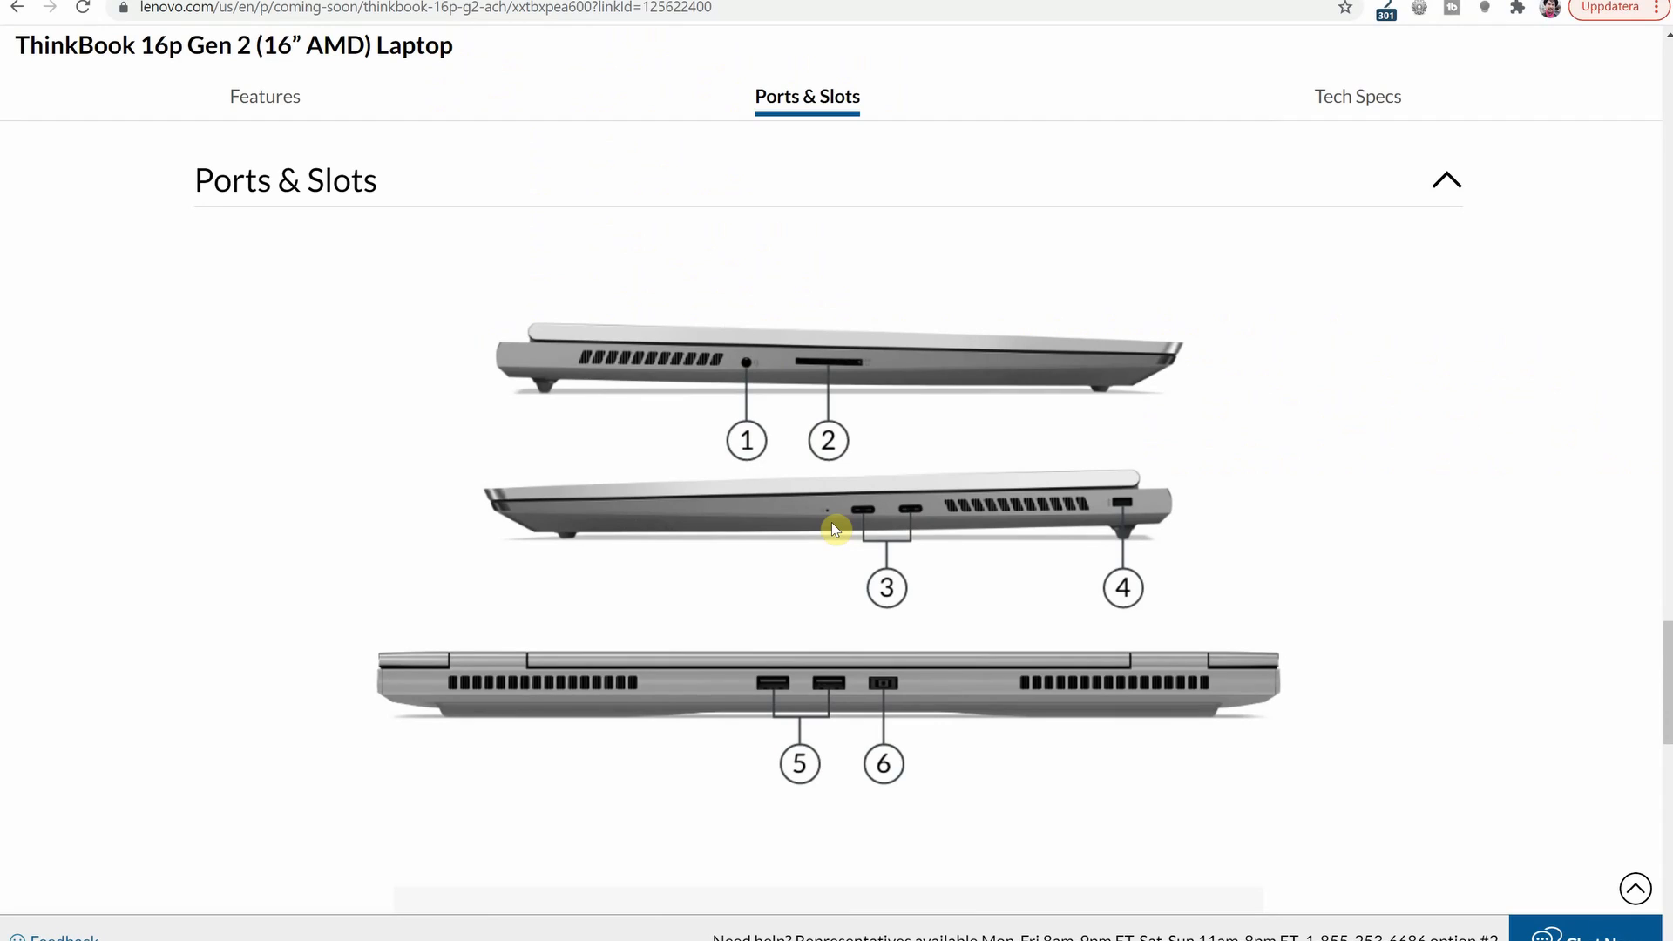
{"action": "mouse_move", "coordinate": [865, 483]}
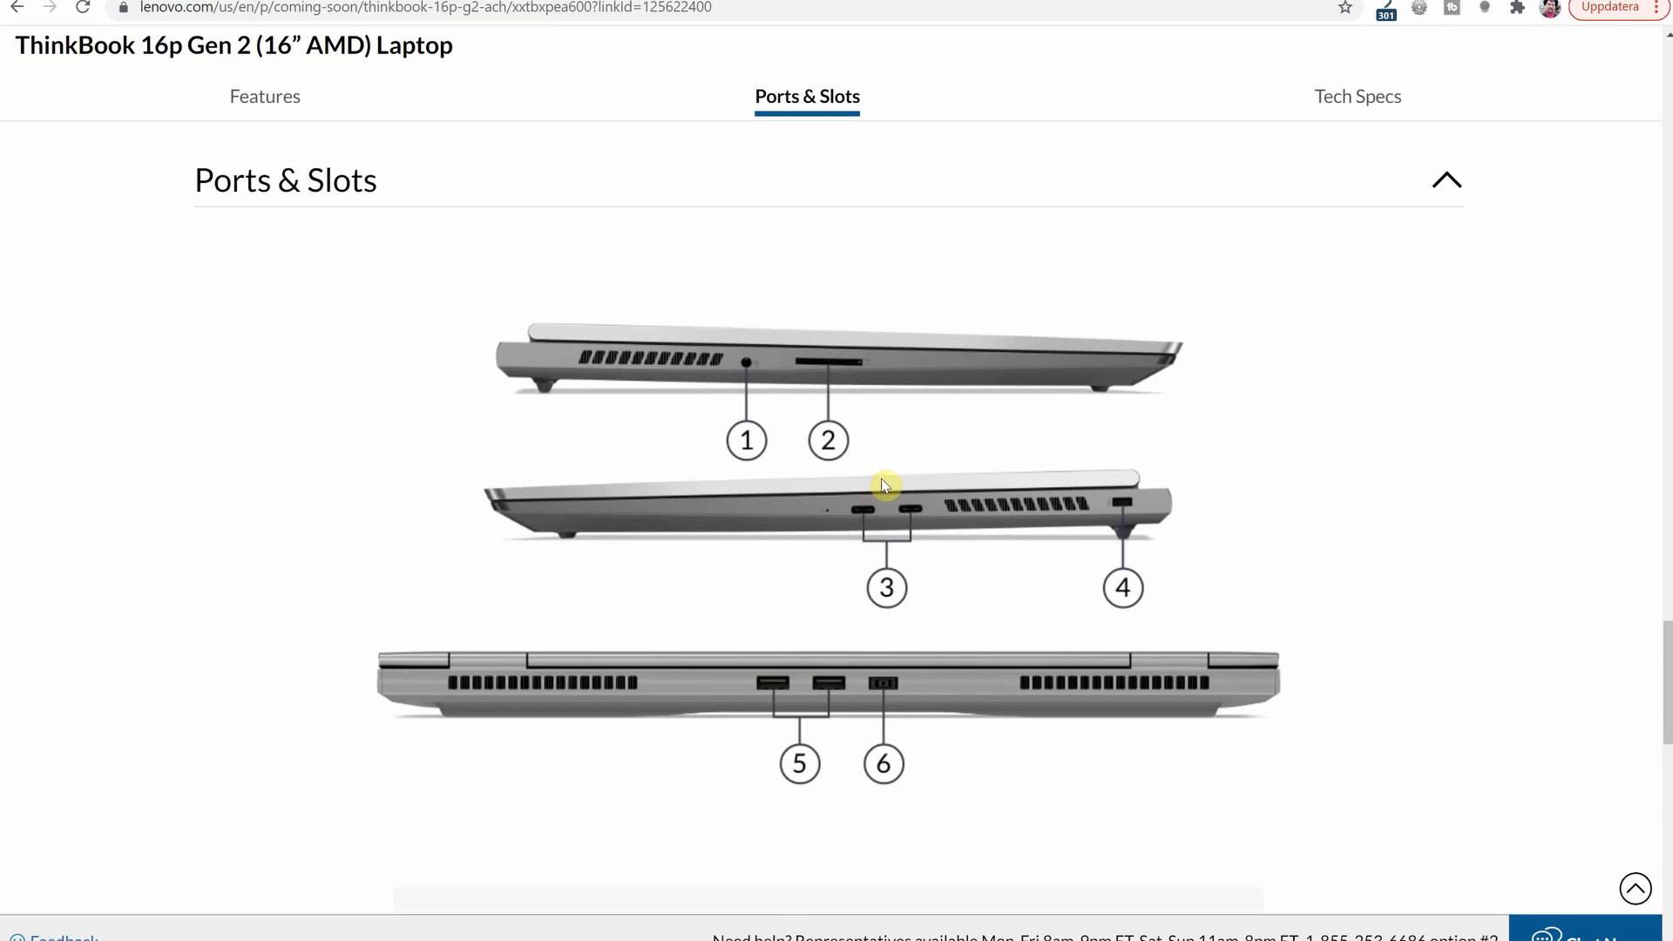
{"action": "mouse_move", "coordinate": [864, 484]}
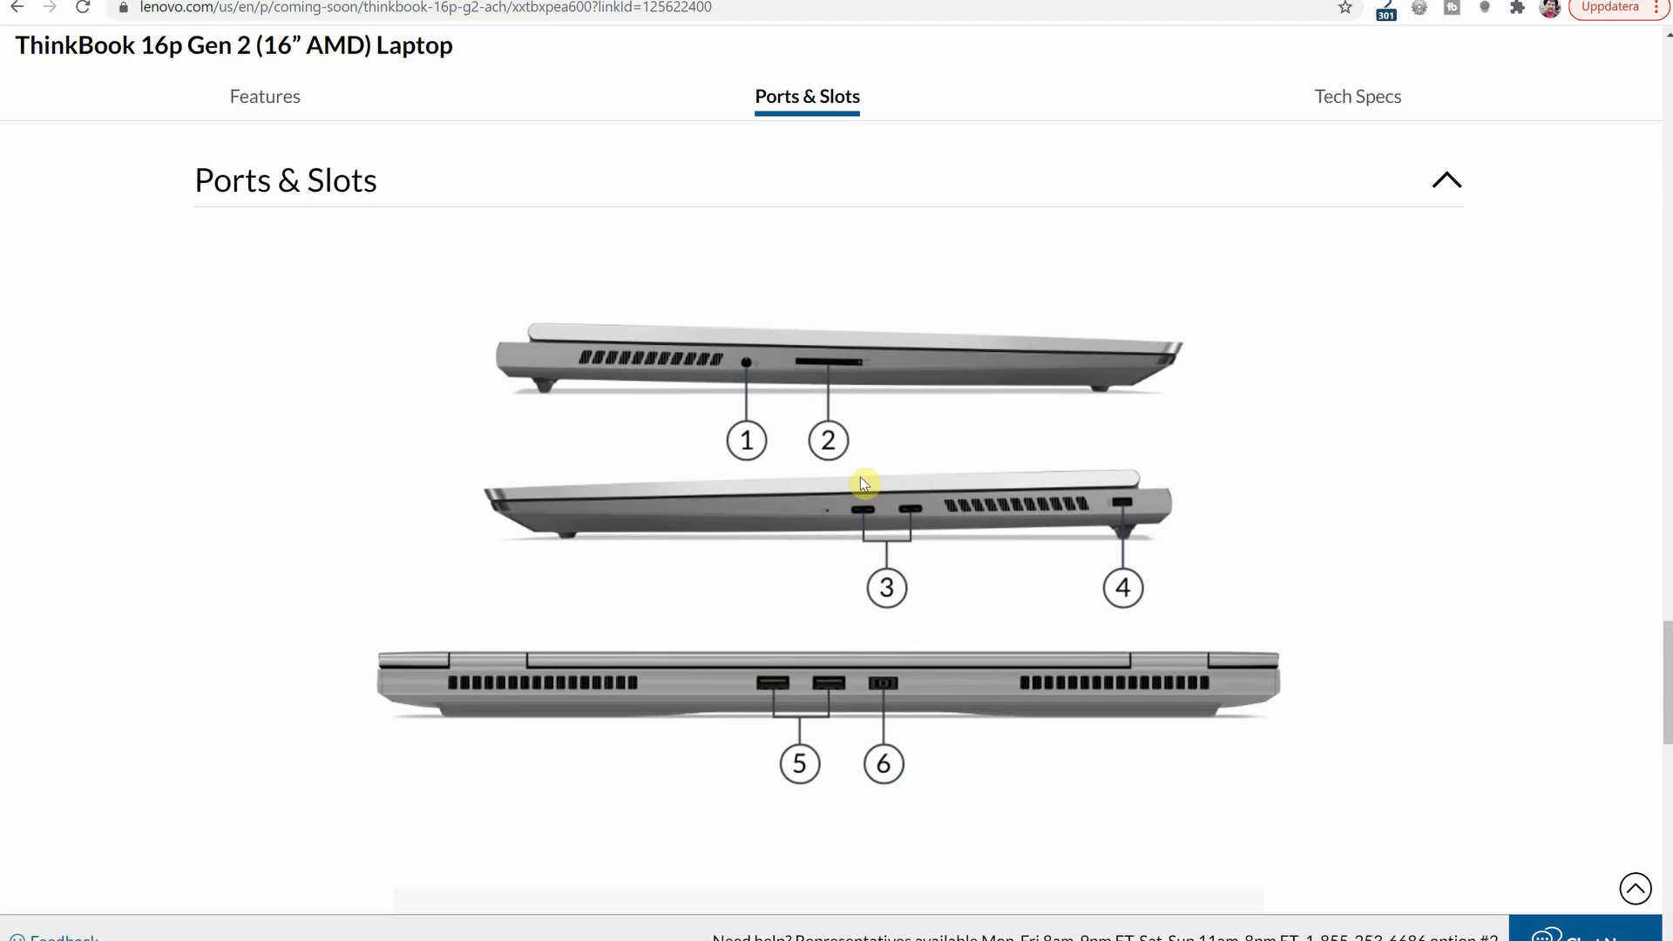
{"action": "mouse_move", "coordinate": [1178, 485]}
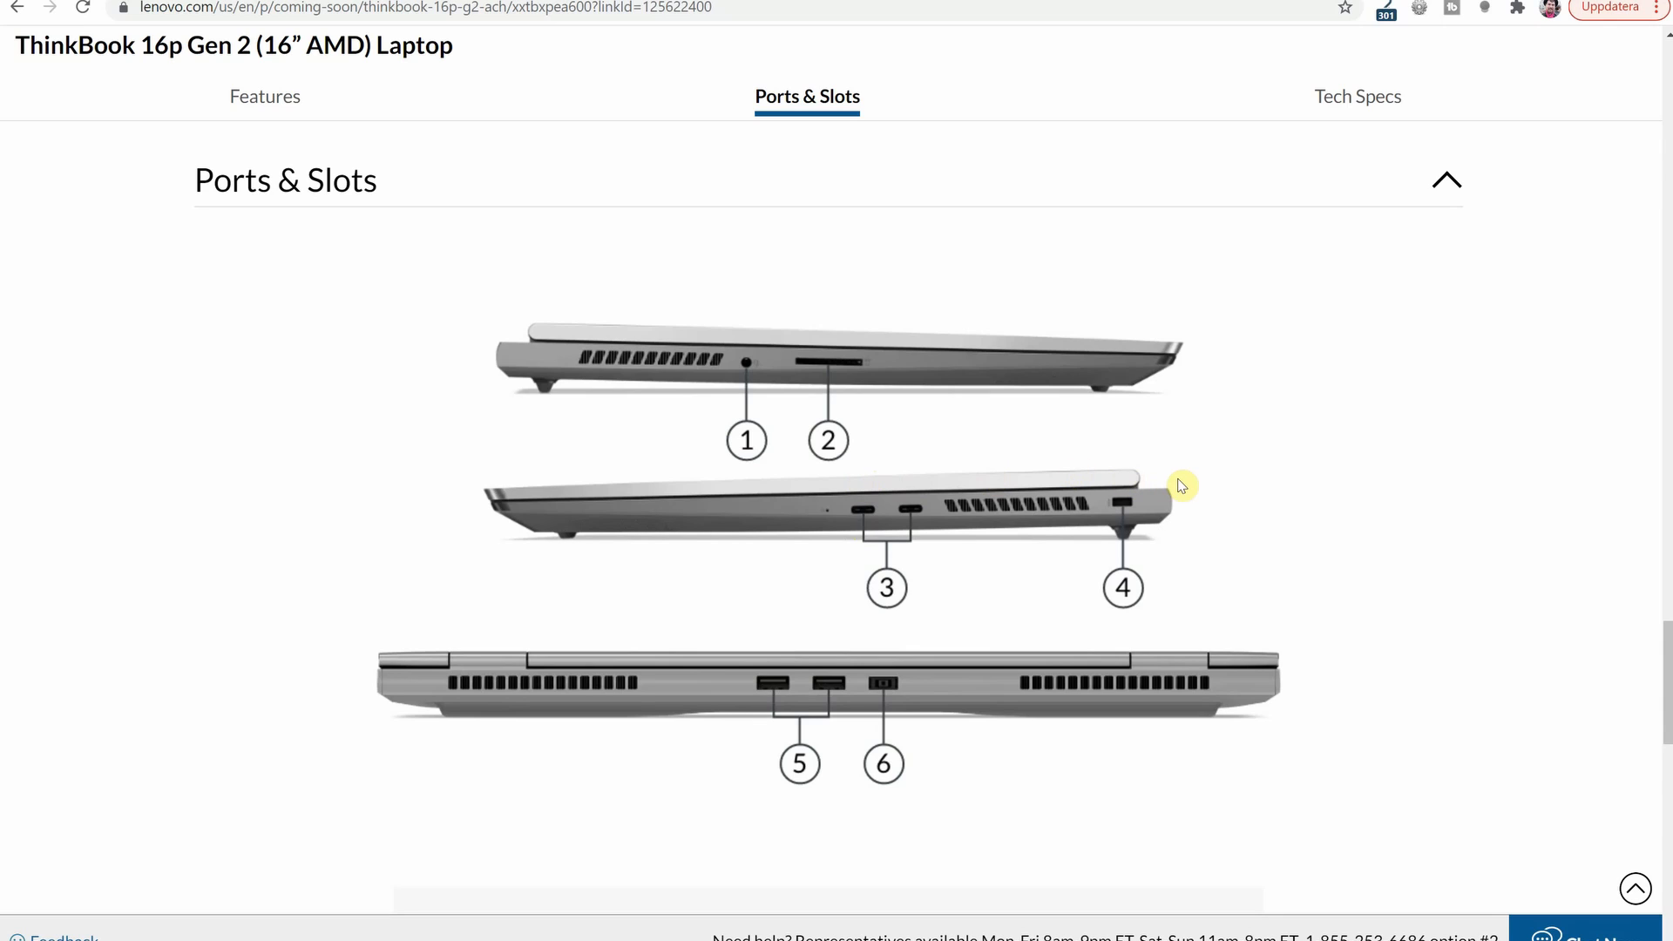
{"action": "mouse_move", "coordinate": [1144, 518]}
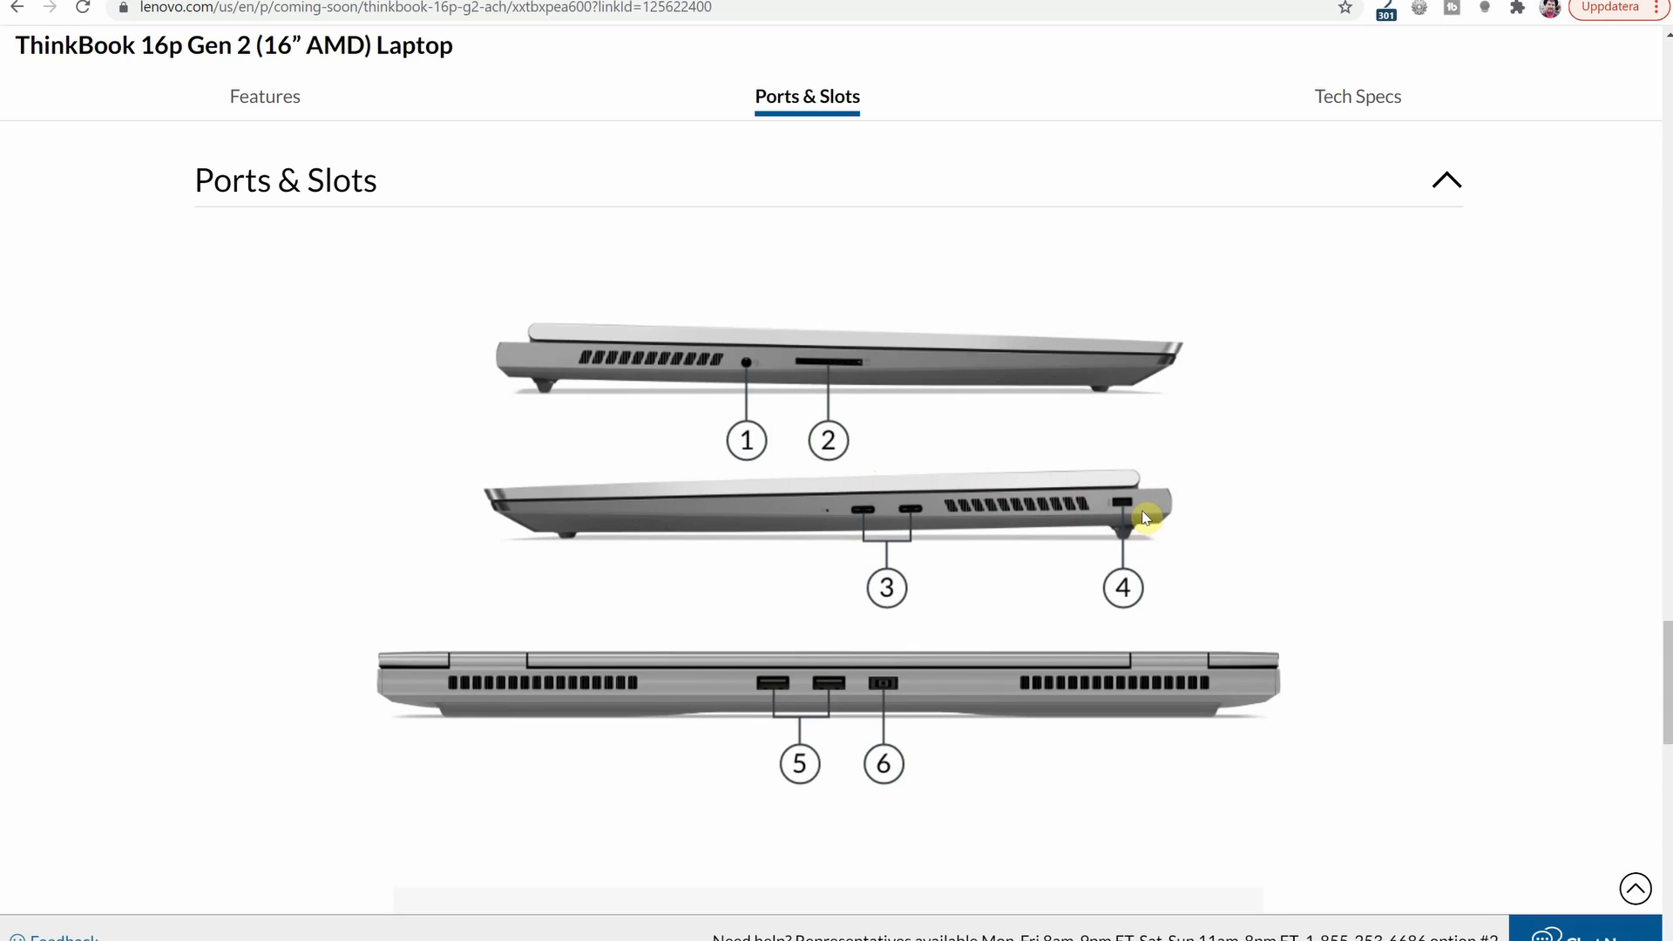
{"action": "mouse_move", "coordinate": [1150, 523]}
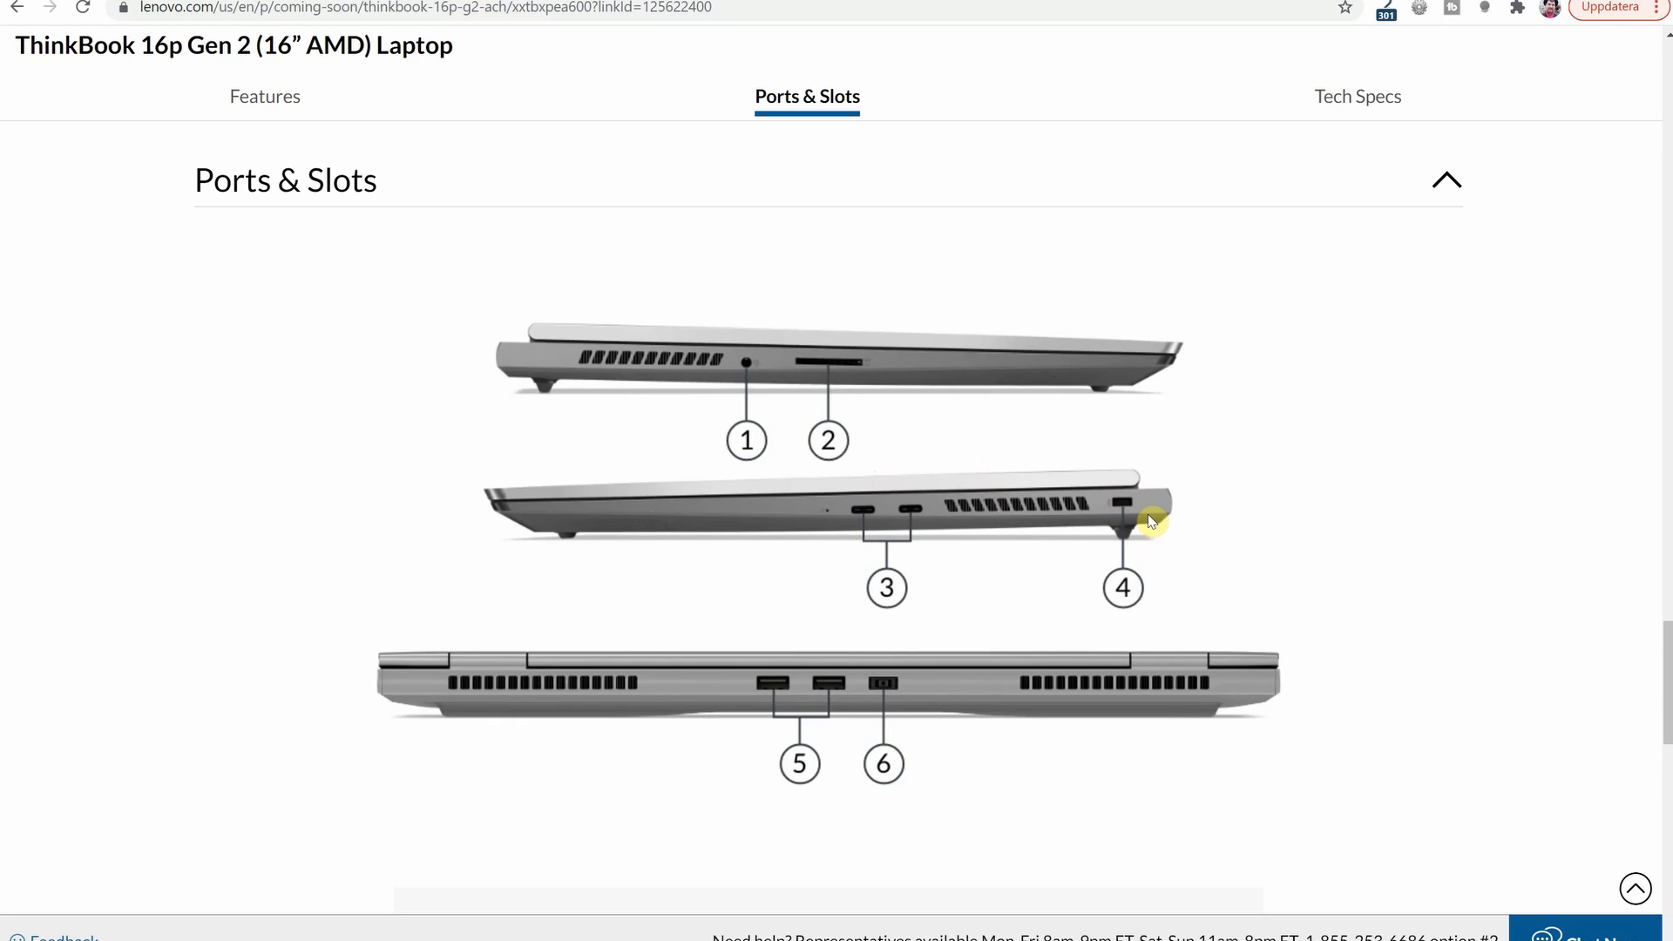
{"action": "mouse_move", "coordinate": [1099, 723]}
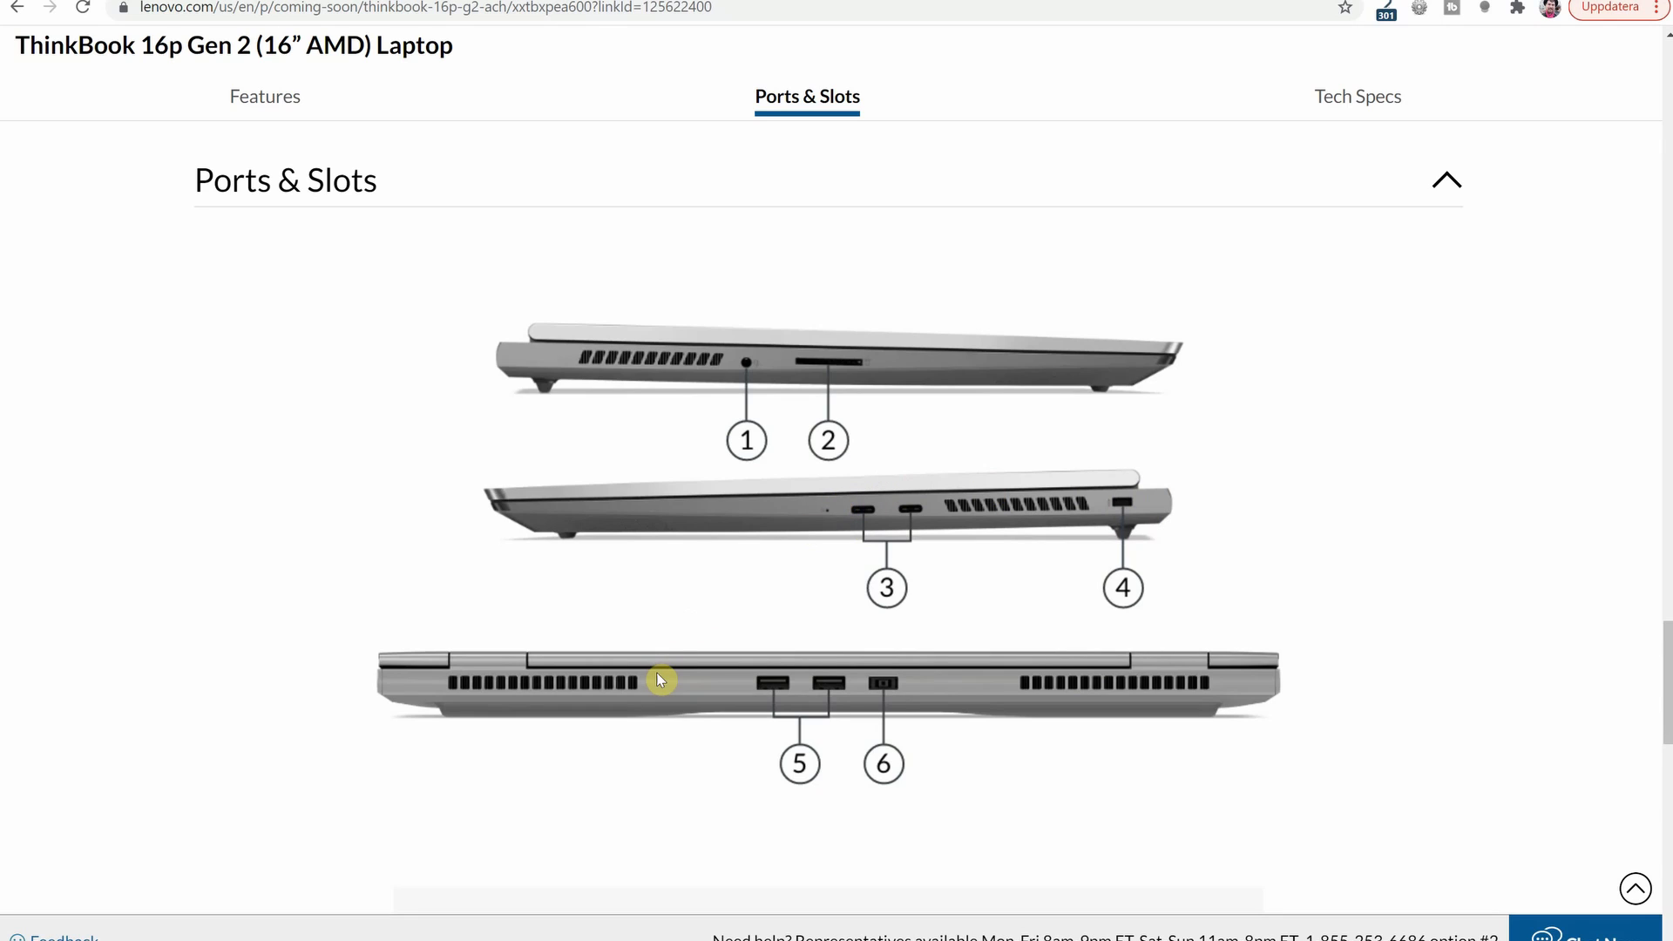
{"action": "mouse_move", "coordinate": [958, 731]}
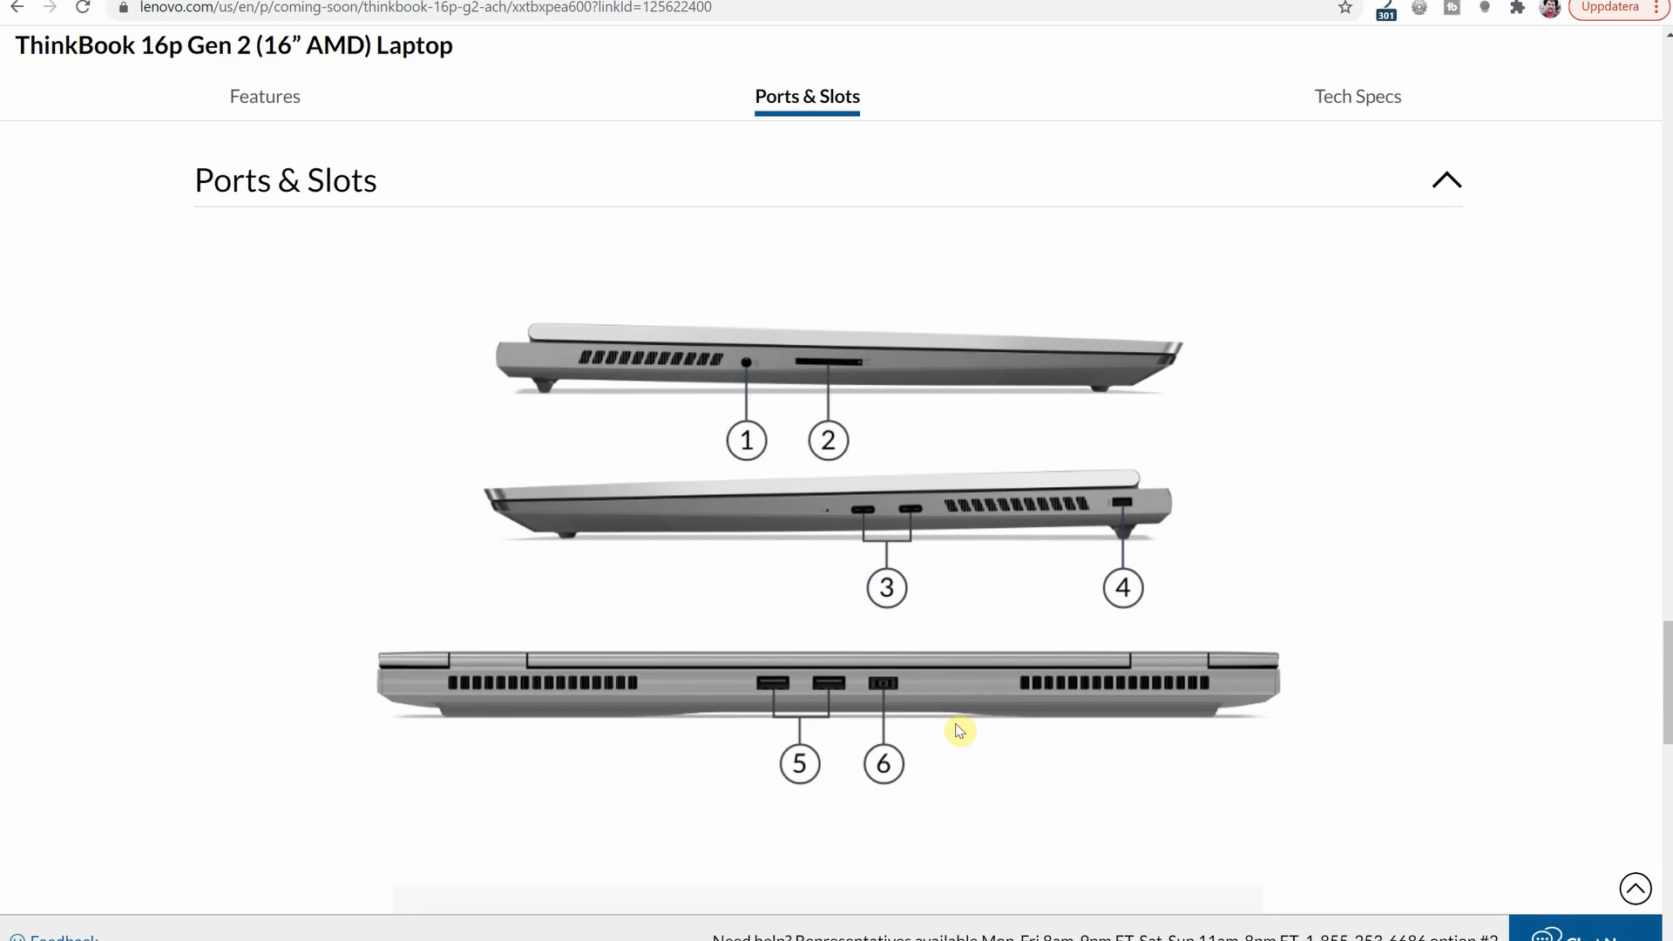
{"action": "mouse_move", "coordinate": [969, 674]}
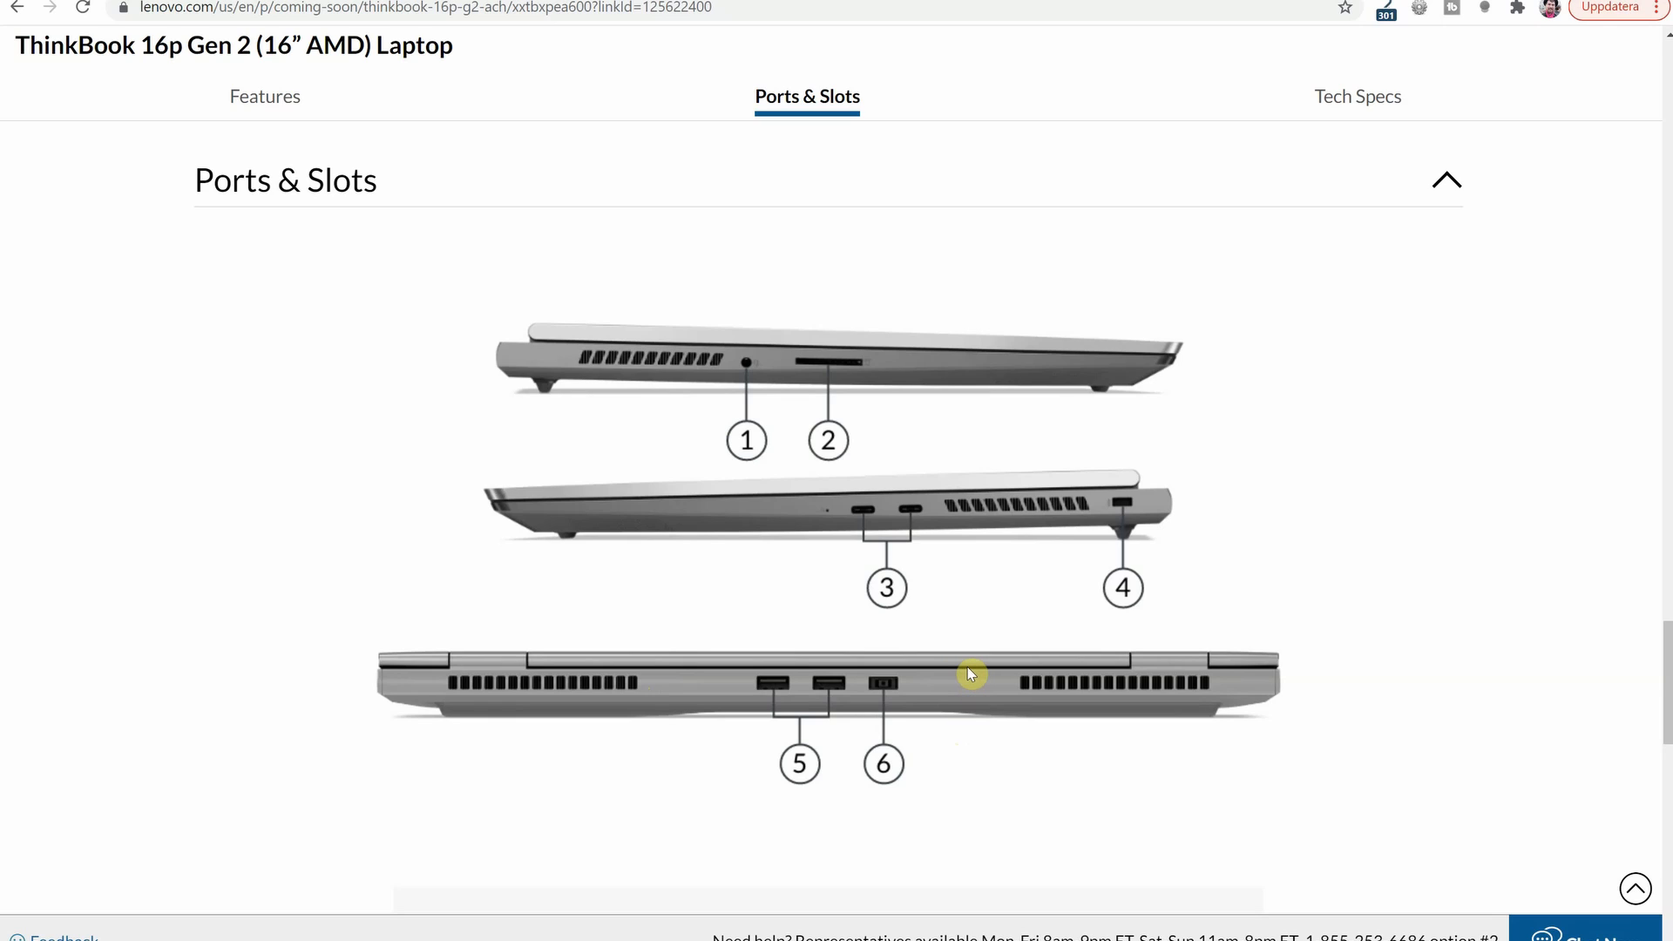
{"action": "mouse_move", "coordinate": [789, 648]}
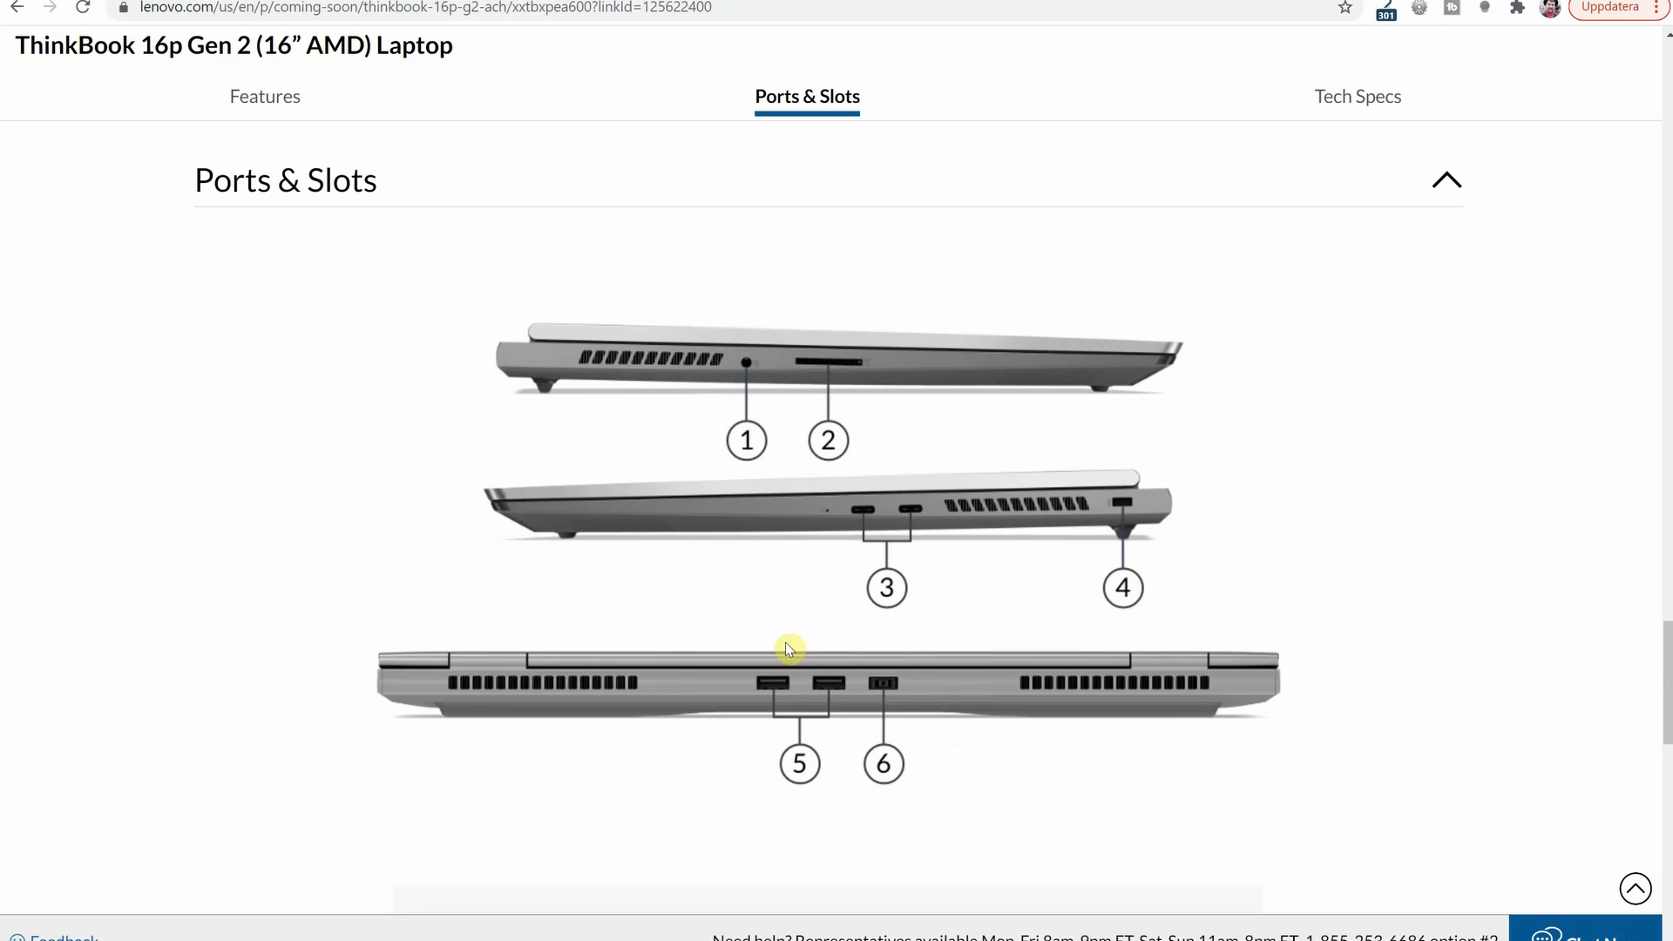
{"action": "mouse_move", "coordinate": [861, 727]}
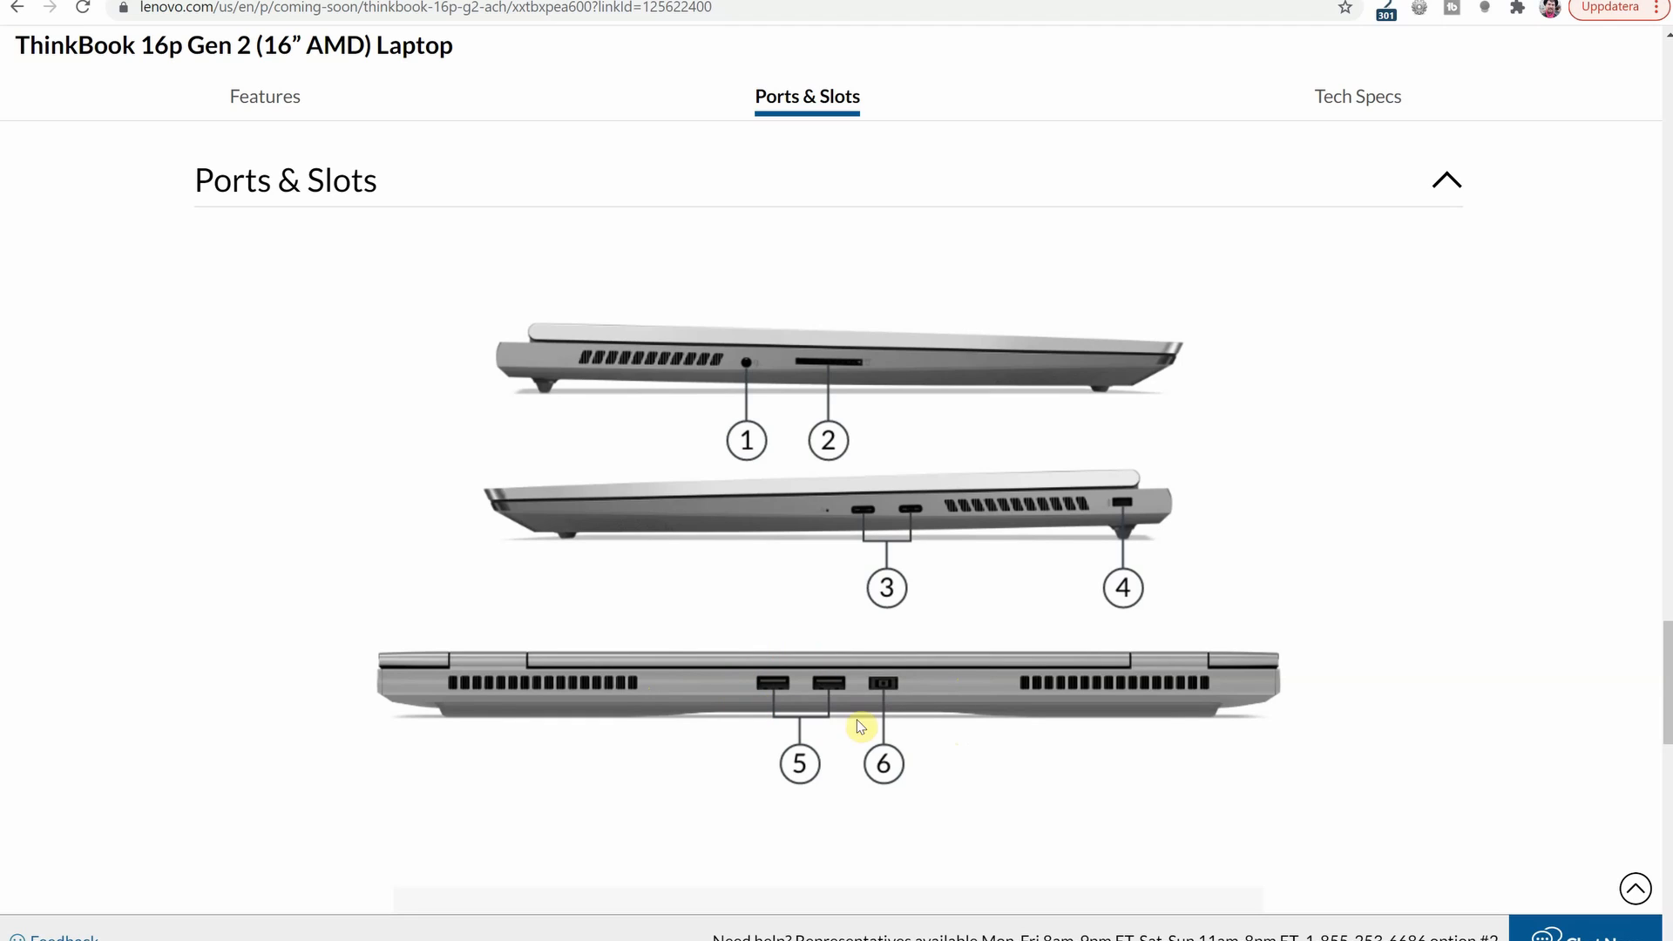
{"action": "mouse_move", "coordinate": [902, 656]}
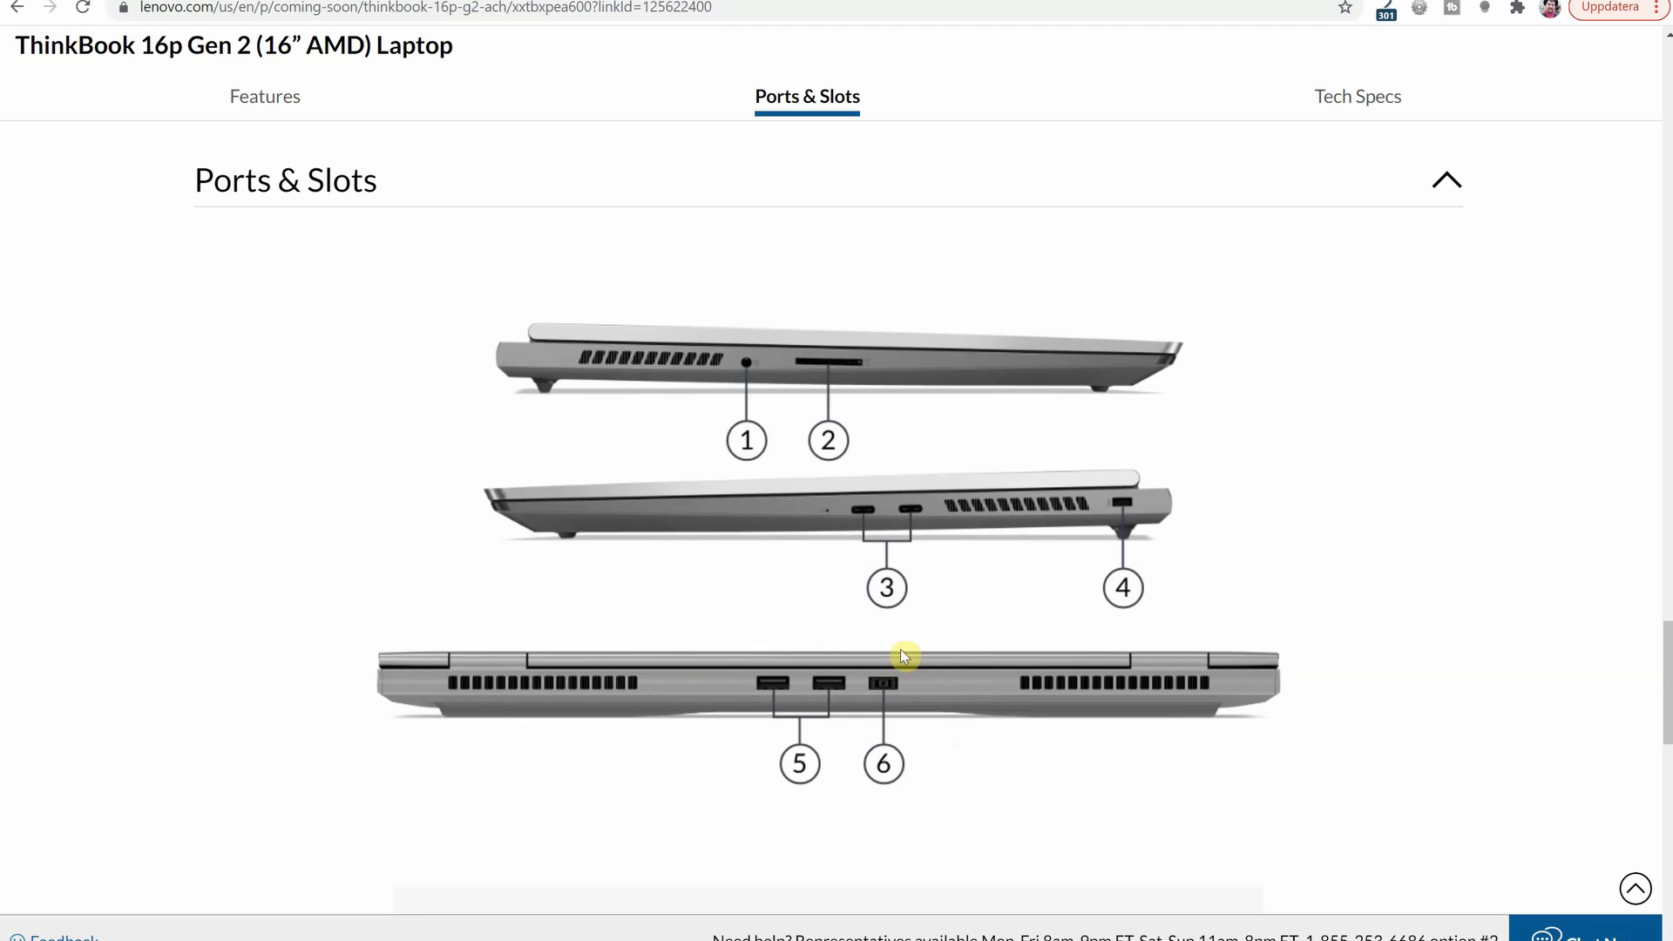
{"action": "mouse_move", "coordinate": [860, 786]}
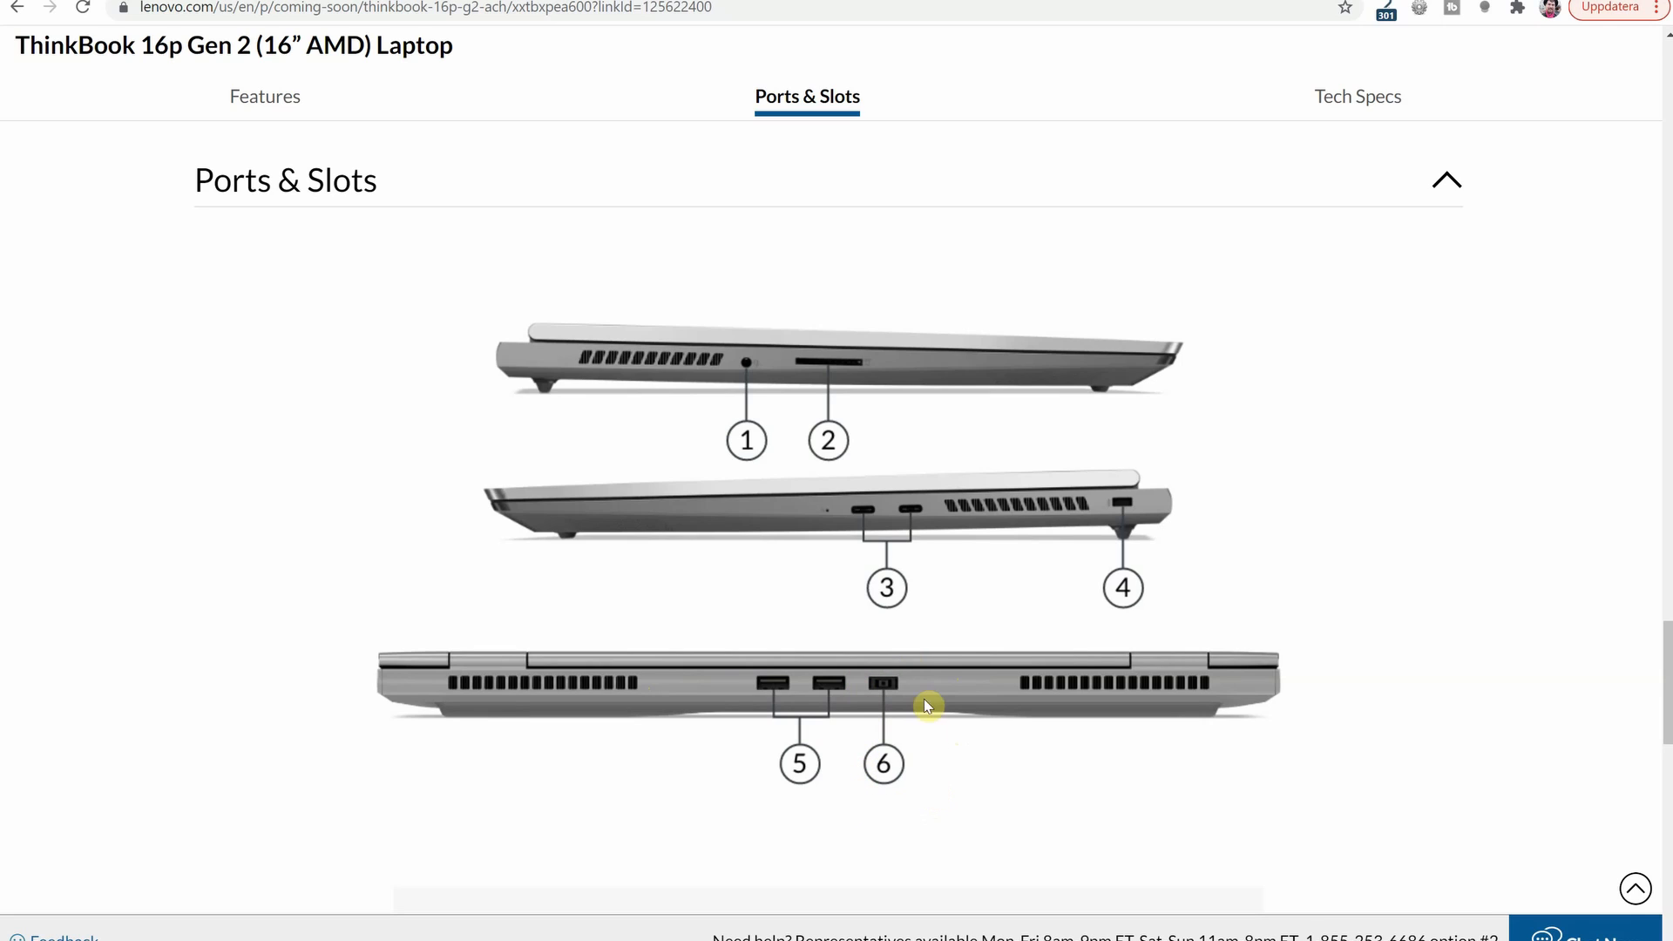
{"action": "mouse_move", "coordinate": [915, 670]}
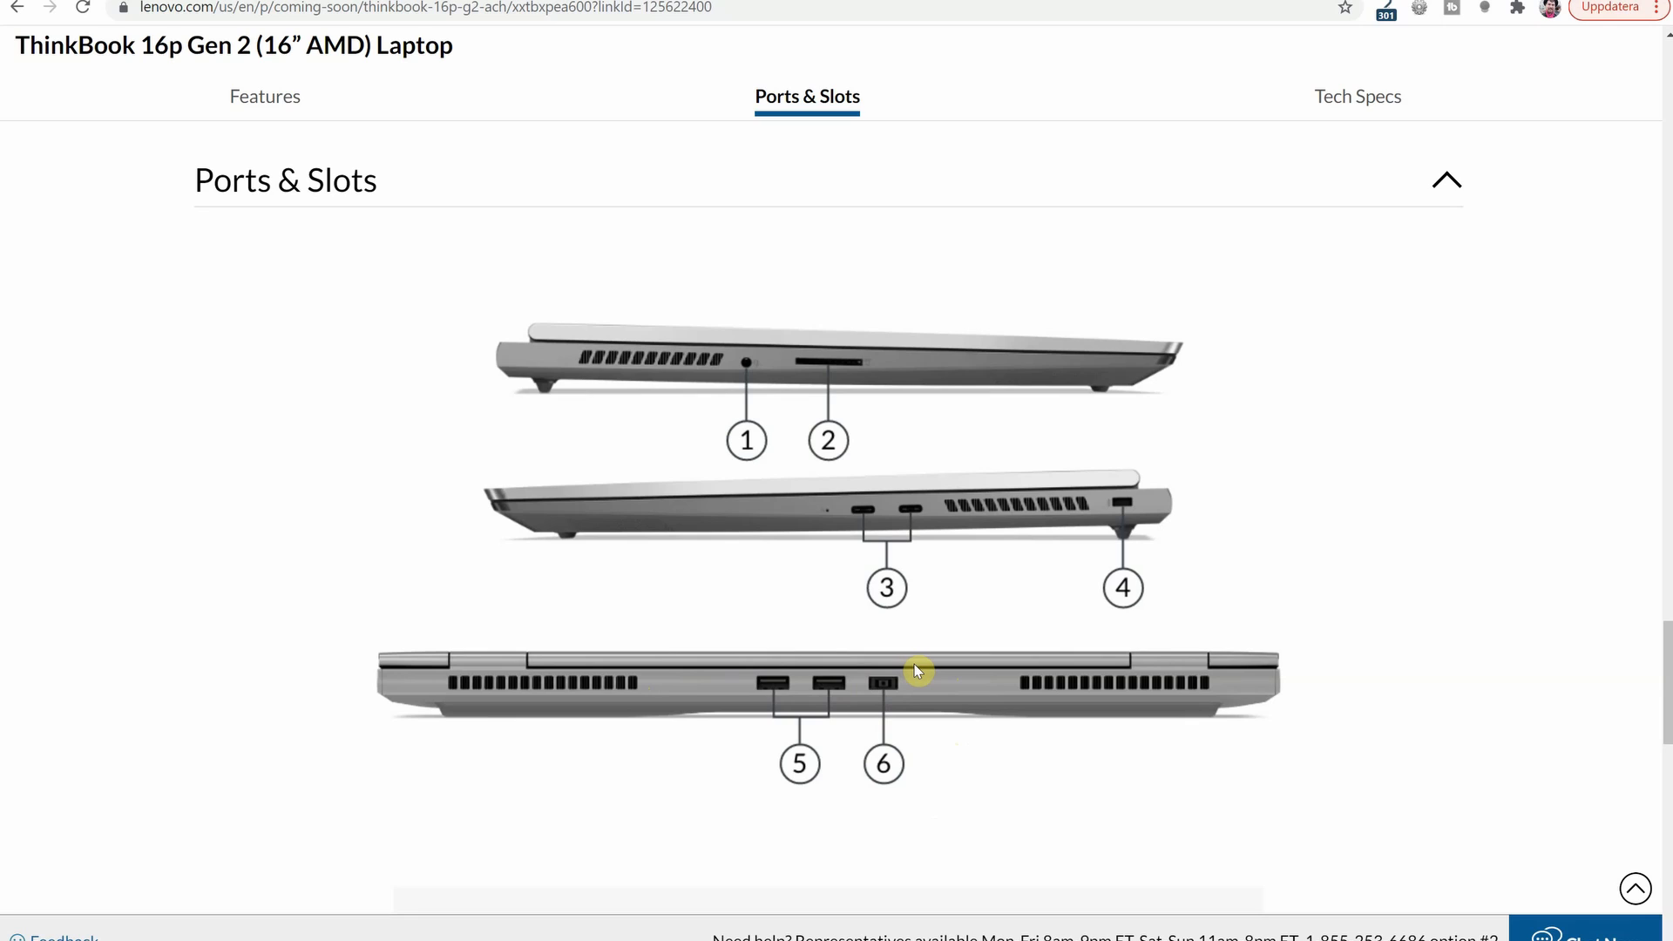
{"action": "mouse_move", "coordinate": [908, 670]}
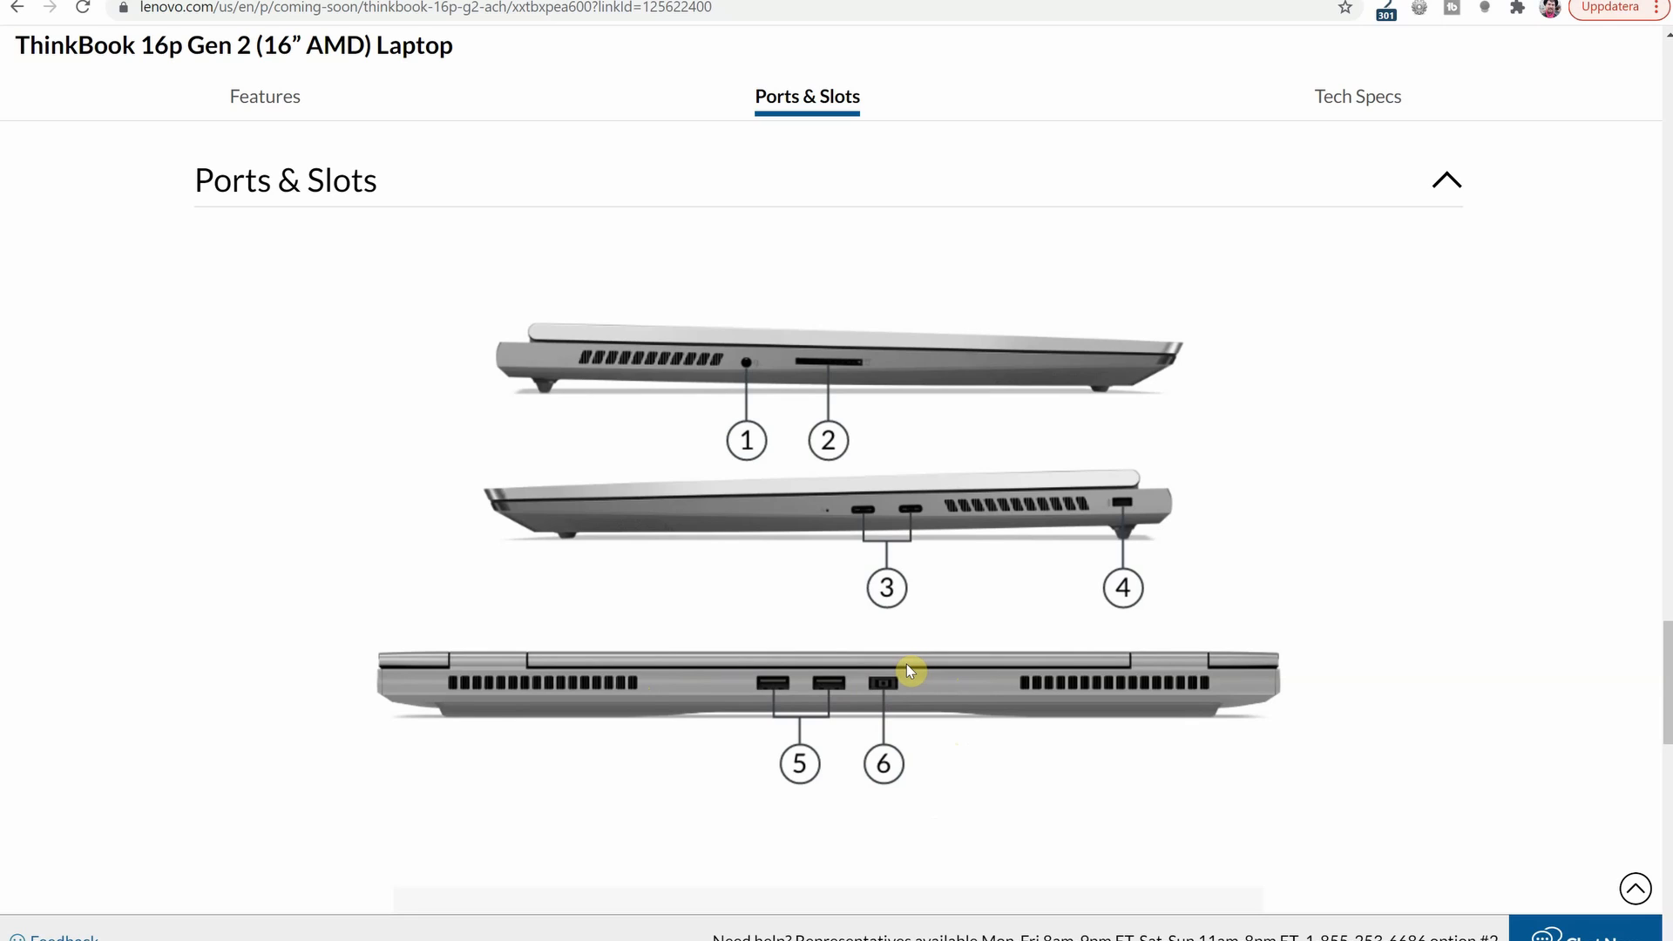
{"action": "mouse_move", "coordinate": [840, 527]}
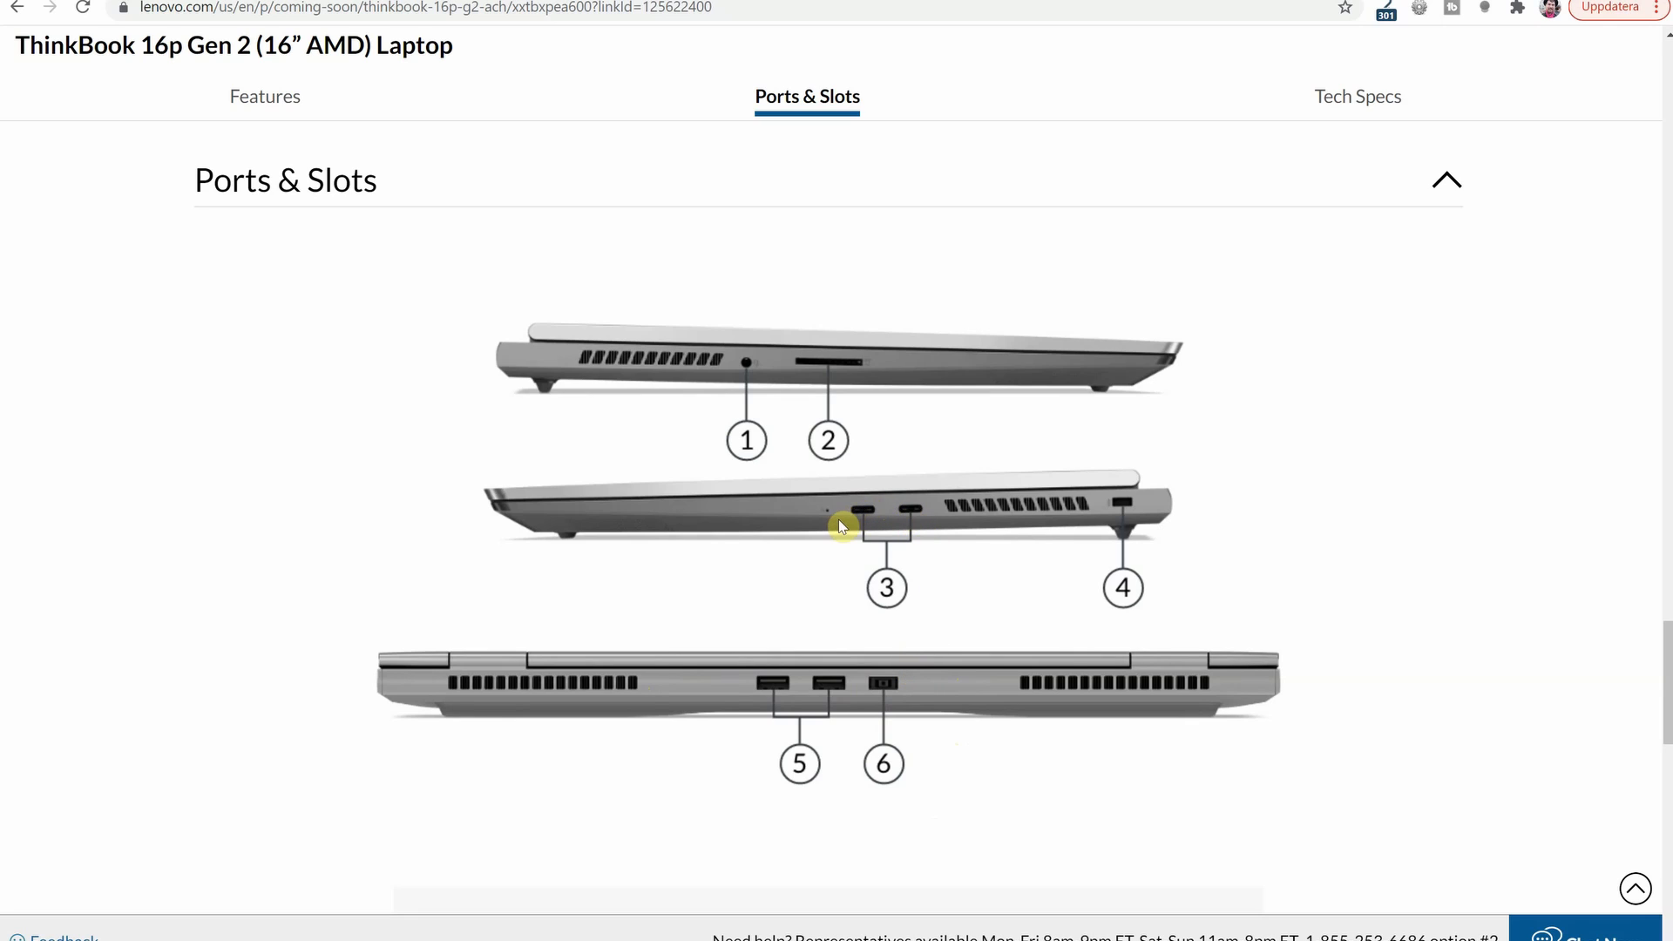
{"action": "mouse_move", "coordinate": [930, 522]}
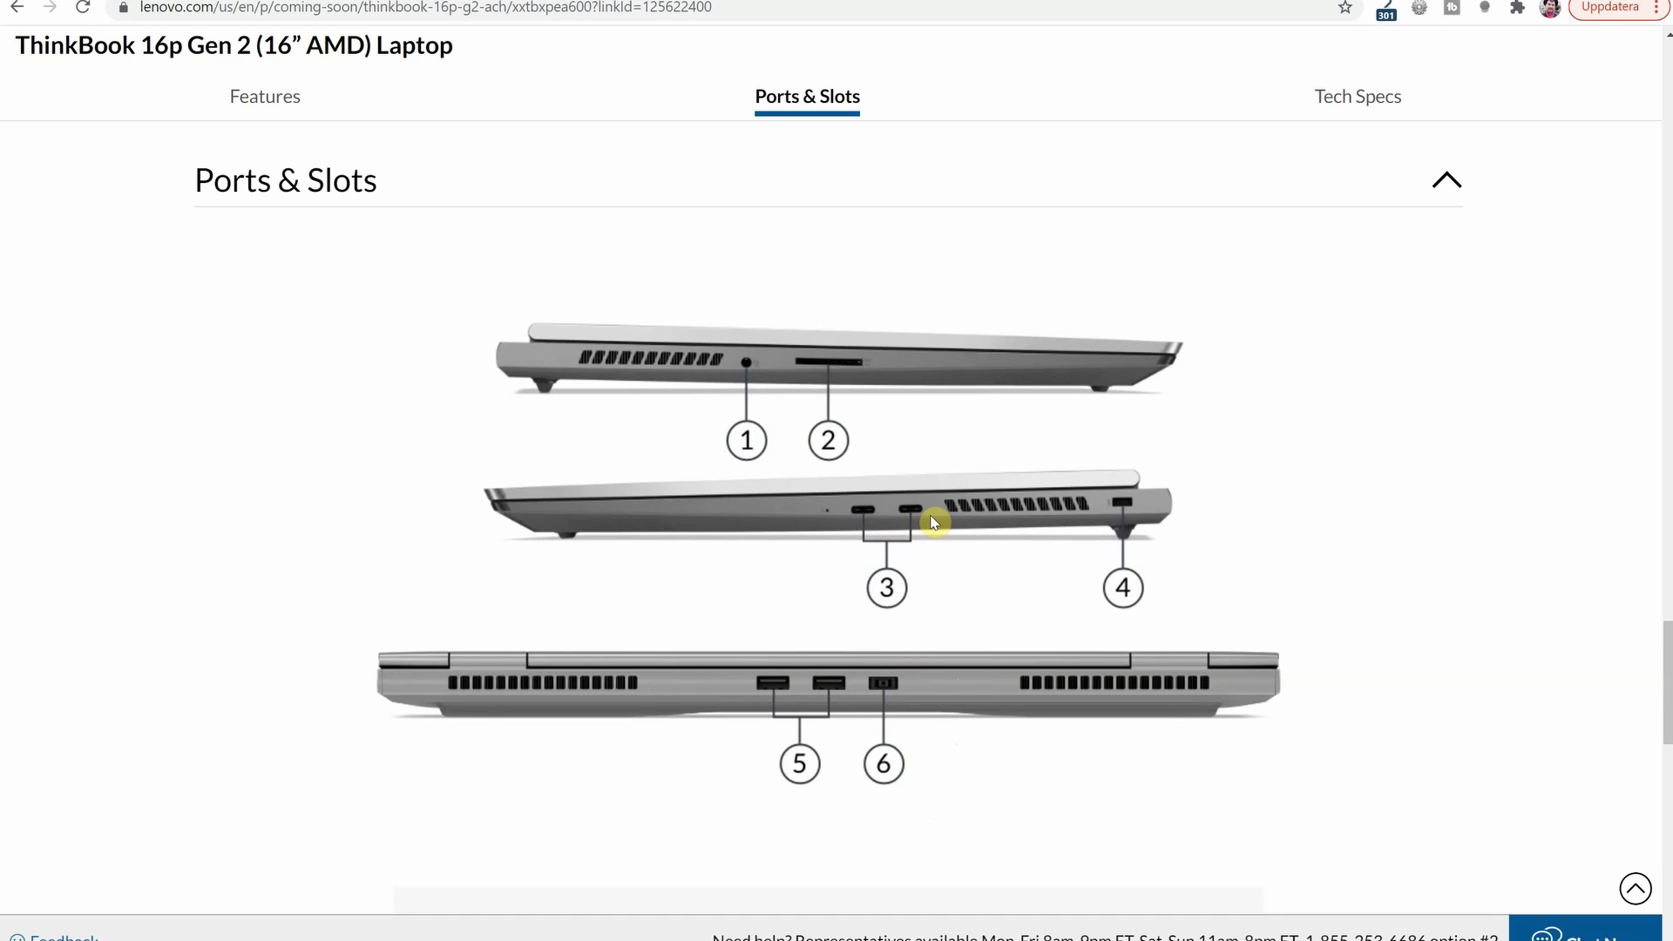
Show the Tech Specs table with processor, OS, display, memory, battery, storage and graphics rows
{"action": "left_click", "coordinate": [1355, 96]}
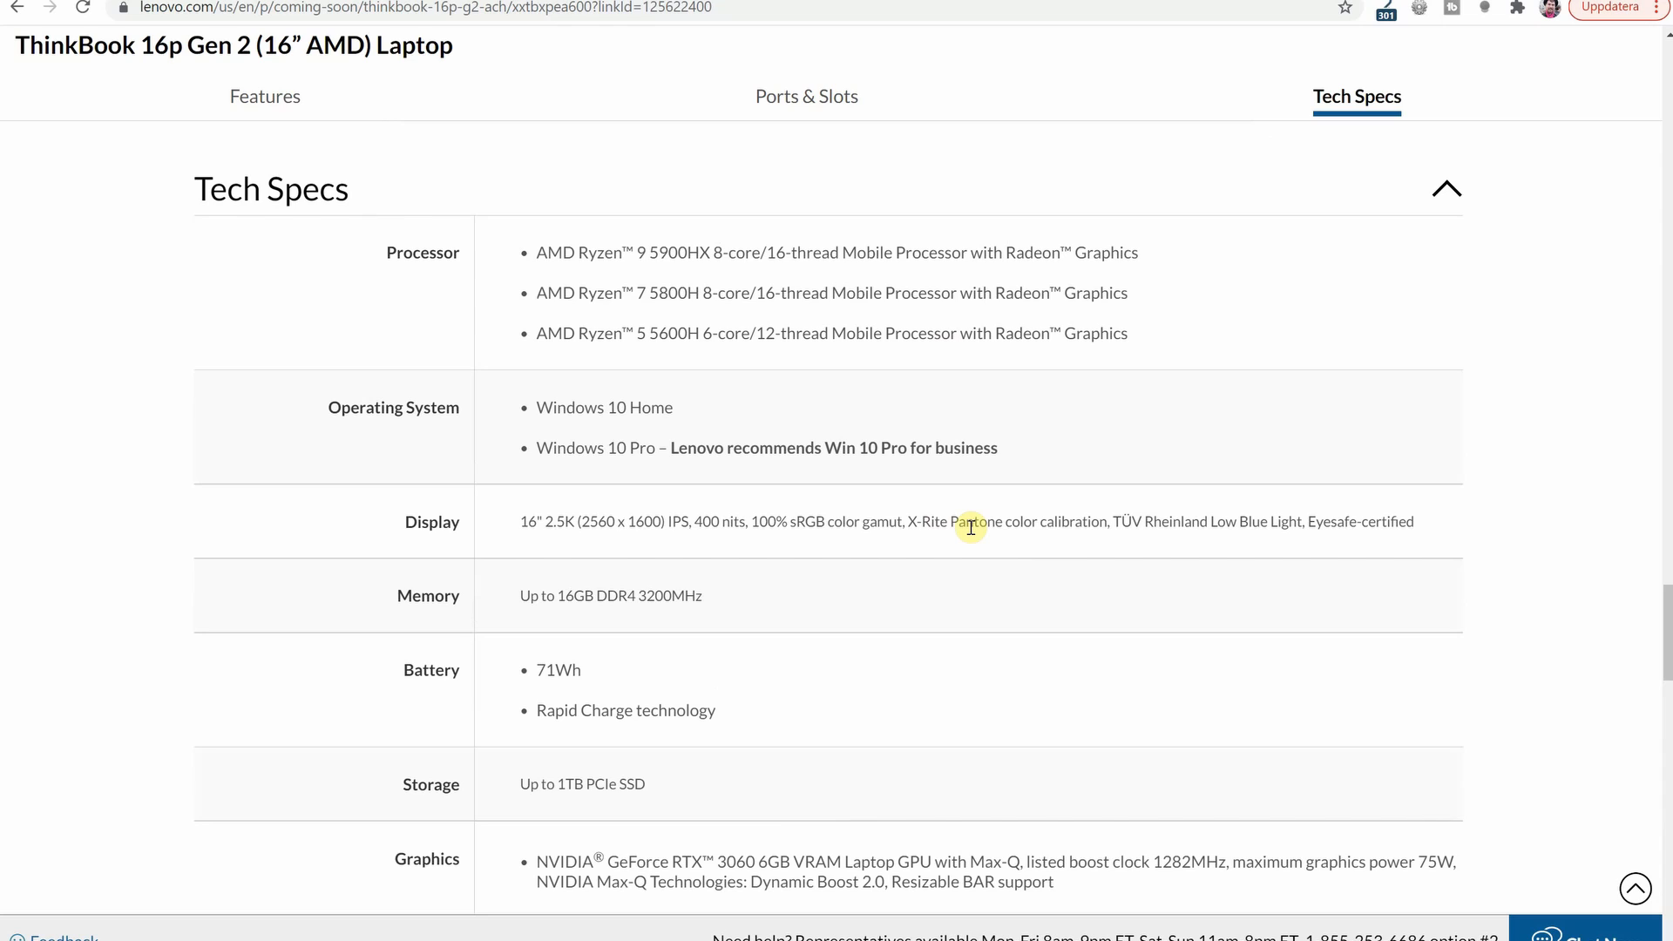
{"action": "mouse_move", "coordinate": [731, 251]}
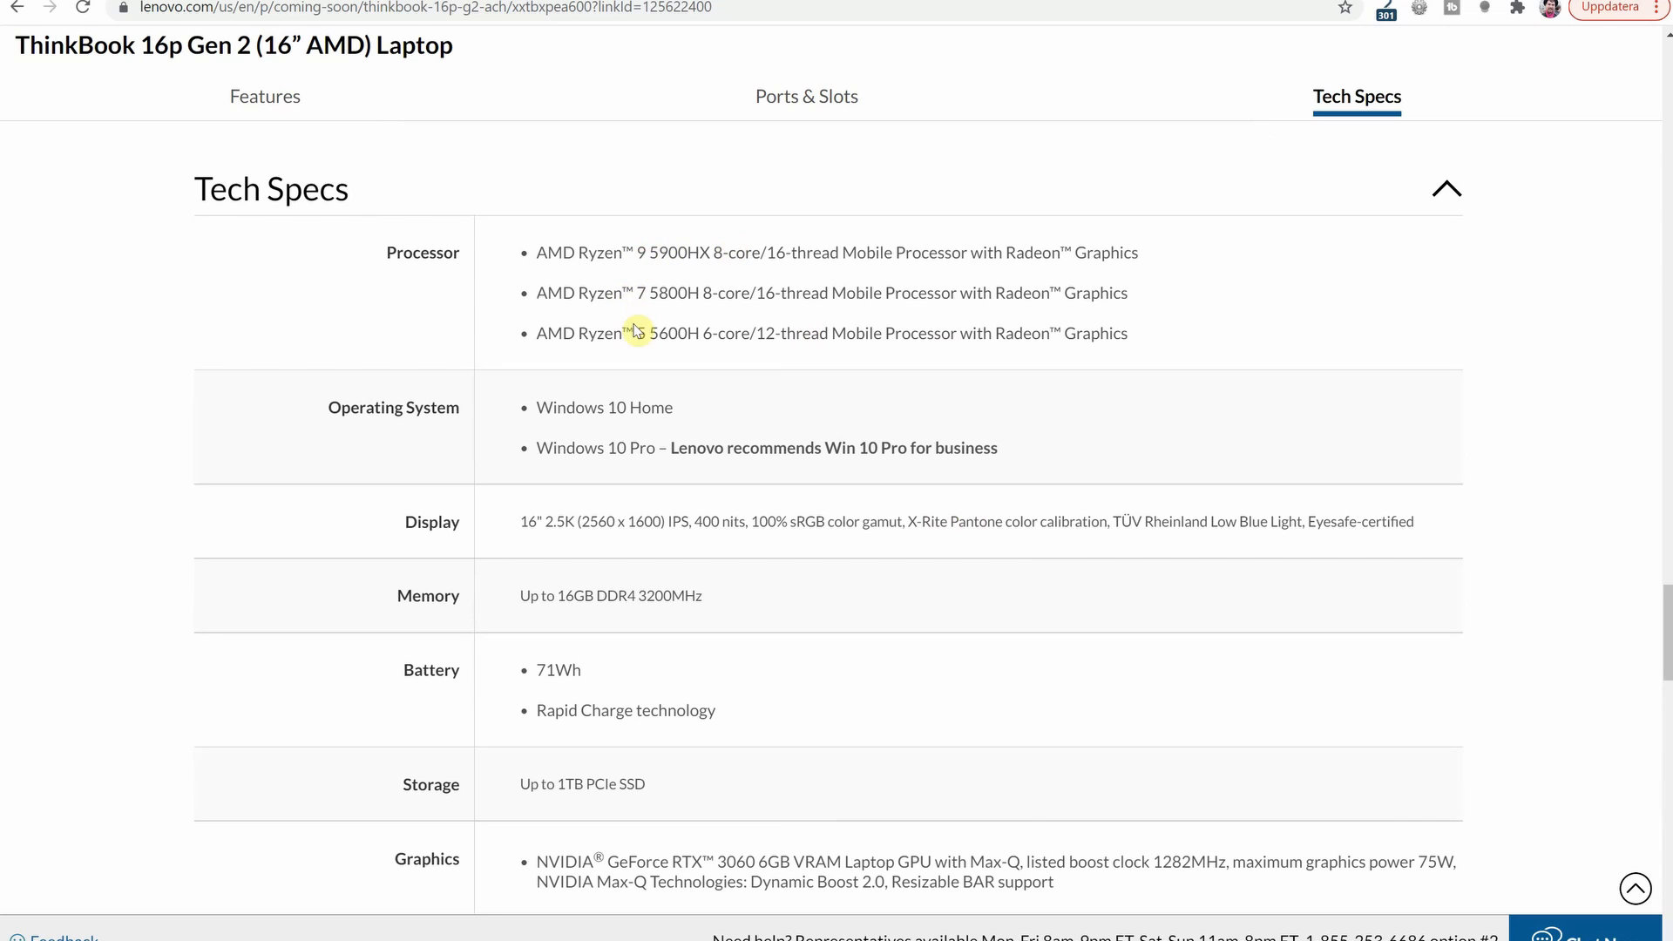
{"action": "mouse_move", "coordinate": [663, 252]}
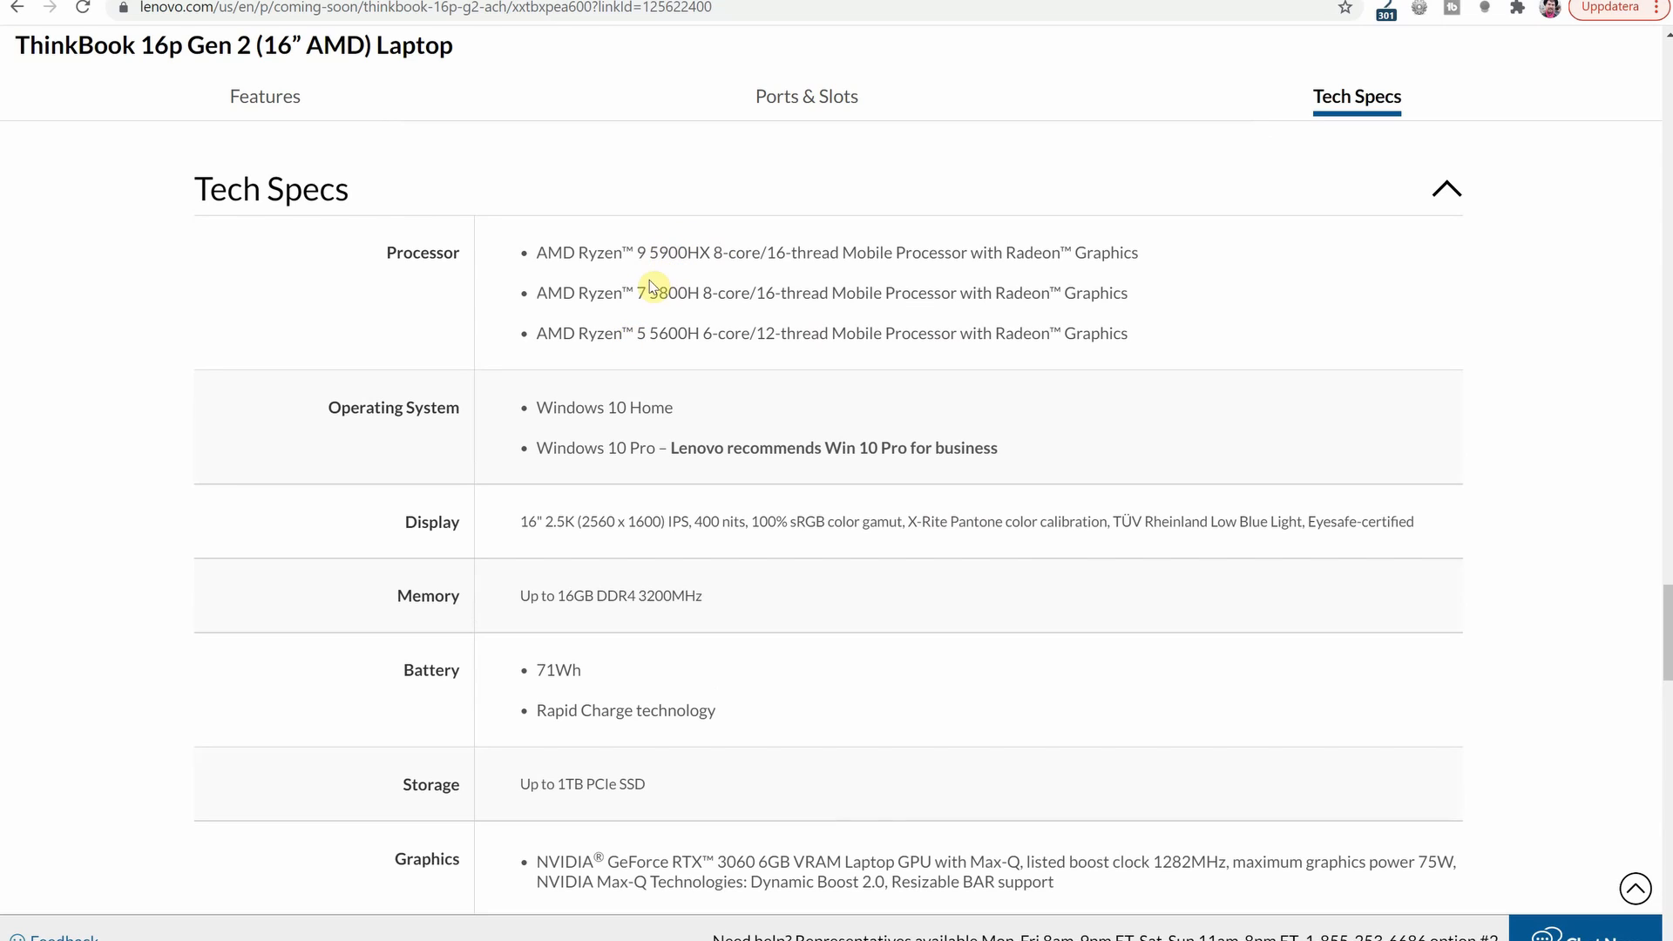
{"action": "mouse_move", "coordinate": [651, 333]}
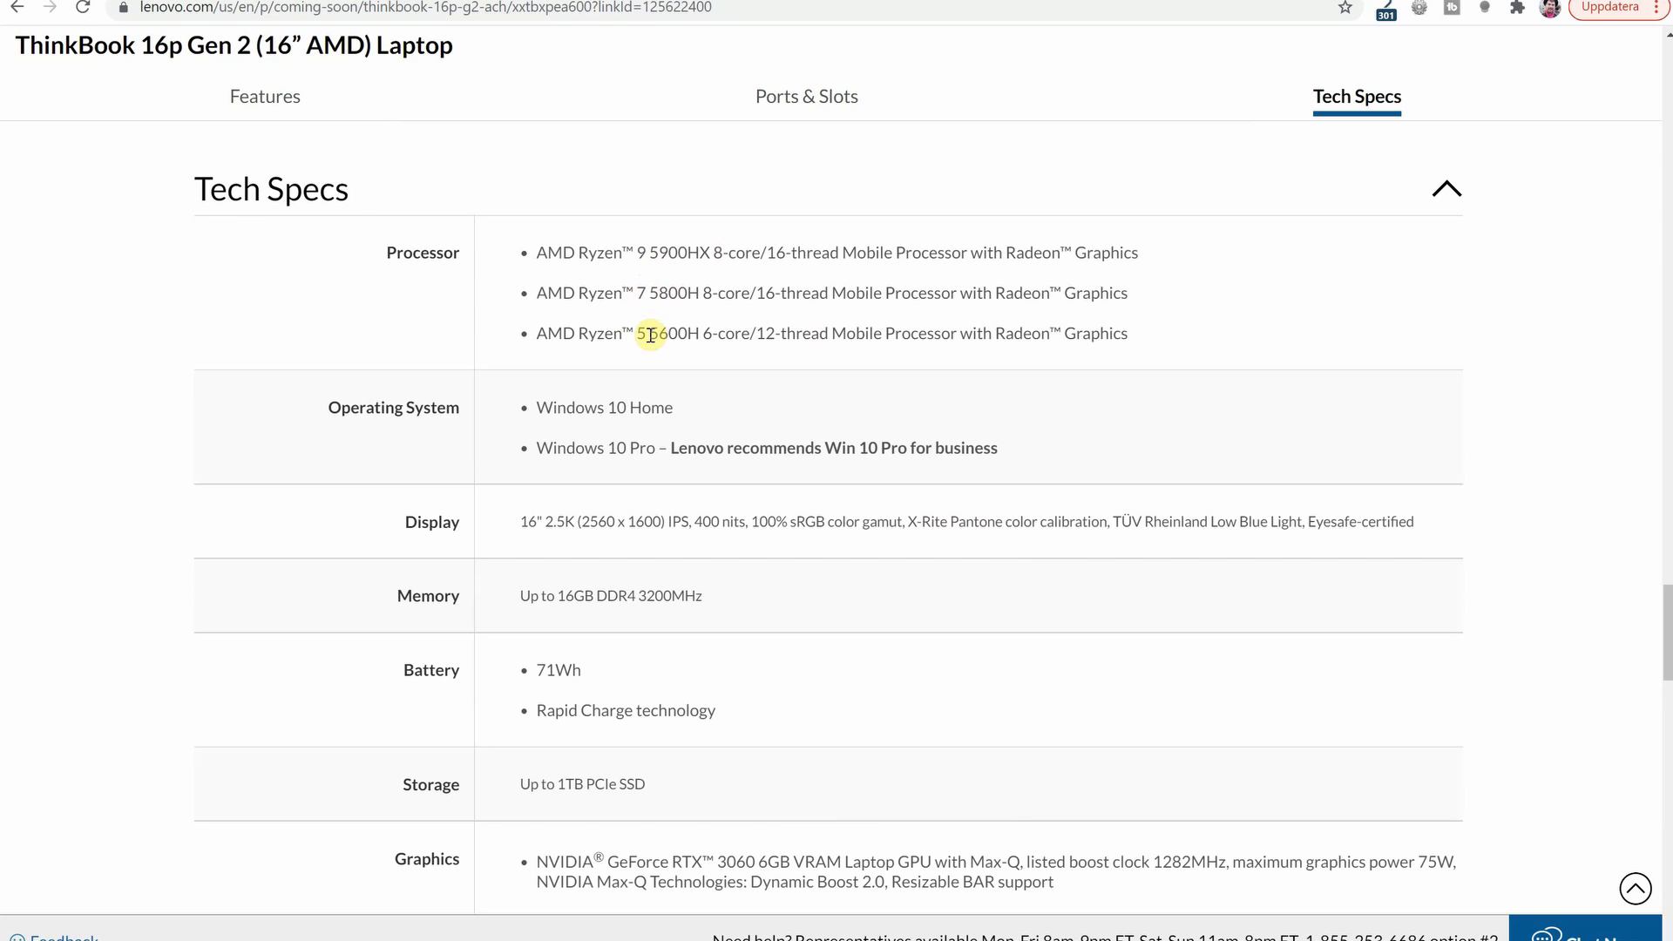
{"action": "mouse_move", "coordinate": [590, 404]}
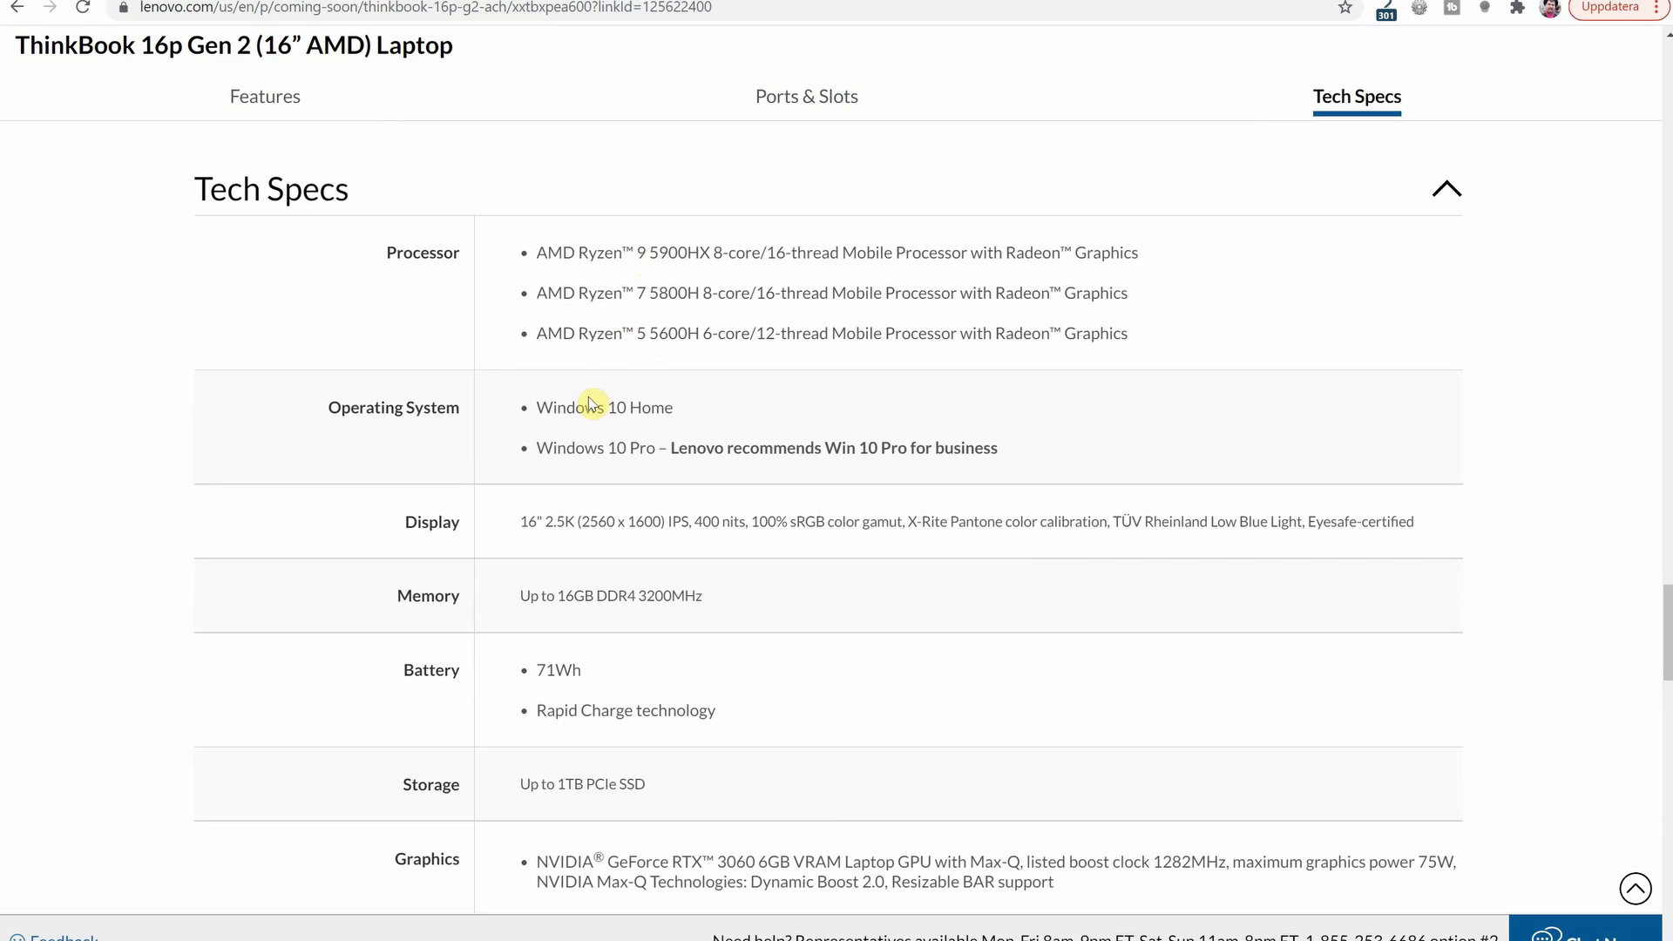
{"action": "mouse_move", "coordinate": [584, 424]}
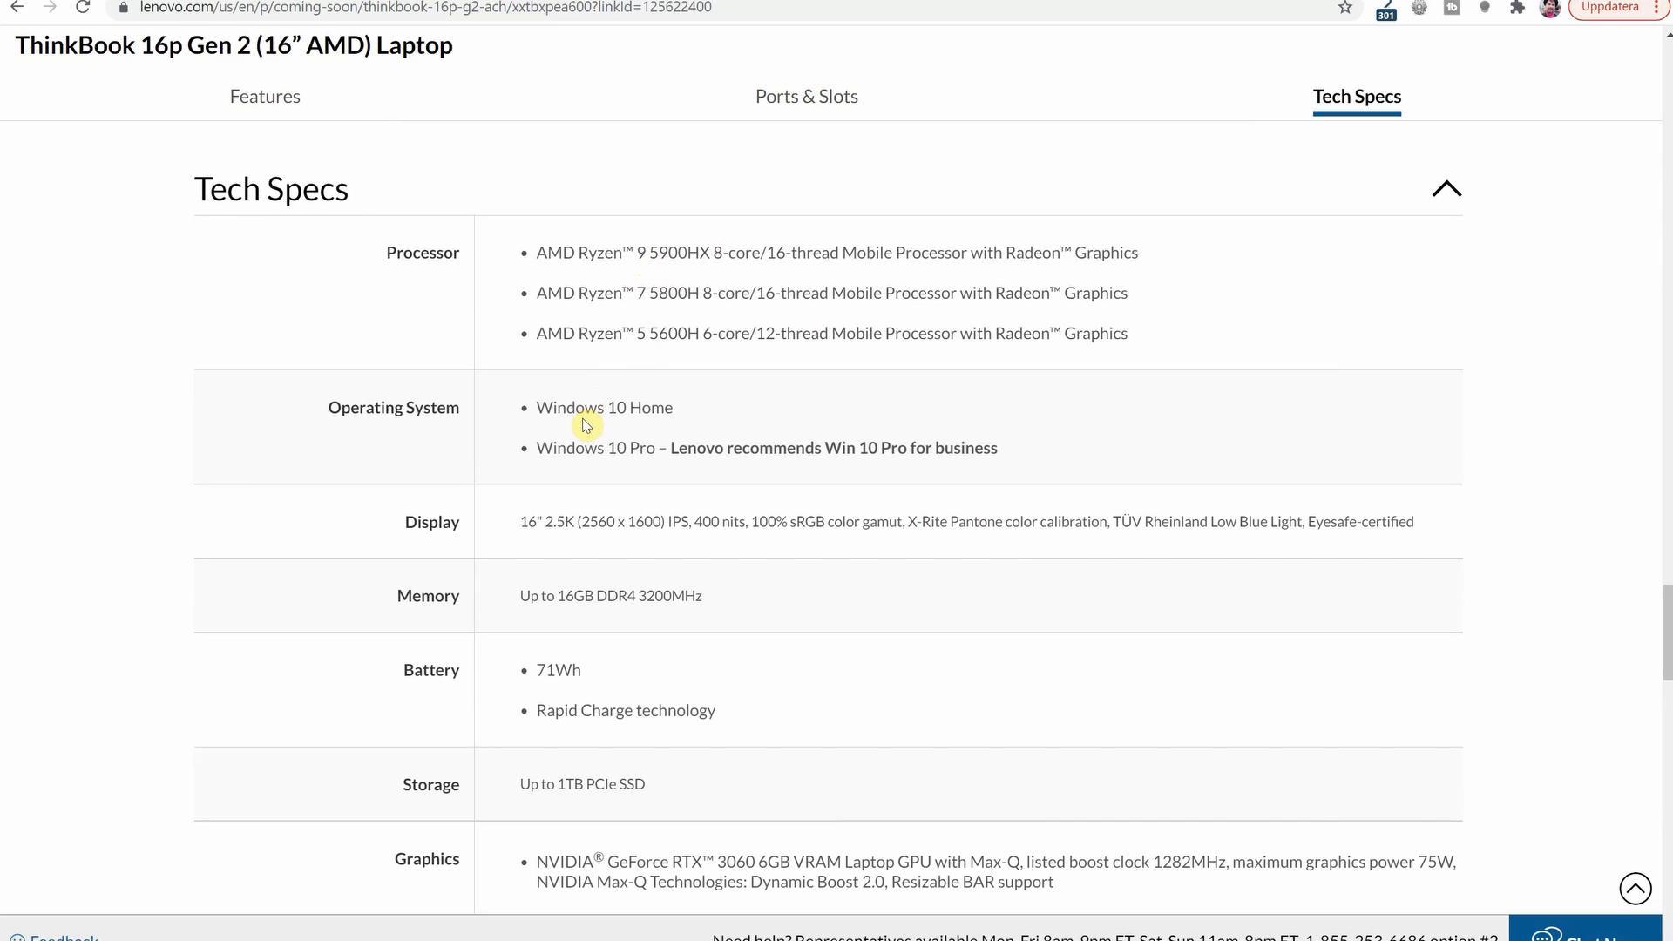
{"action": "mouse_move", "coordinate": [754, 387]}
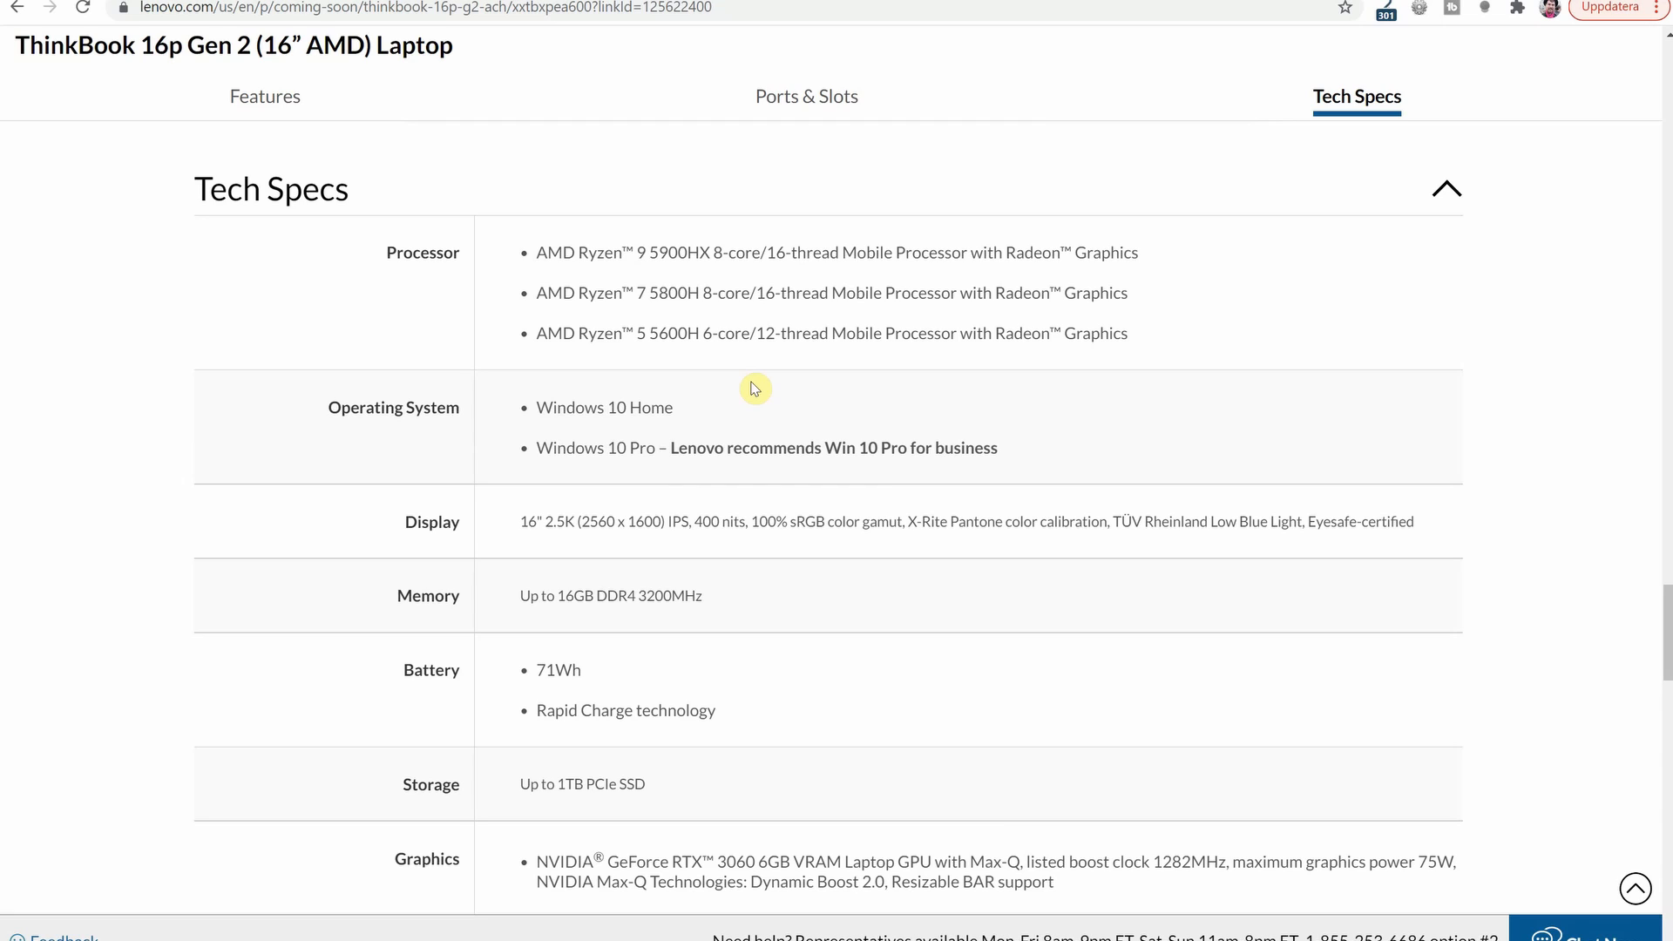
{"action": "mouse_move", "coordinate": [551, 502]}
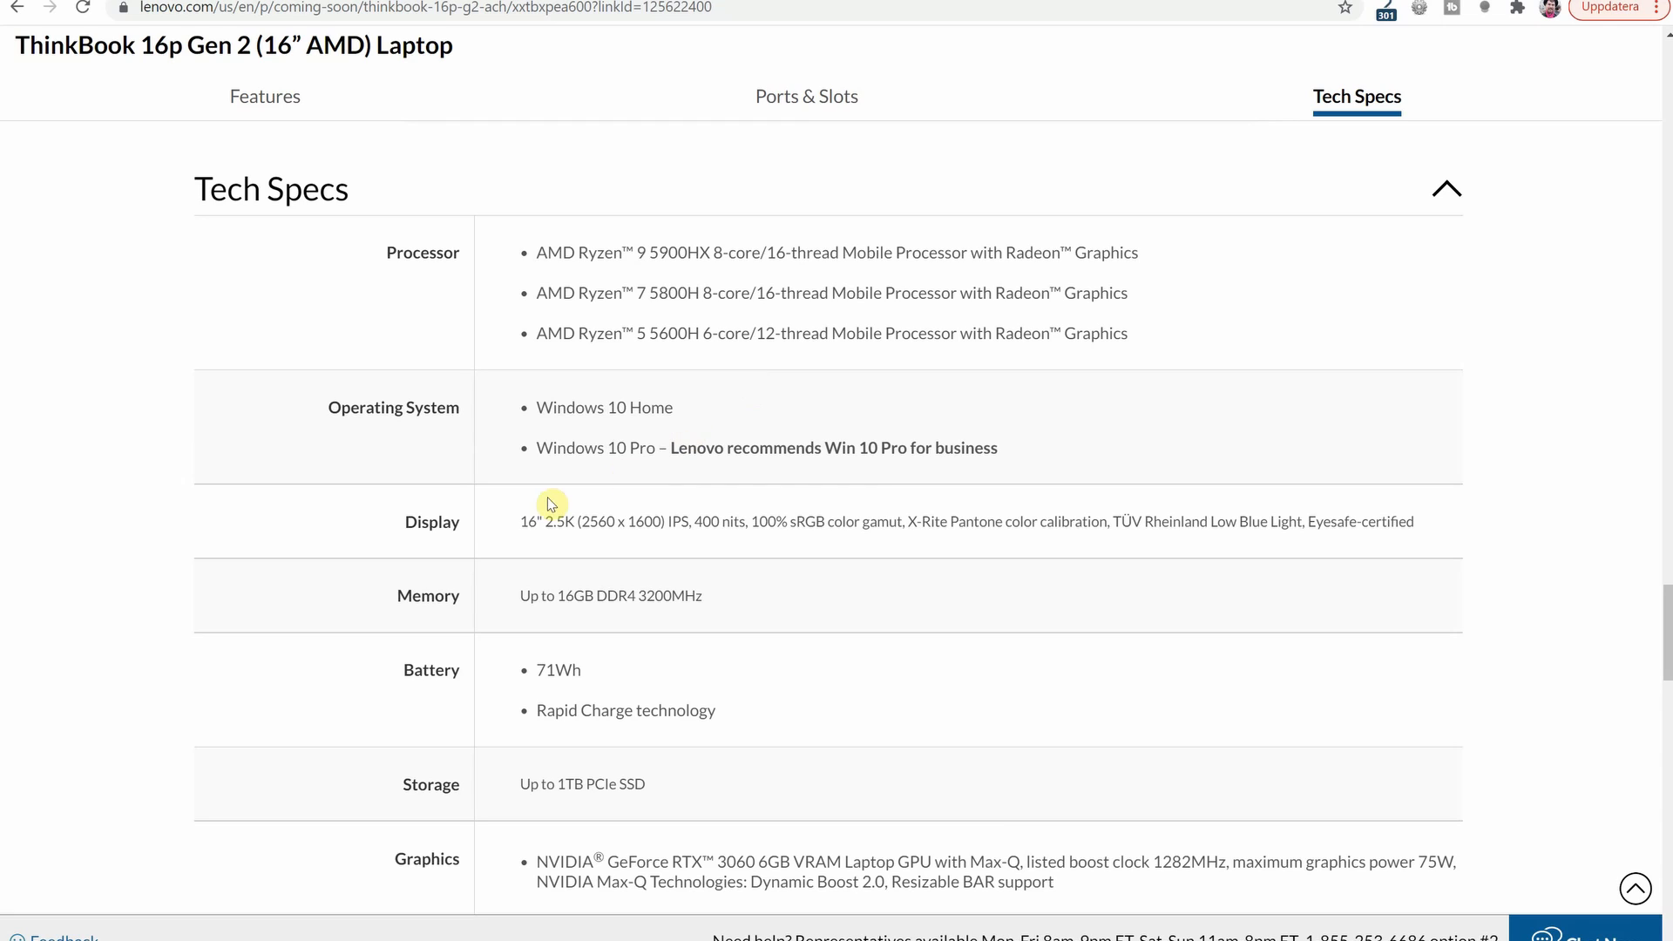
{"action": "mouse_move", "coordinate": [476, 565]}
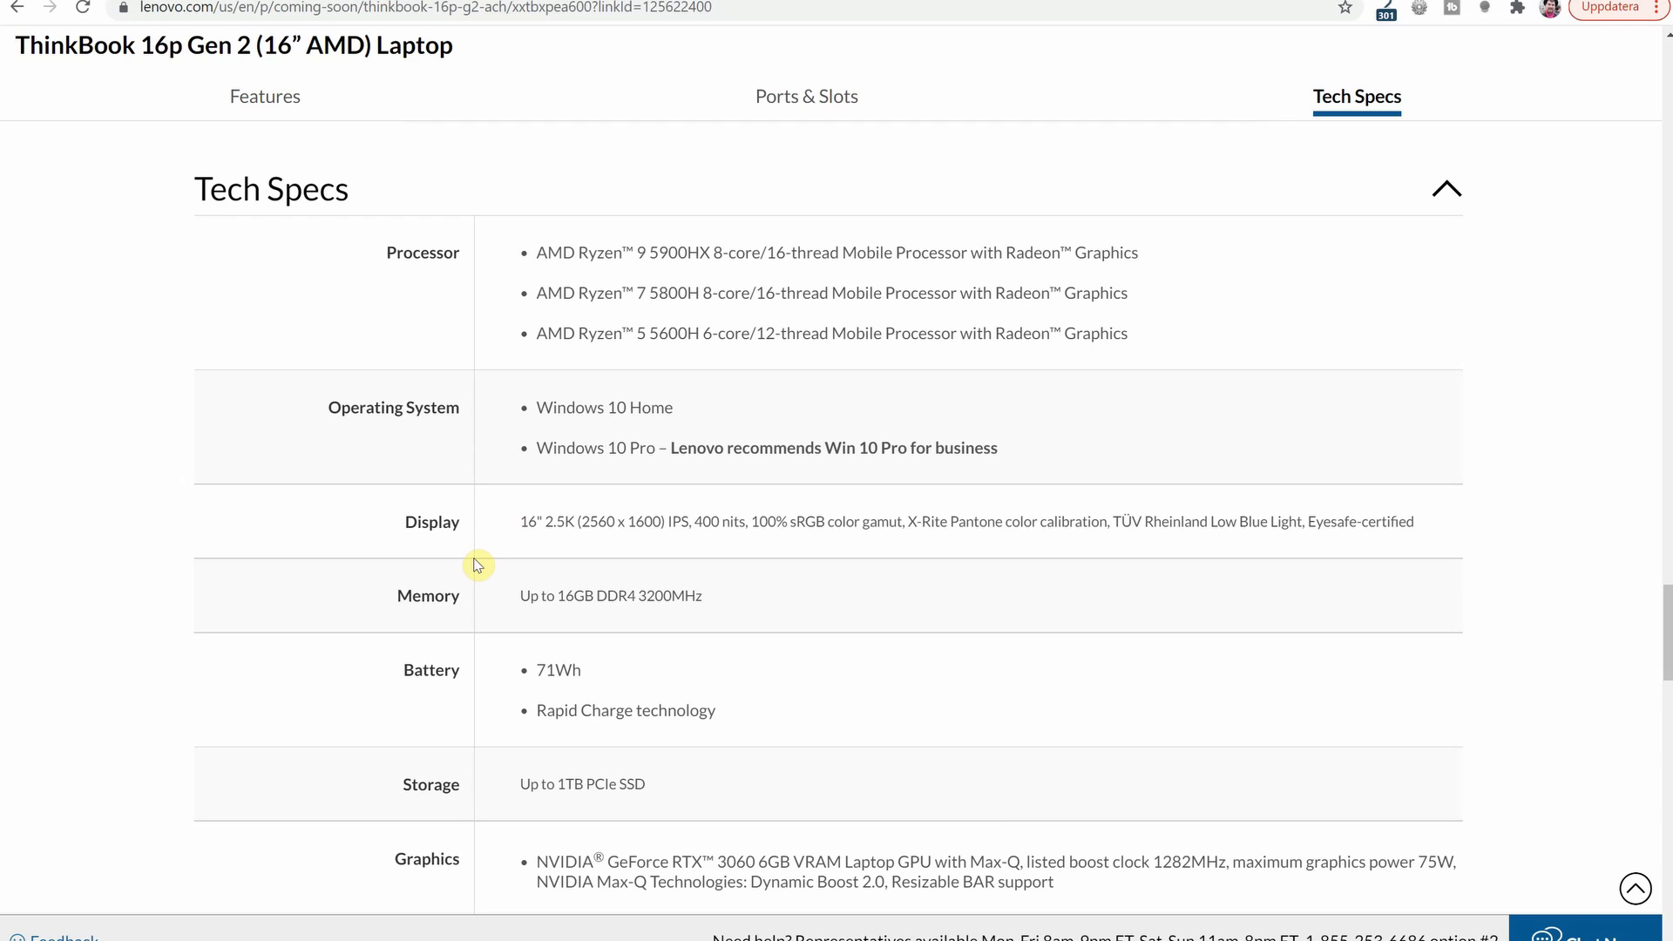
{"action": "mouse_move", "coordinate": [566, 556]}
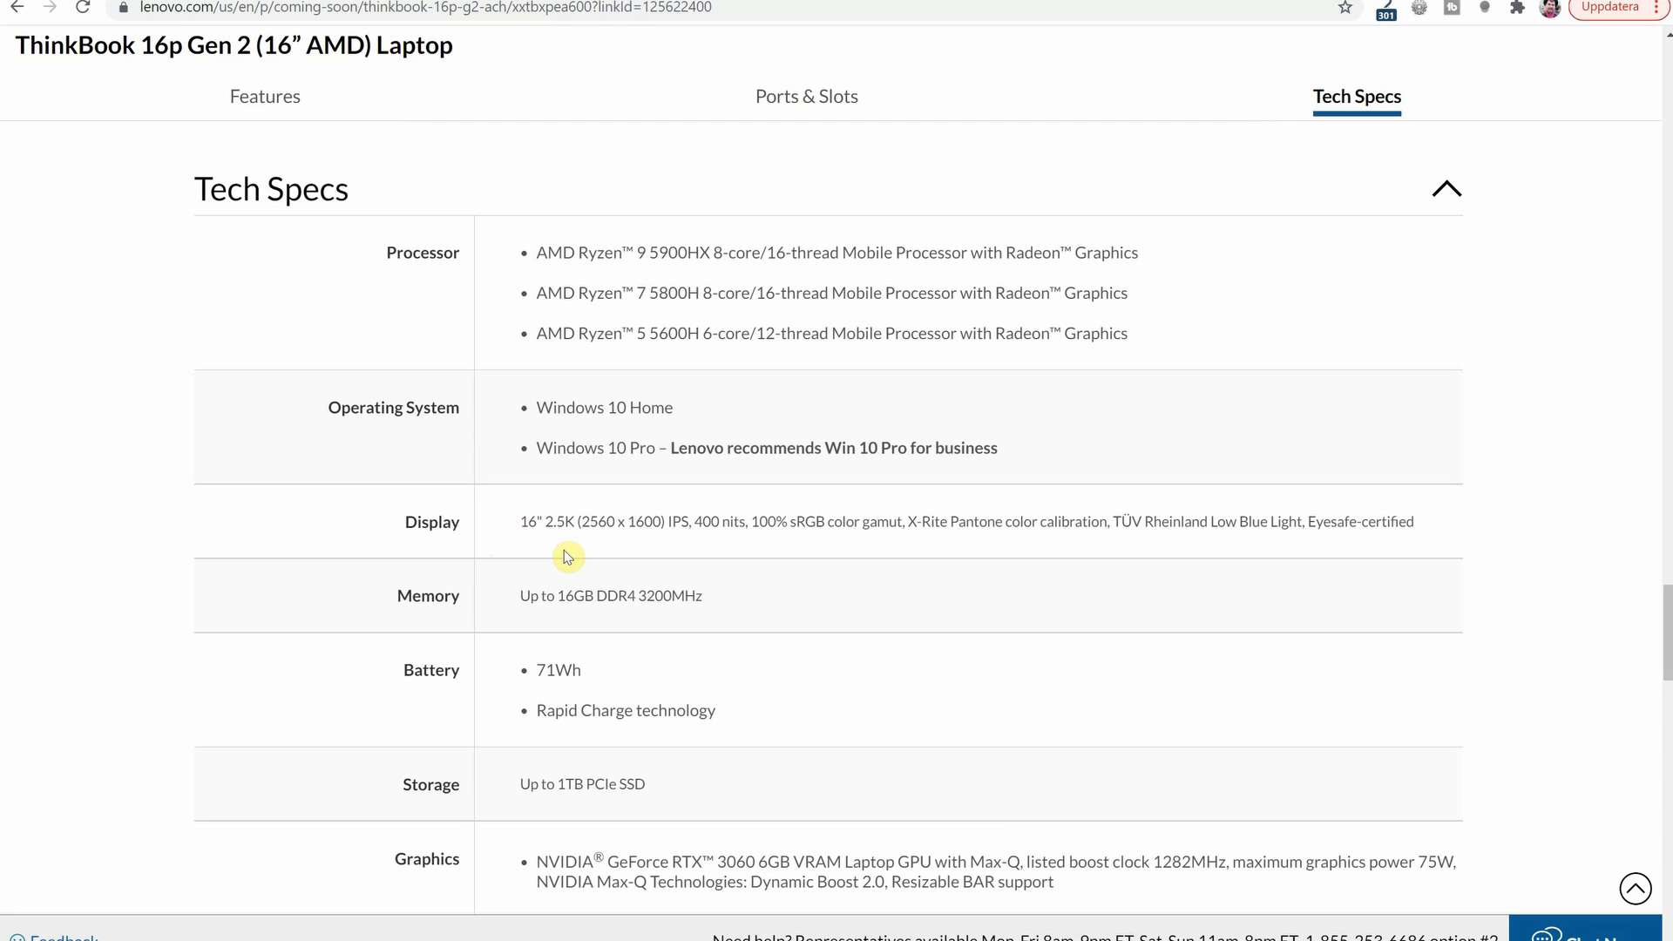
{"action": "mouse_move", "coordinate": [707, 548]}
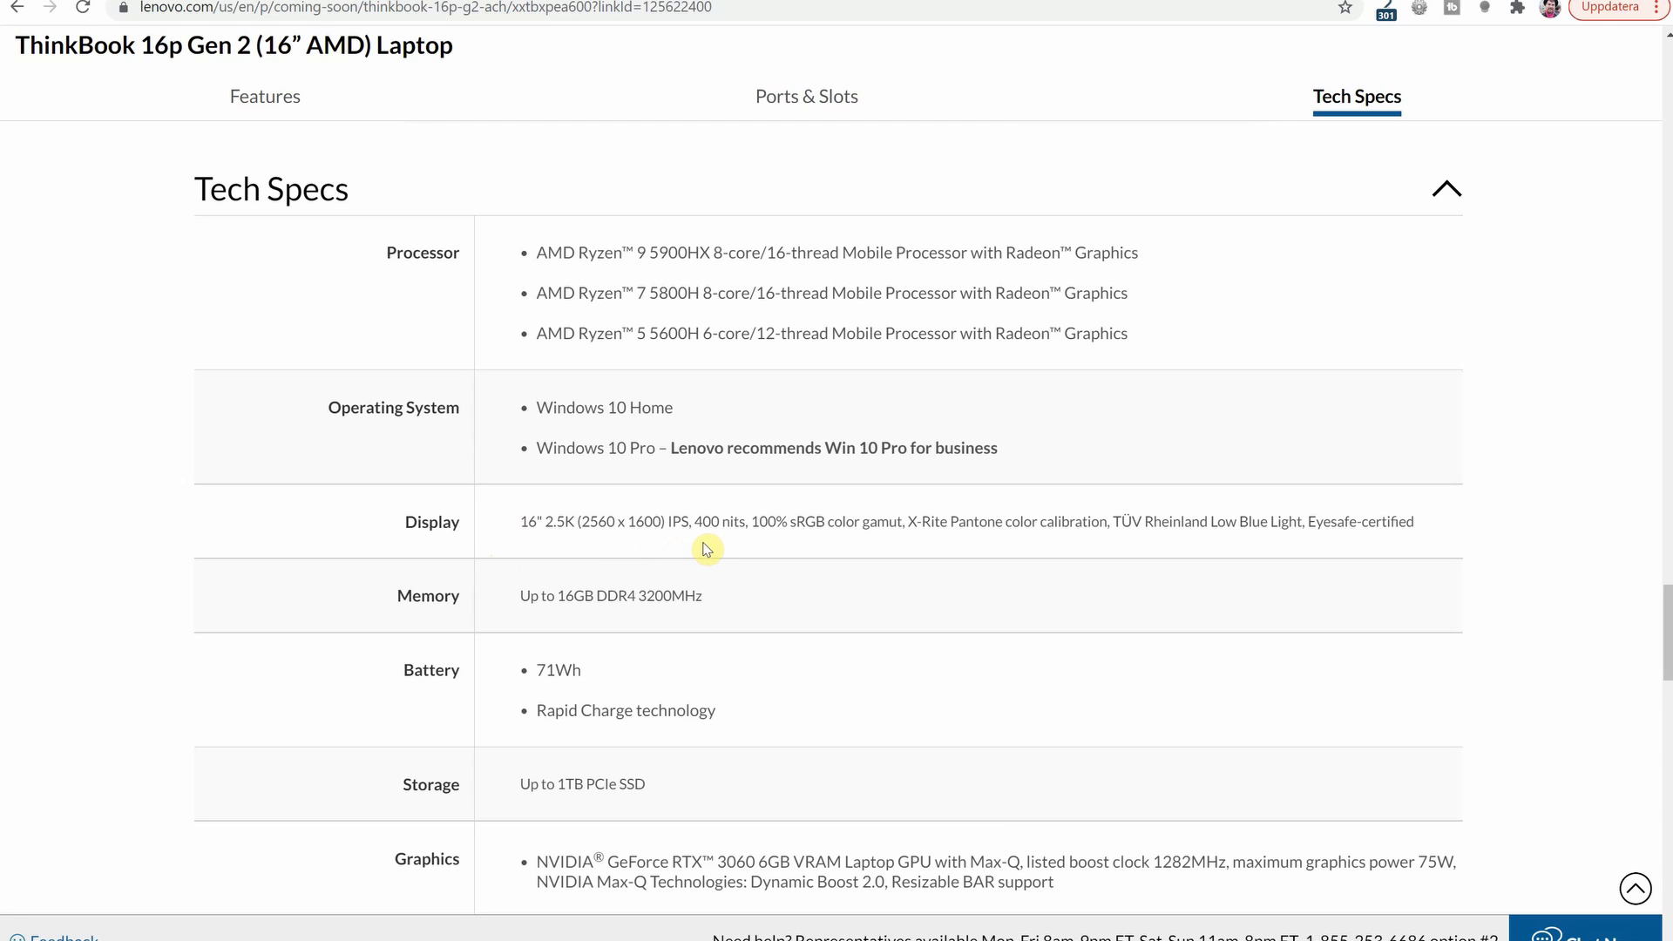
{"action": "mouse_move", "coordinate": [723, 551]}
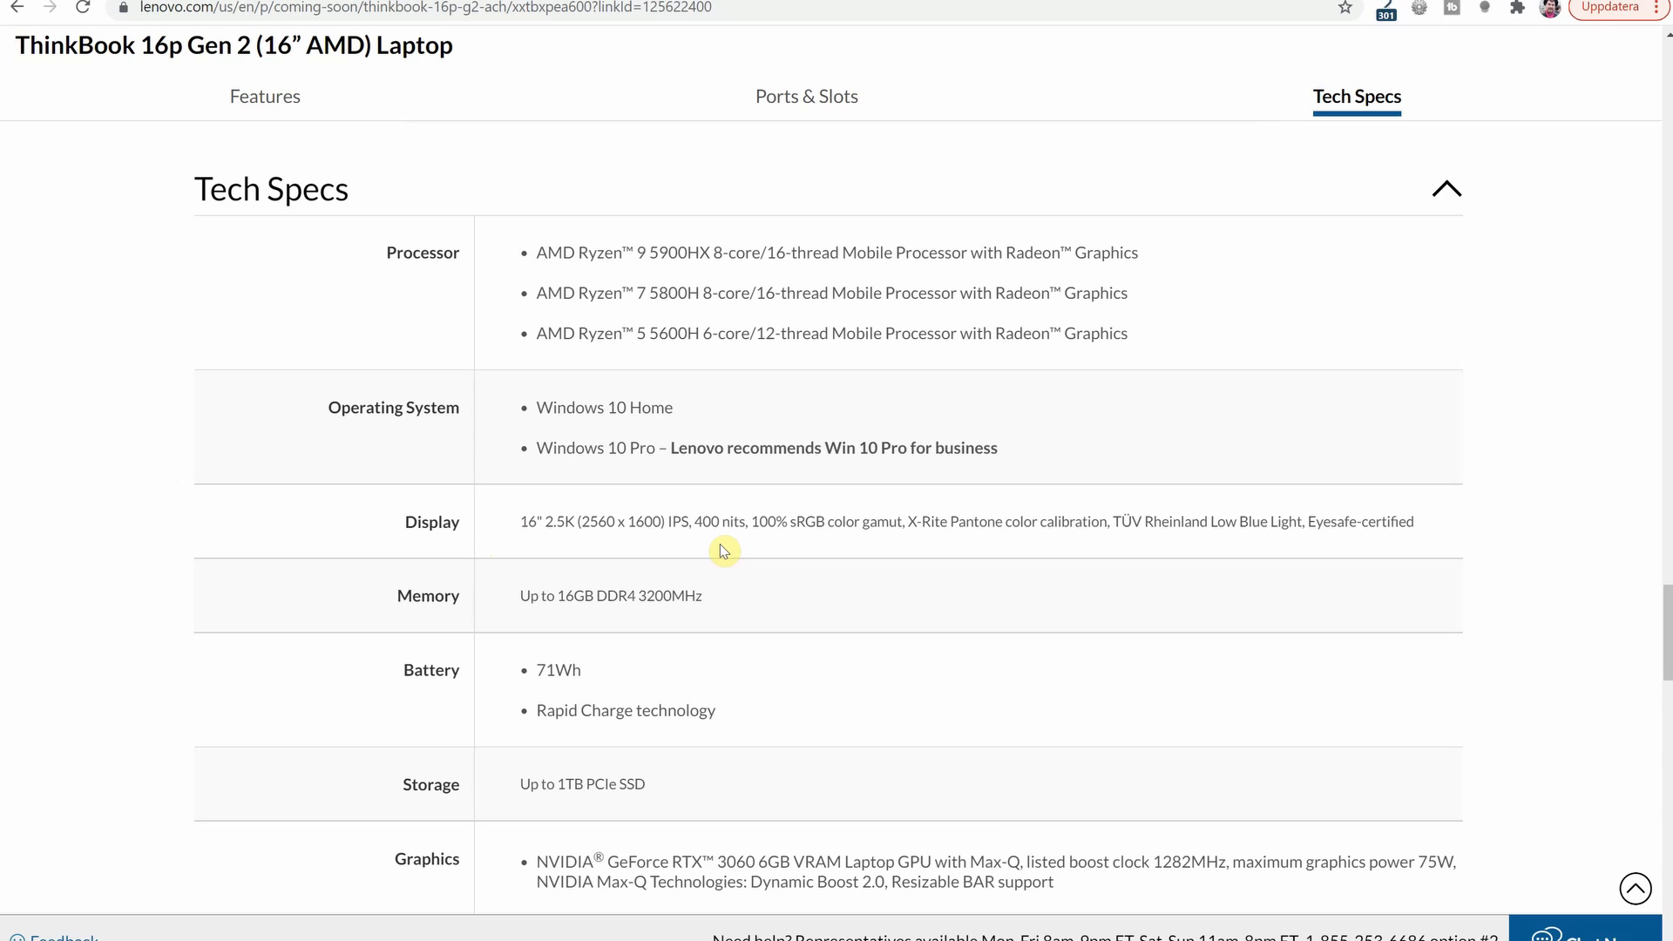
{"action": "mouse_move", "coordinate": [793, 550]}
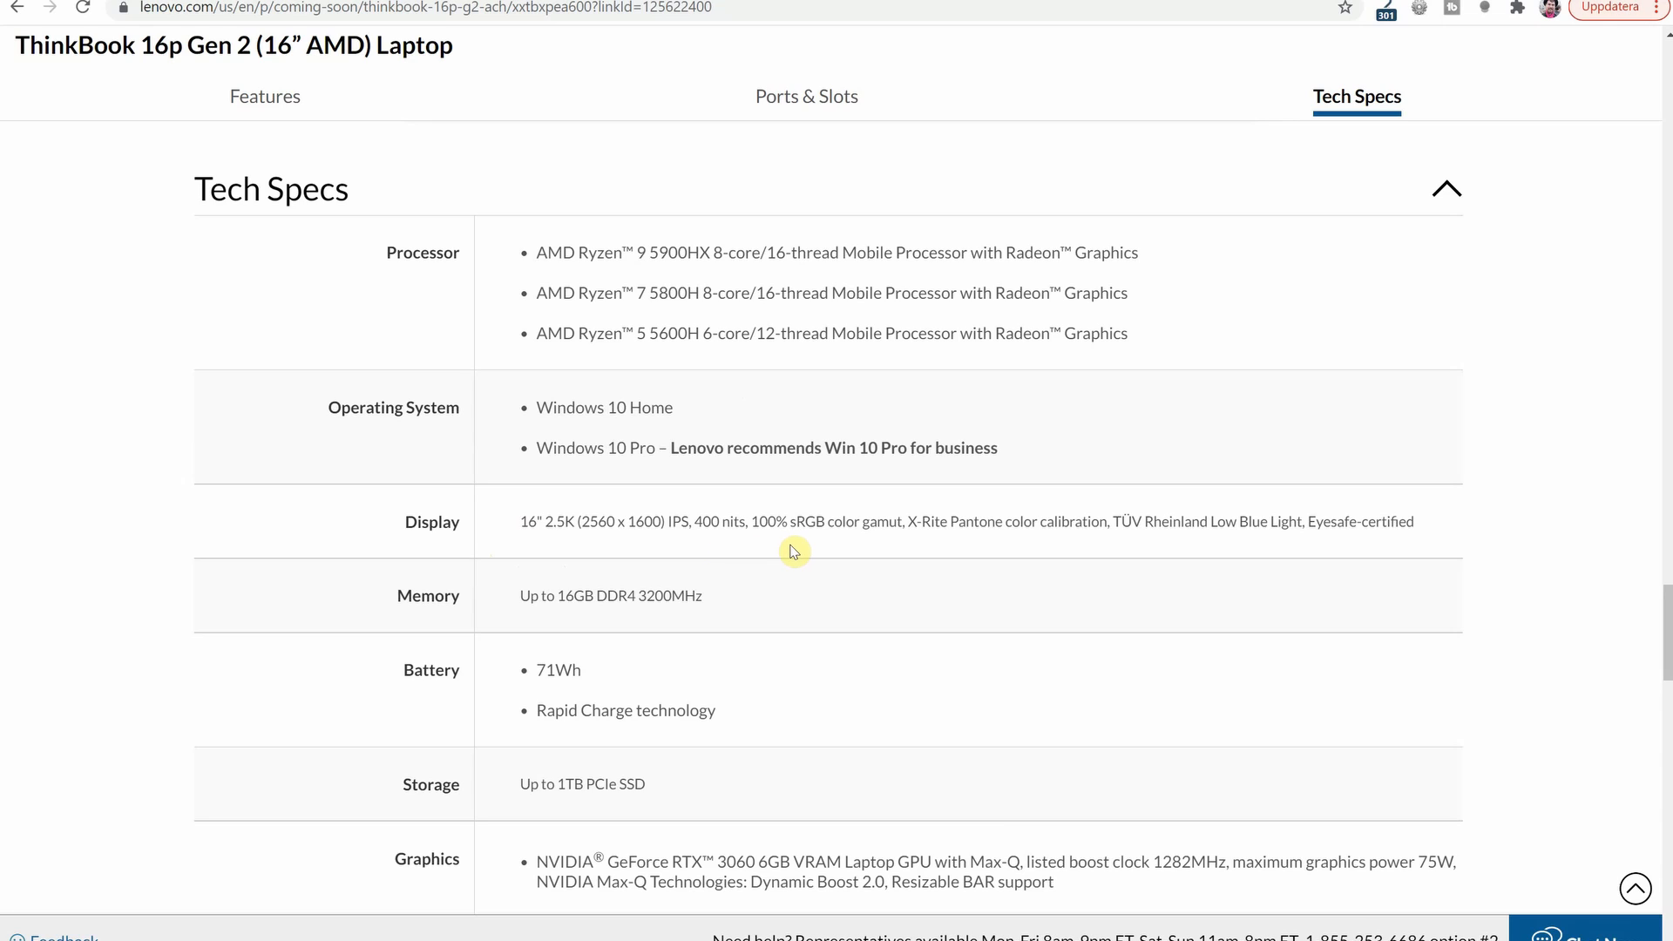
{"action": "mouse_move", "coordinate": [819, 557]}
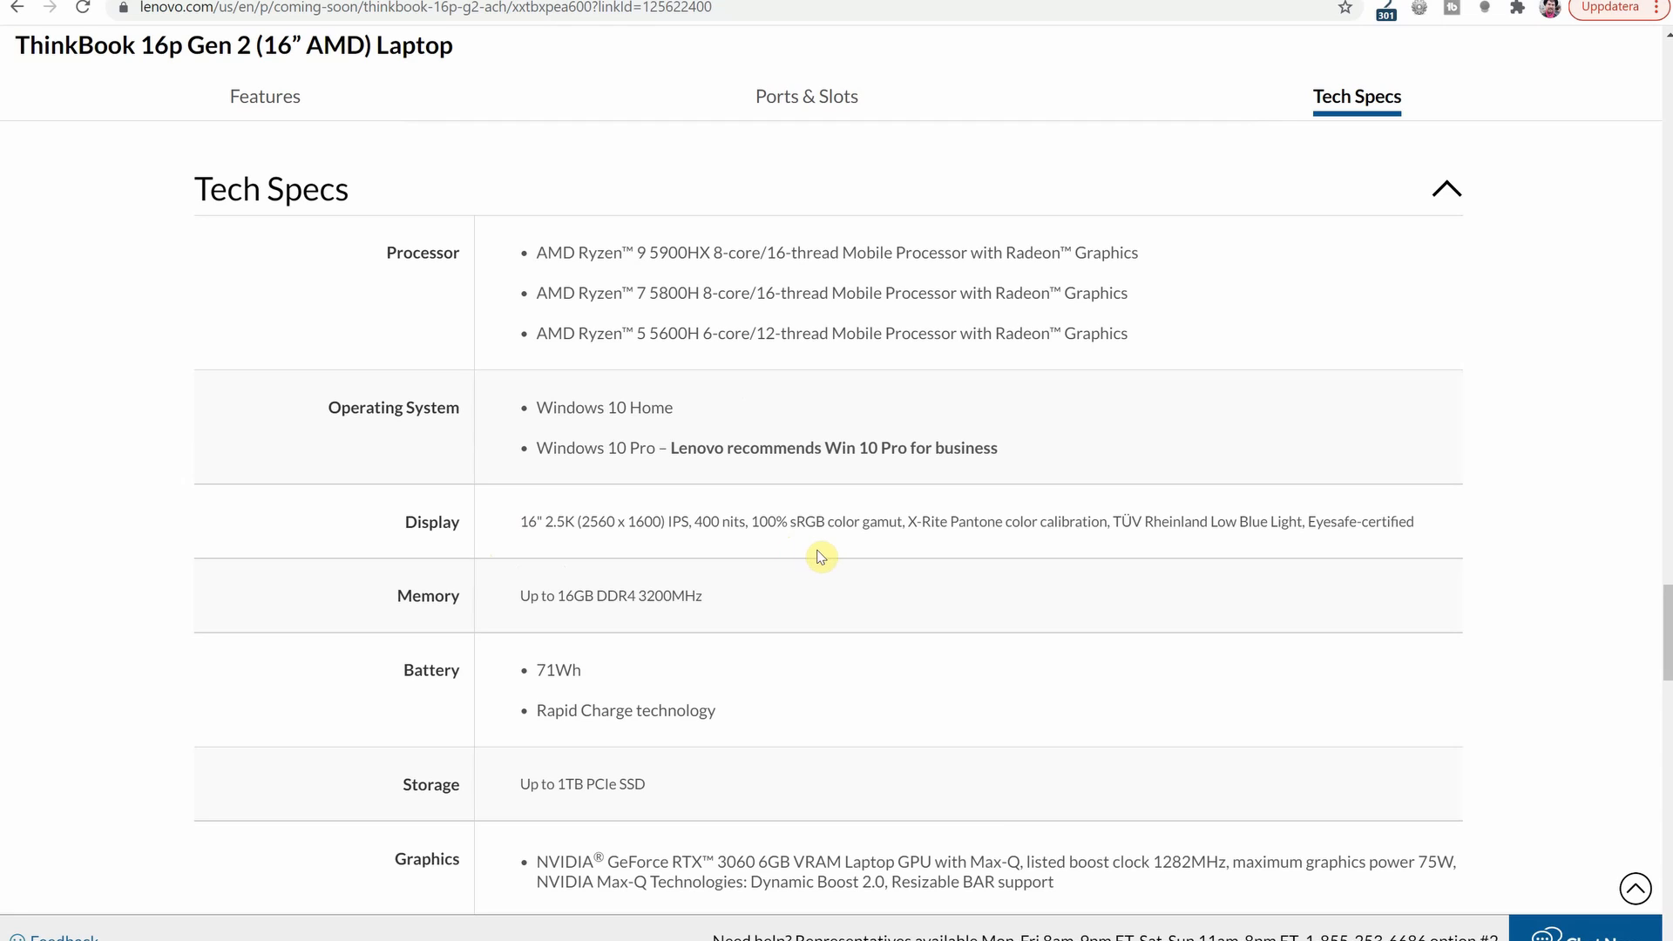
{"action": "mouse_move", "coordinate": [1377, 555]}
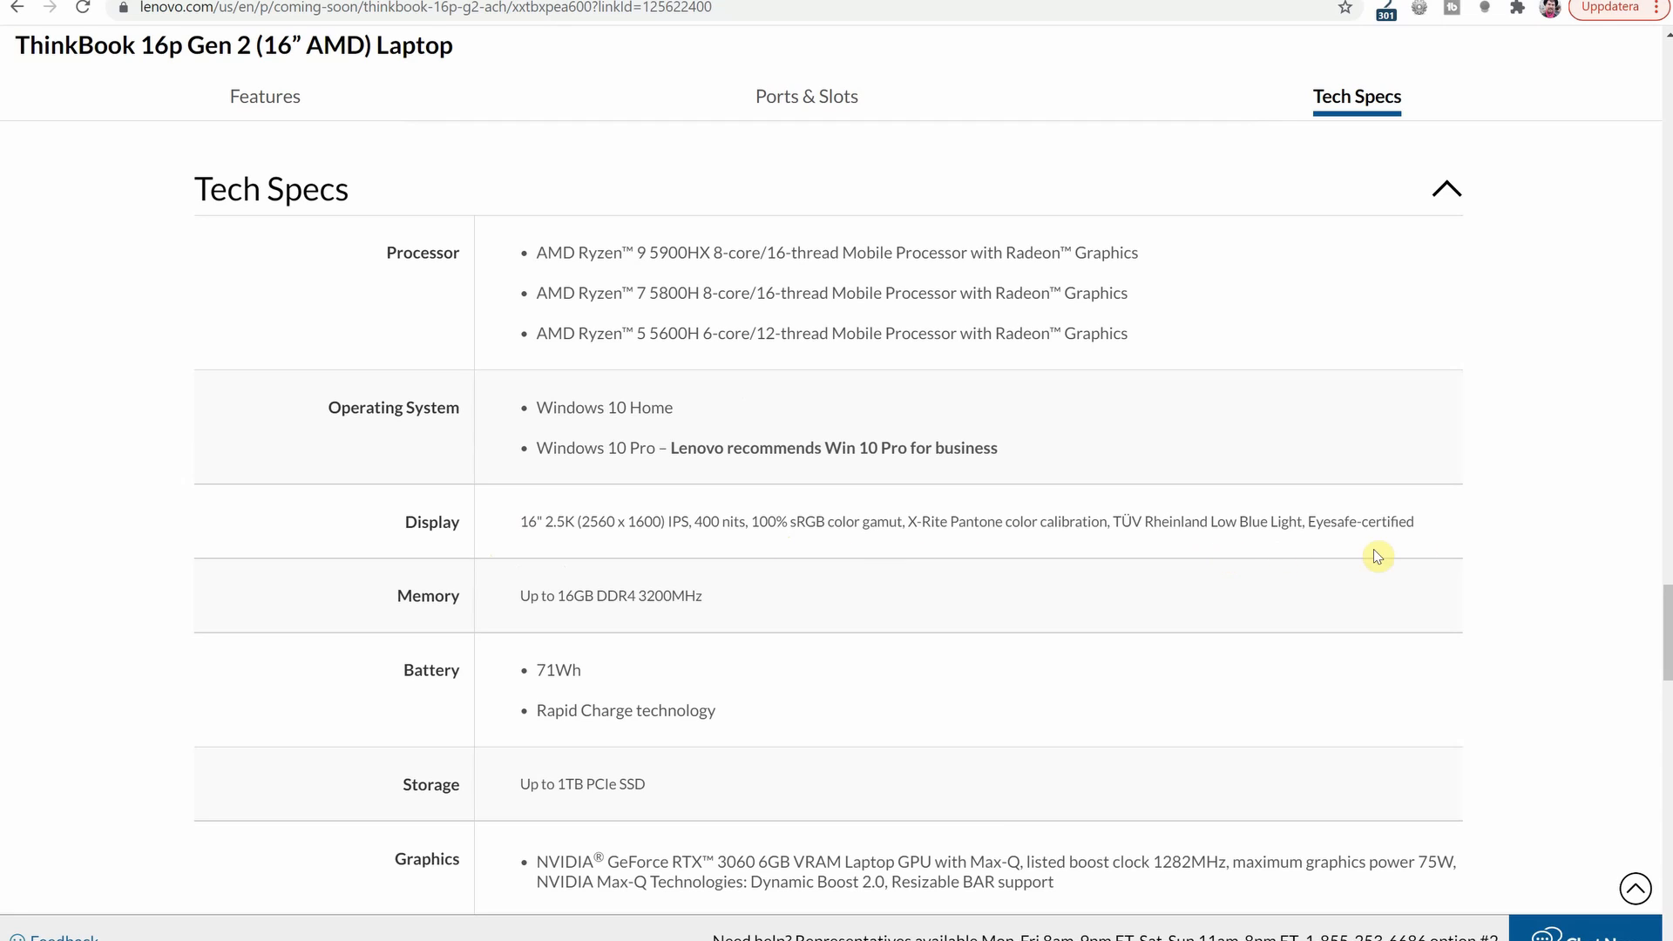
{"action": "mouse_move", "coordinate": [1467, 527]}
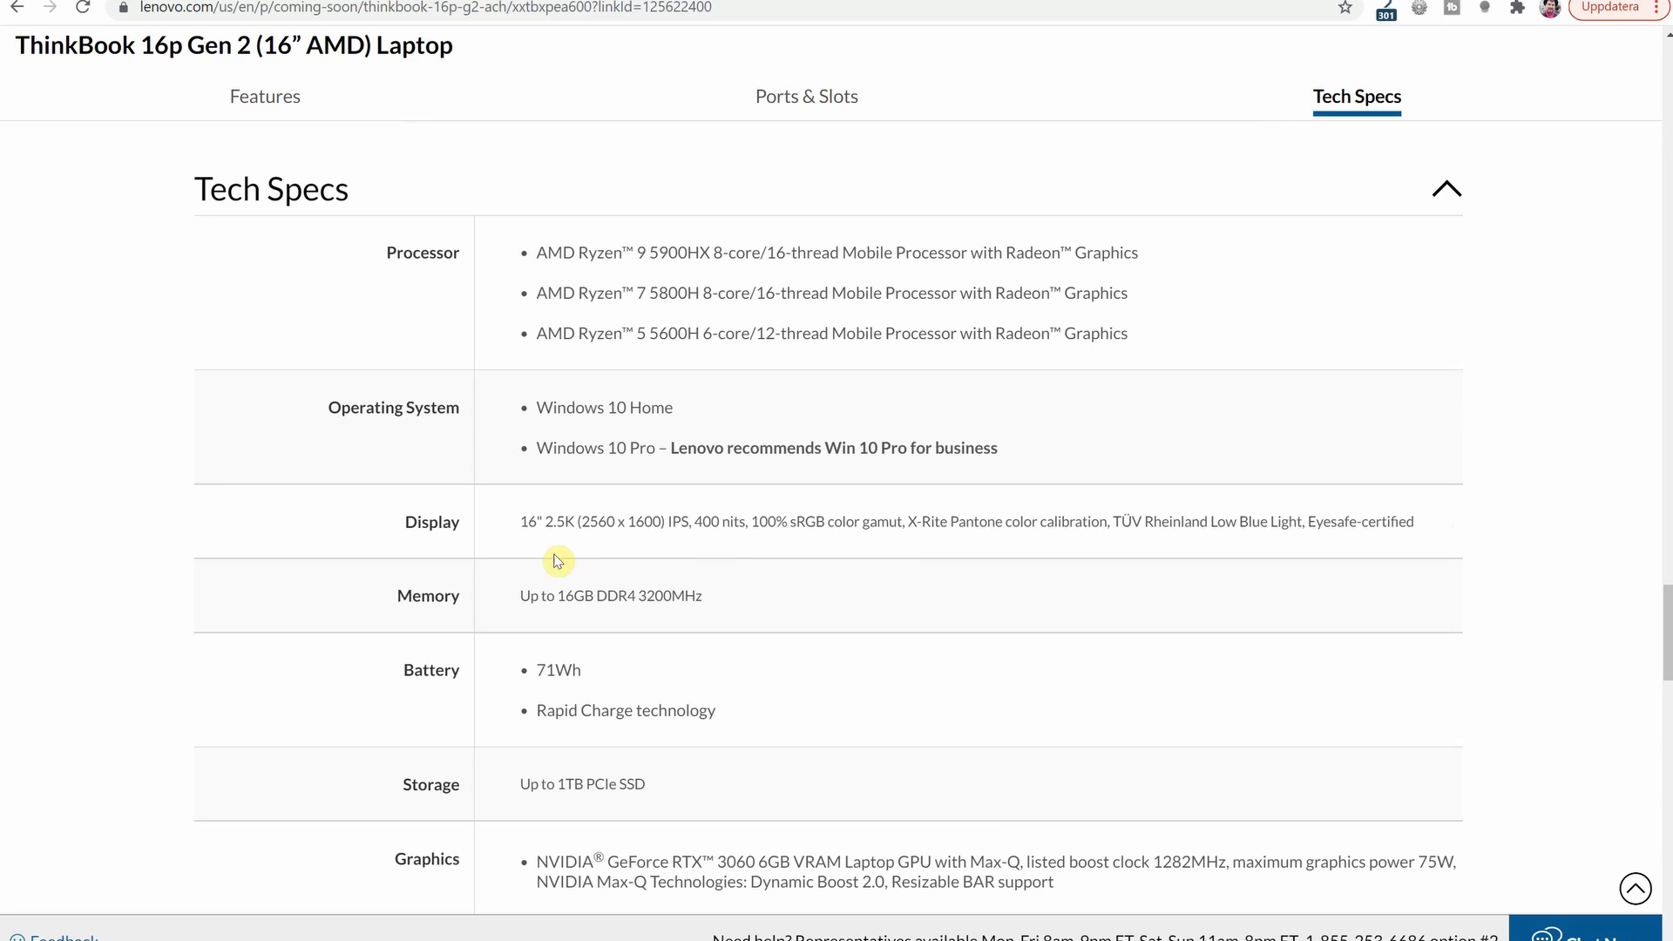
{"action": "mouse_move", "coordinate": [675, 637]}
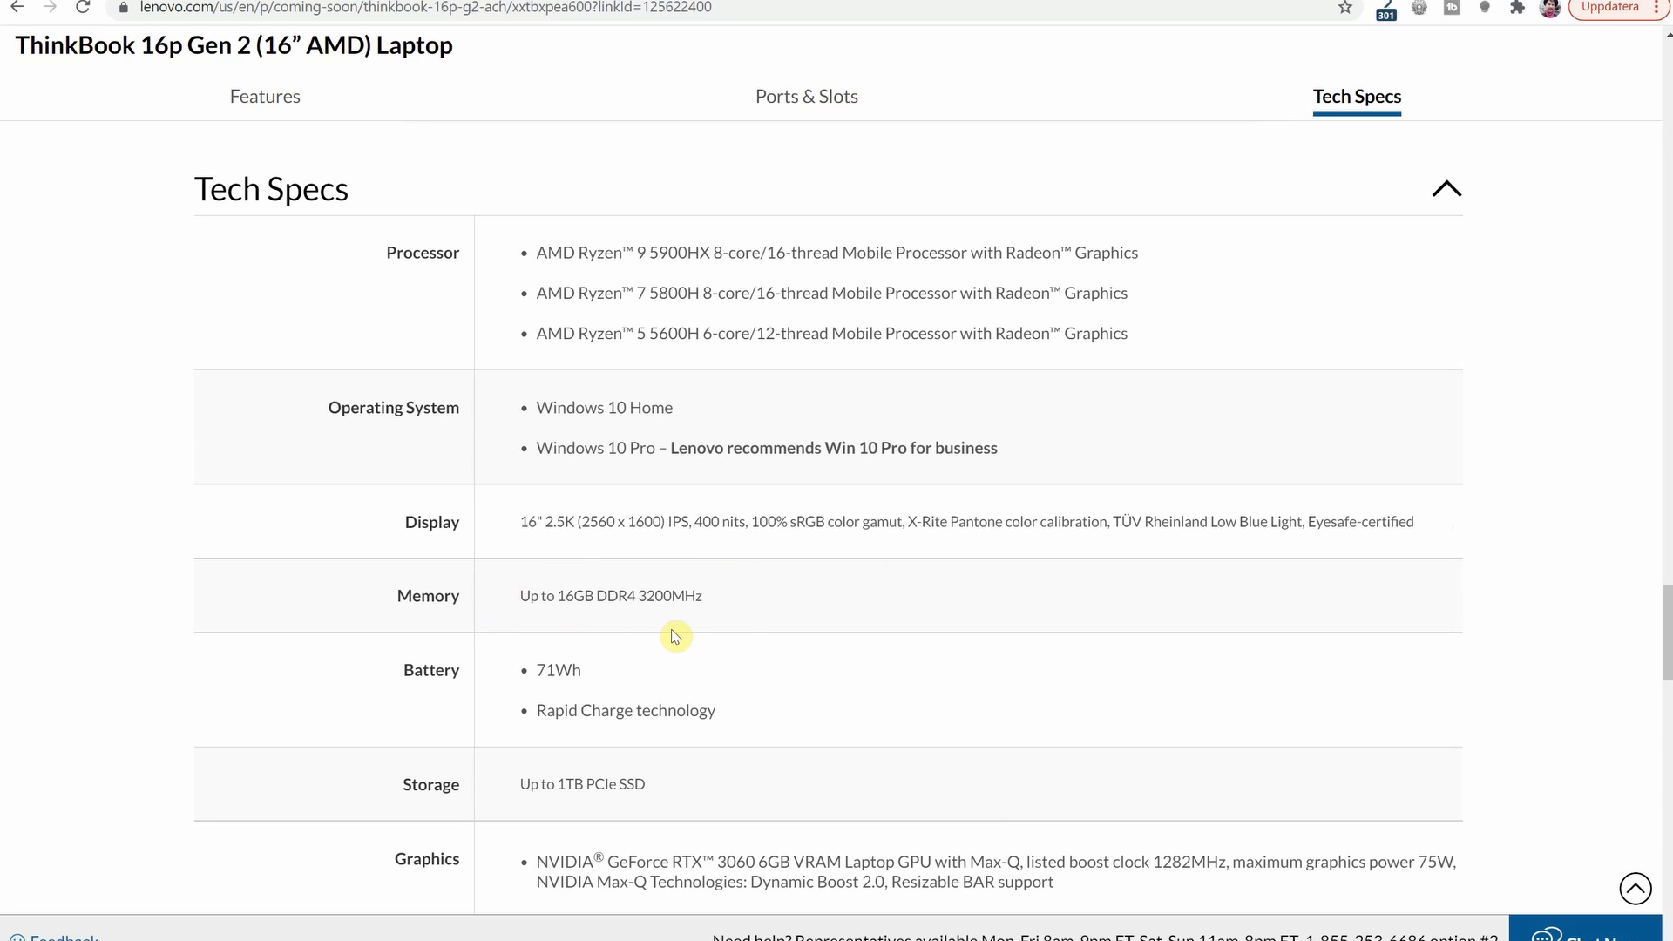
{"action": "mouse_move", "coordinate": [738, 632]}
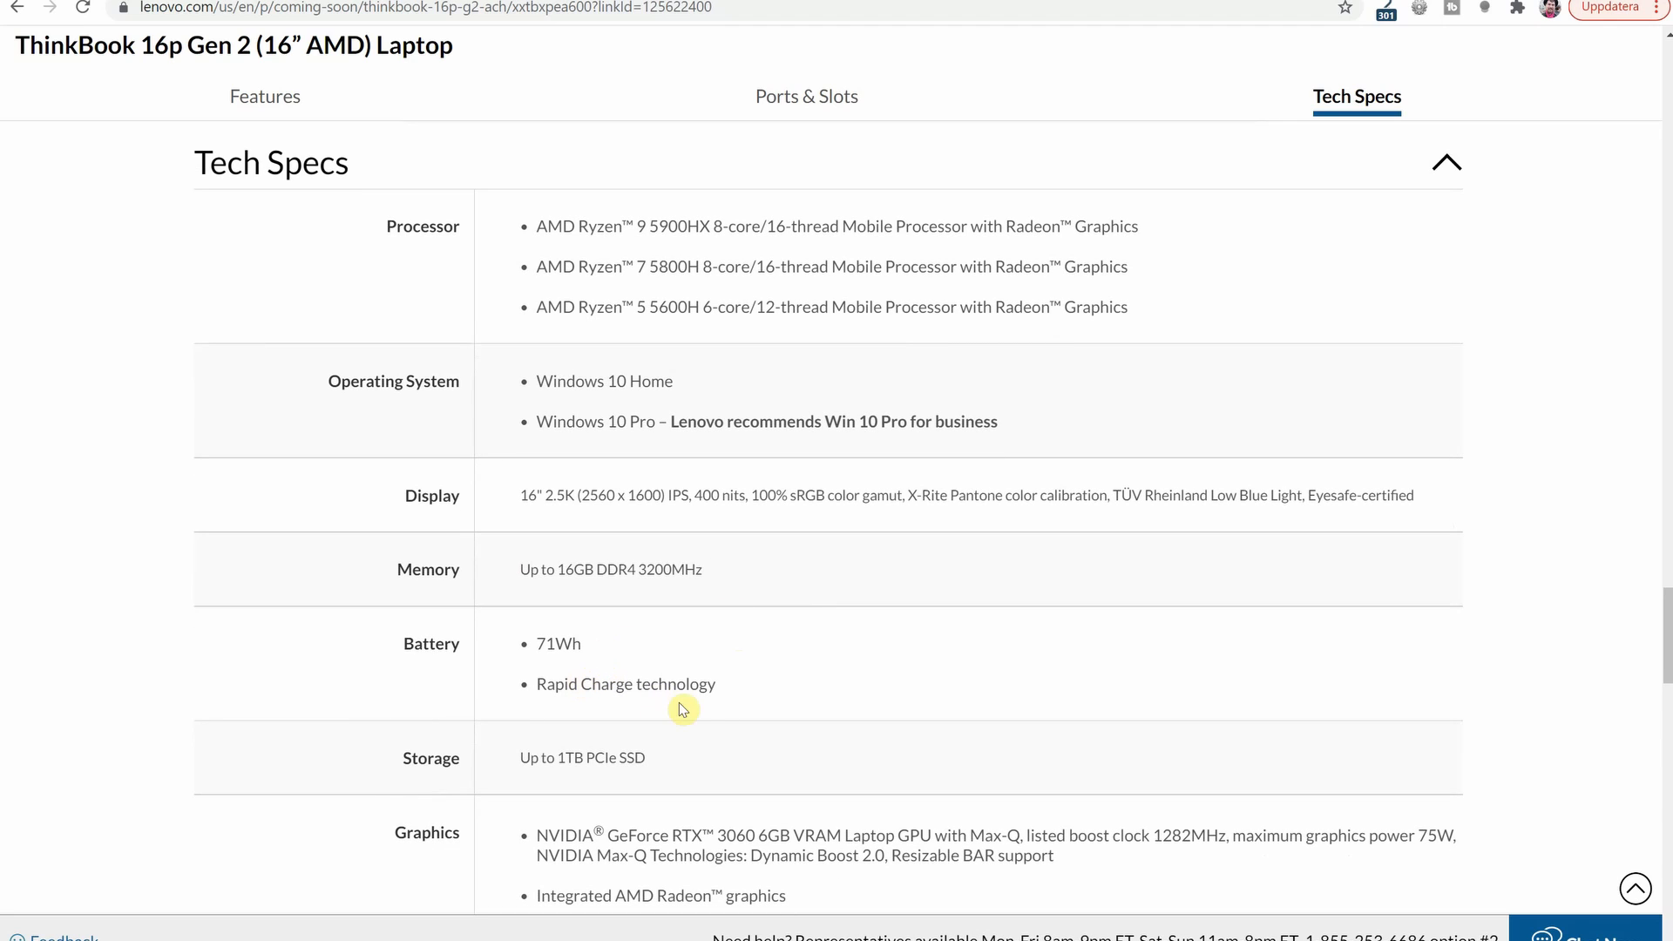
{"action": "mouse_move", "coordinate": [808, 752]}
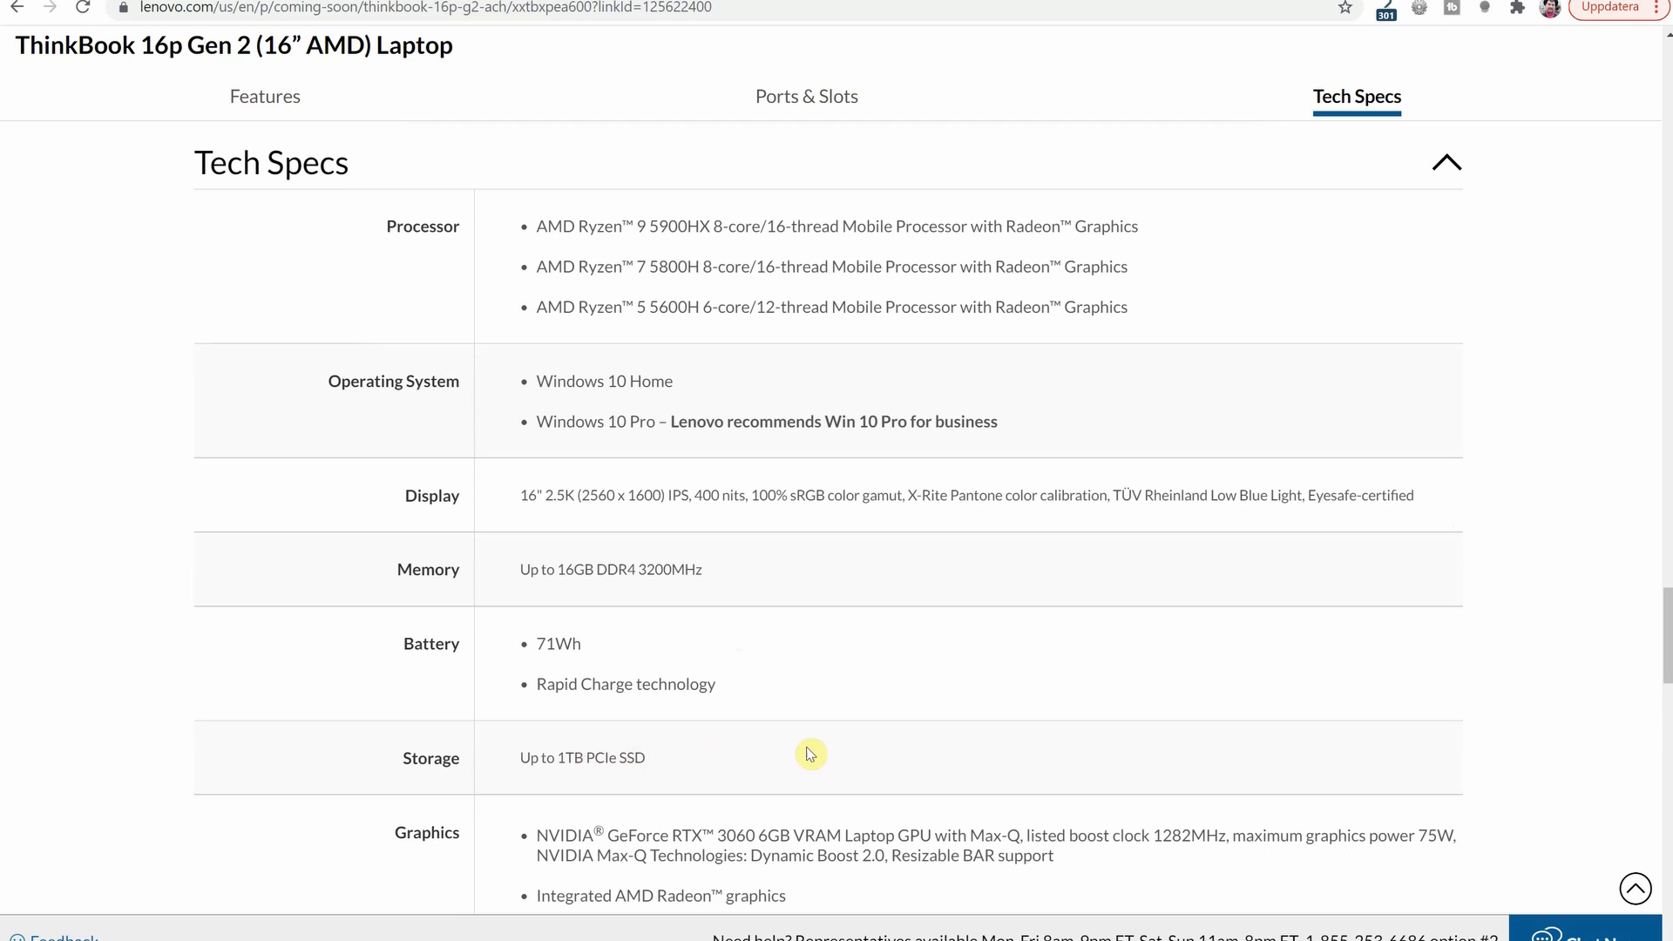
{"action": "mouse_move", "coordinate": [997, 631]}
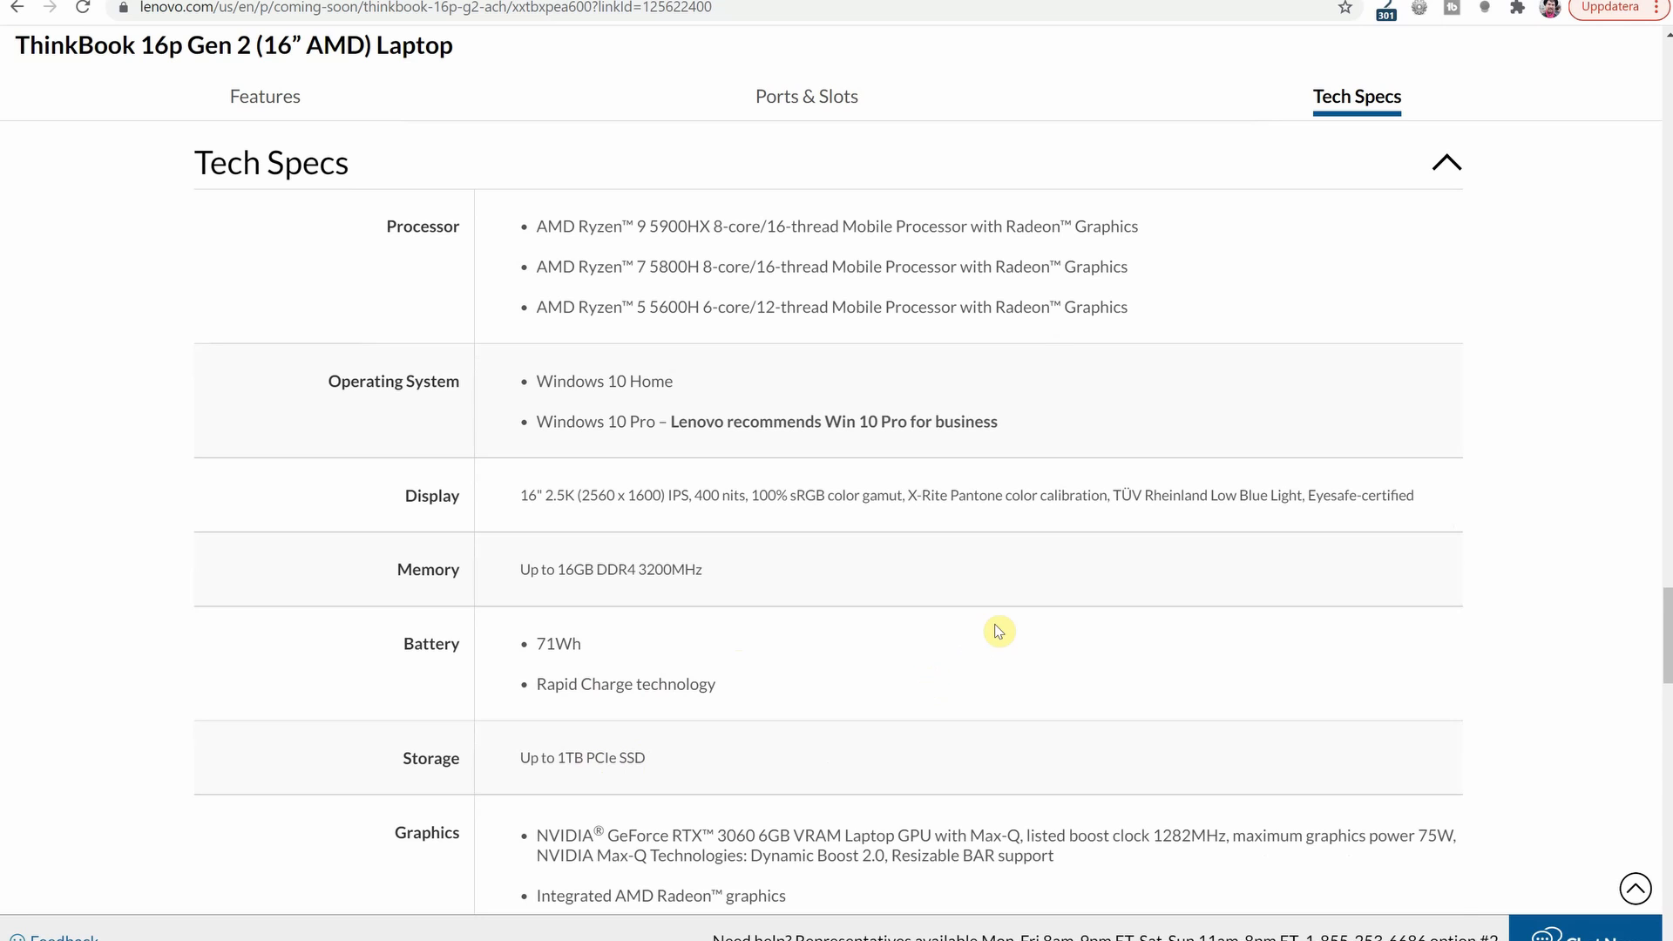
Scroll the Tech Specs down from Display to the Security row (fTPM, fingerprint reader, privacy shutter)
{"action": "scroll", "scroll_direction": "down", "scroll_amount": 3}
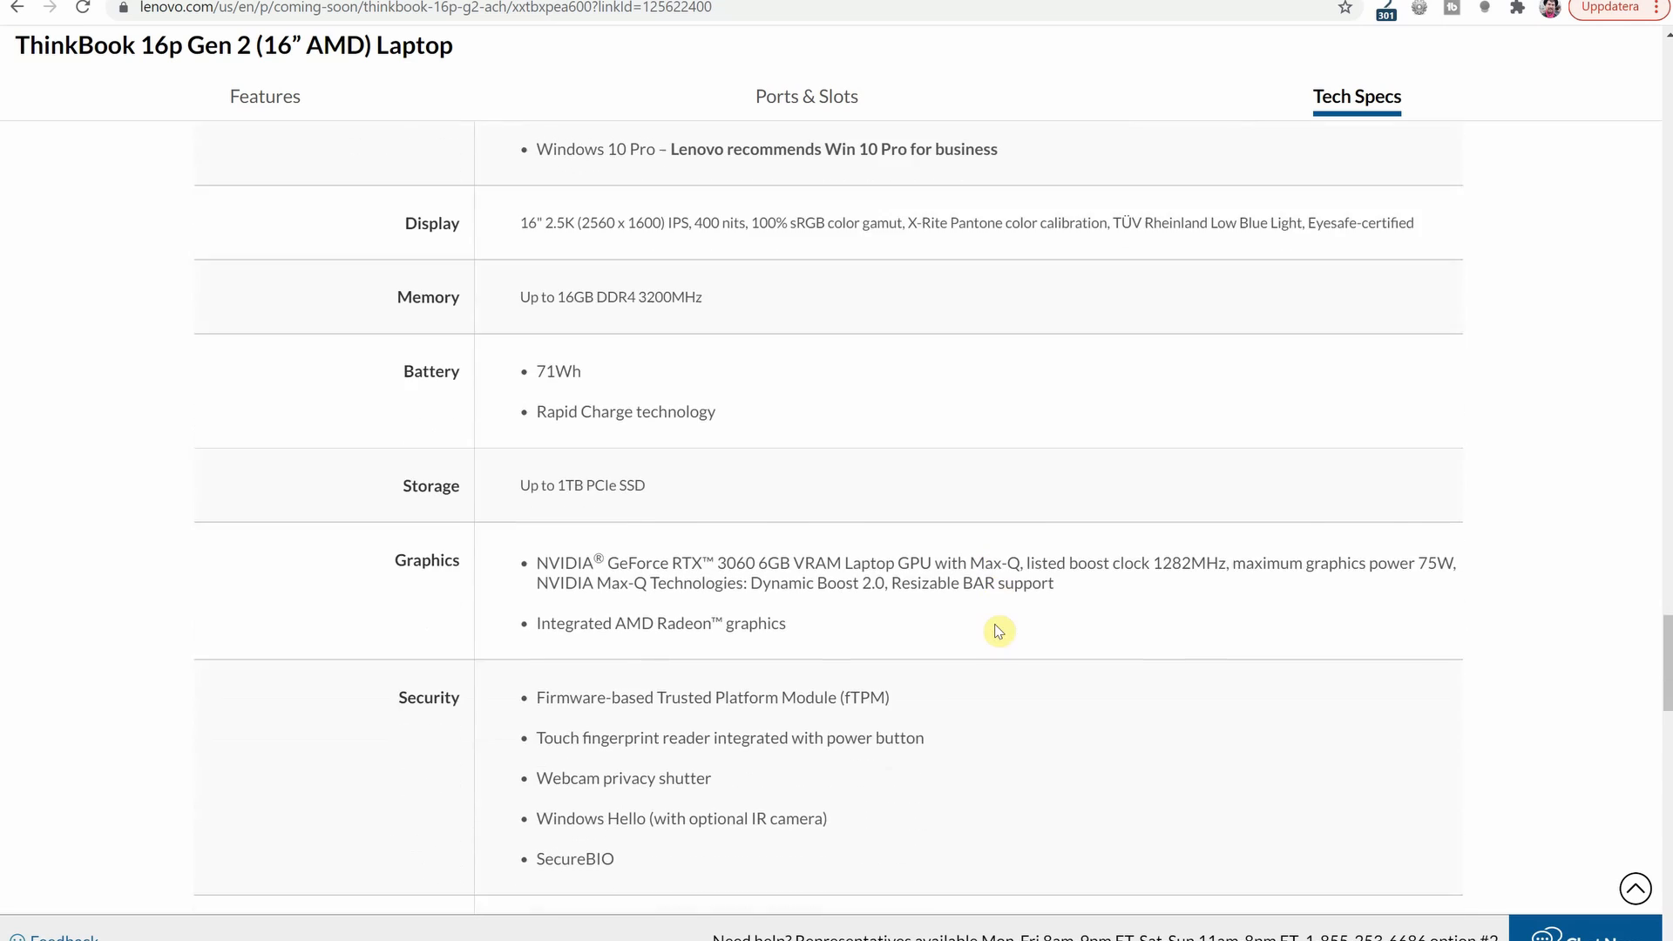
{"action": "scroll", "scroll_direction": "down", "scroll_amount": 3}
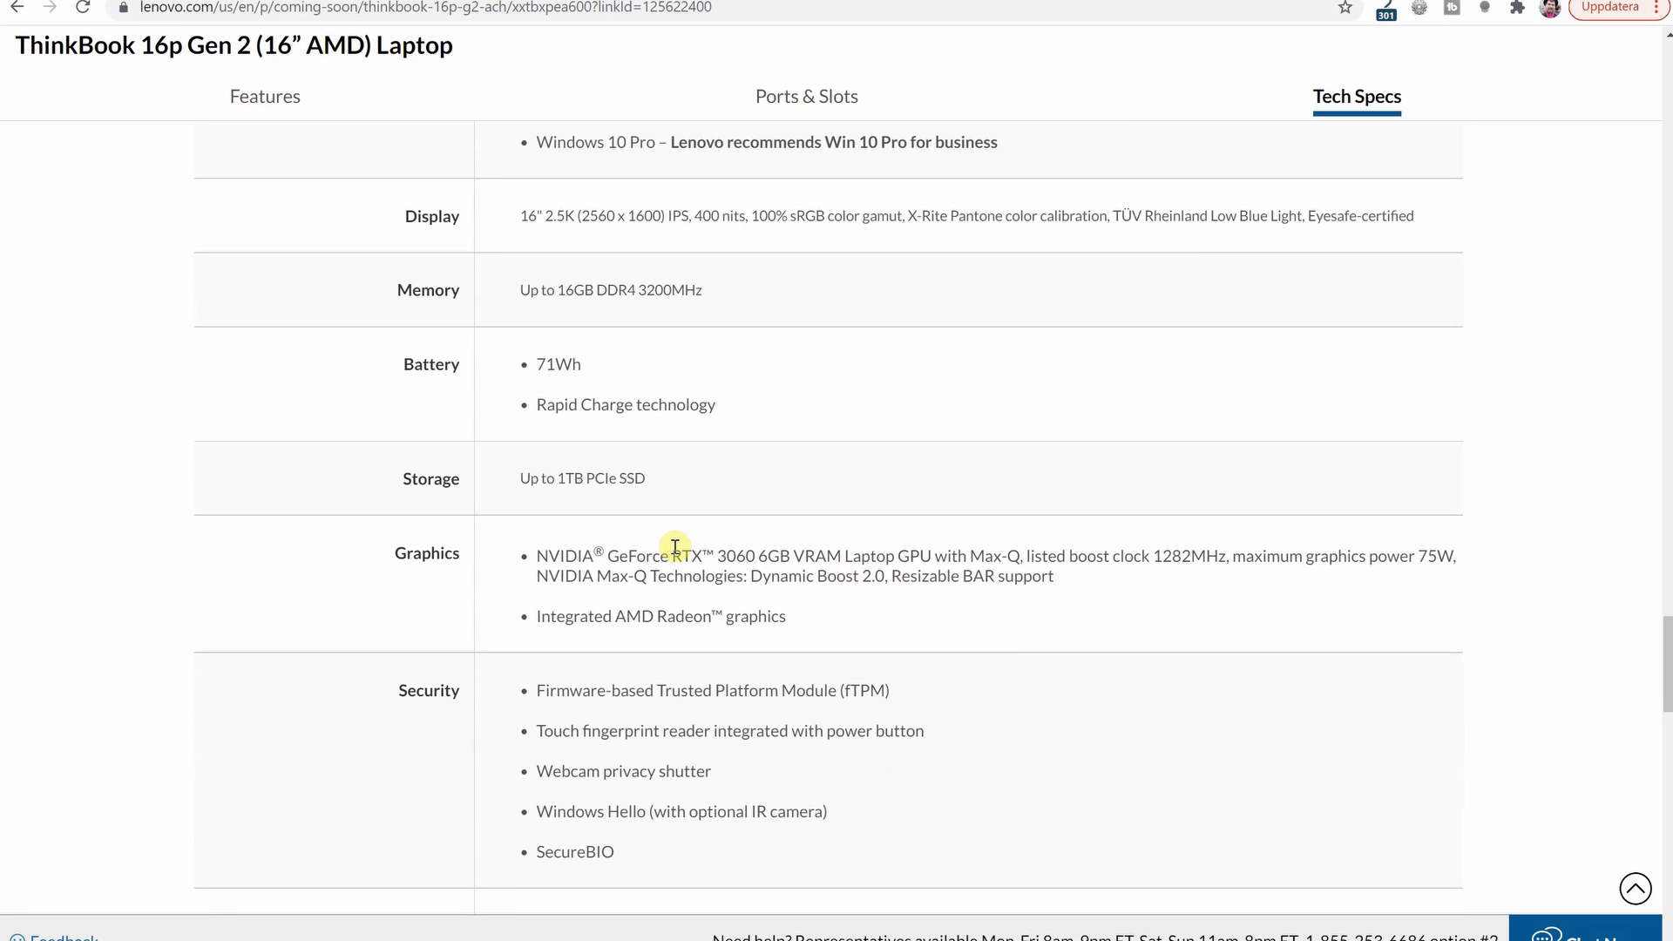
{"action": "mouse_move", "coordinate": [1426, 547]}
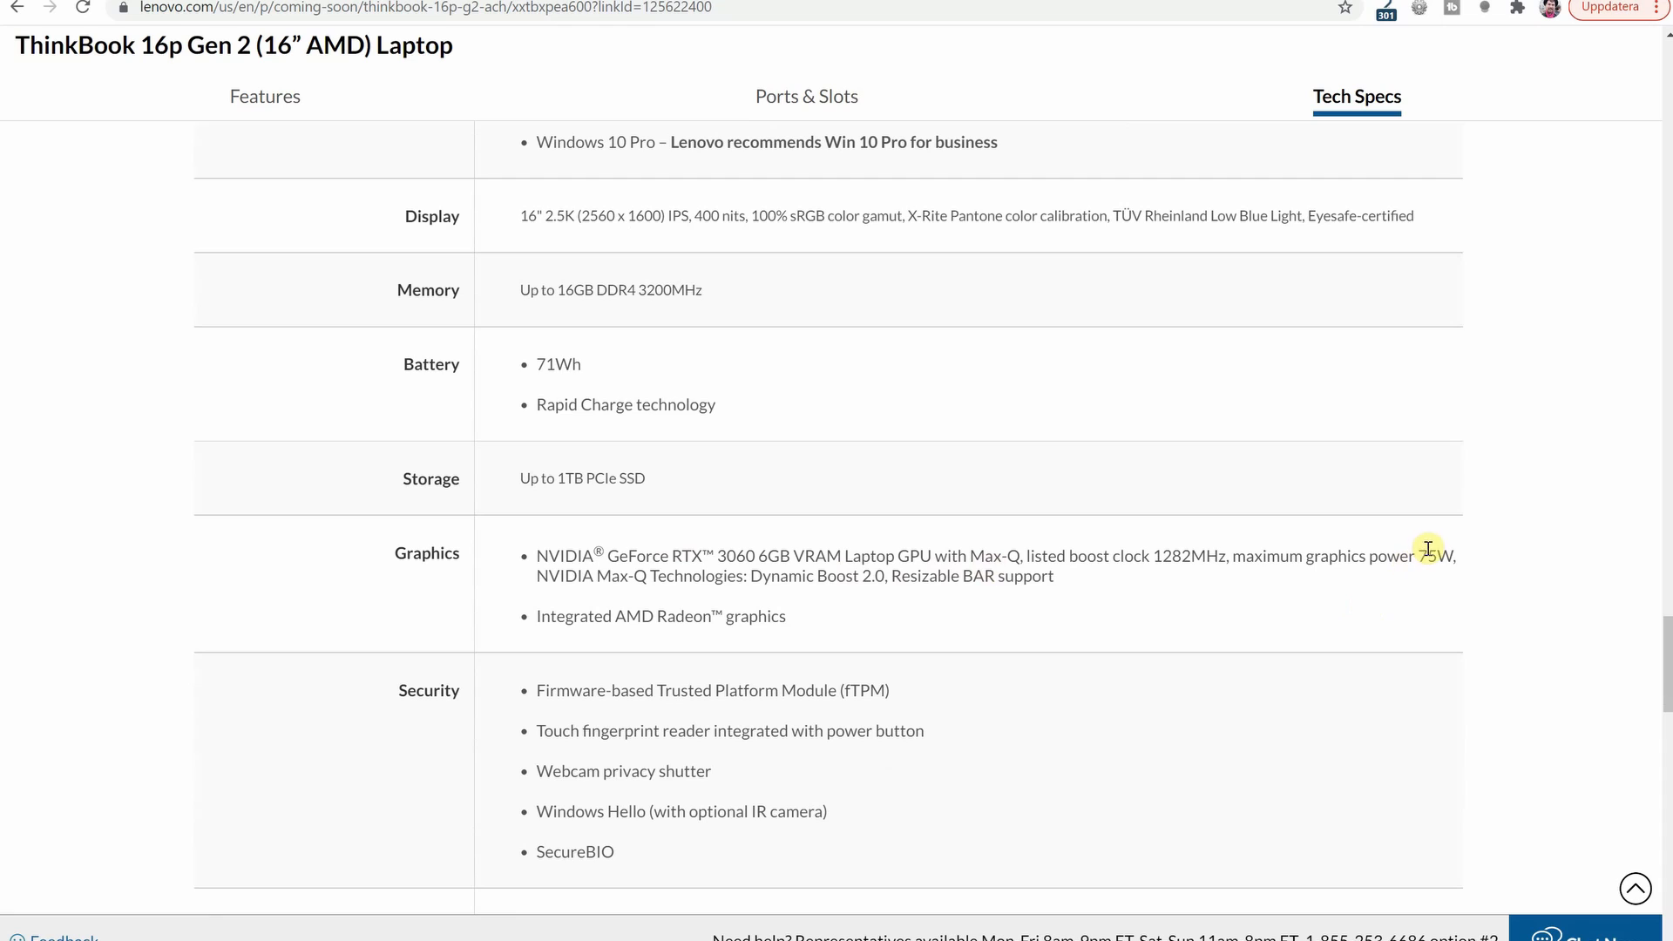
{"action": "mouse_move", "coordinate": [1493, 560]}
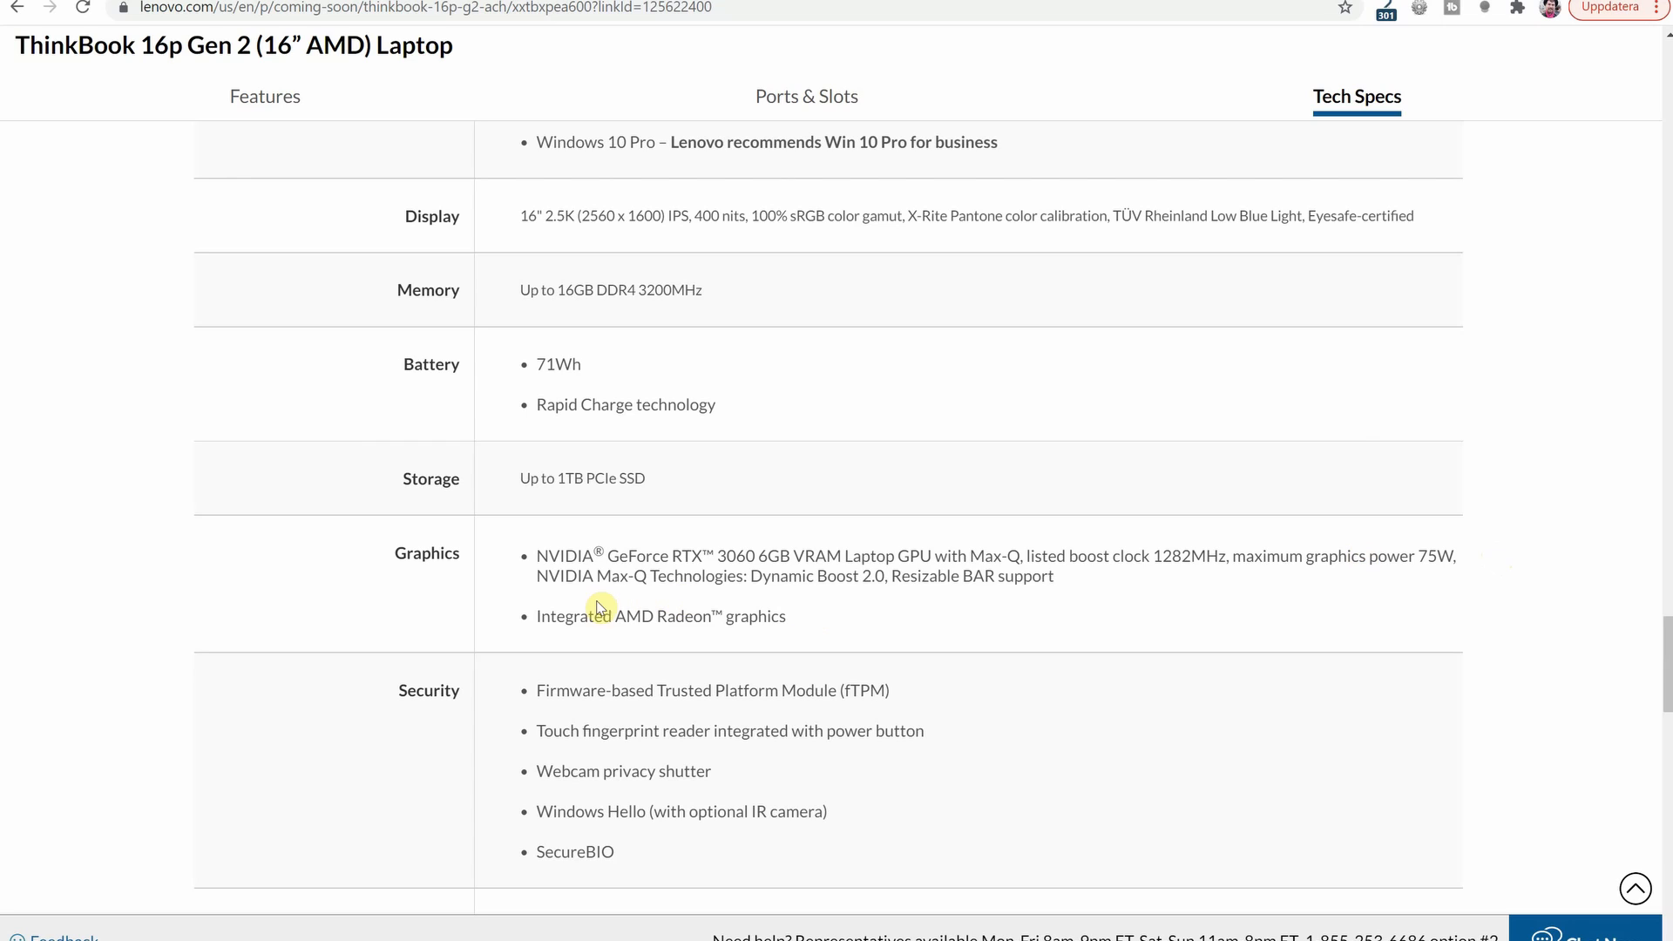
{"action": "mouse_move", "coordinate": [1049, 629]}
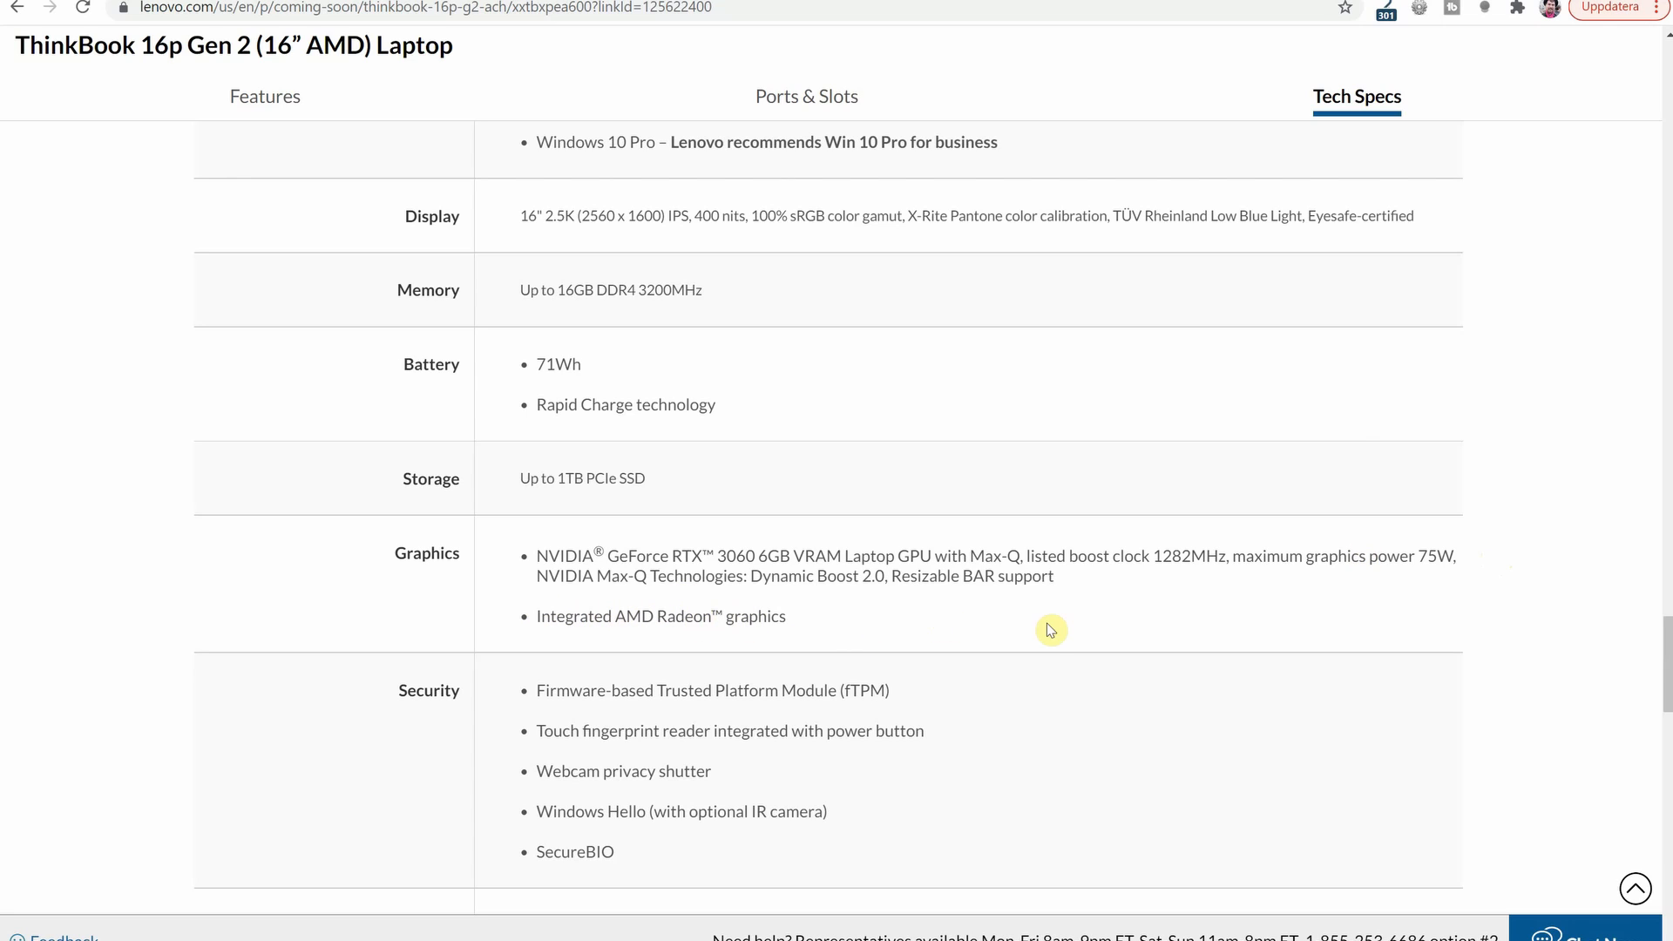
{"action": "mouse_move", "coordinate": [1531, 623]}
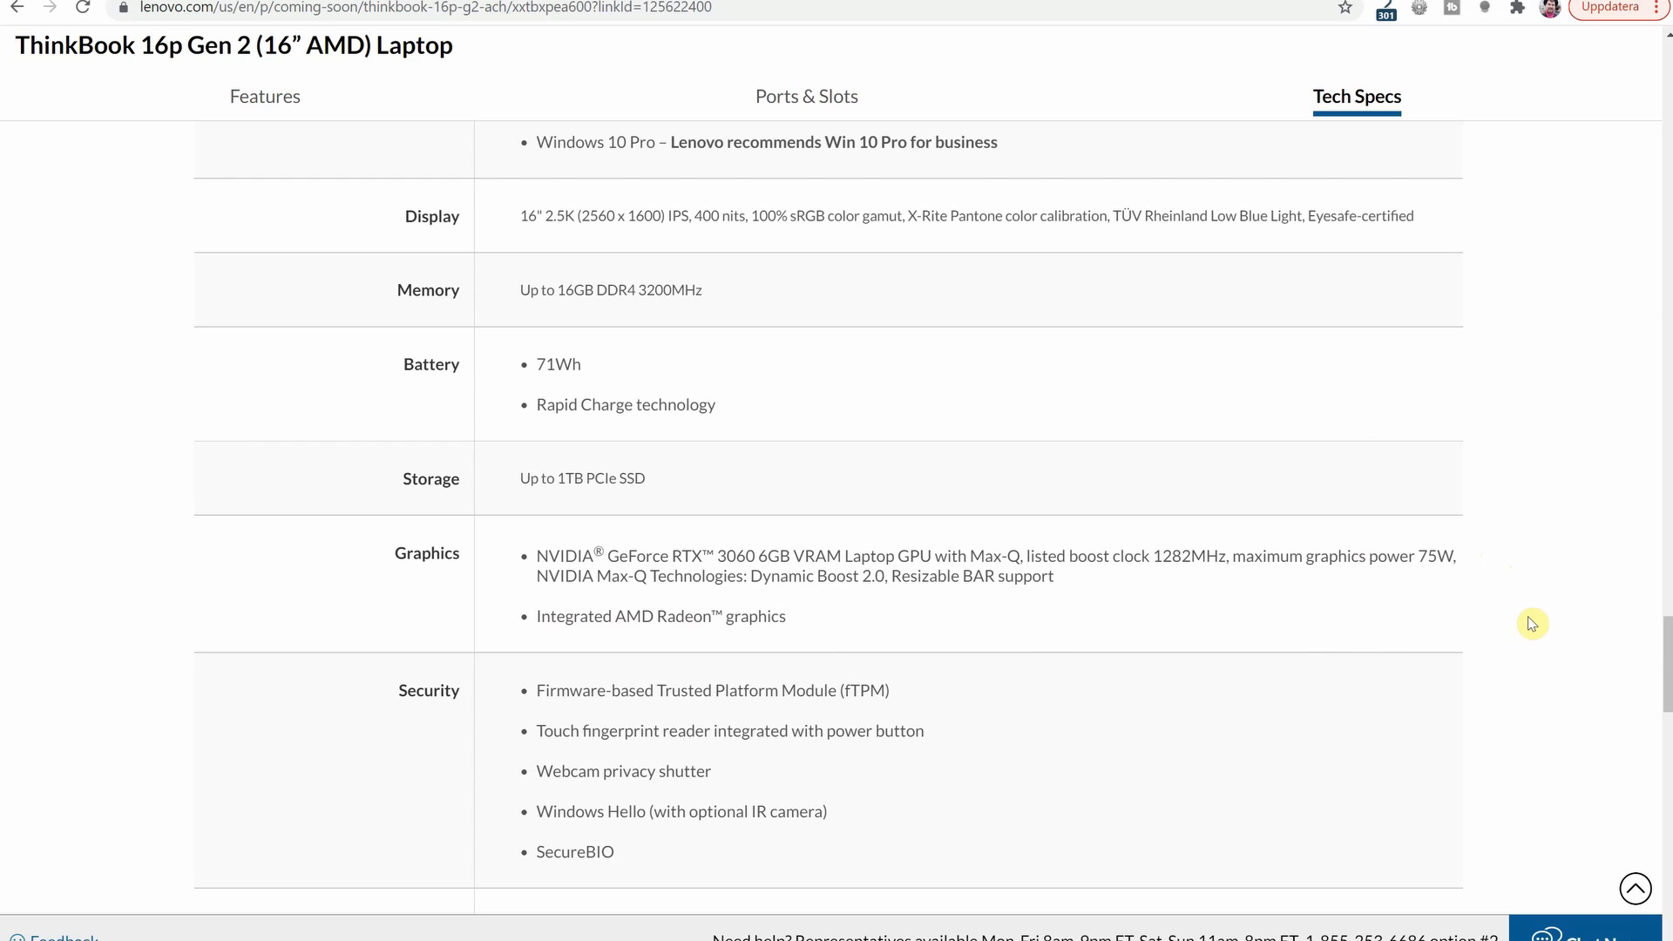
{"action": "mouse_move", "coordinate": [1546, 489]}
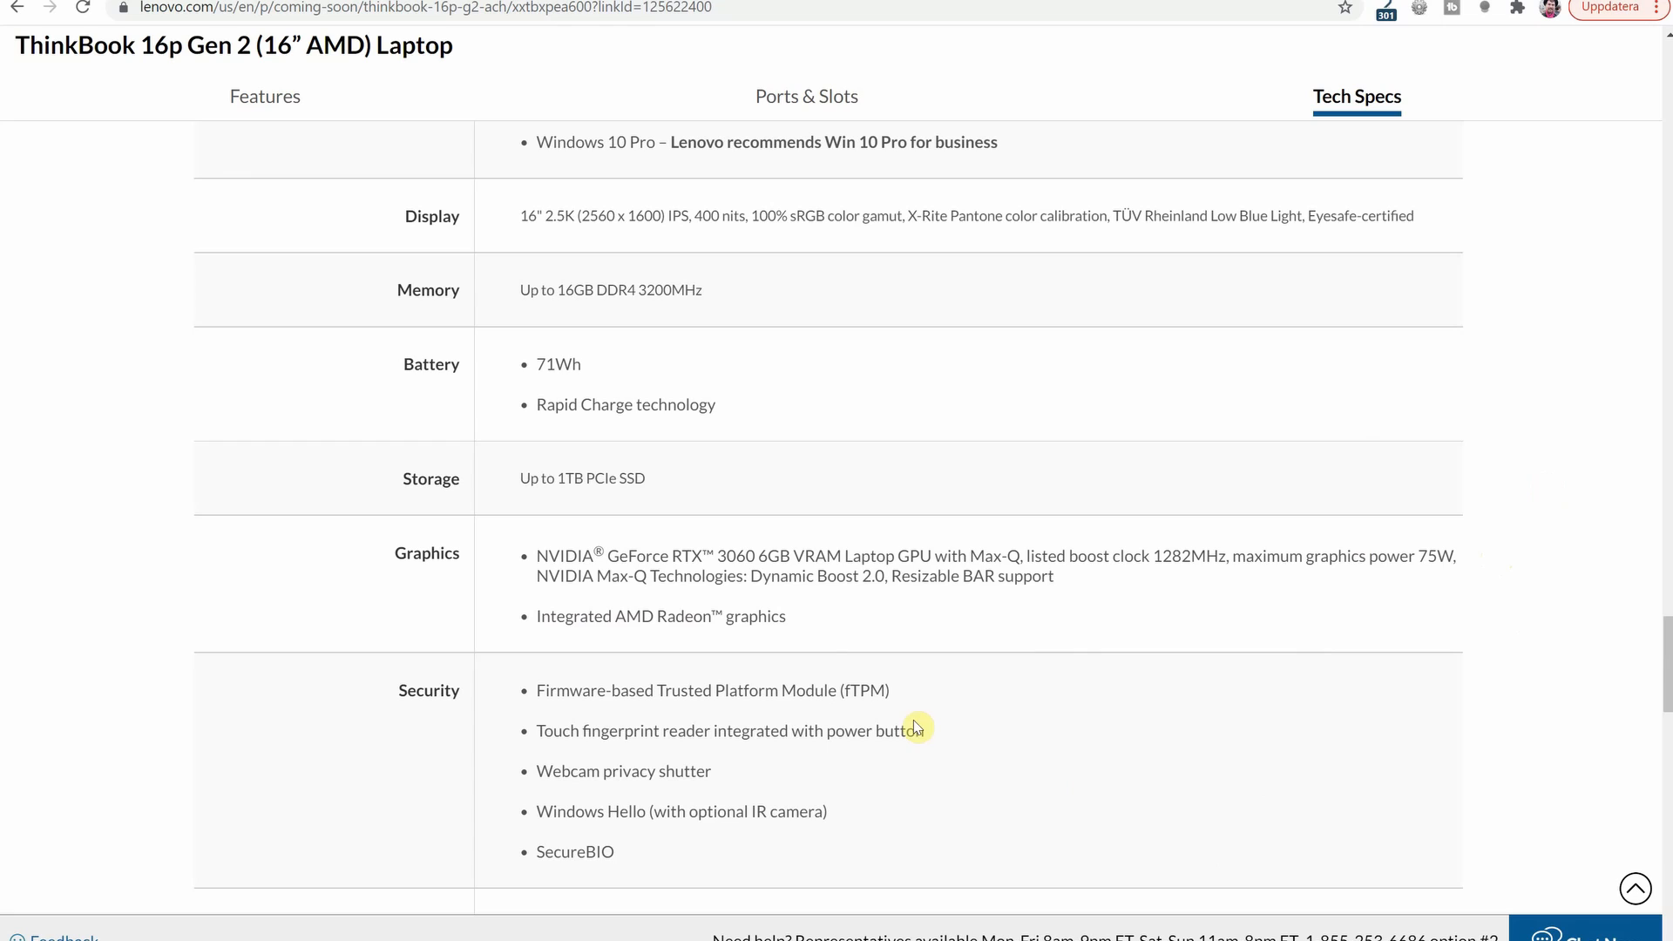
{"action": "mouse_move", "coordinate": [674, 689]}
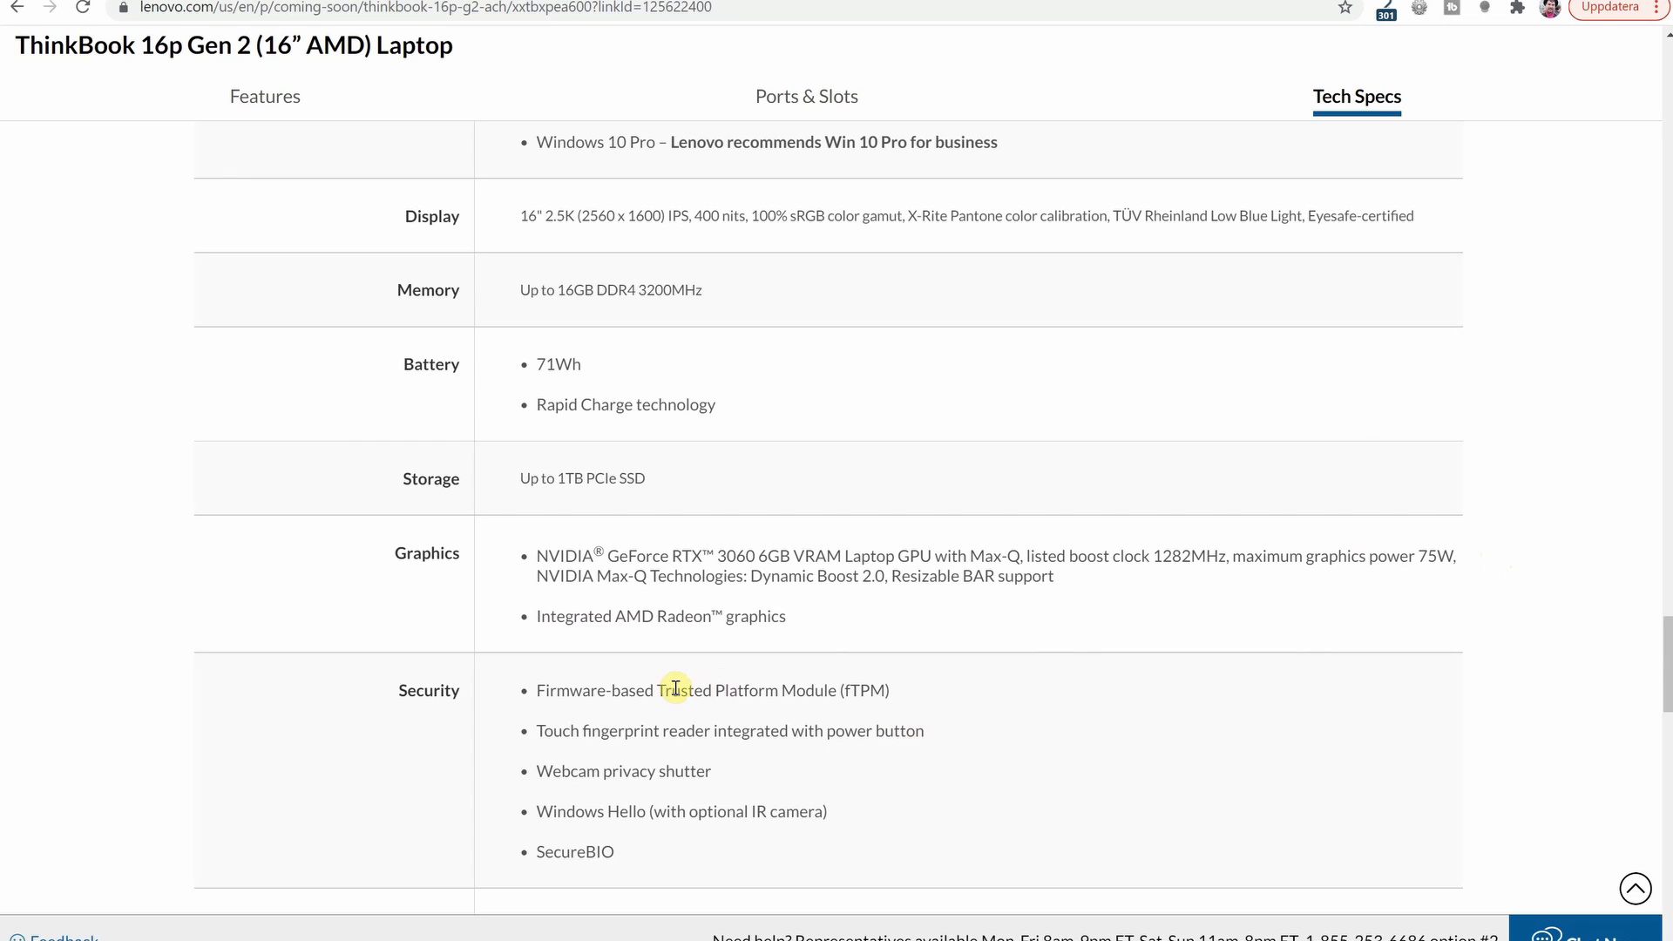
{"action": "mouse_move", "coordinate": [606, 750]}
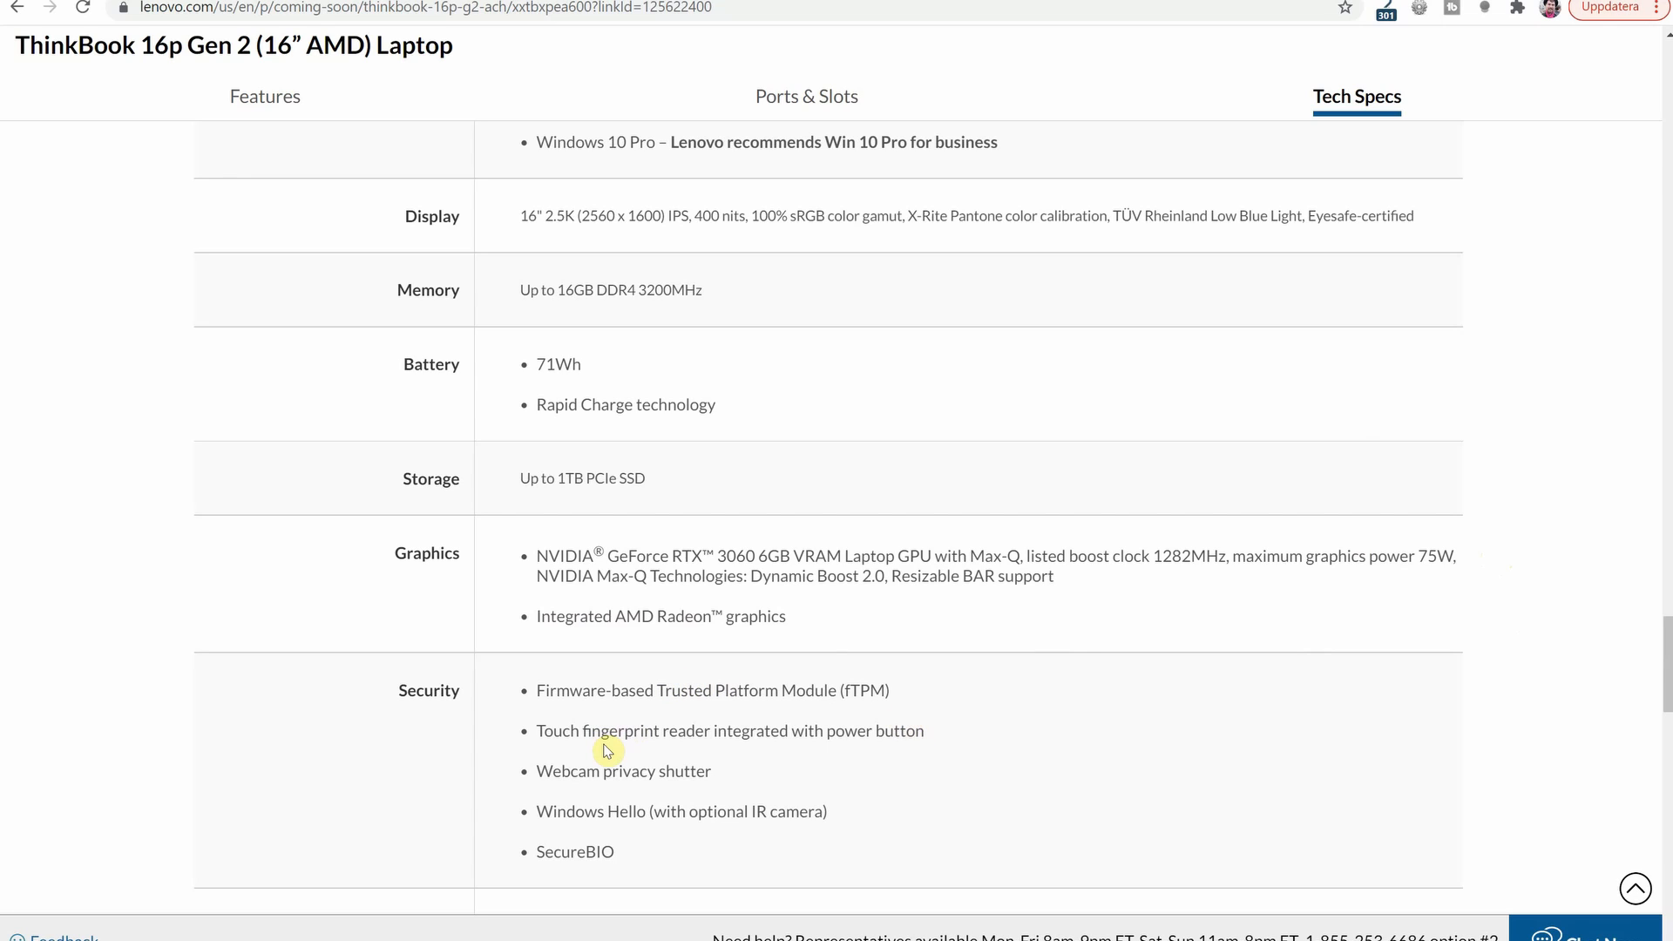
{"action": "mouse_move", "coordinate": [501, 769]}
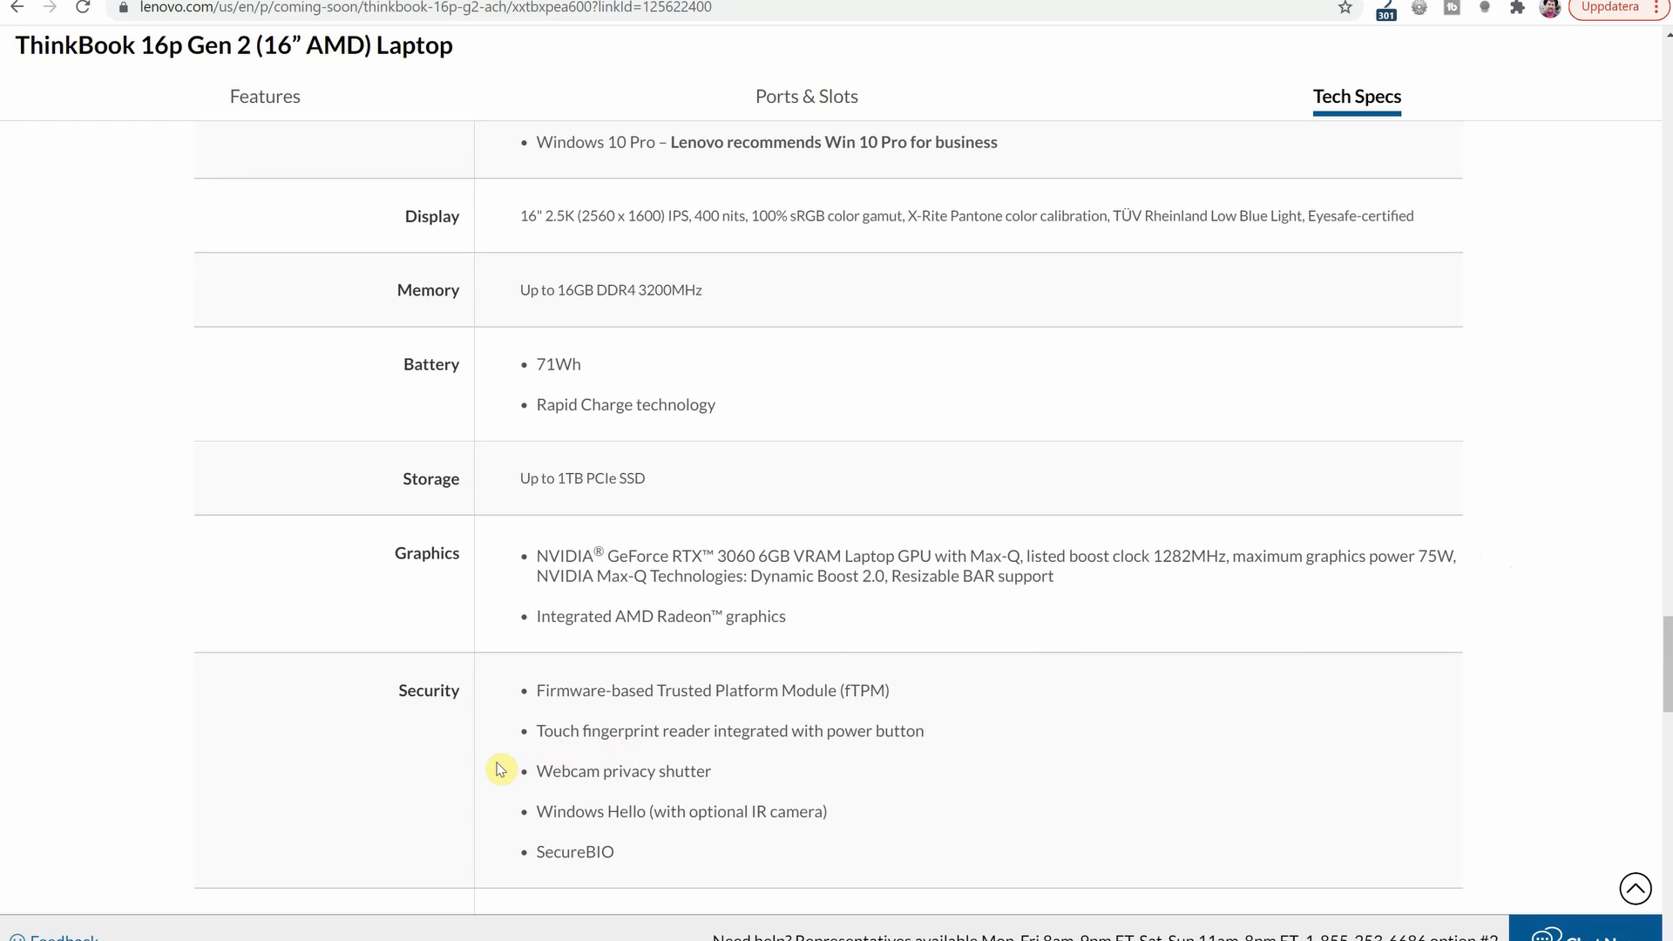
{"action": "mouse_move", "coordinate": [478, 773]}
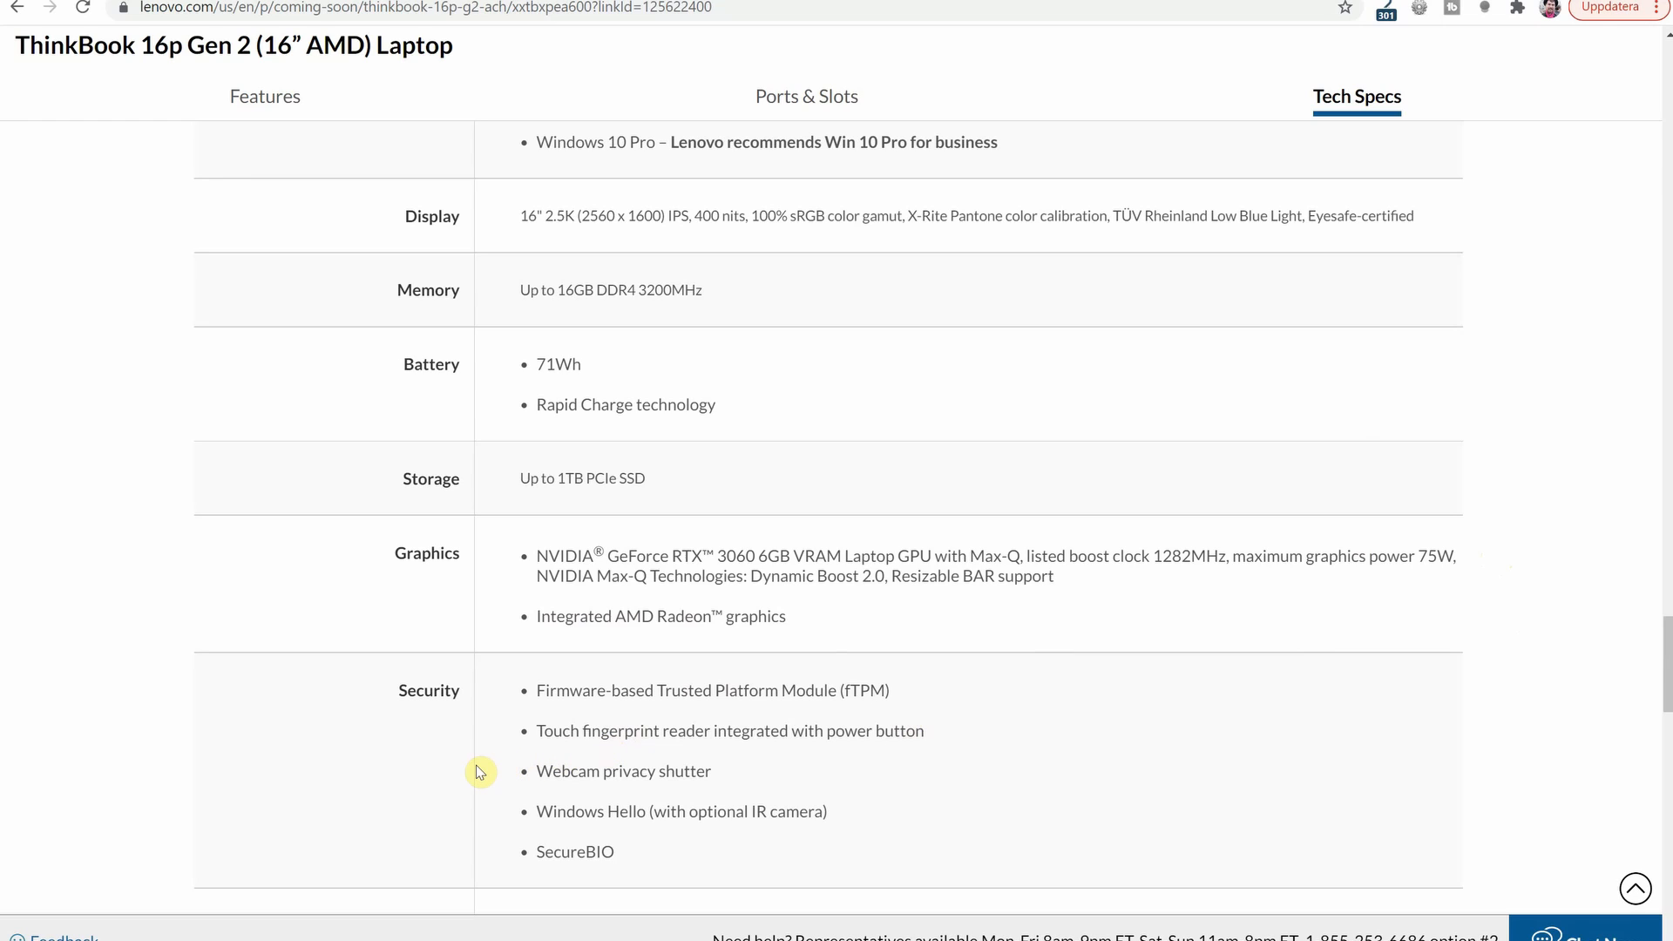
{"action": "mouse_move", "coordinate": [486, 827]}
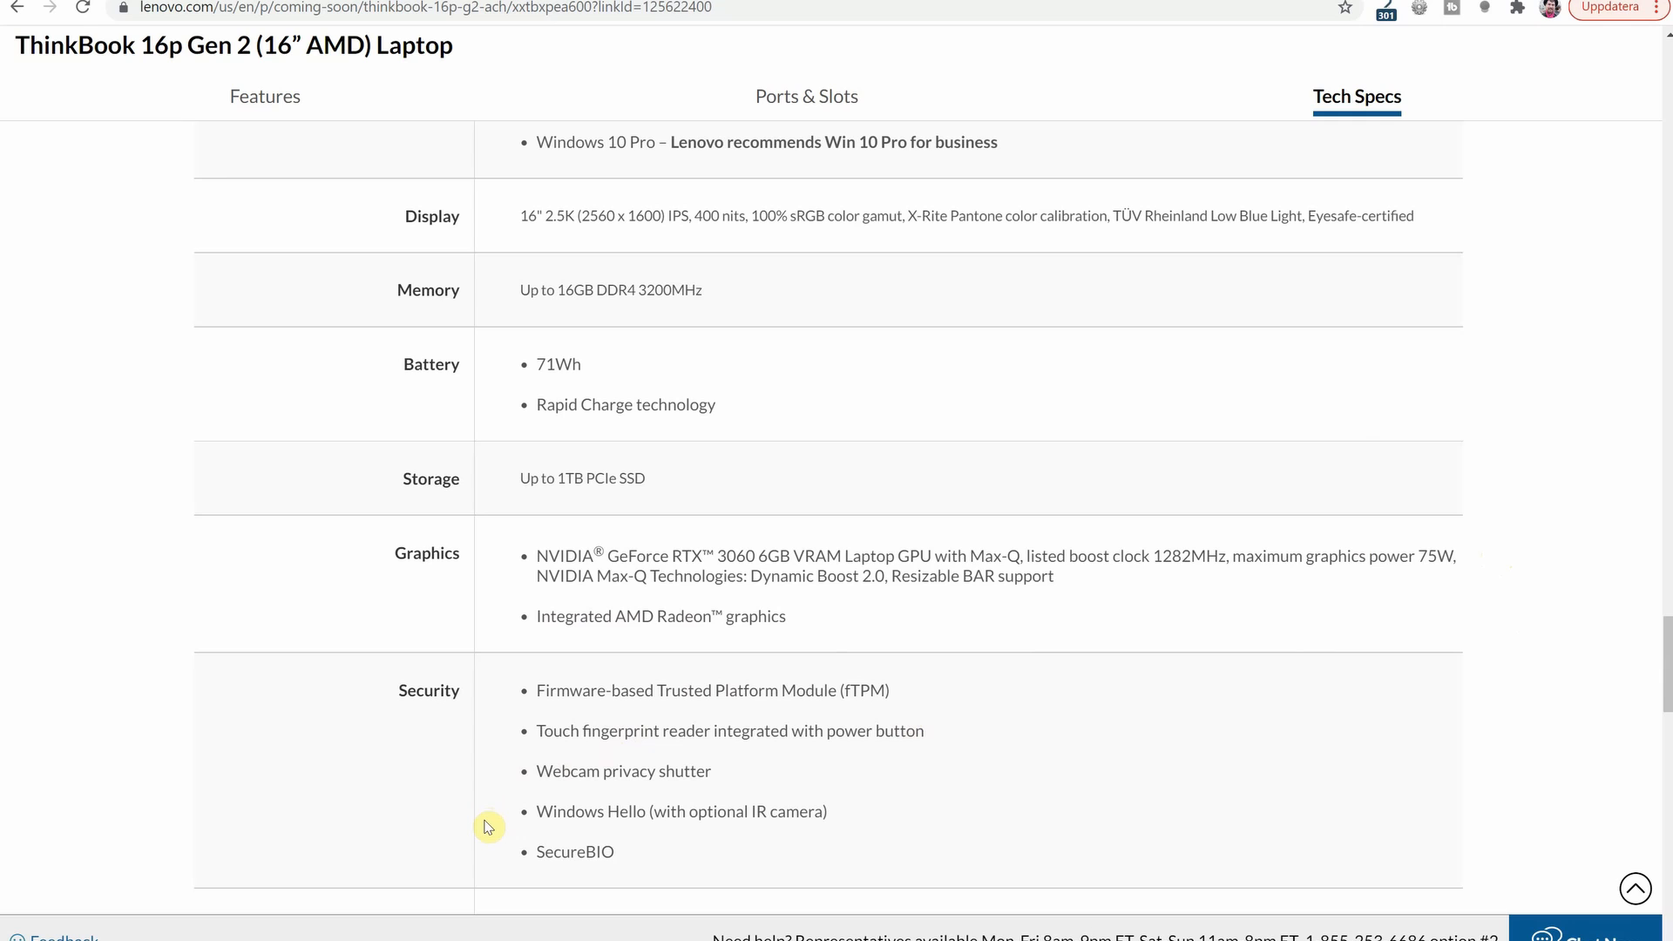
{"action": "mouse_move", "coordinate": [1387, 709]}
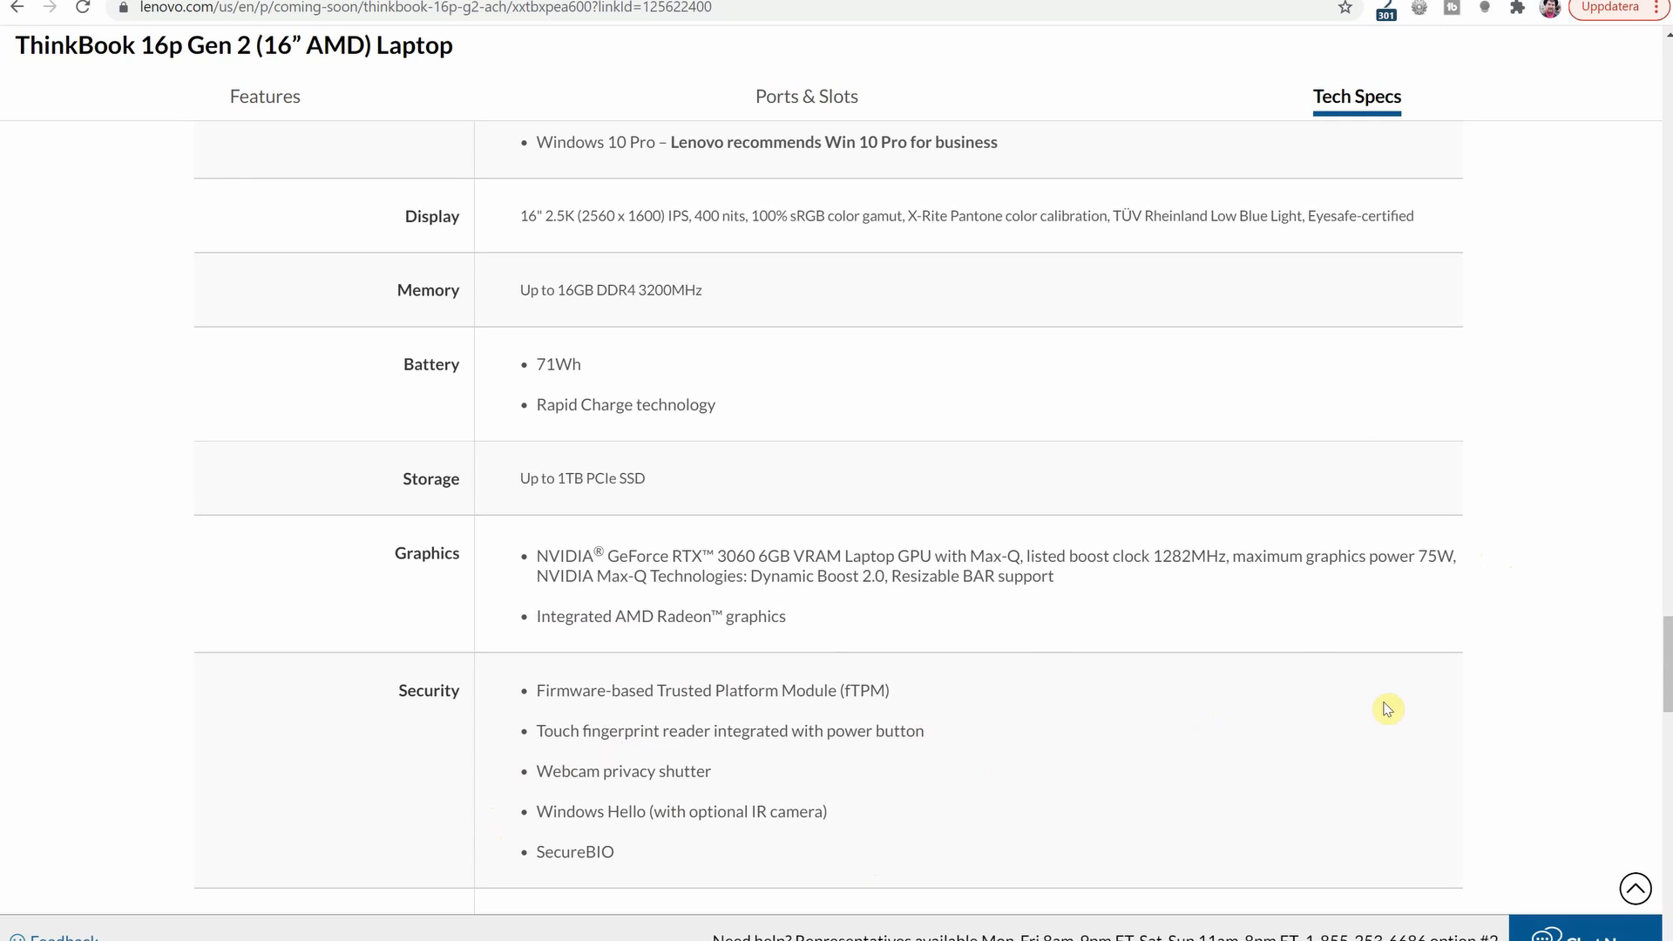
Scroll to the Keyboard row and dimensions 16.3-19.9mm x 356mm x 252mm
{"action": "scroll", "scroll_direction": "down", "scroll_amount": 3}
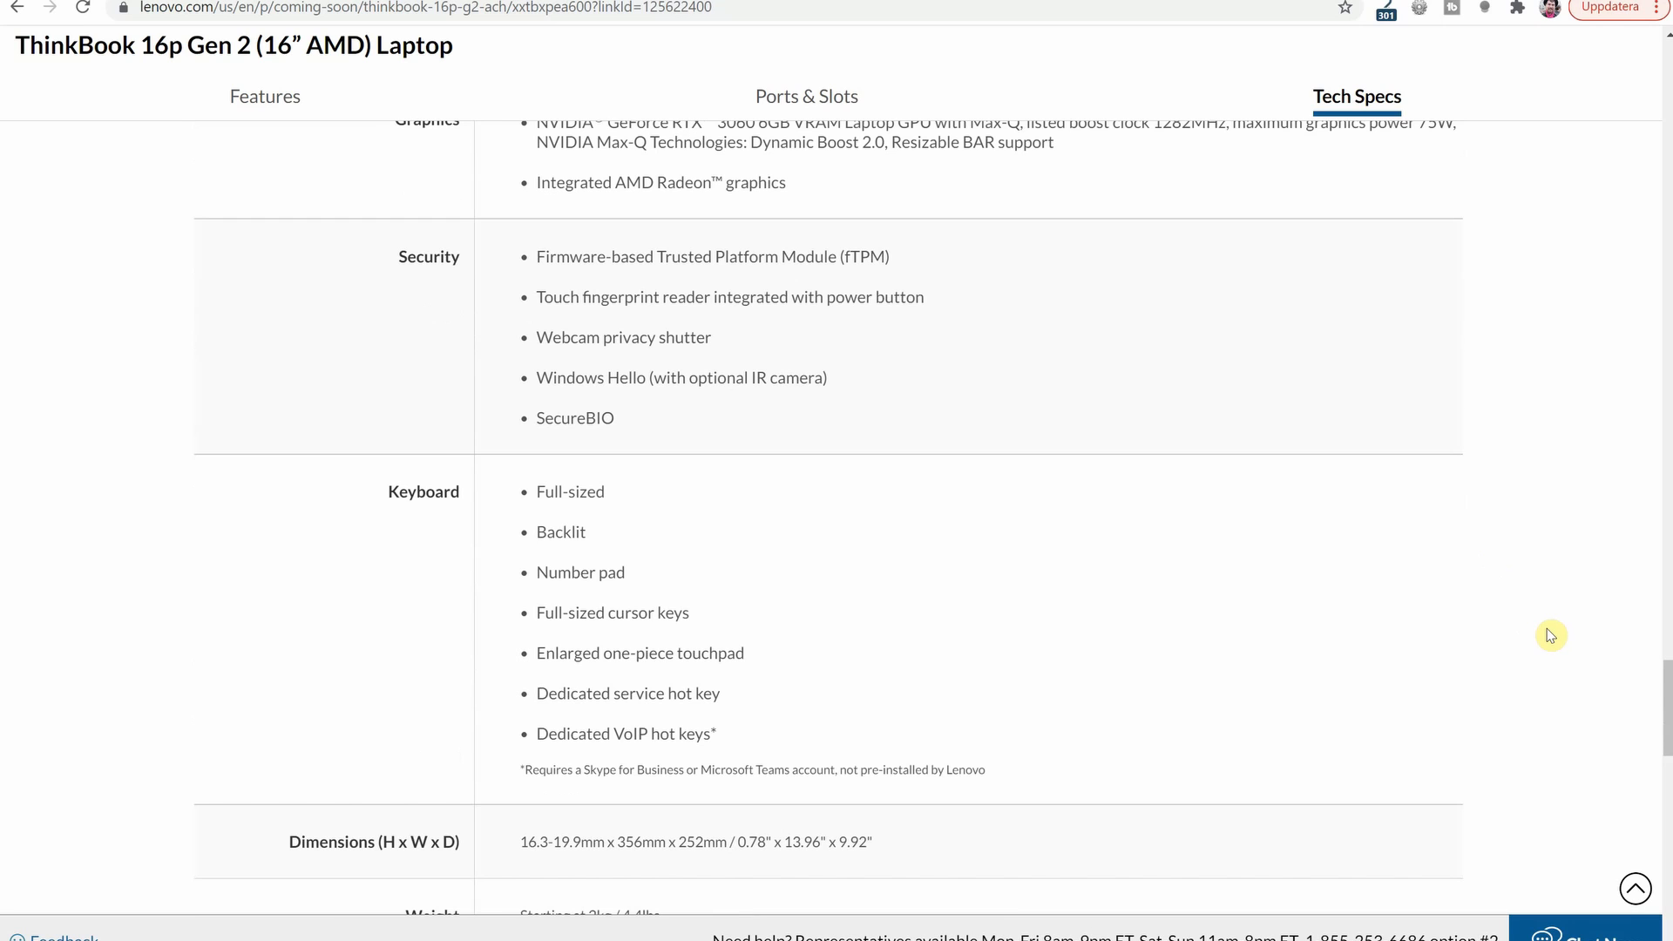
{"action": "mouse_move", "coordinate": [1109, 542]}
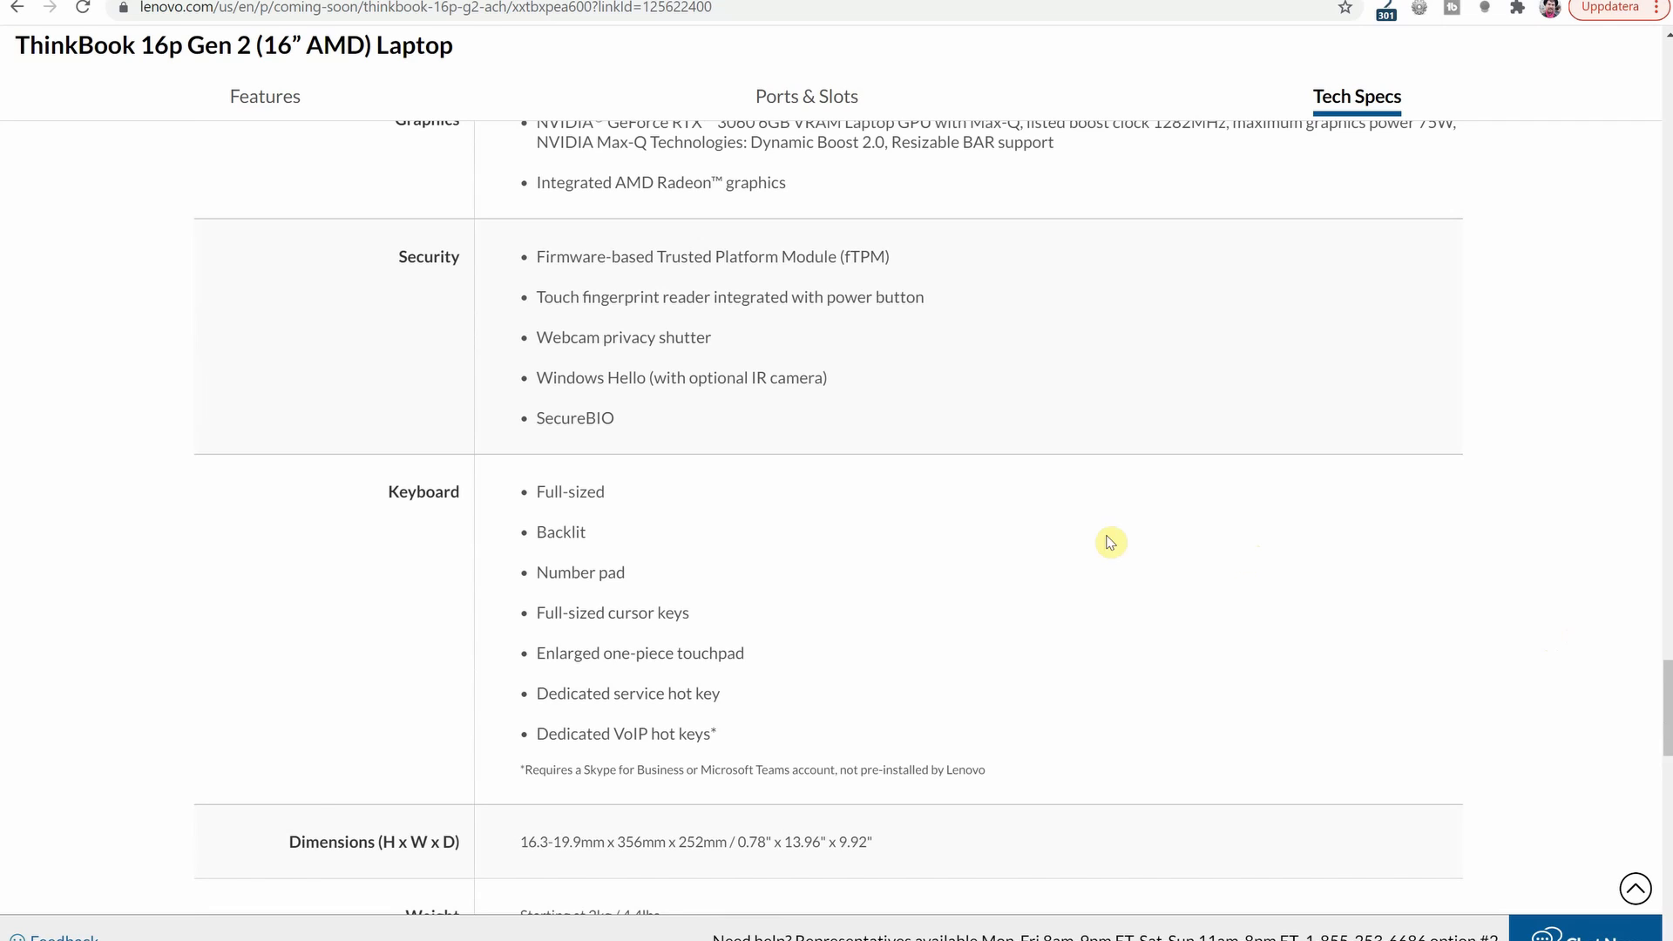
{"action": "mouse_move", "coordinate": [972, 542]}
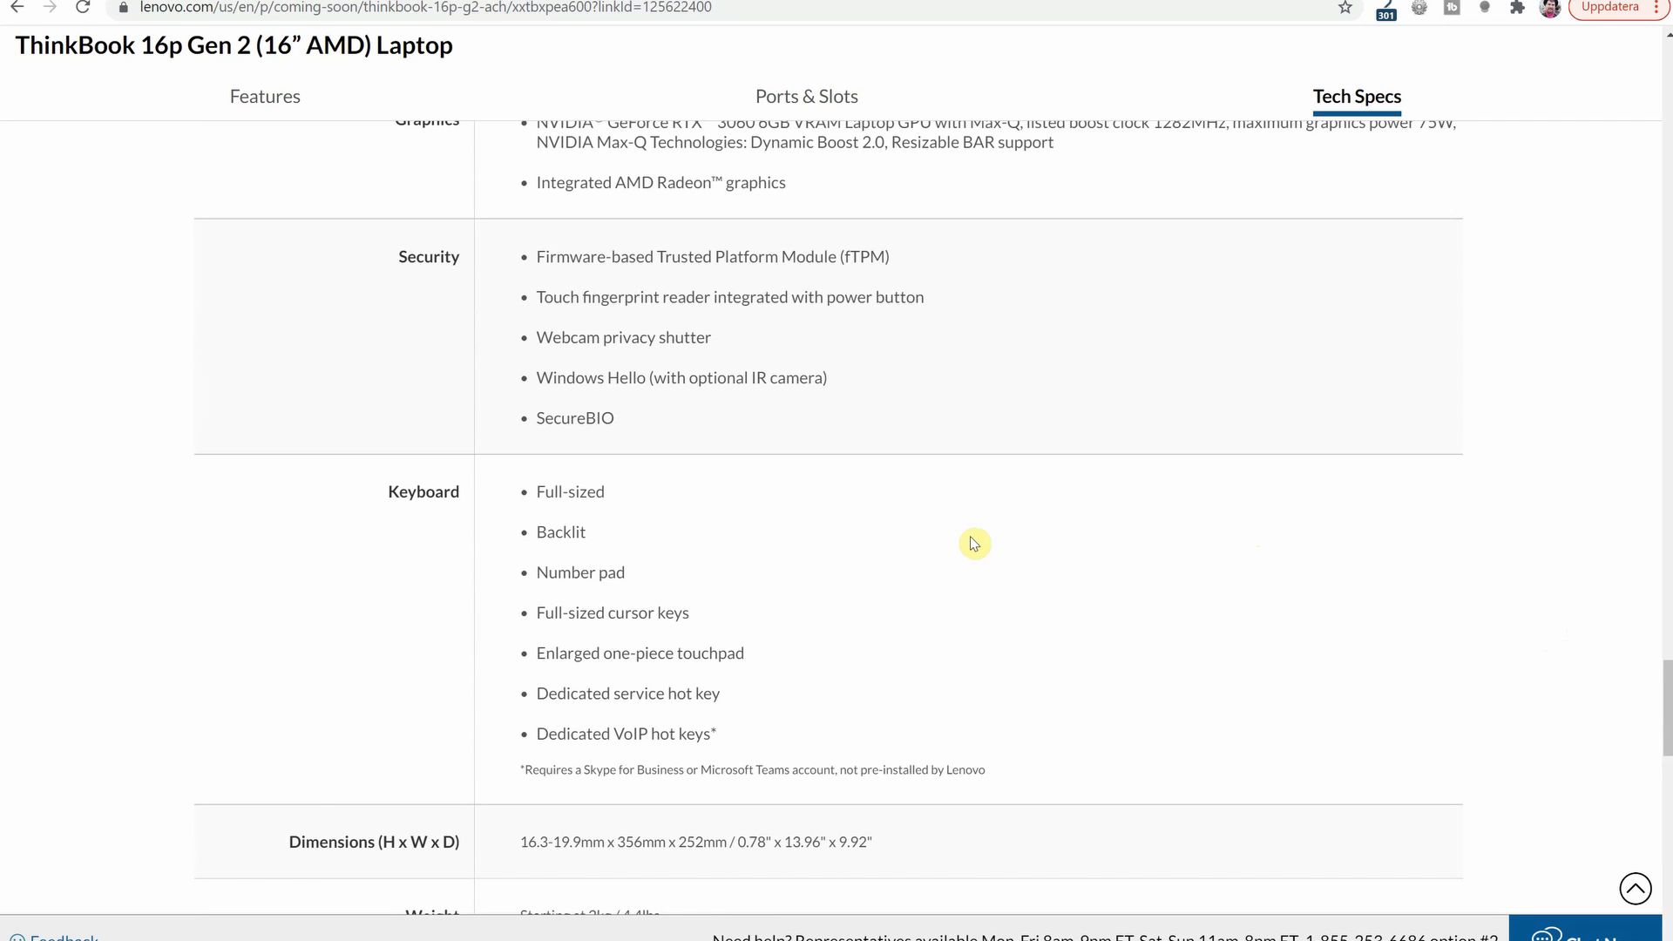
{"action": "mouse_move", "coordinate": [908, 534]}
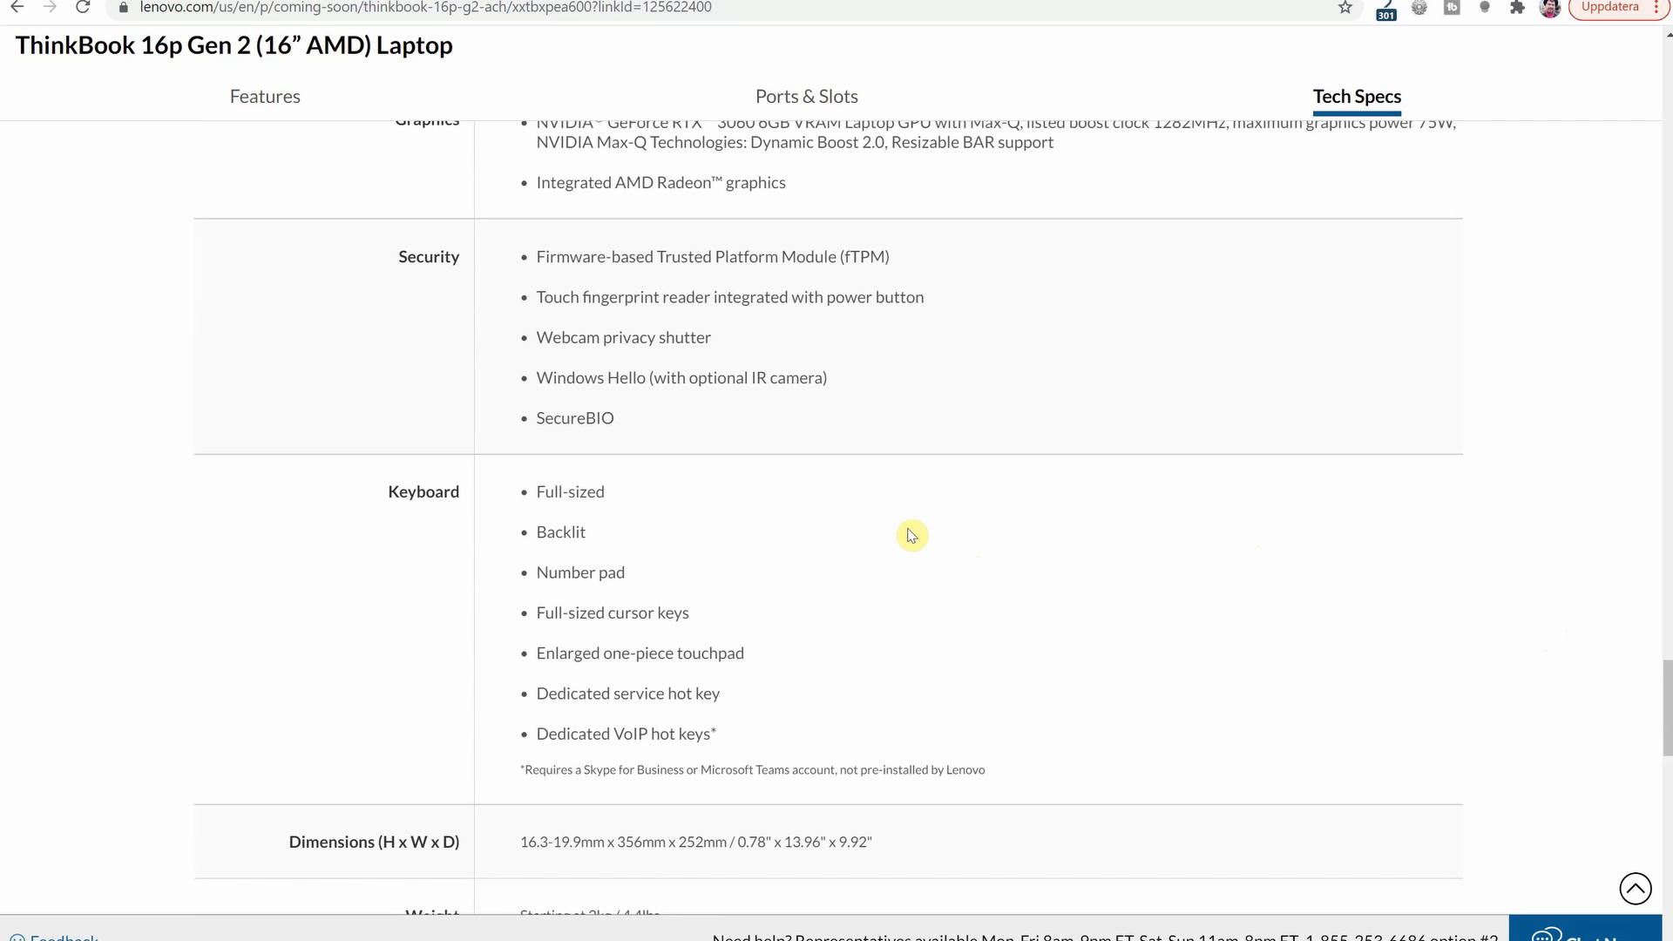
{"action": "mouse_move", "coordinate": [628, 612]}
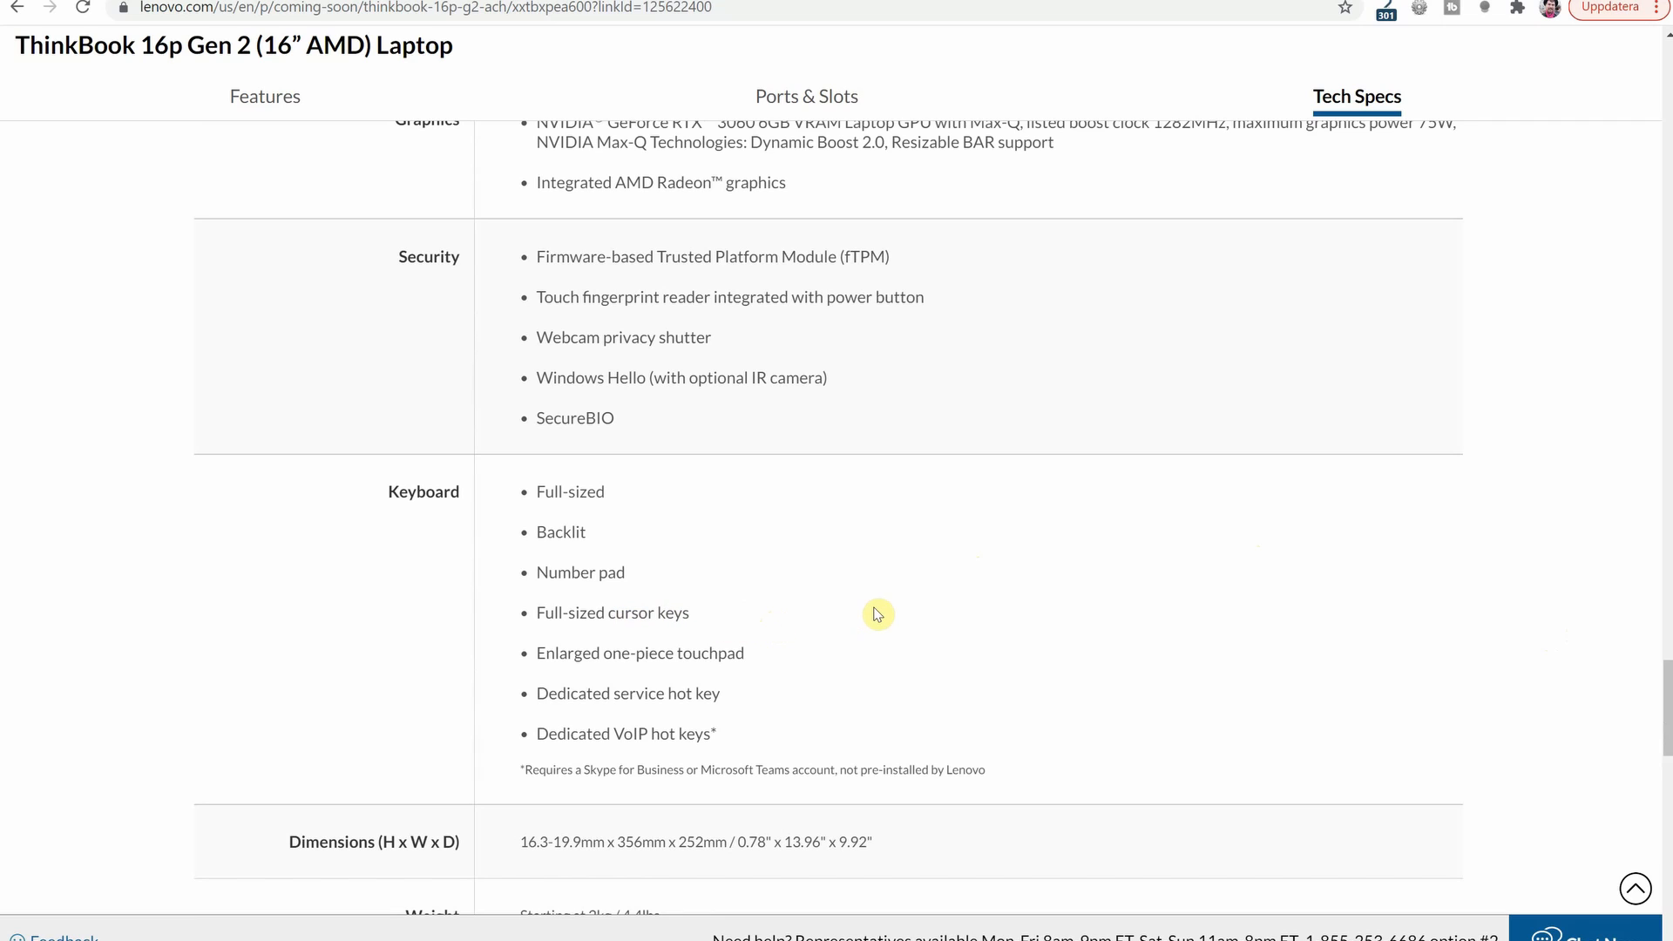
{"action": "mouse_move", "coordinate": [956, 608]}
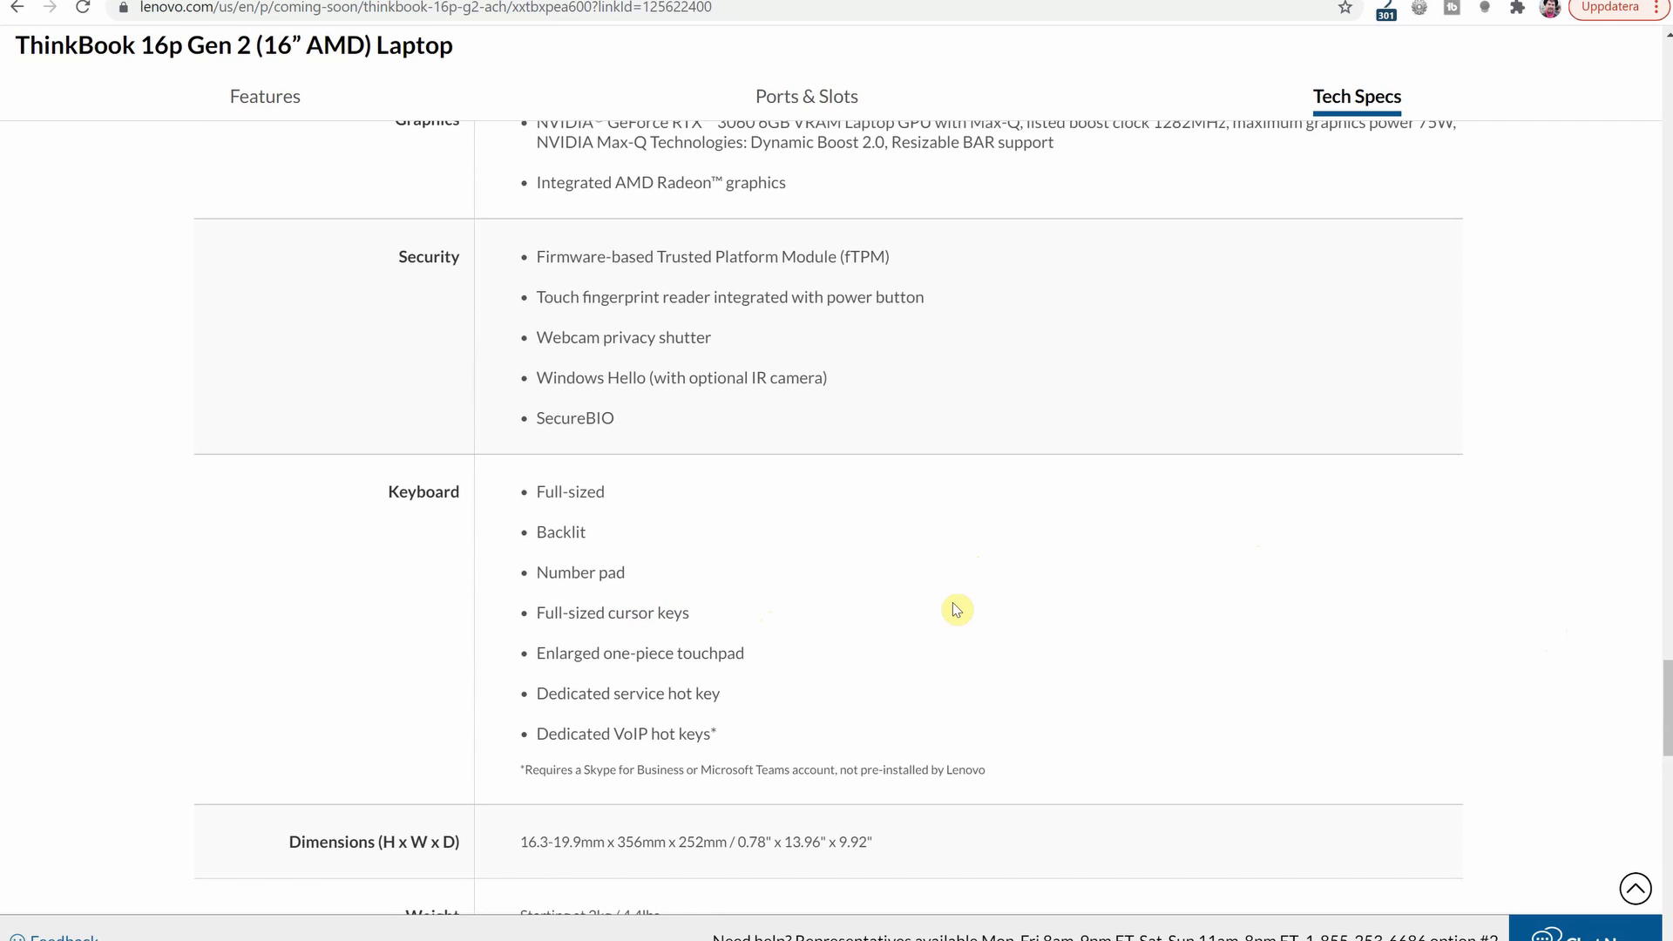
{"action": "mouse_move", "coordinate": [842, 639]}
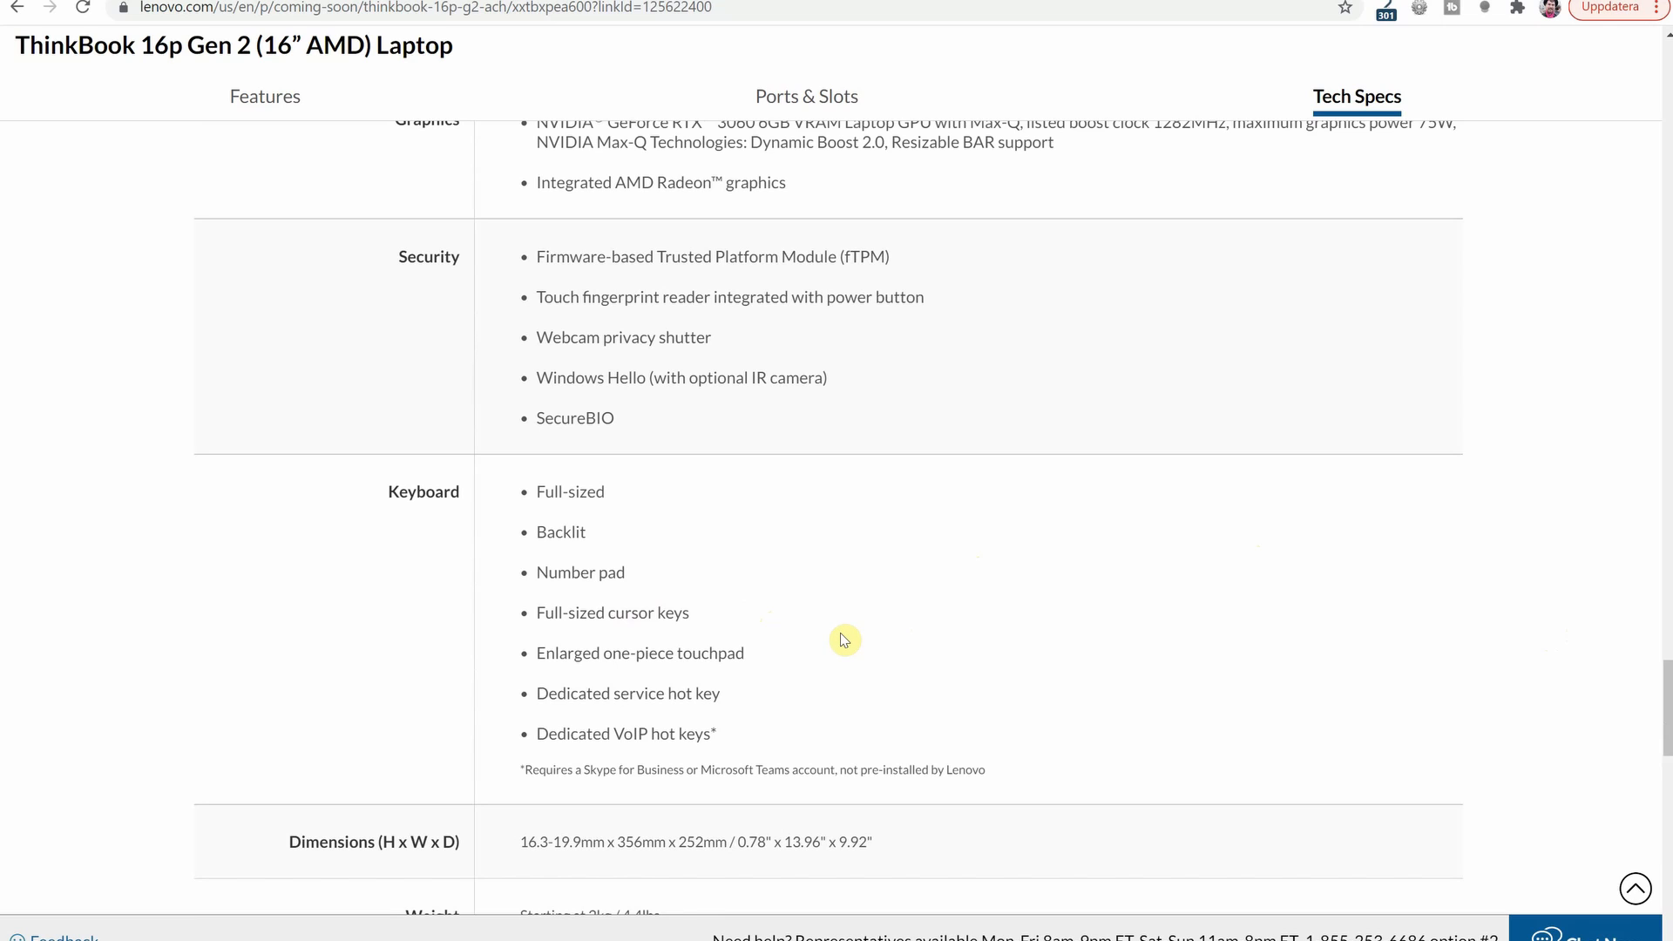
{"action": "mouse_move", "coordinate": [823, 647]}
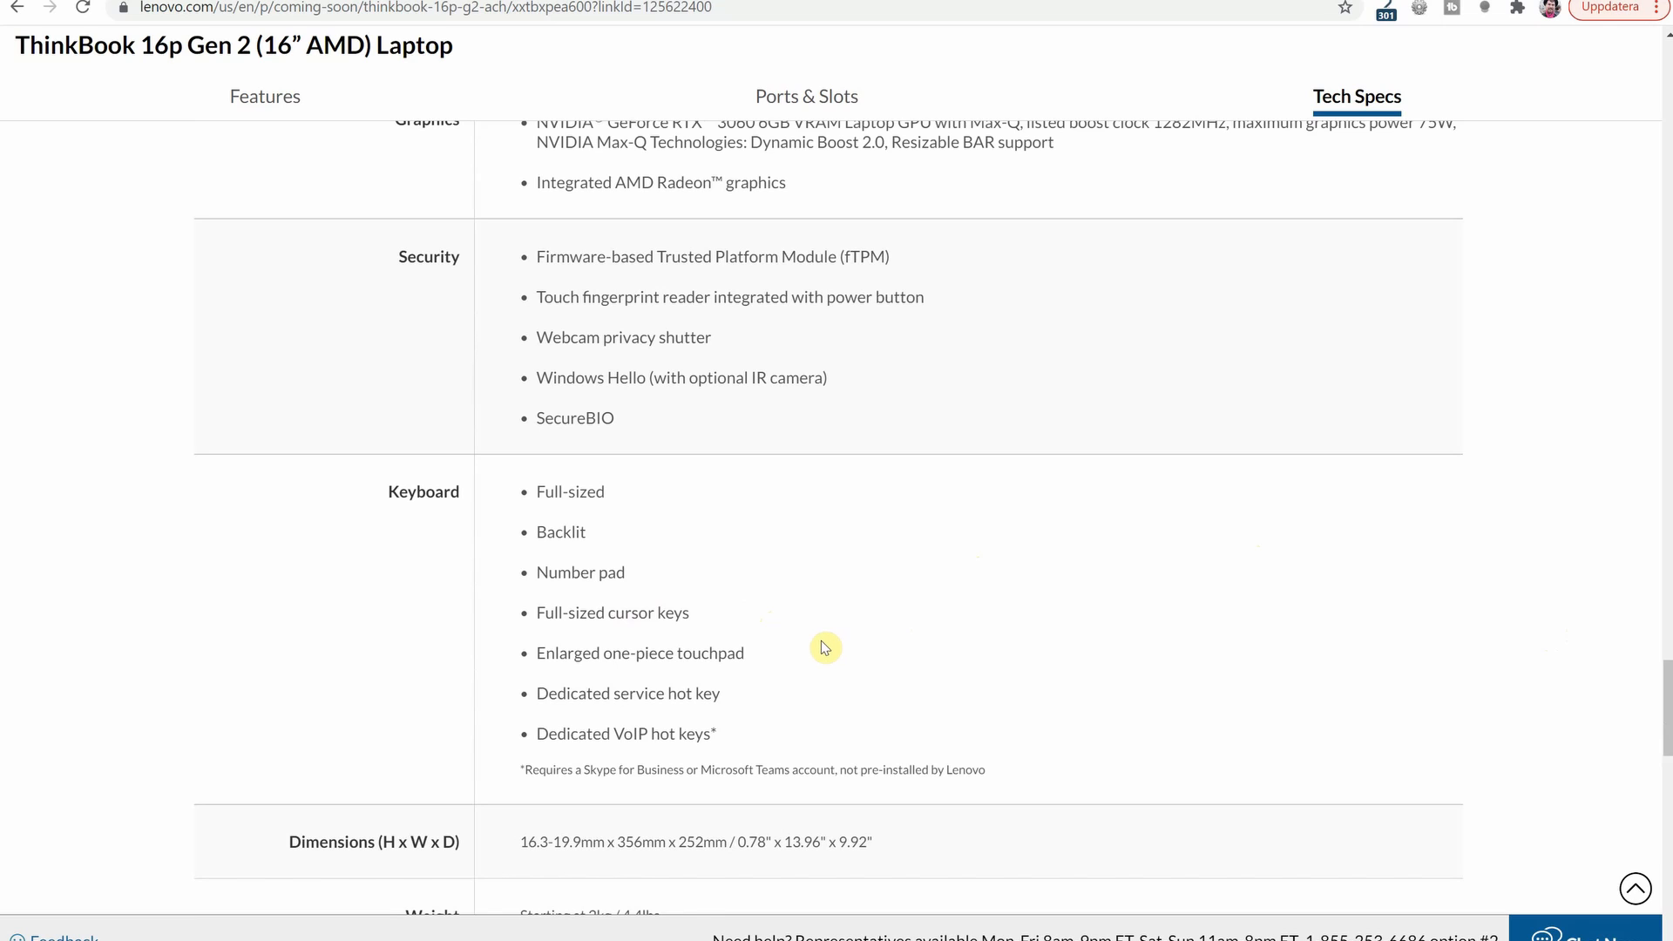
{"action": "mouse_move", "coordinate": [1083, 637]}
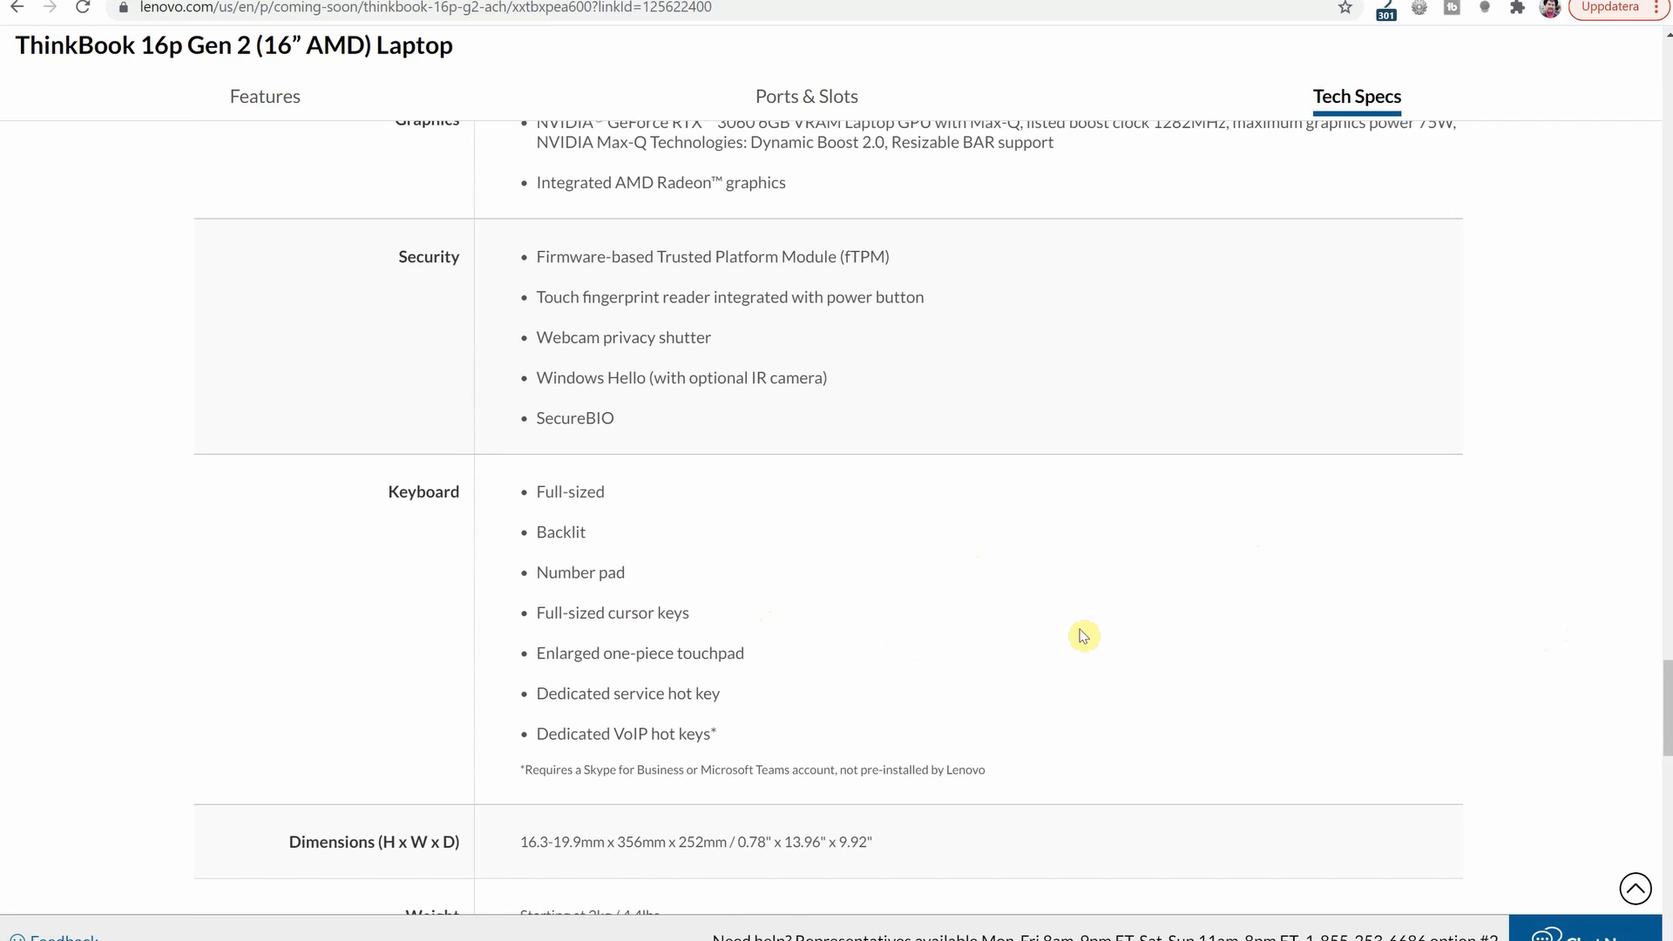
{"action": "mouse_move", "coordinate": [1178, 637]}
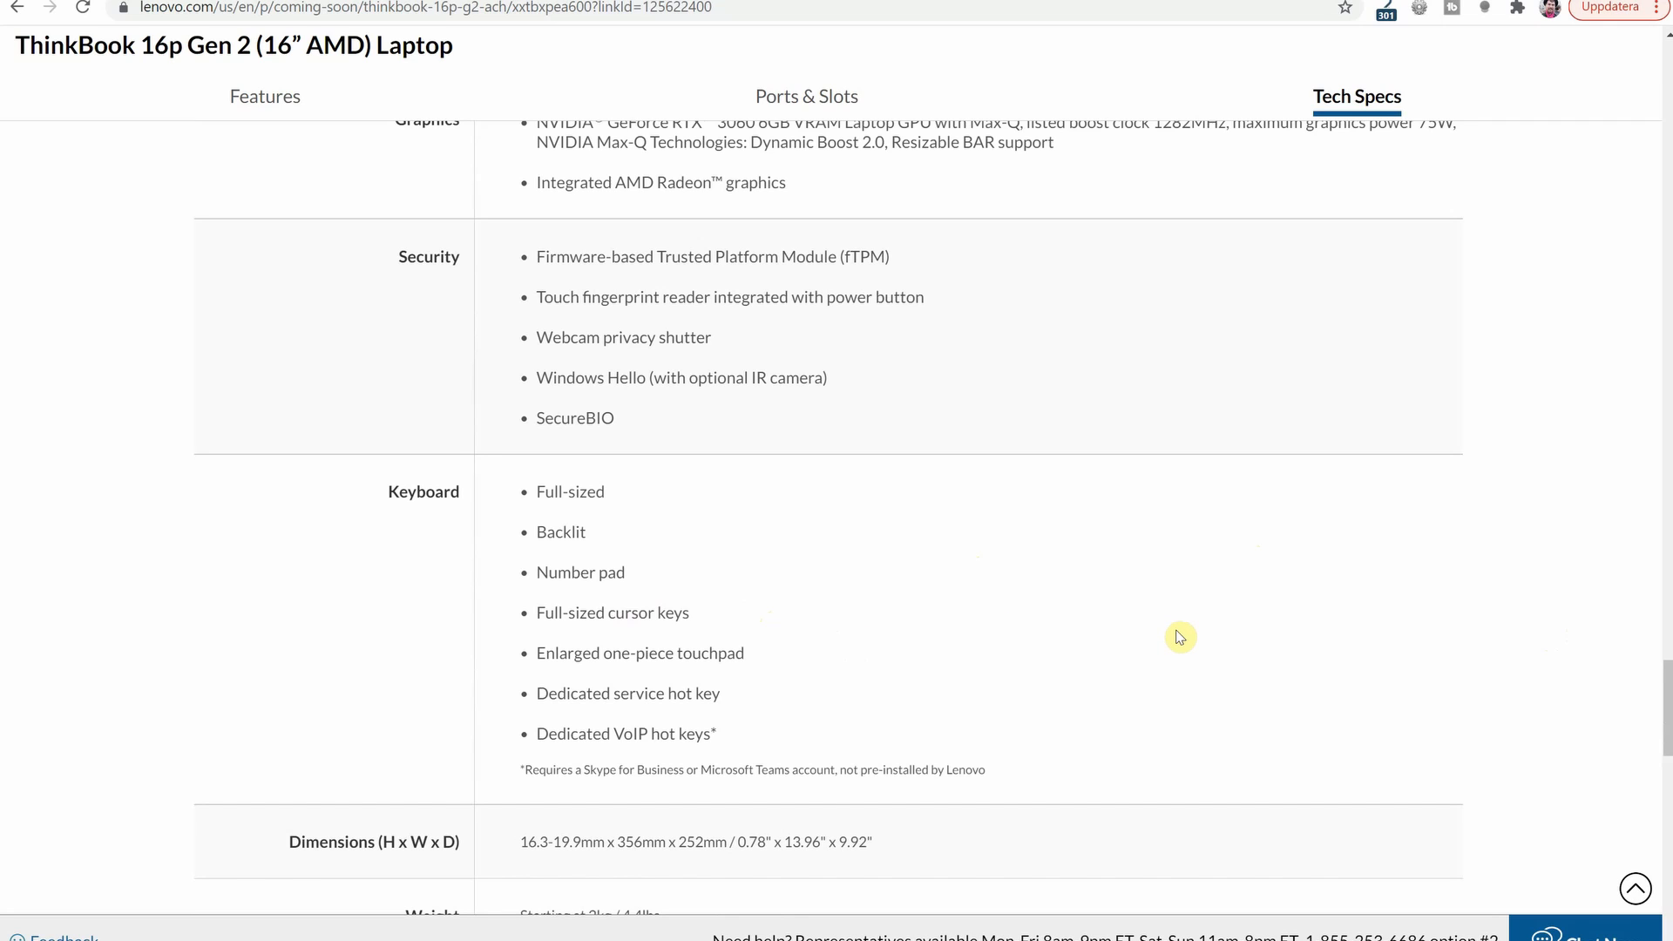
Scroll through Weight, Audio, Camera and Ports / Slots to What's in the box with 65W adapter
{"action": "scroll", "scroll_direction": "down", "scroll_amount": 3}
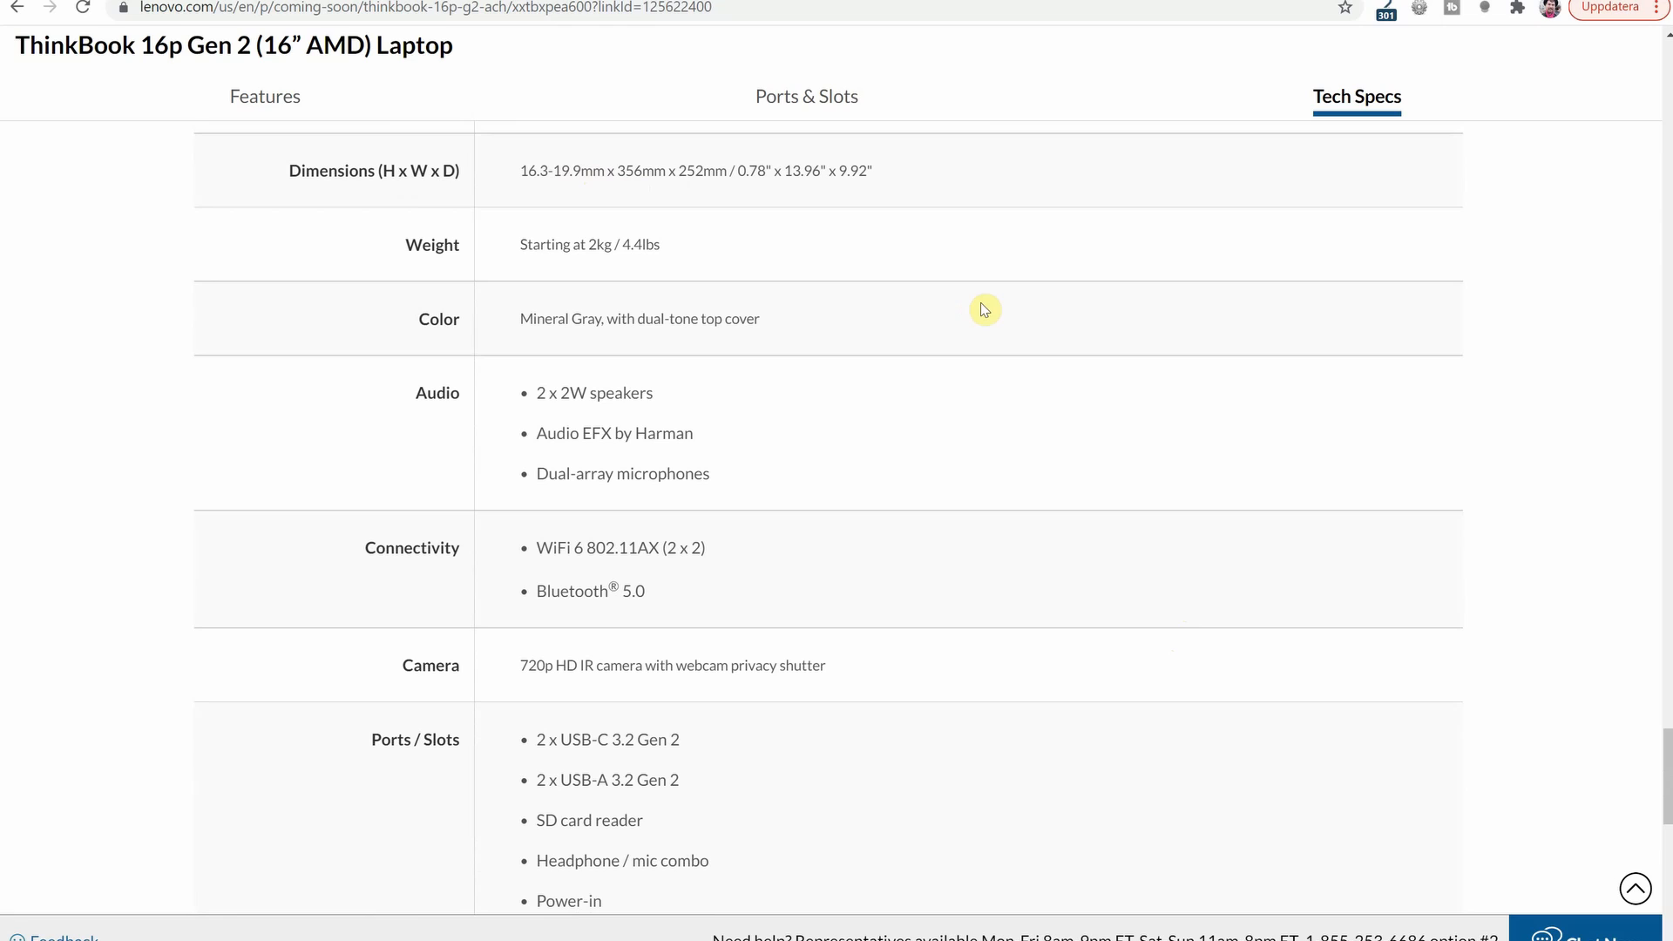
{"action": "mouse_move", "coordinate": [558, 199]}
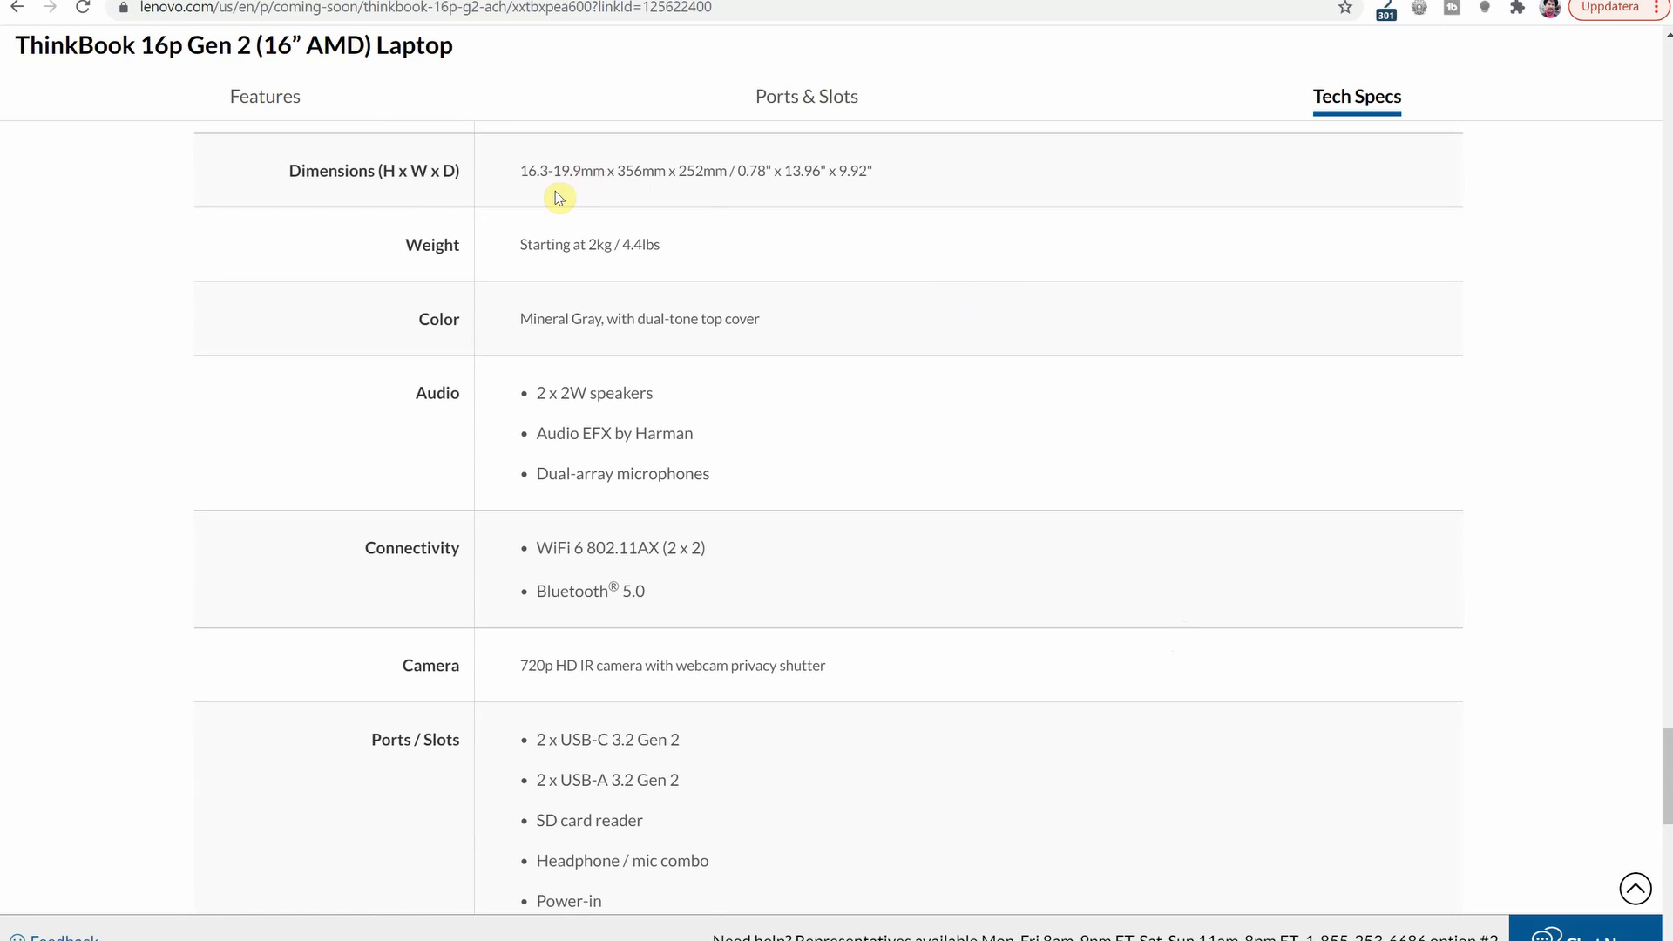
{"action": "mouse_move", "coordinate": [598, 213]}
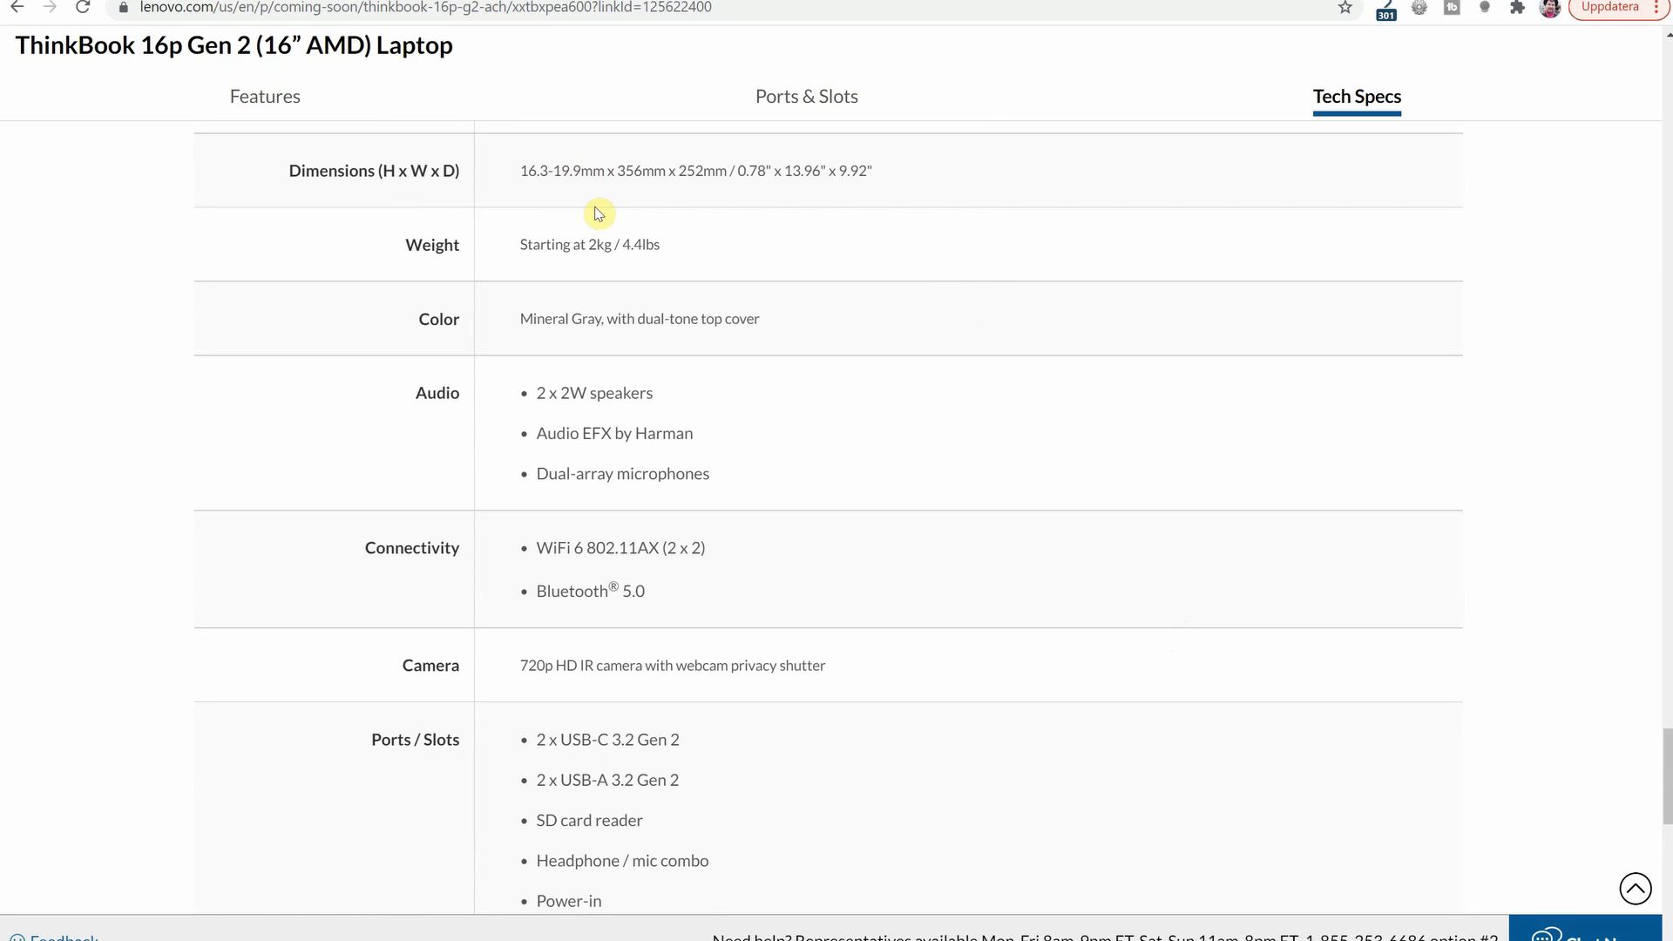
{"action": "mouse_move", "coordinate": [654, 209]}
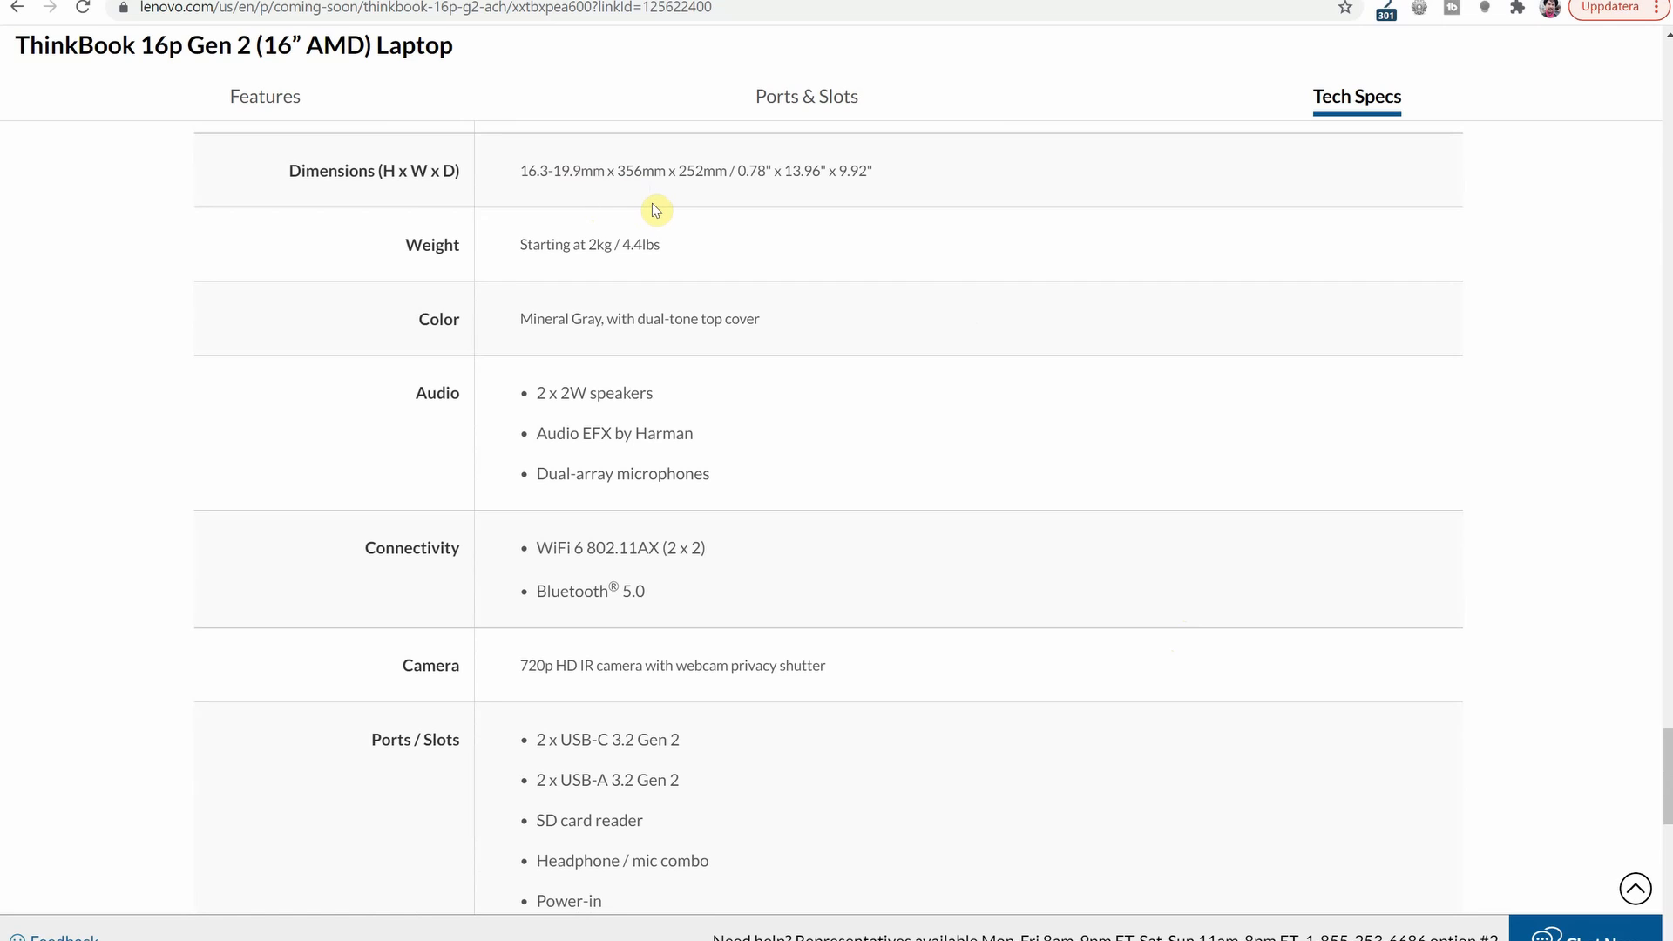
{"action": "mouse_move", "coordinate": [688, 207]}
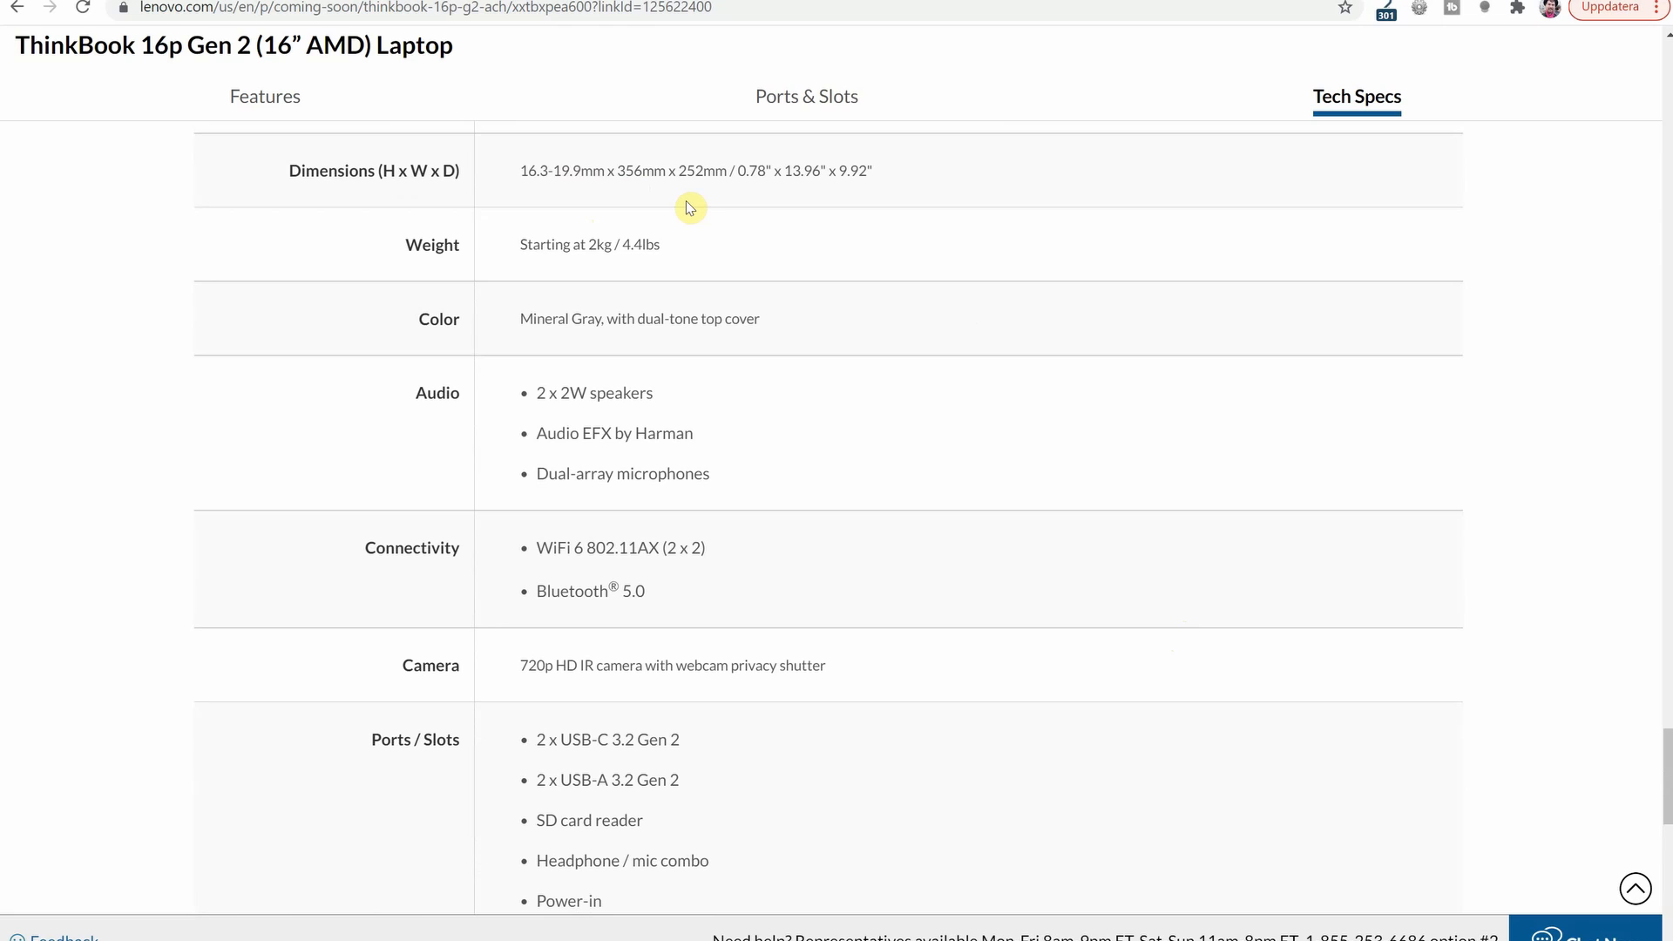
{"action": "mouse_move", "coordinate": [743, 247]}
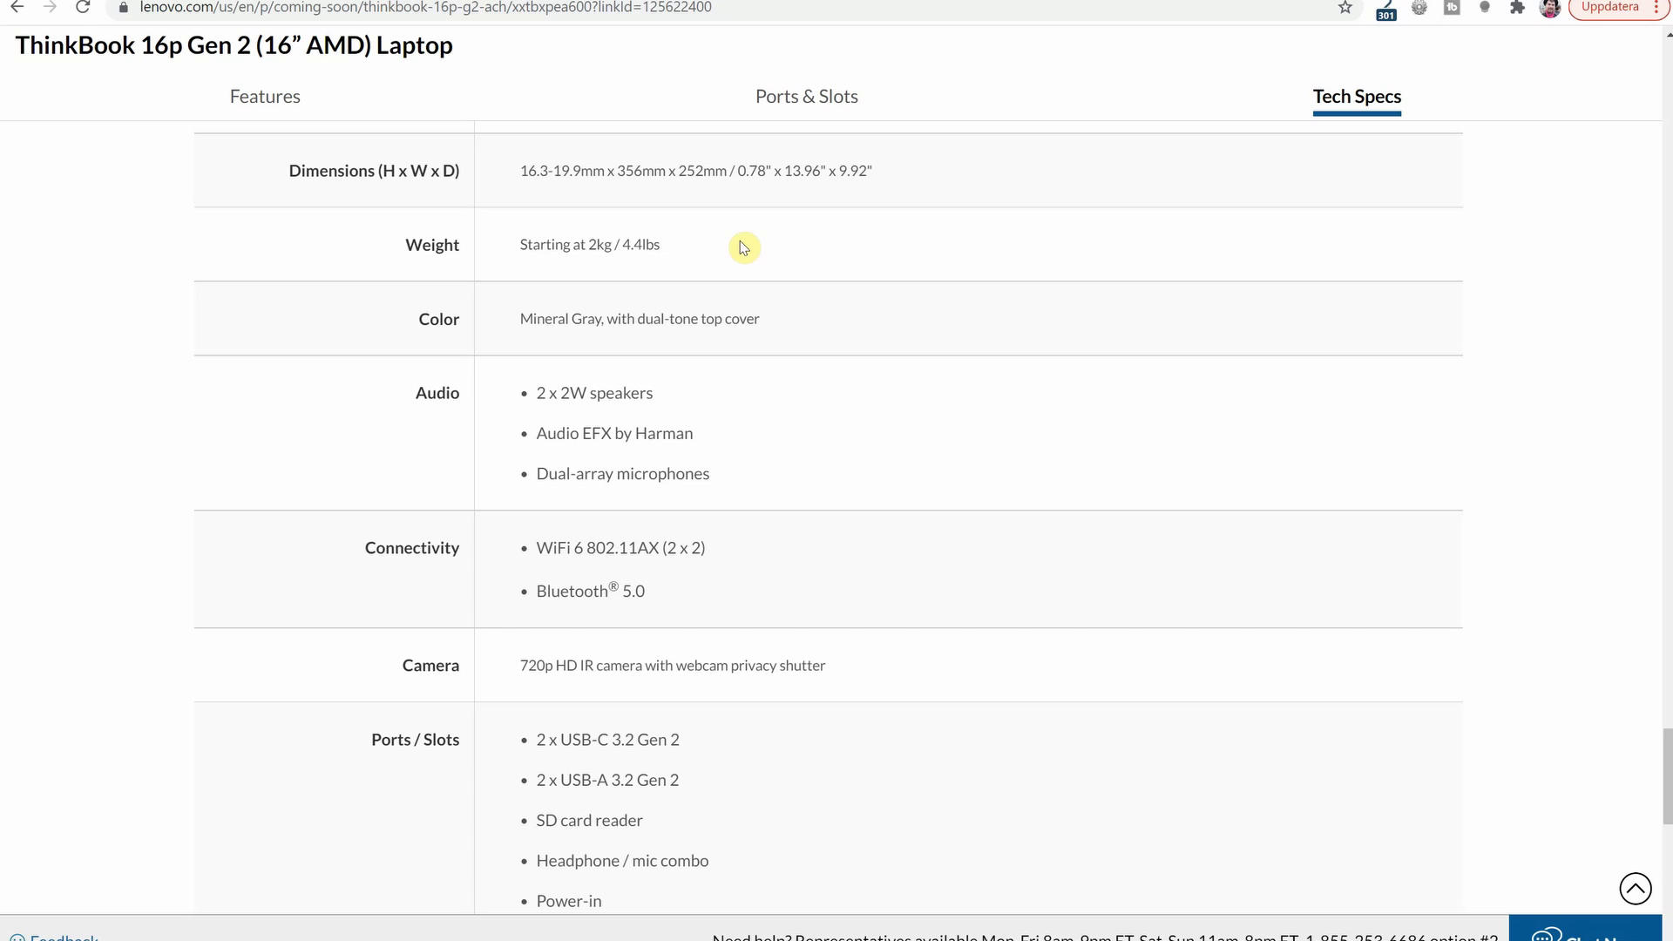
{"action": "scroll", "scroll_direction": "down", "scroll_amount": 3}
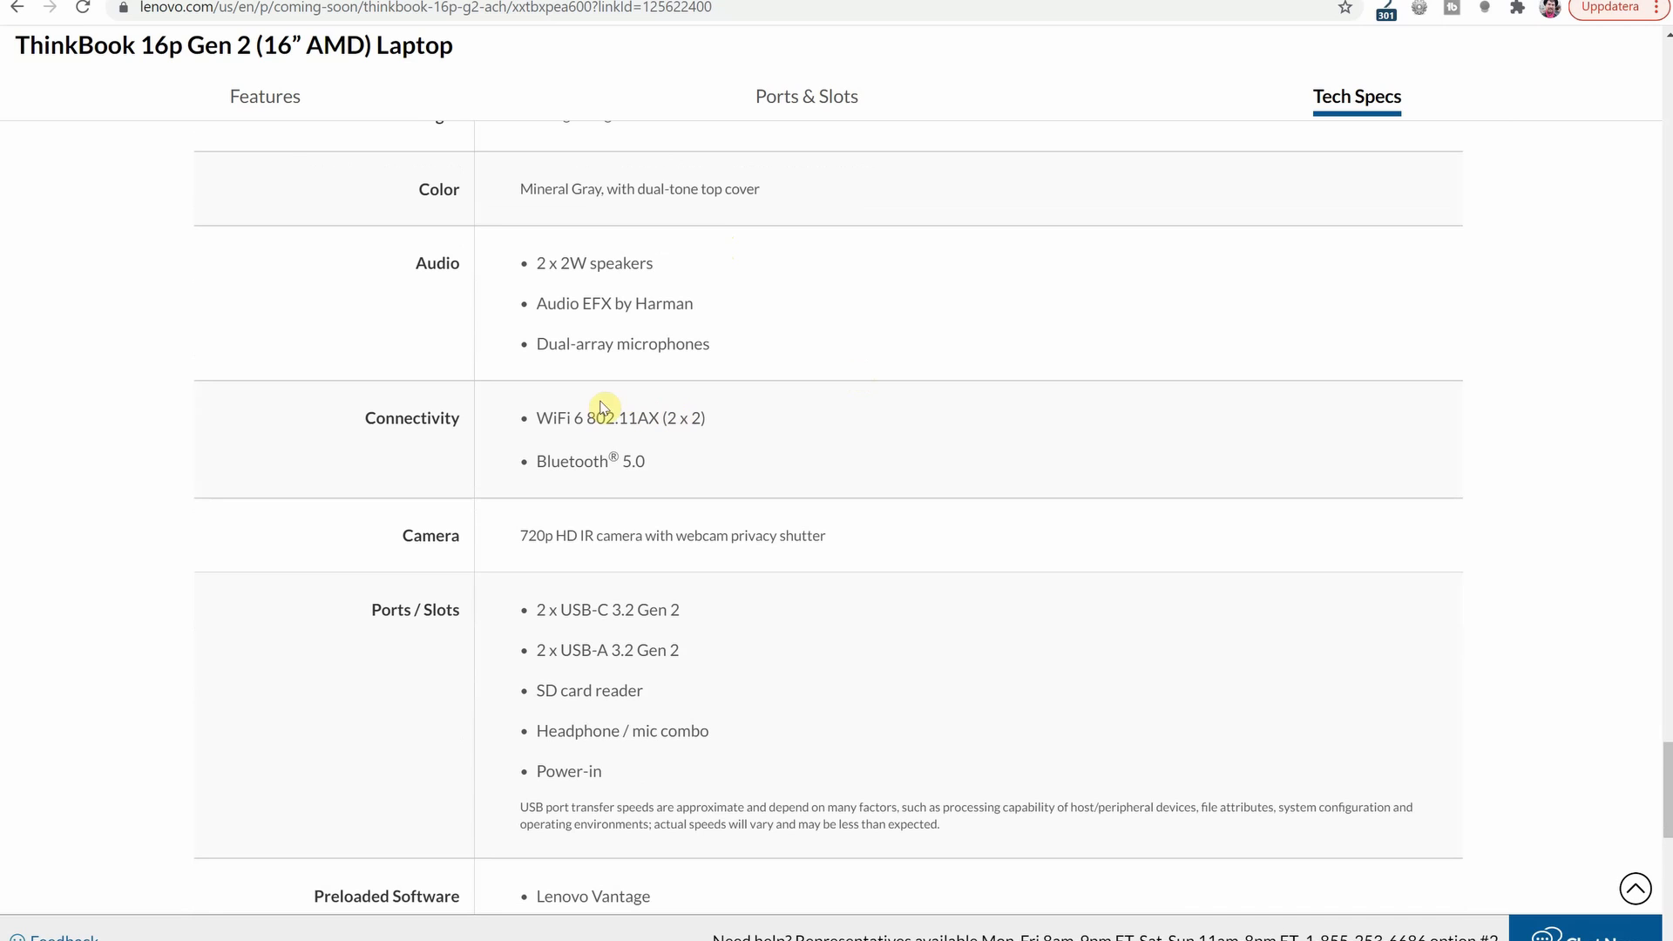
{"action": "mouse_move", "coordinate": [537, 538]}
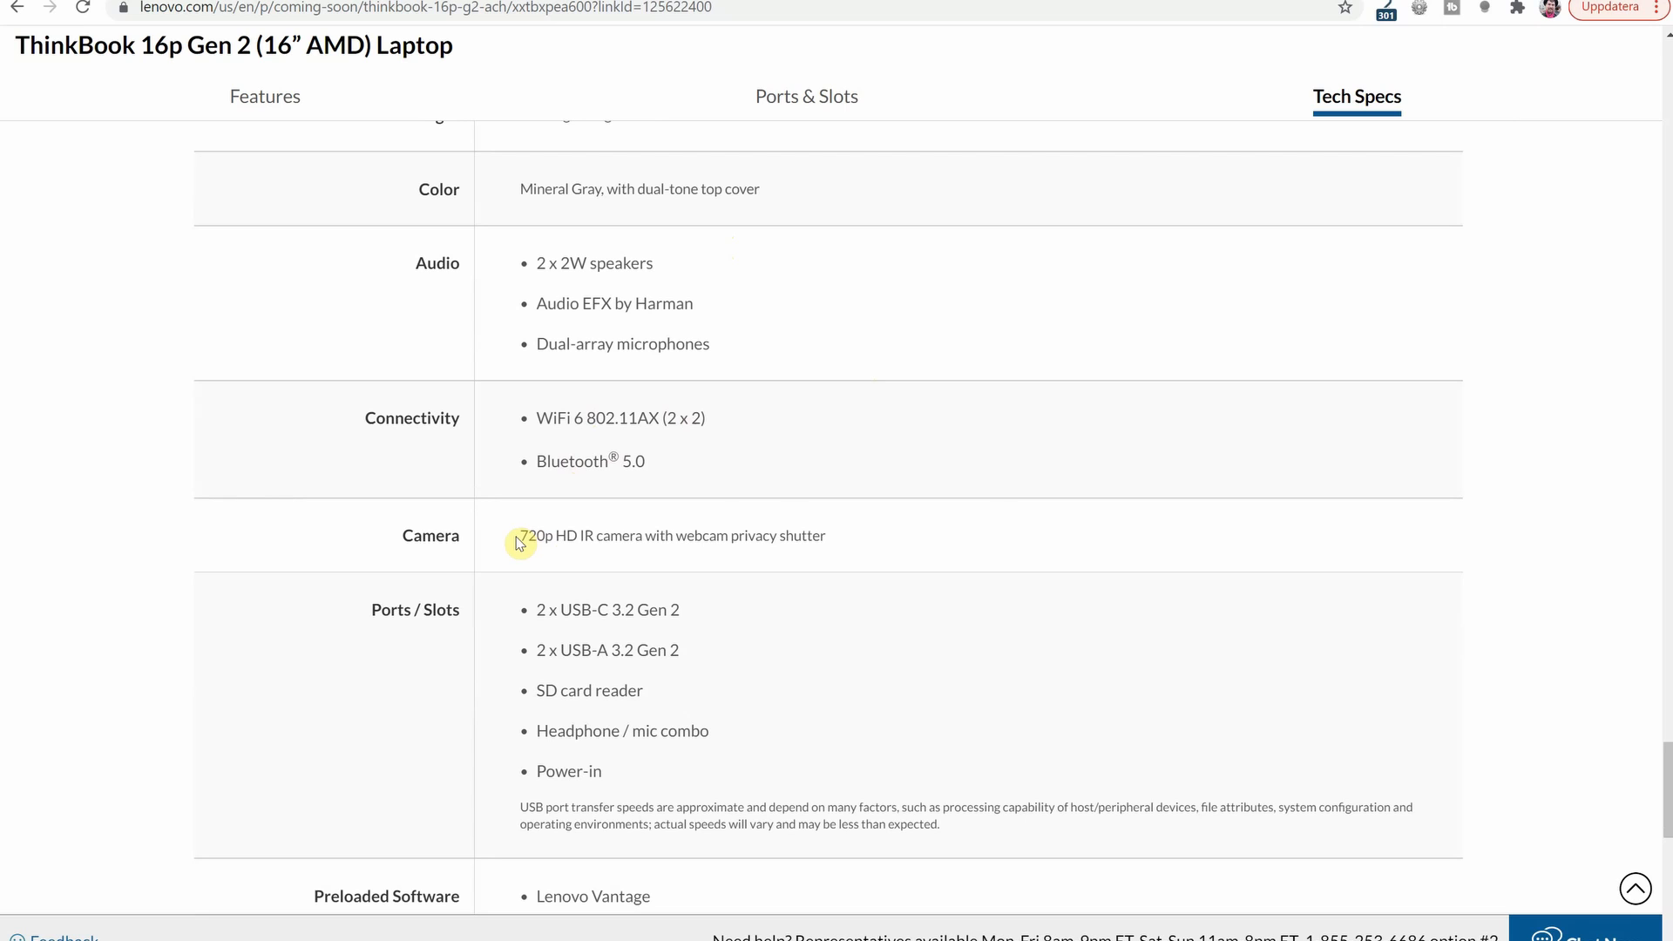
{"action": "scroll", "scroll_direction": "down", "scroll_amount": 3}
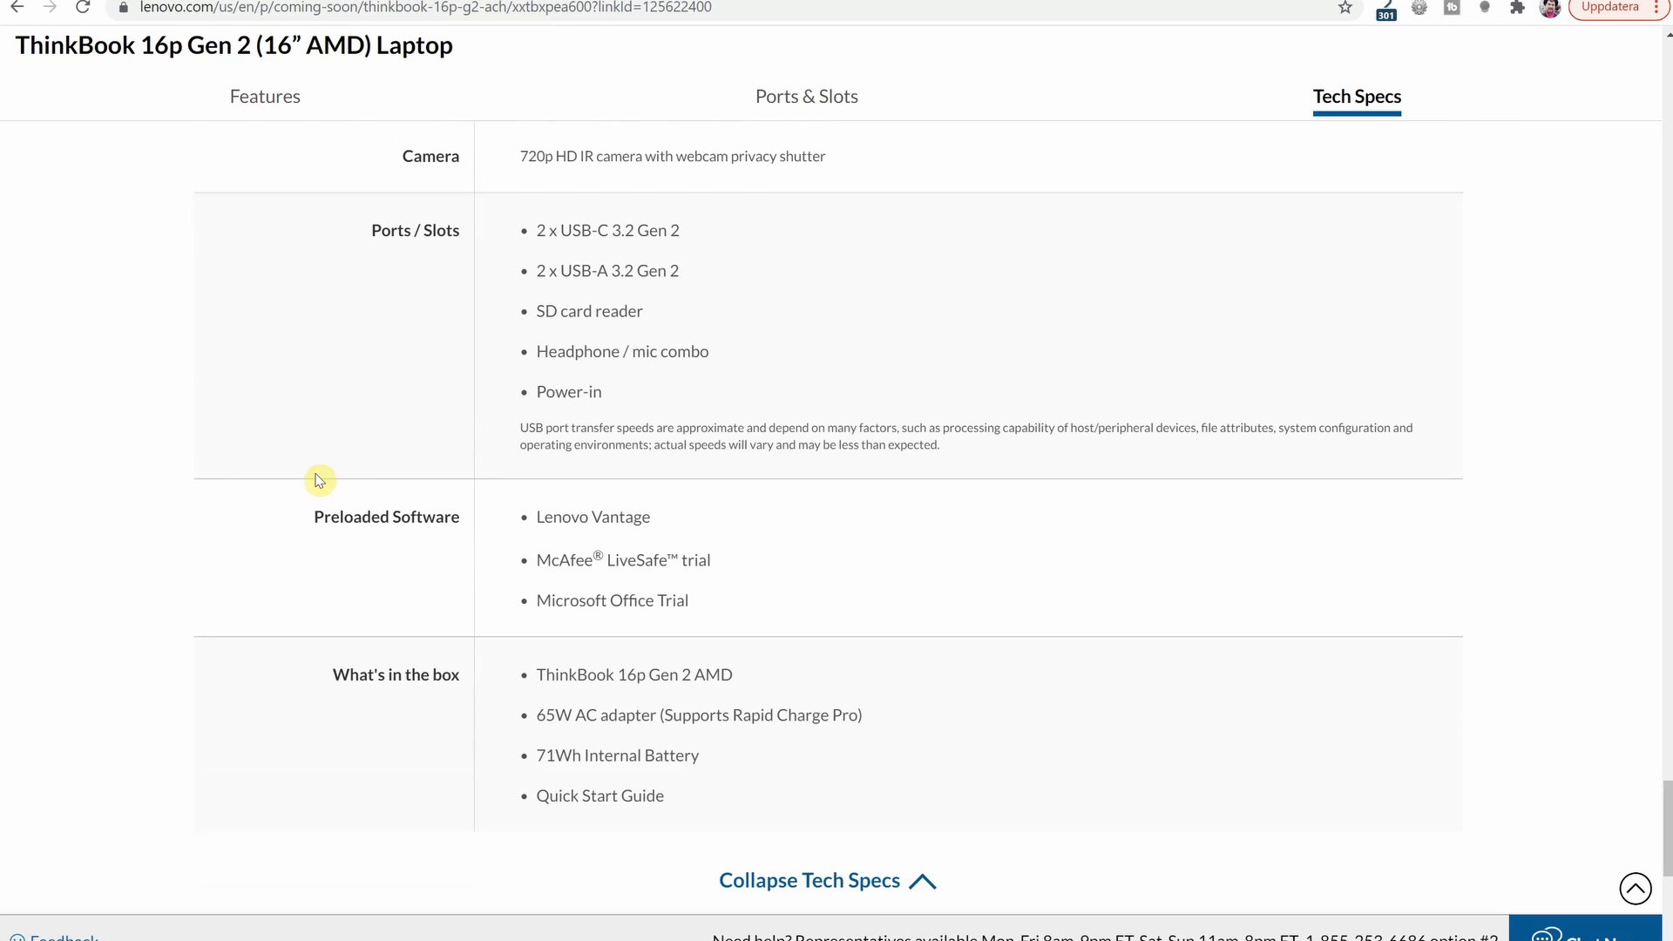
{"action": "mouse_move", "coordinate": [811, 557]}
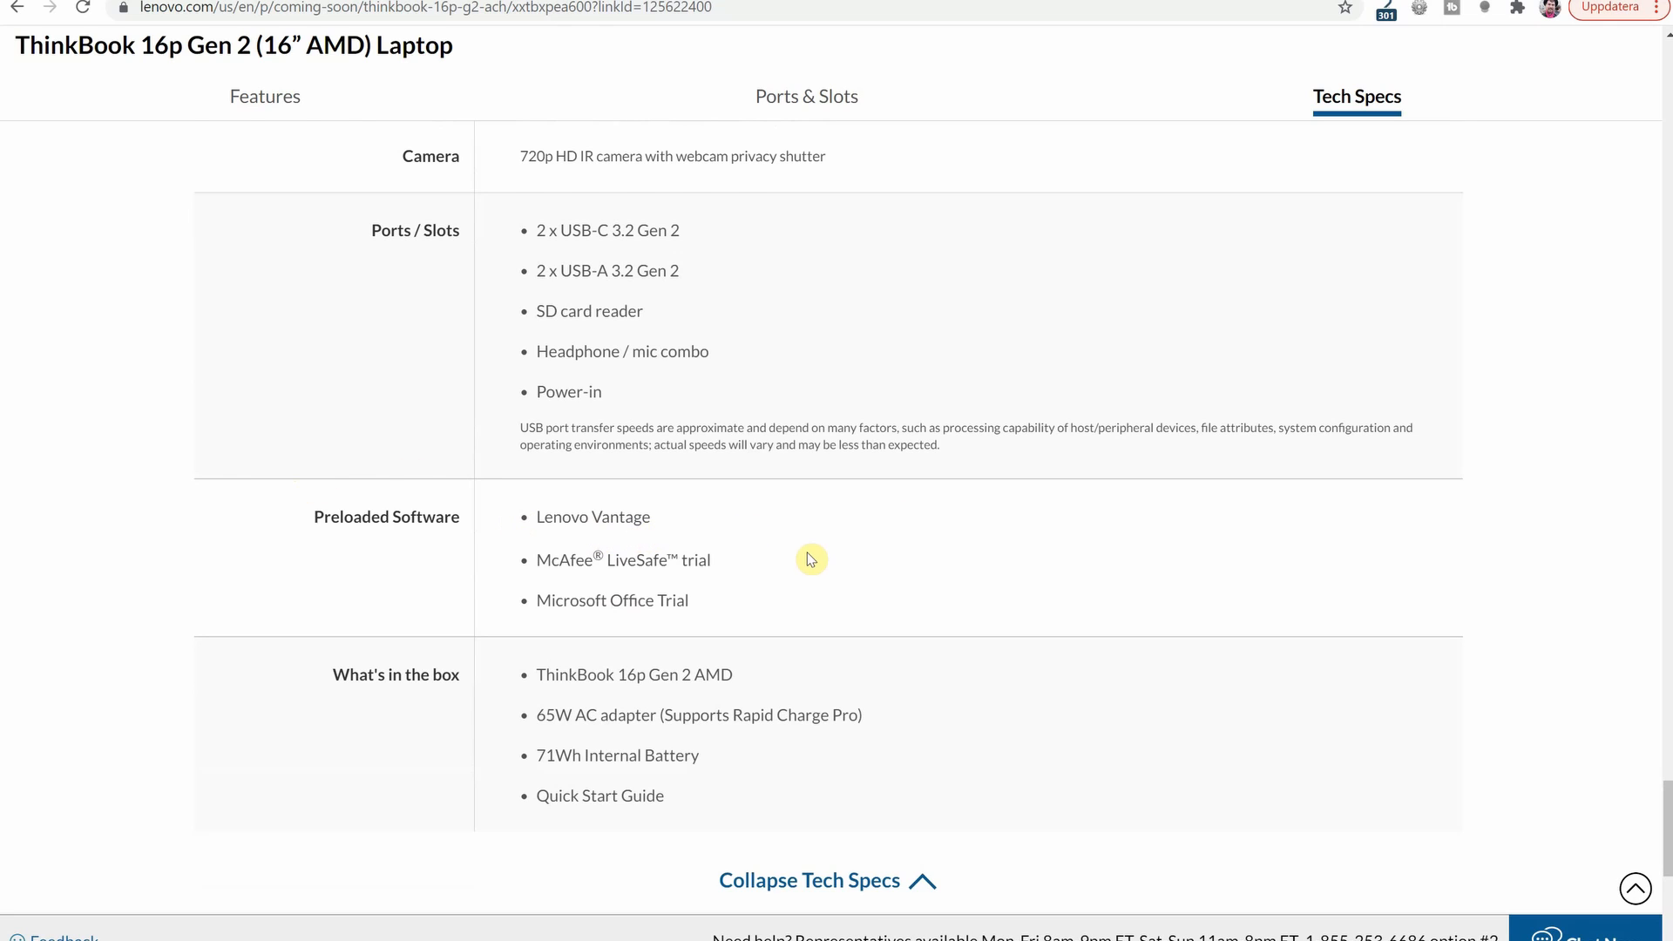
{"action": "mouse_move", "coordinate": [1221, 566]}
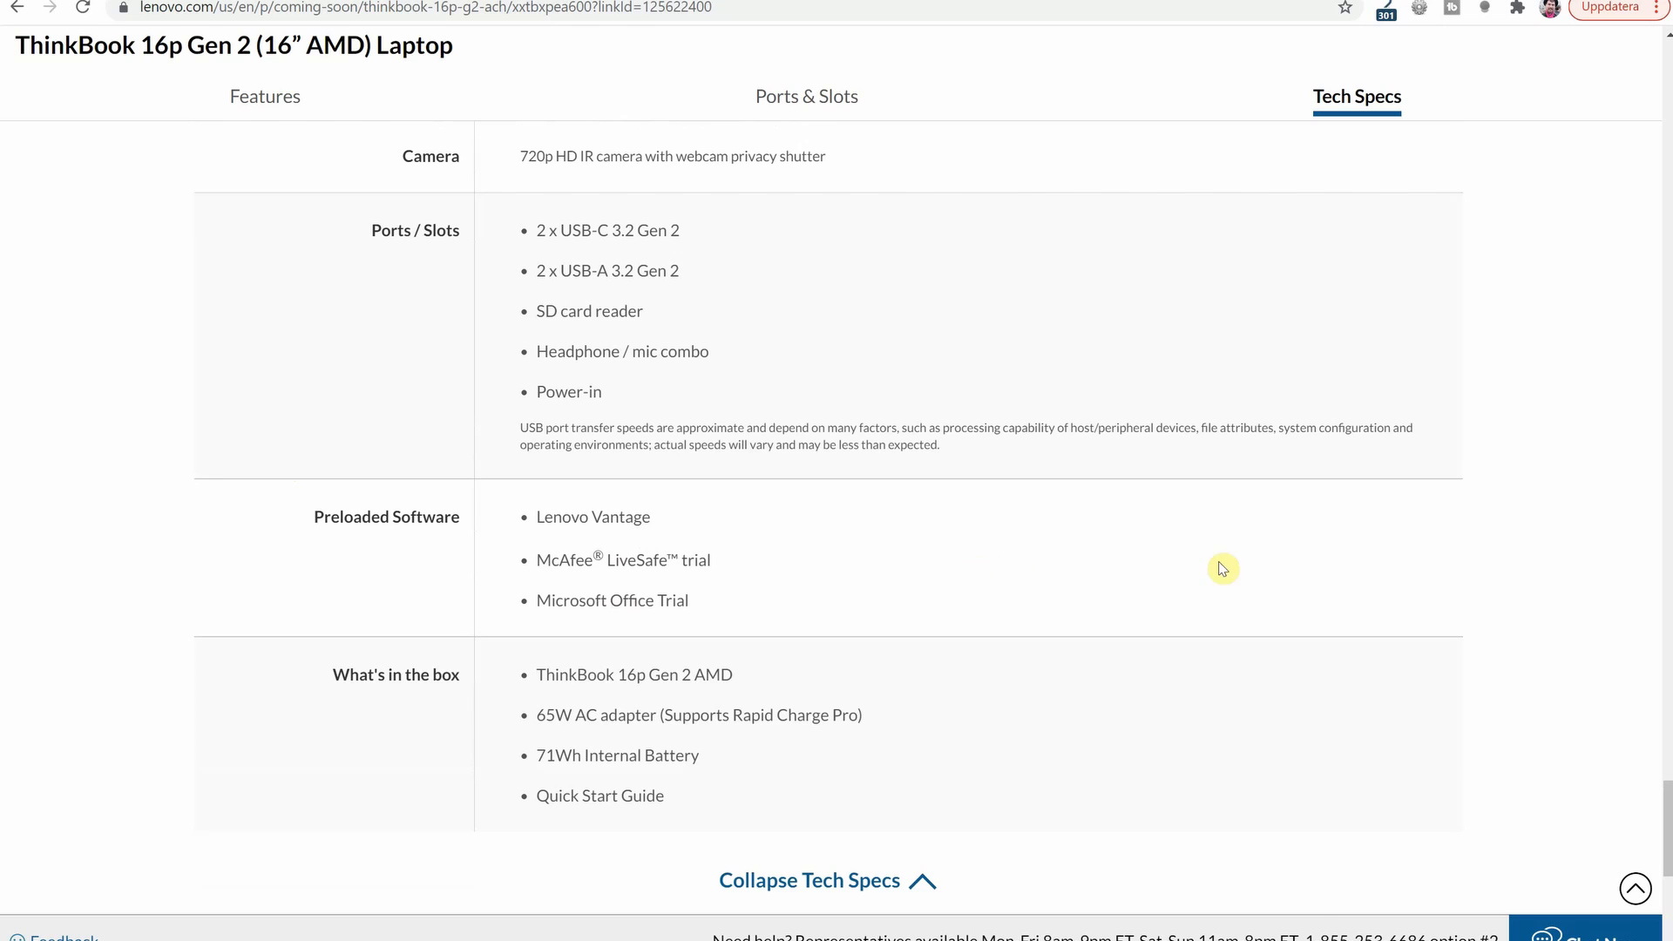
{"action": "mouse_move", "coordinate": [1225, 569]}
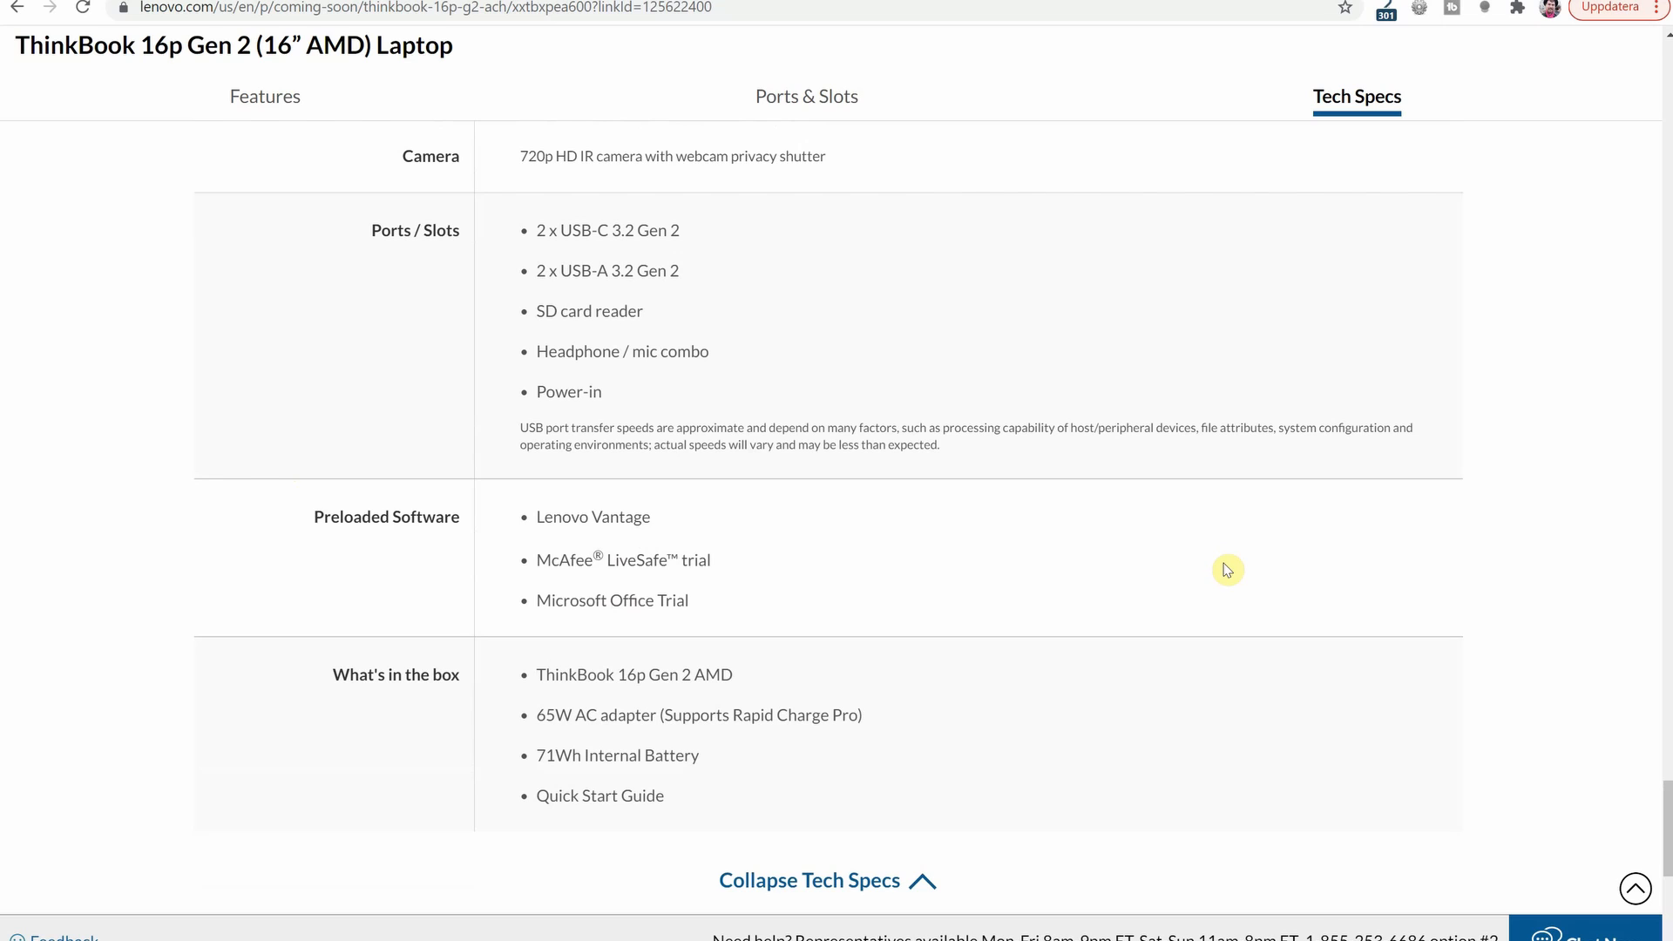
{"action": "scroll", "scroll_direction": "down", "scroll_amount": 3}
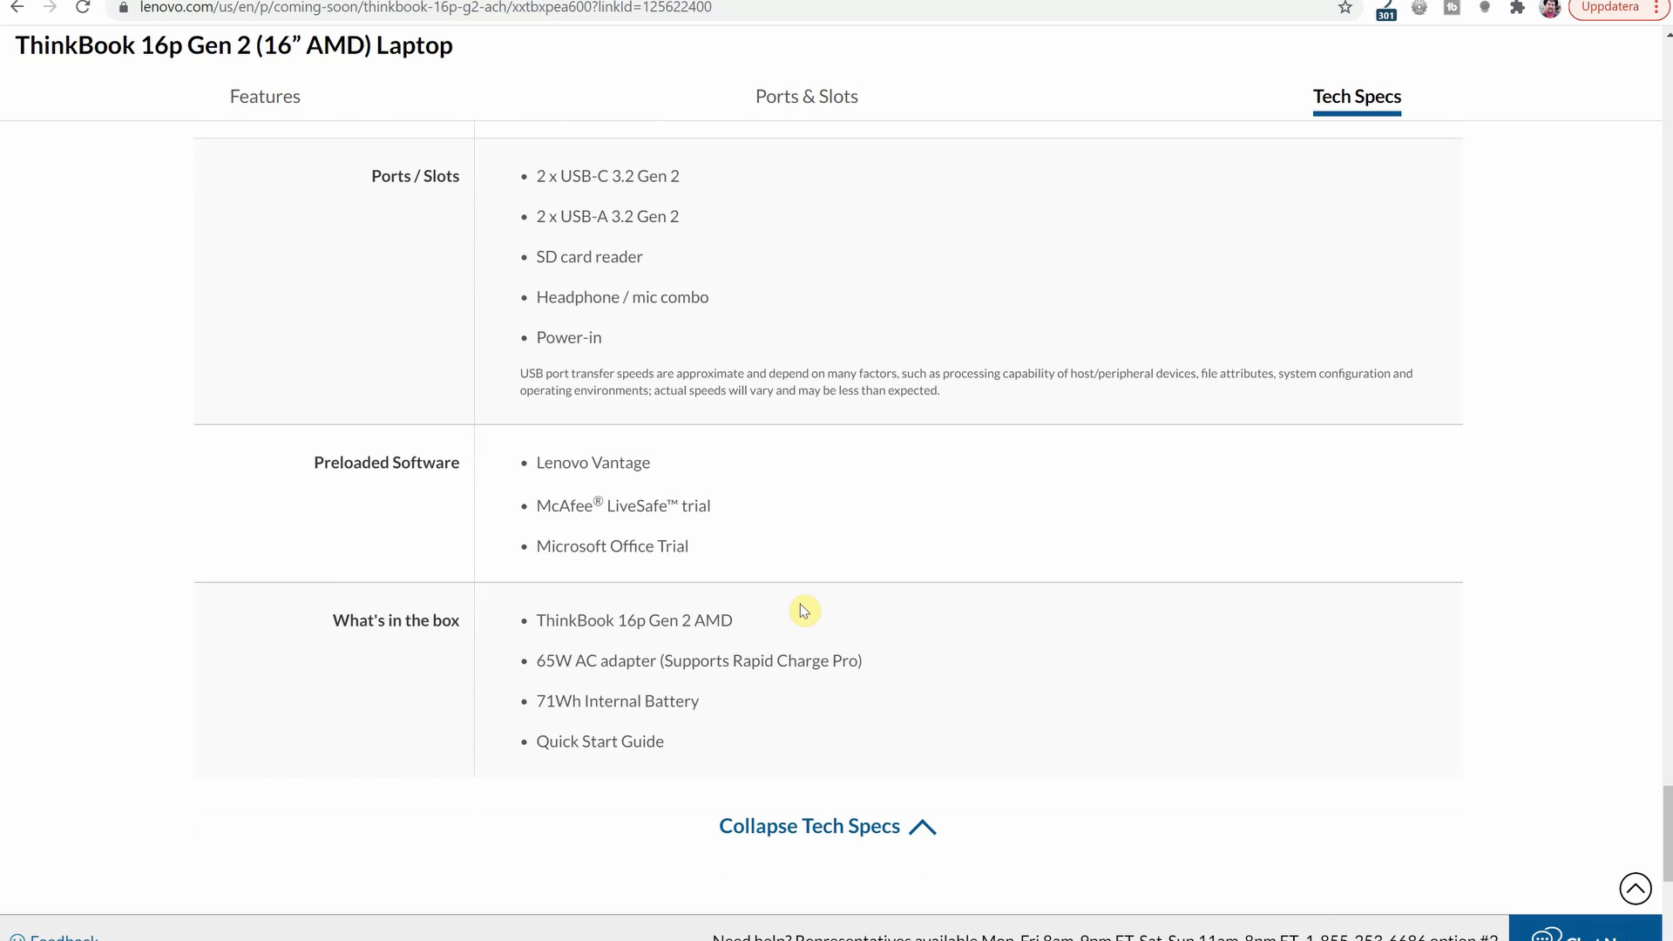
{"action": "mouse_move", "coordinate": [693, 652]}
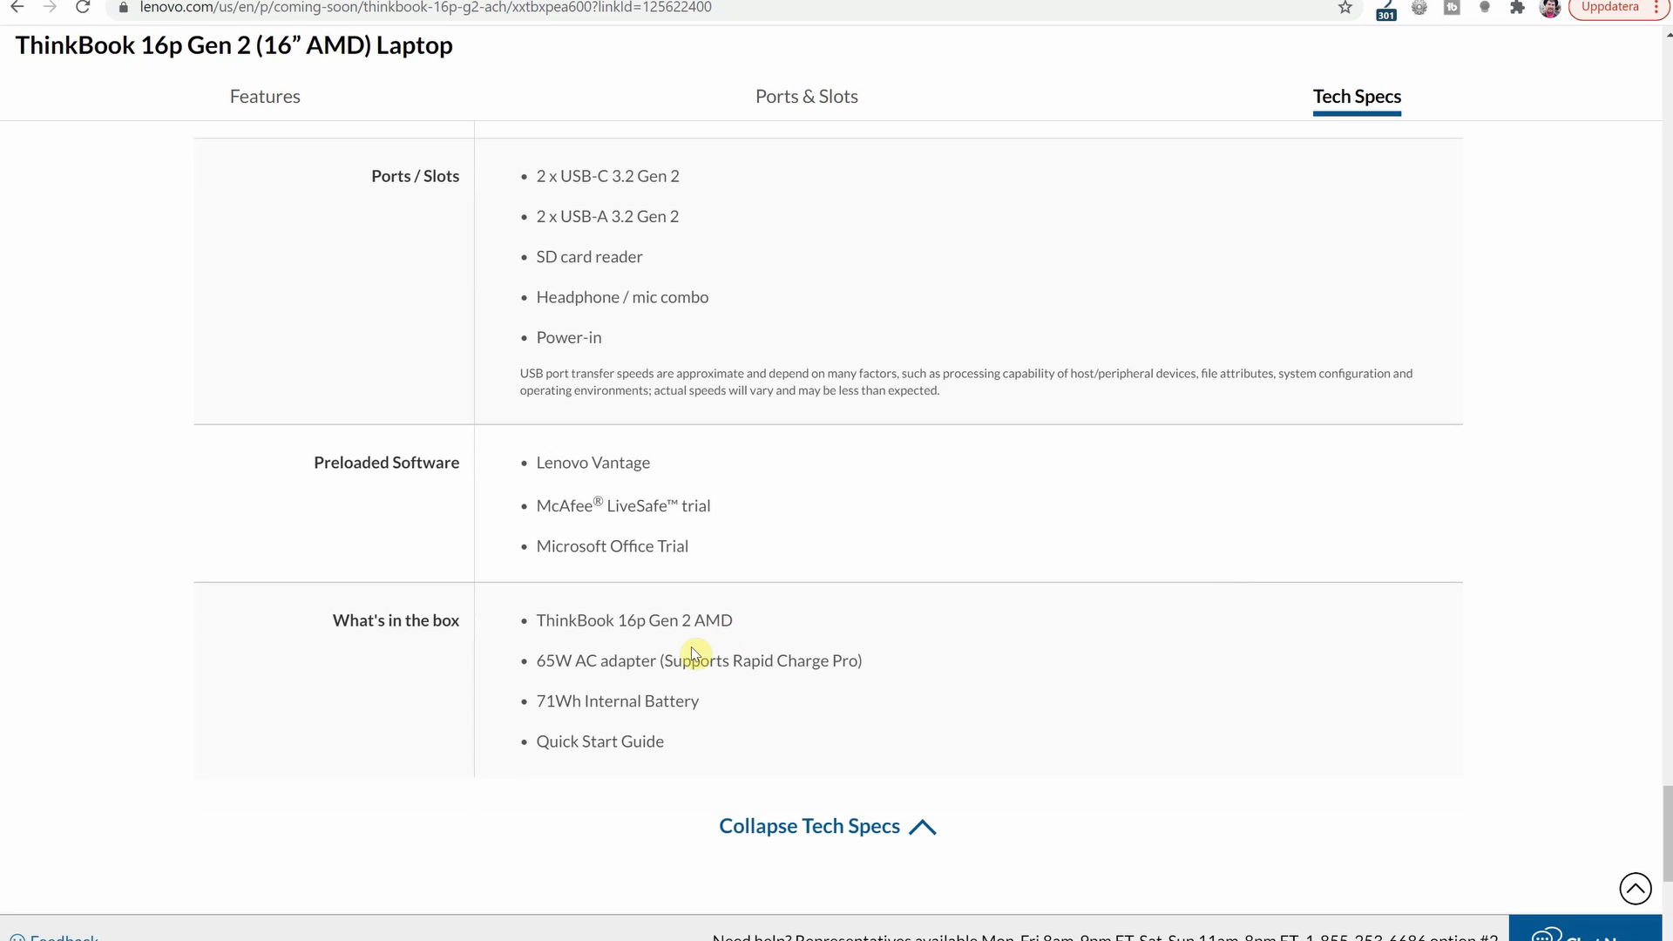
{"action": "mouse_move", "coordinate": [535, 665]}
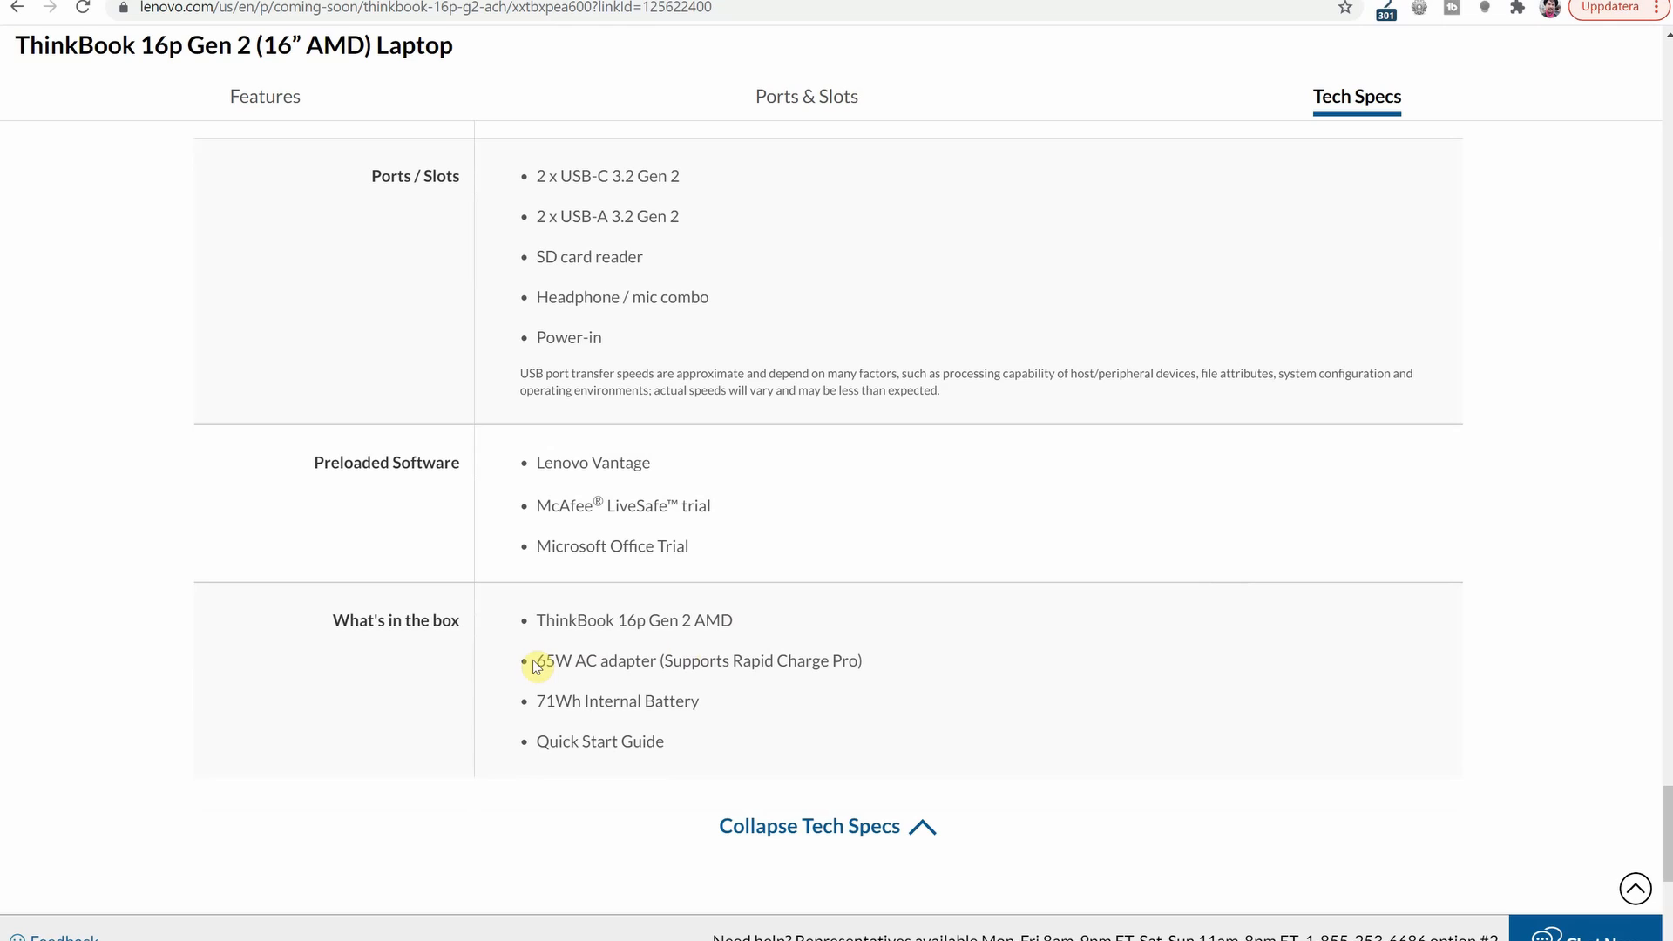
{"action": "mouse_move", "coordinate": [1053, 664]}
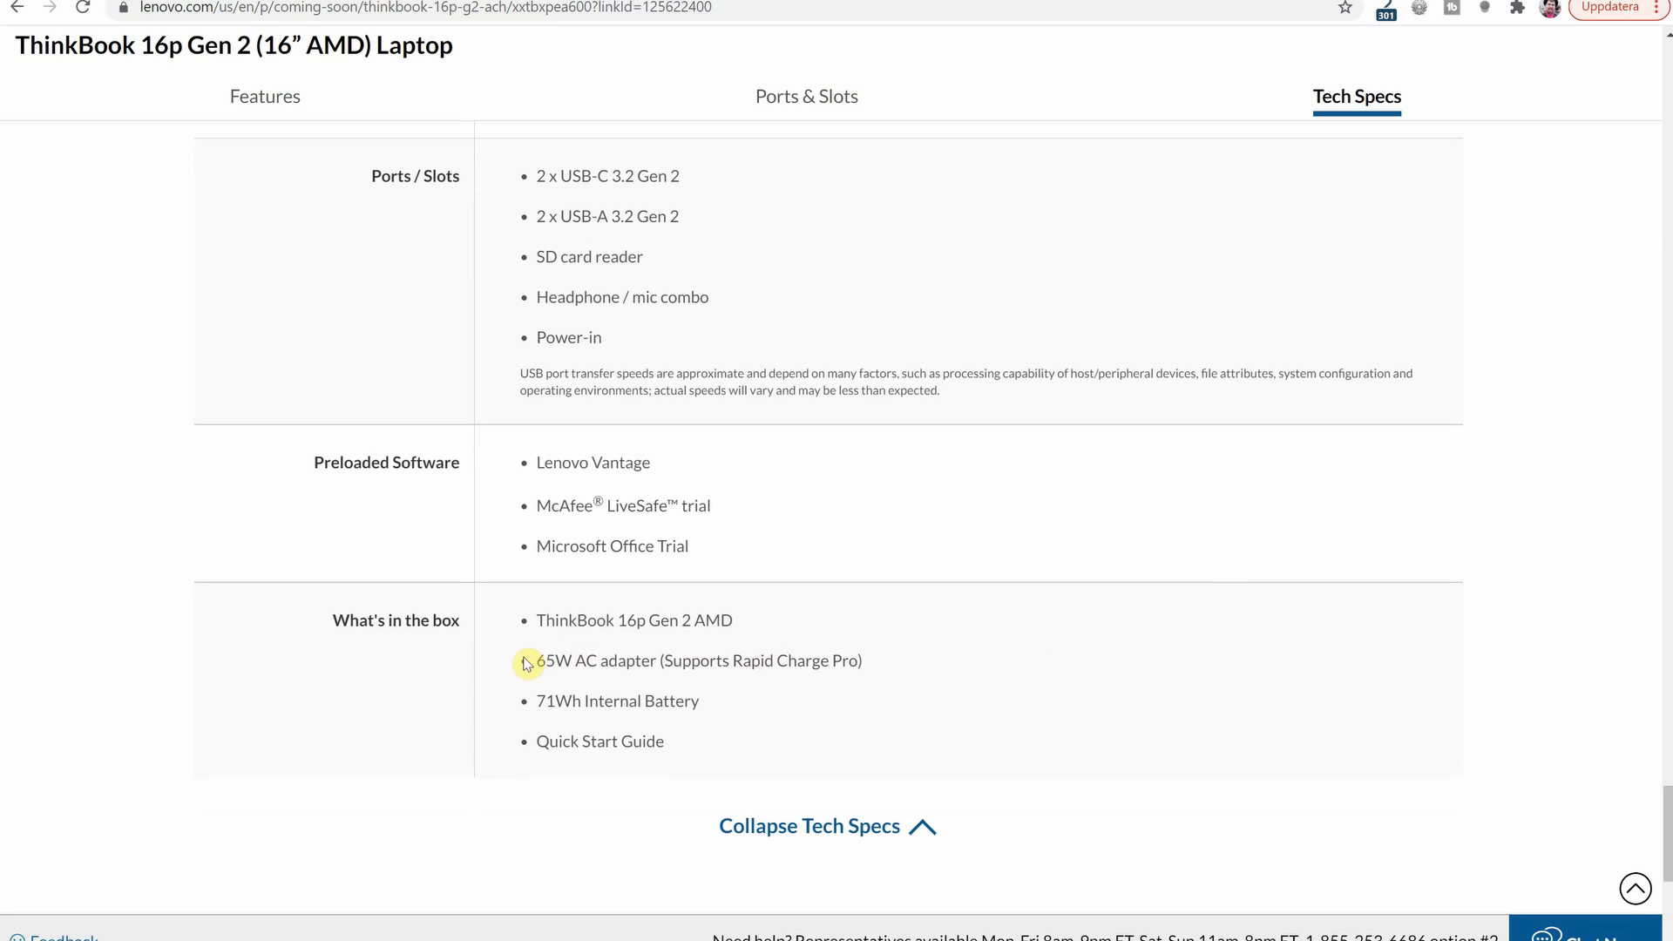
{"action": "mouse_move", "coordinate": [713, 684]}
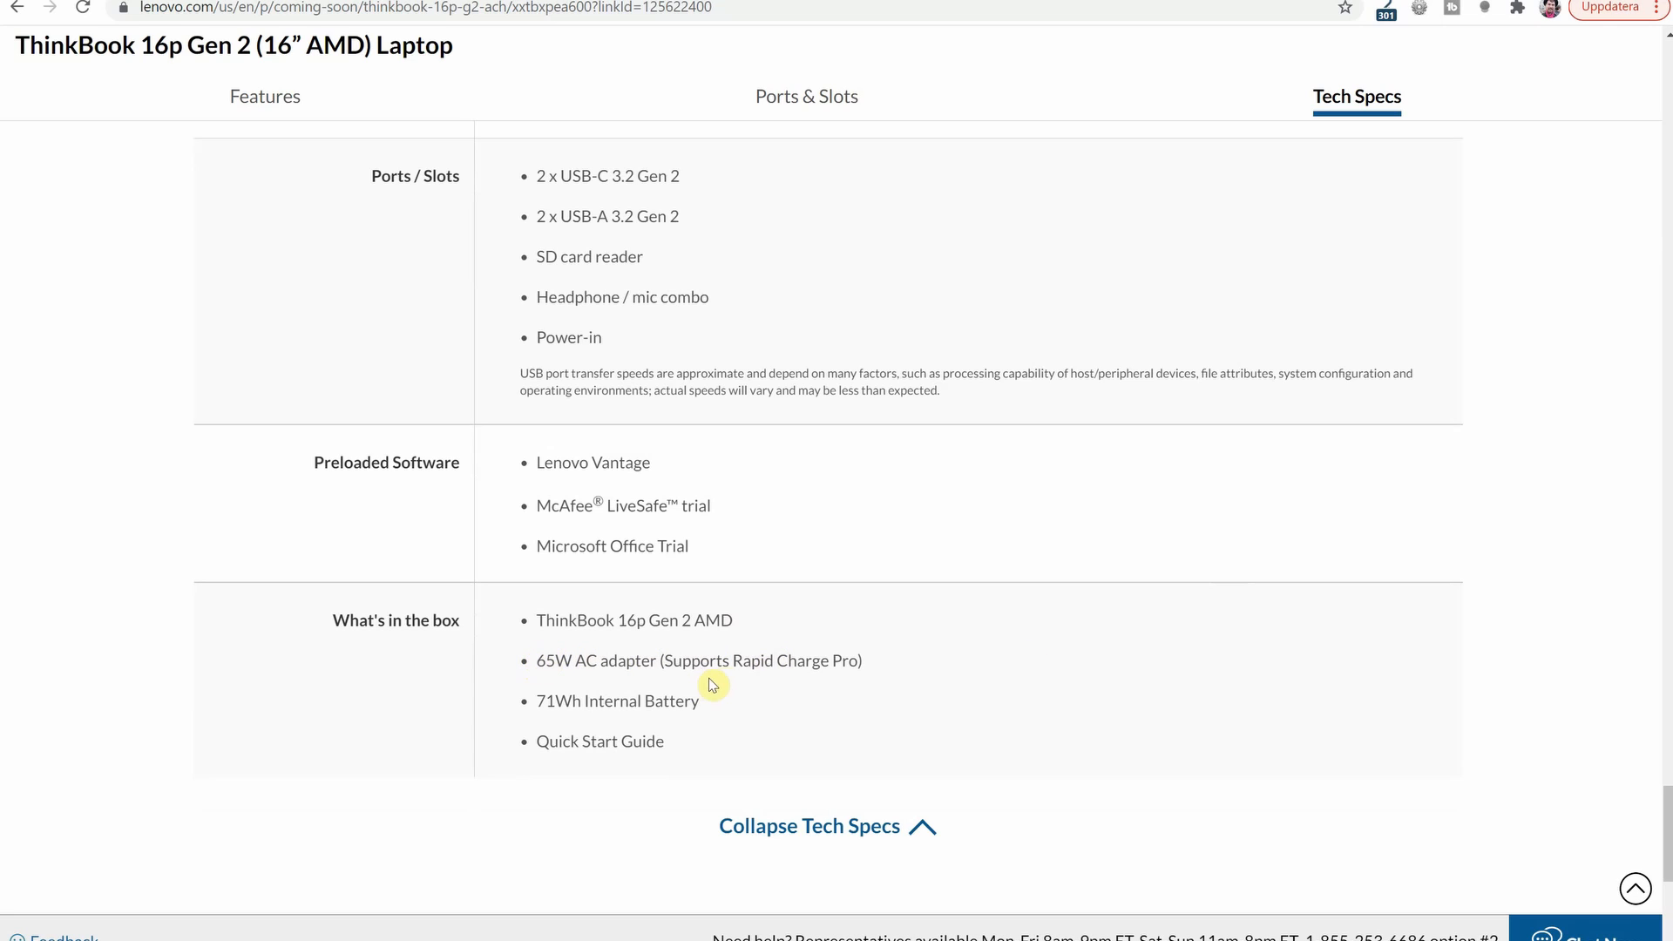
{"action": "mouse_move", "coordinate": [928, 659]}
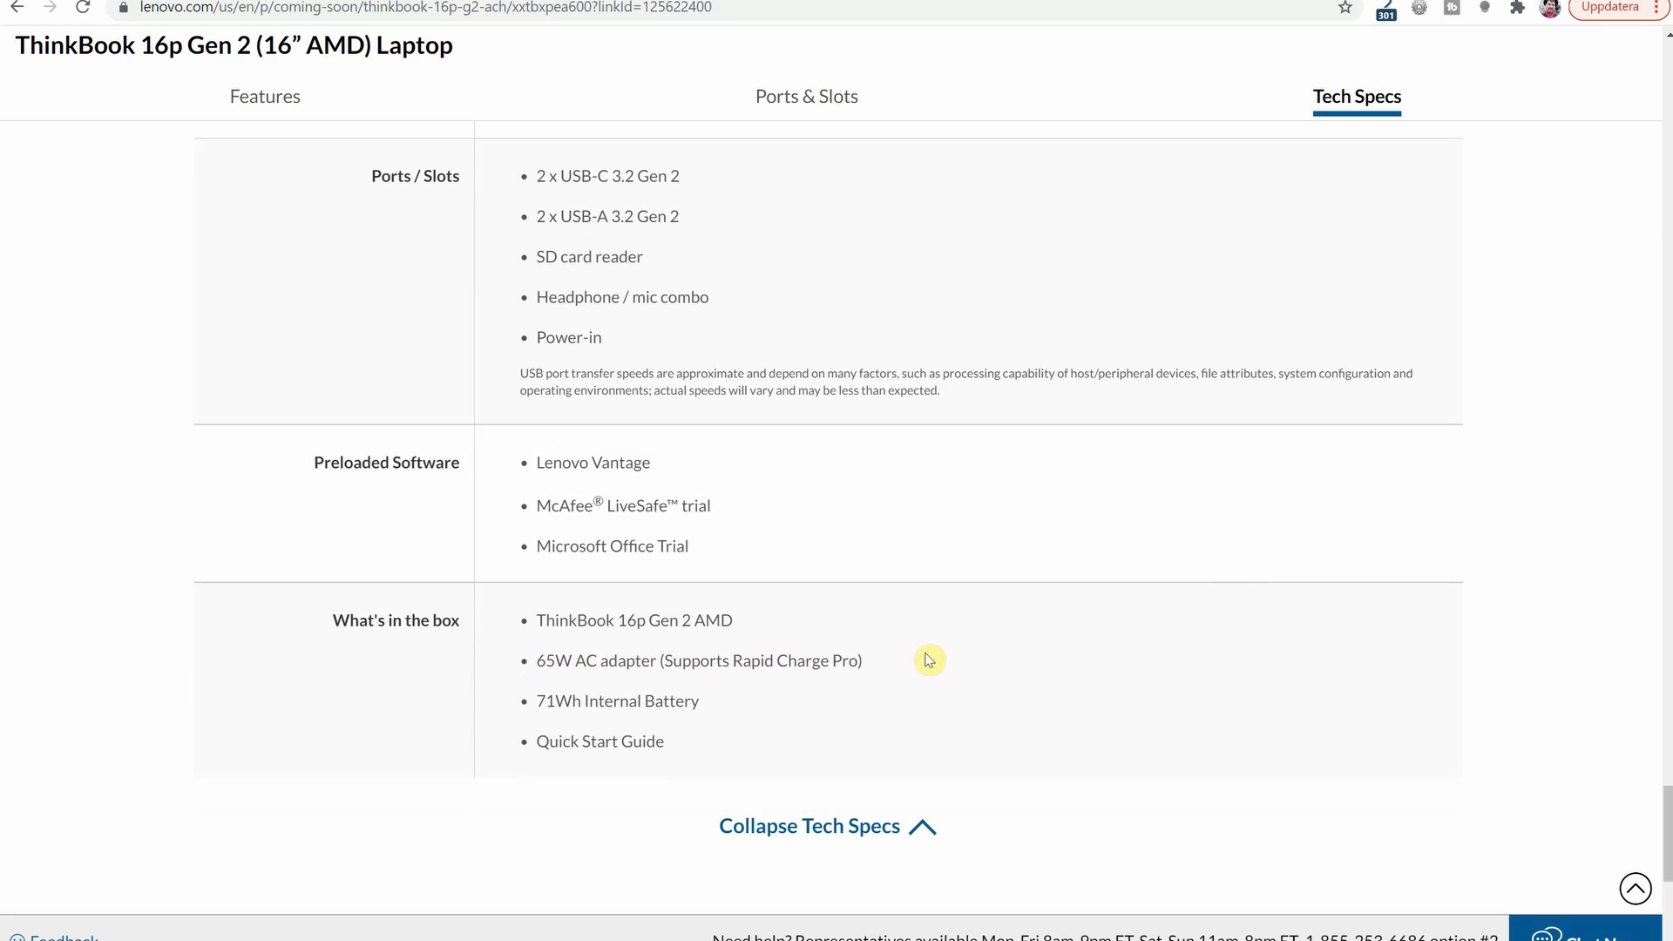
{"action": "mouse_move", "coordinate": [1237, 604]}
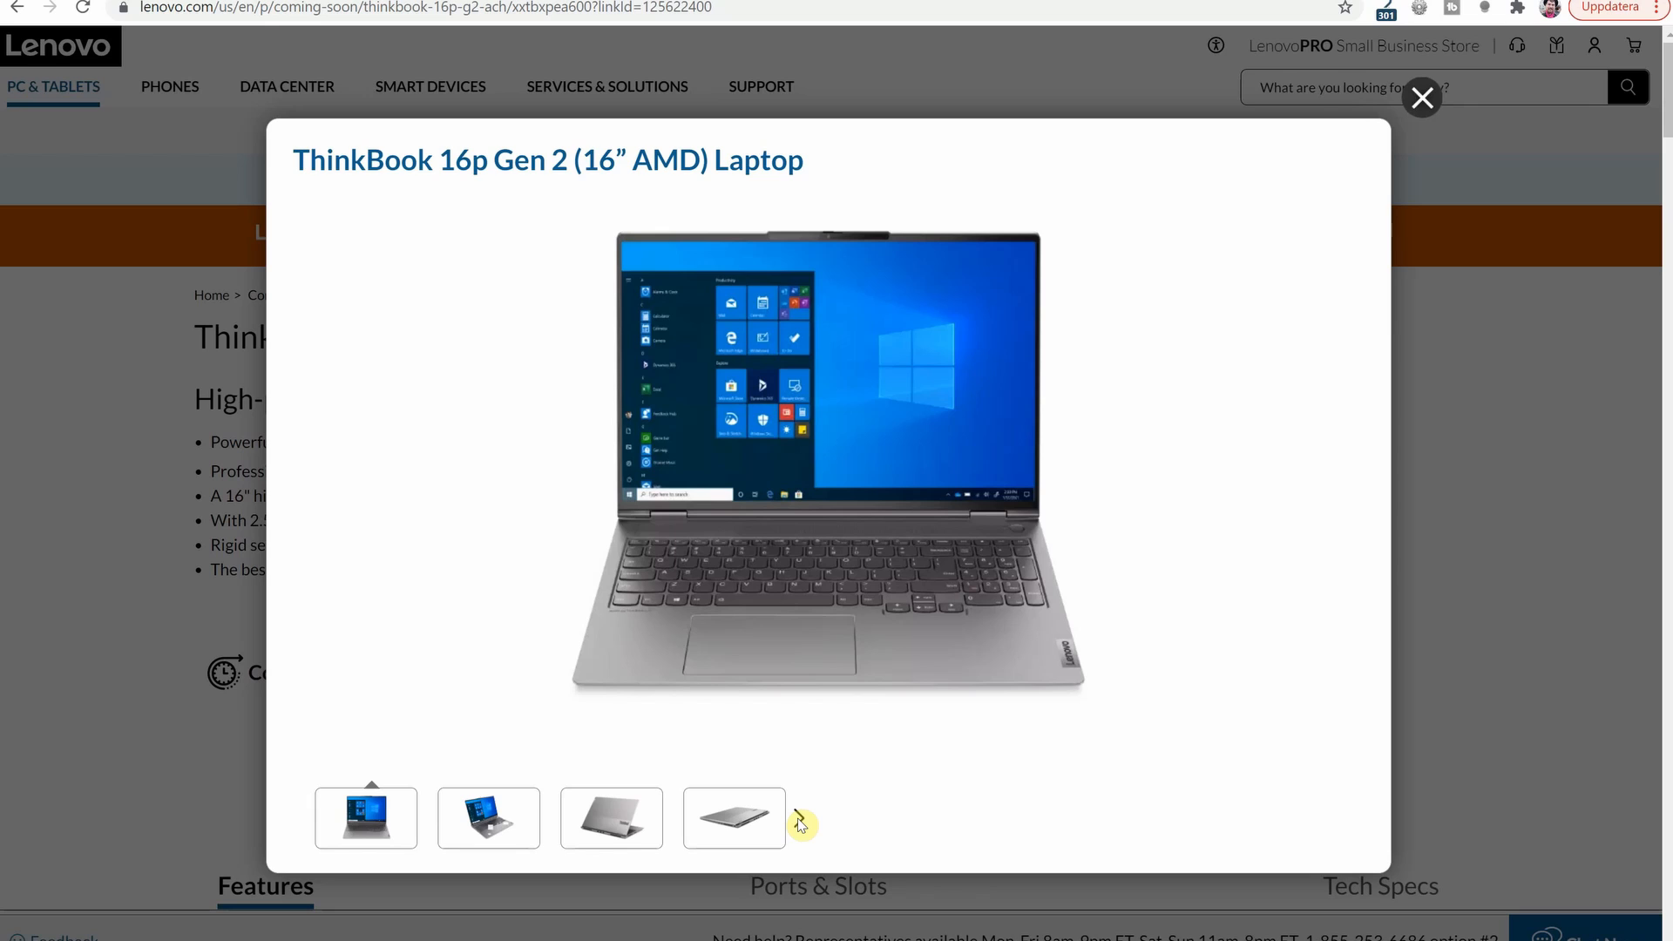
Browse the ThinkBook 16p Gen 2 gallery photos, including the top-down keyboard and closed-laptop views
{"action": "left_click", "coordinate": [802, 823]}
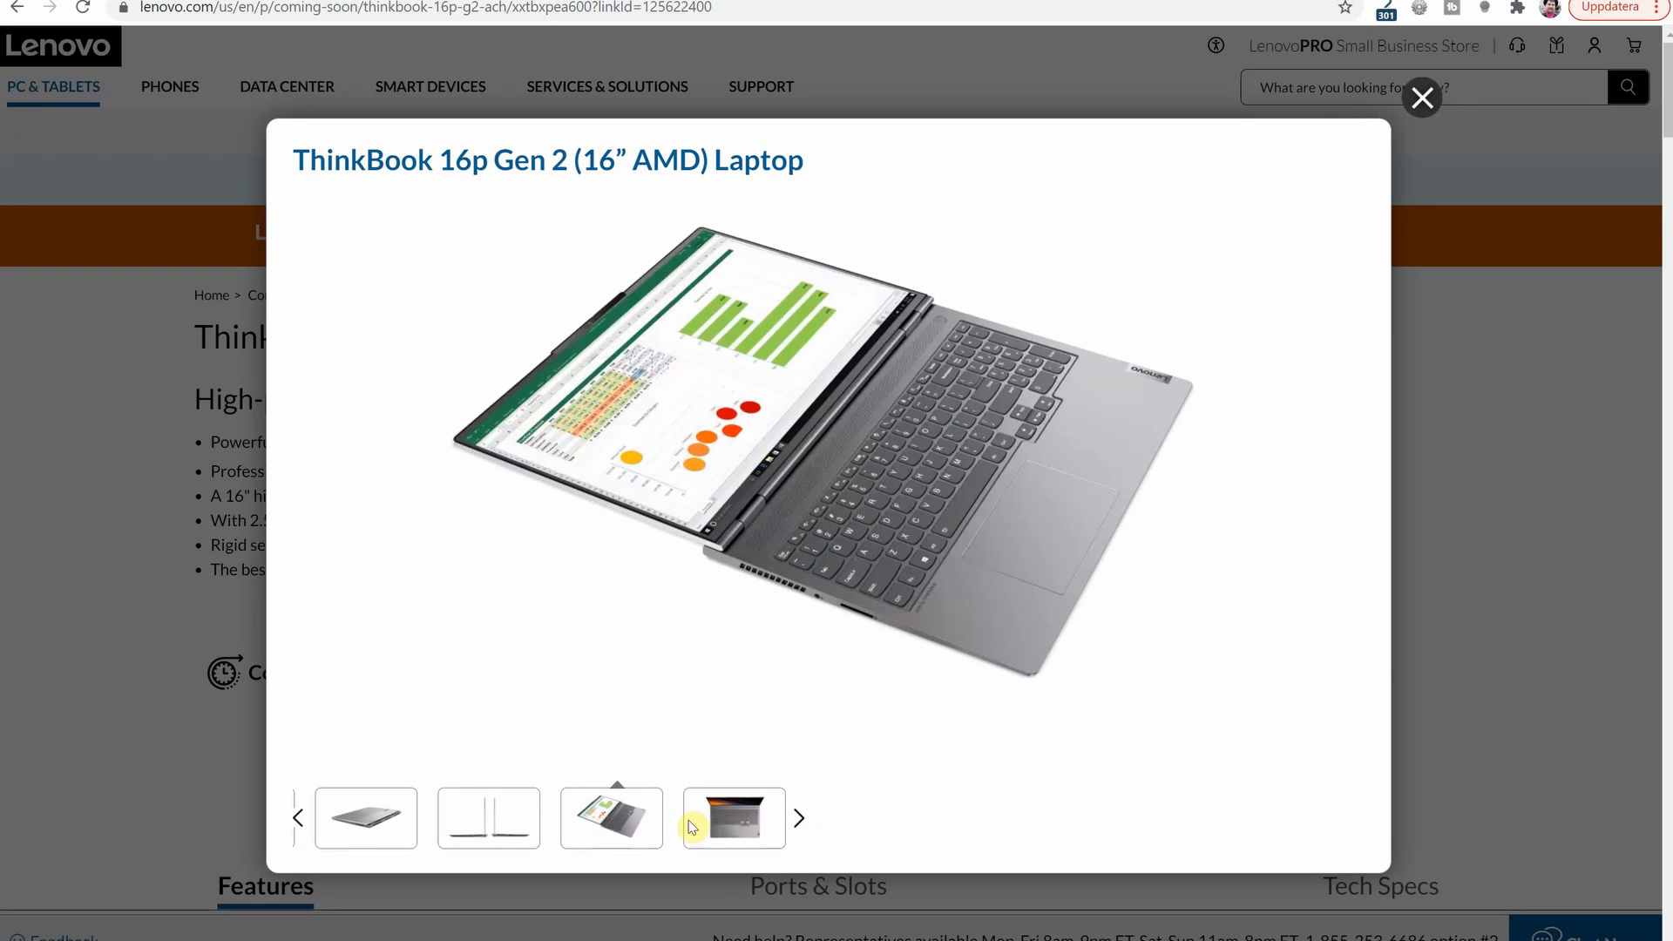
{"action": "left_click", "coordinate": [733, 817]}
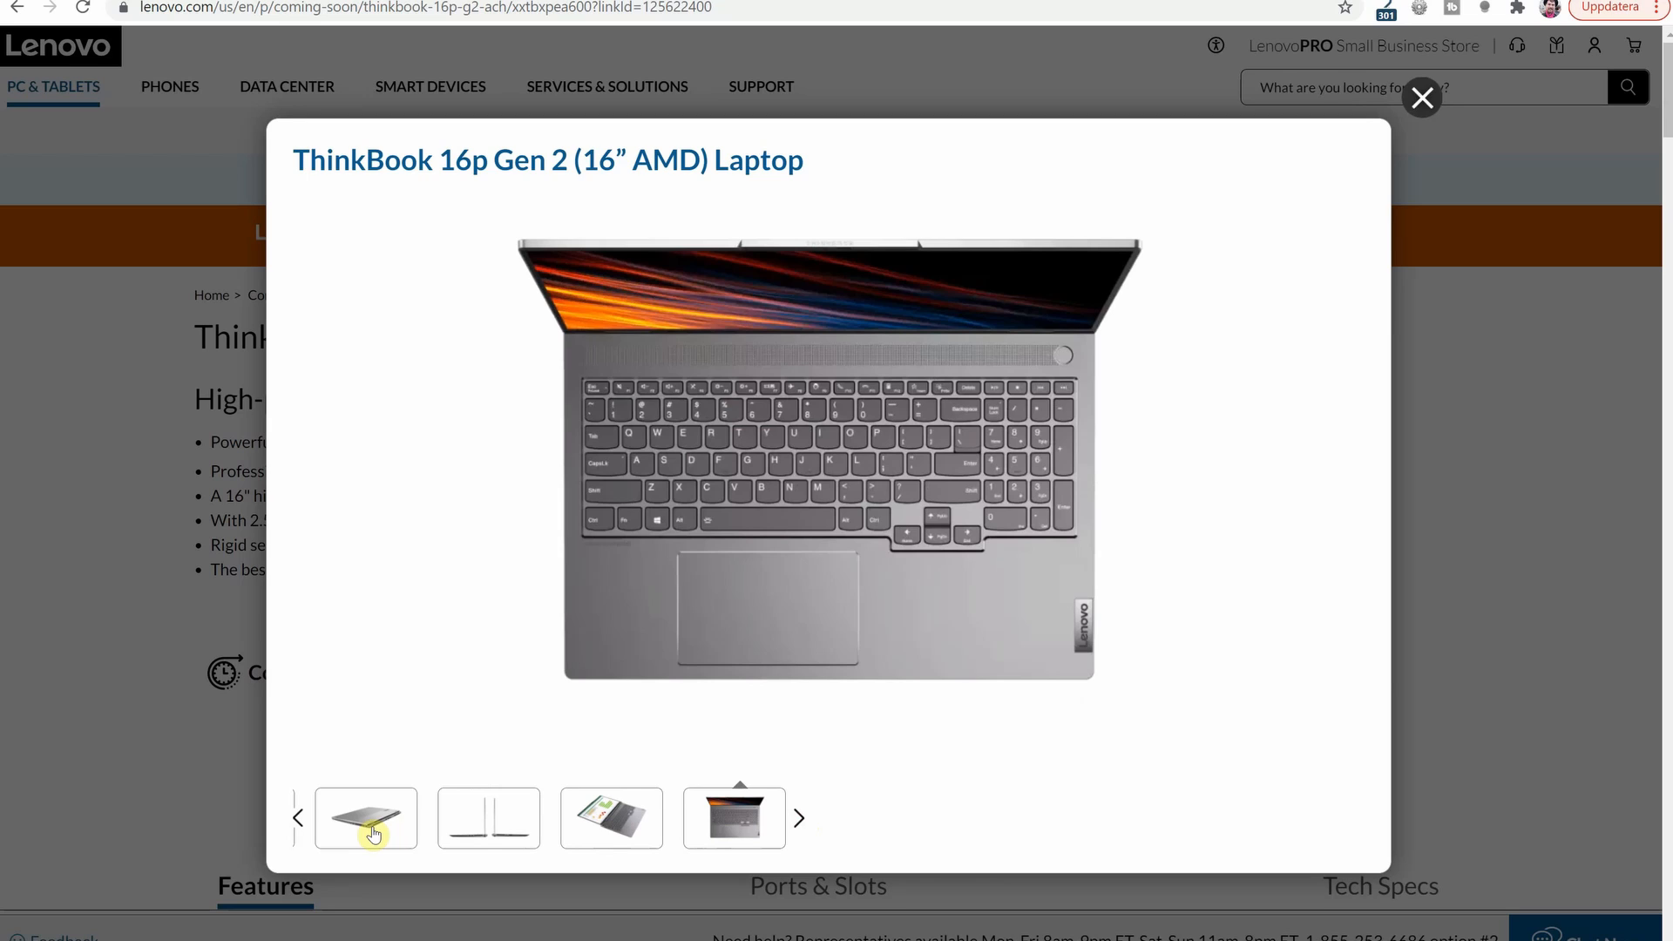
{"action": "left_click", "coordinate": [366, 818]}
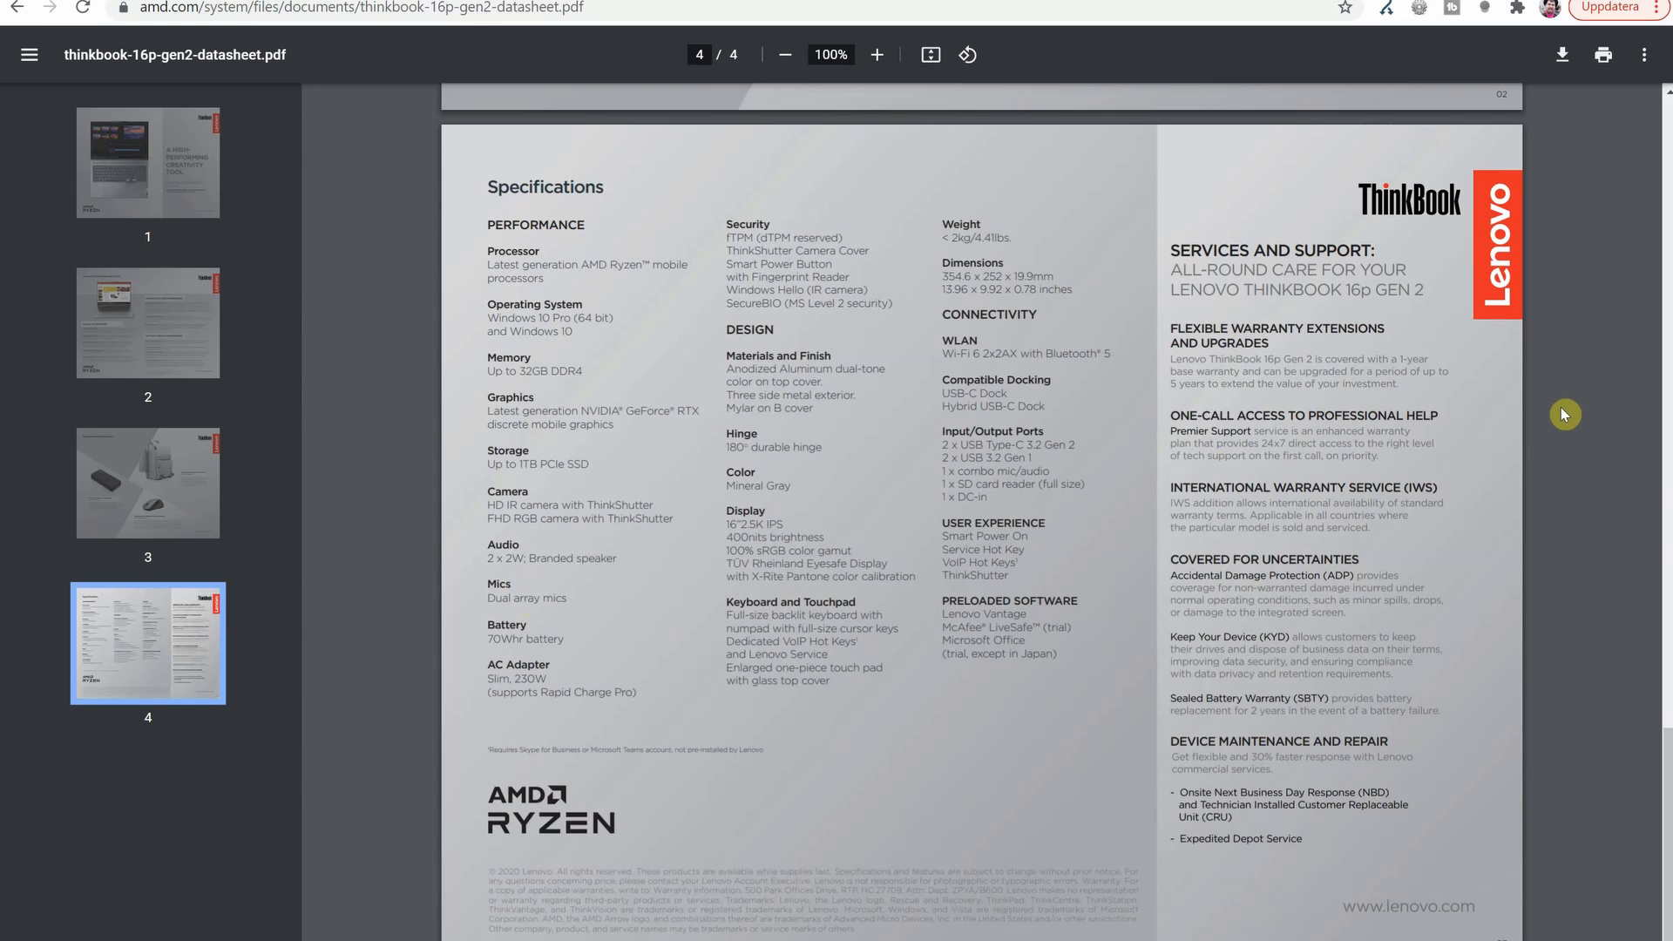
{"action": "mouse_move", "coordinate": [665, 340]}
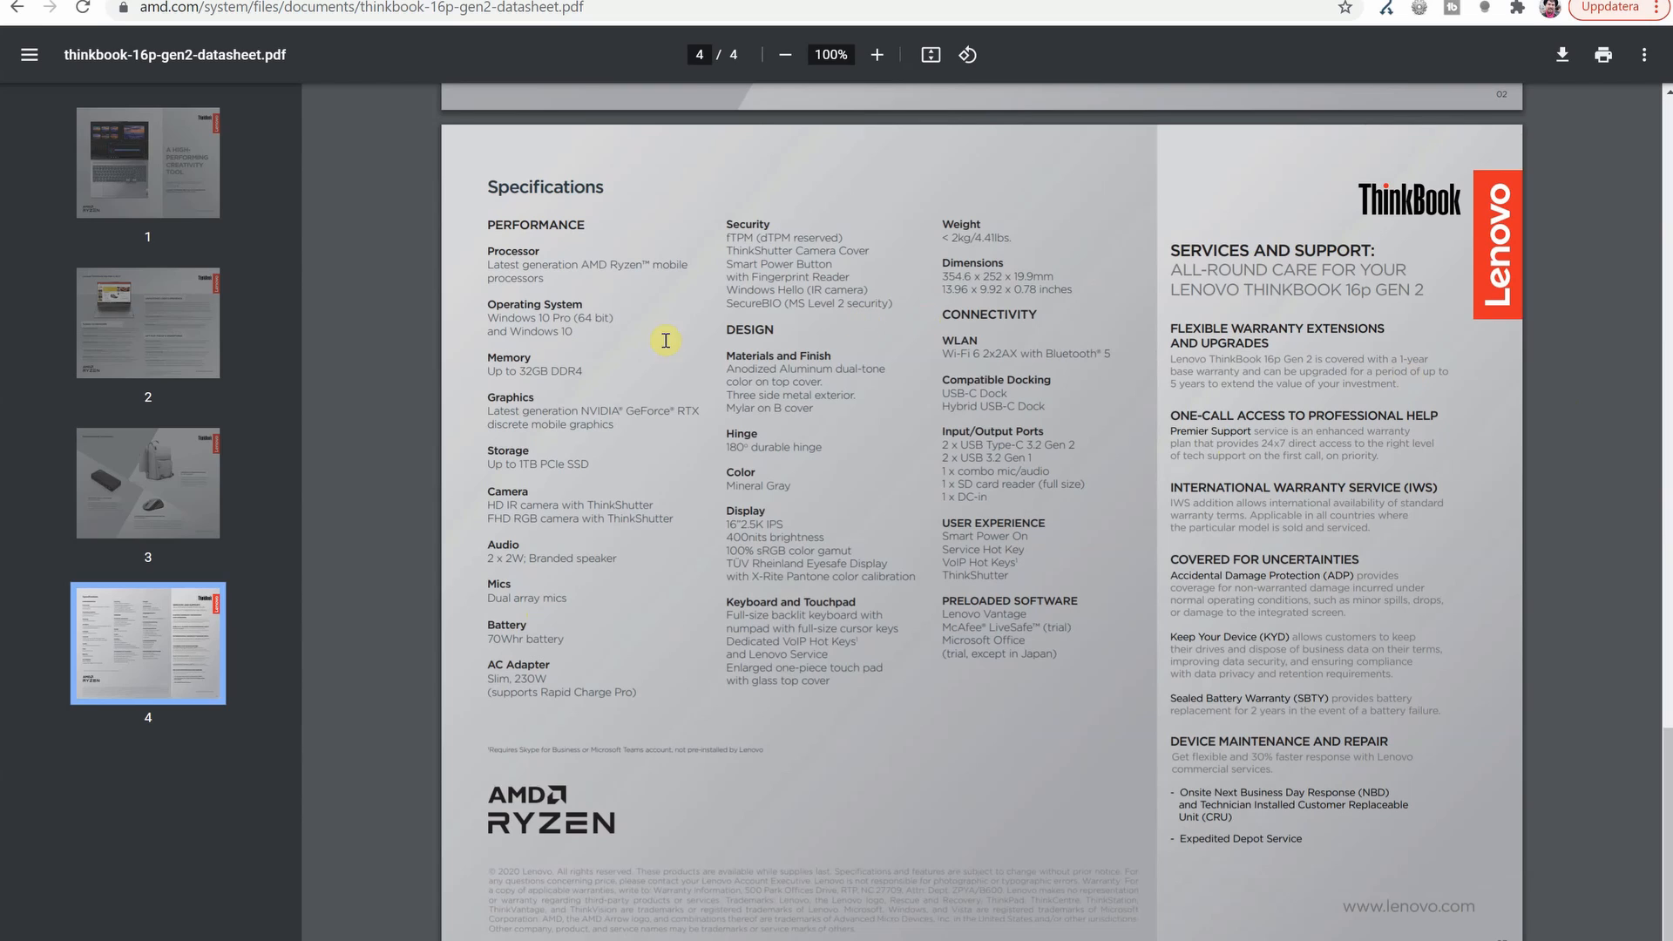
{"action": "mouse_move", "coordinate": [467, 385]}
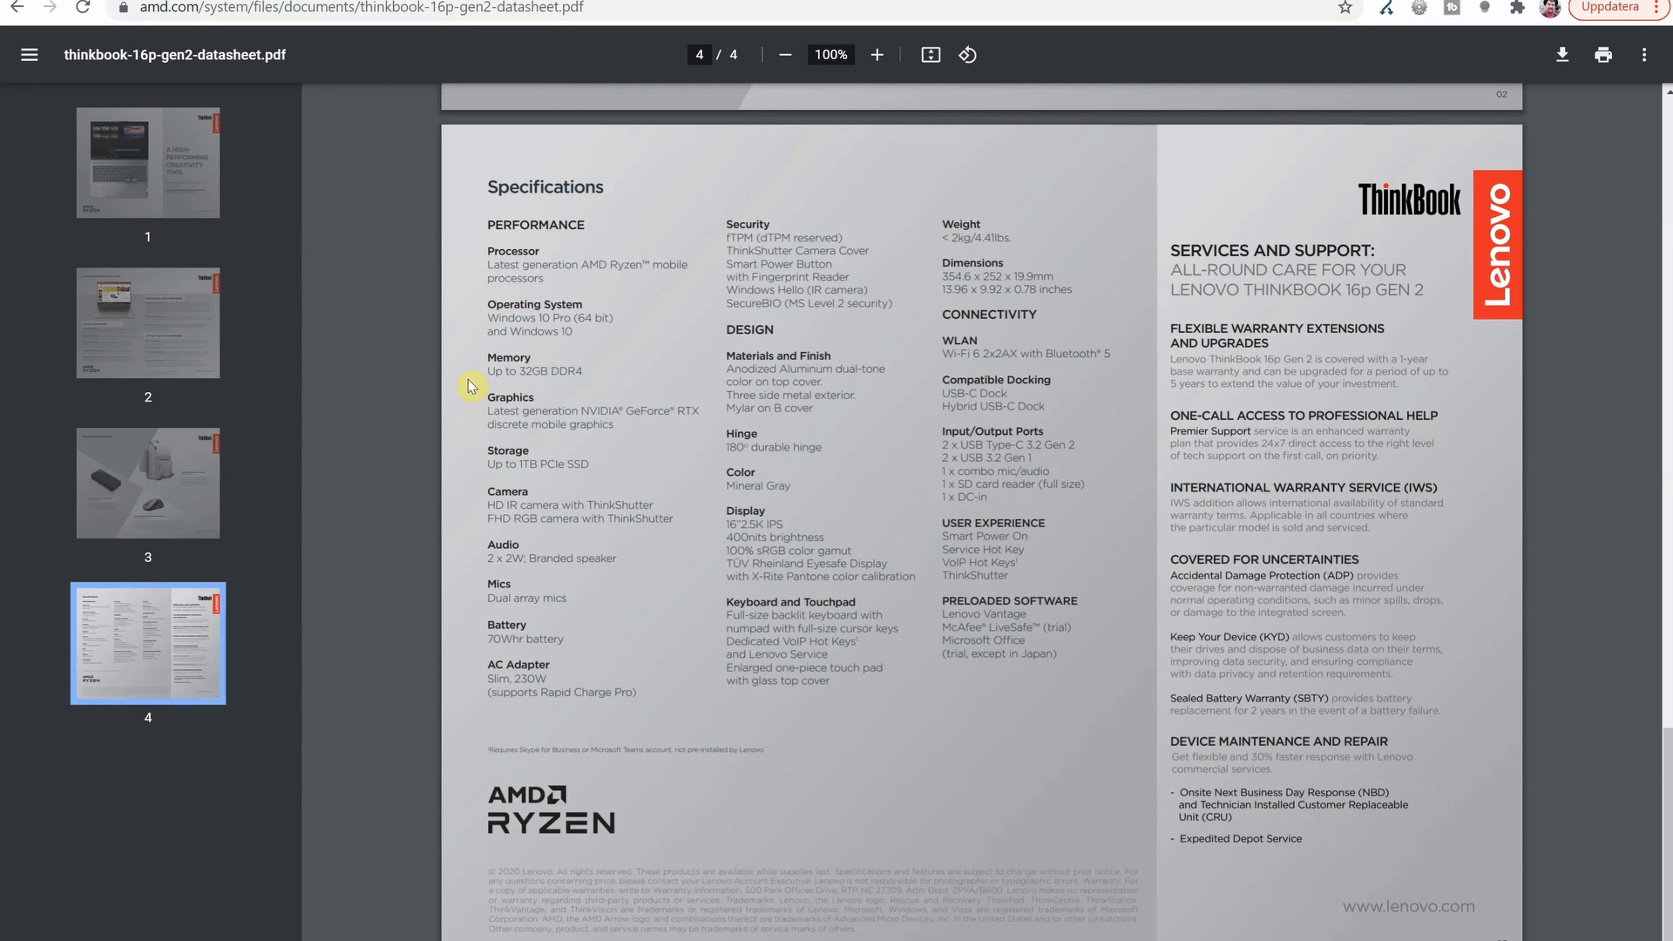
Select the memory specification on the datasheet's page 4 Specifications
{"action": "double_click", "coordinate": [533, 680]}
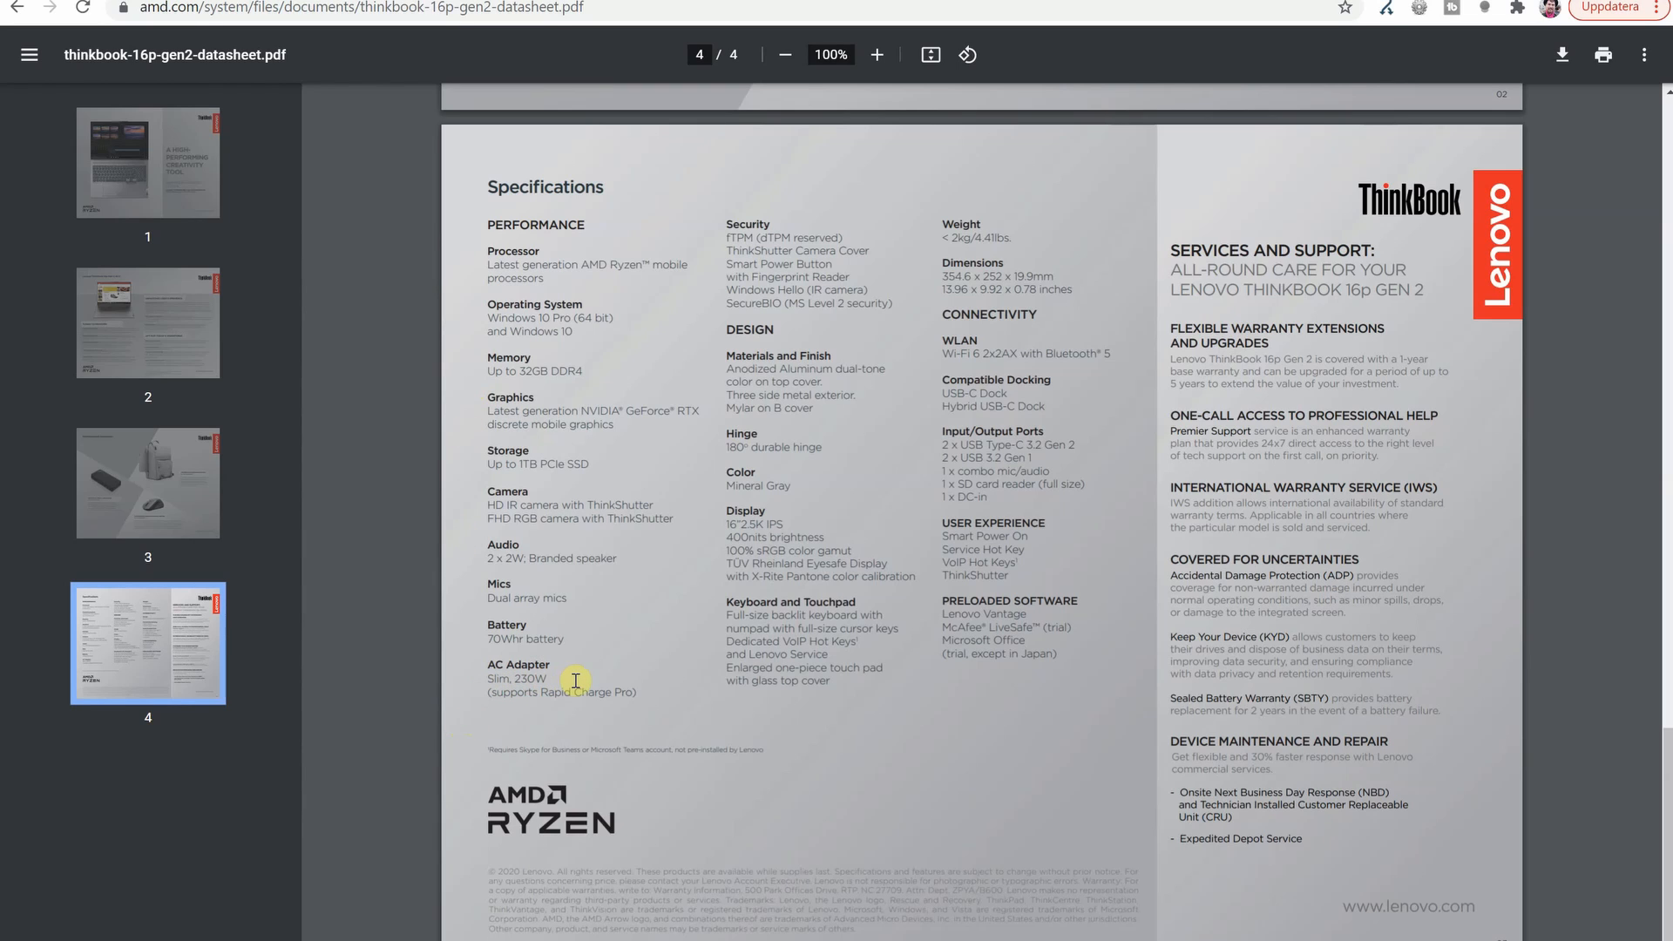
{"action": "mouse_move", "coordinate": [585, 681]}
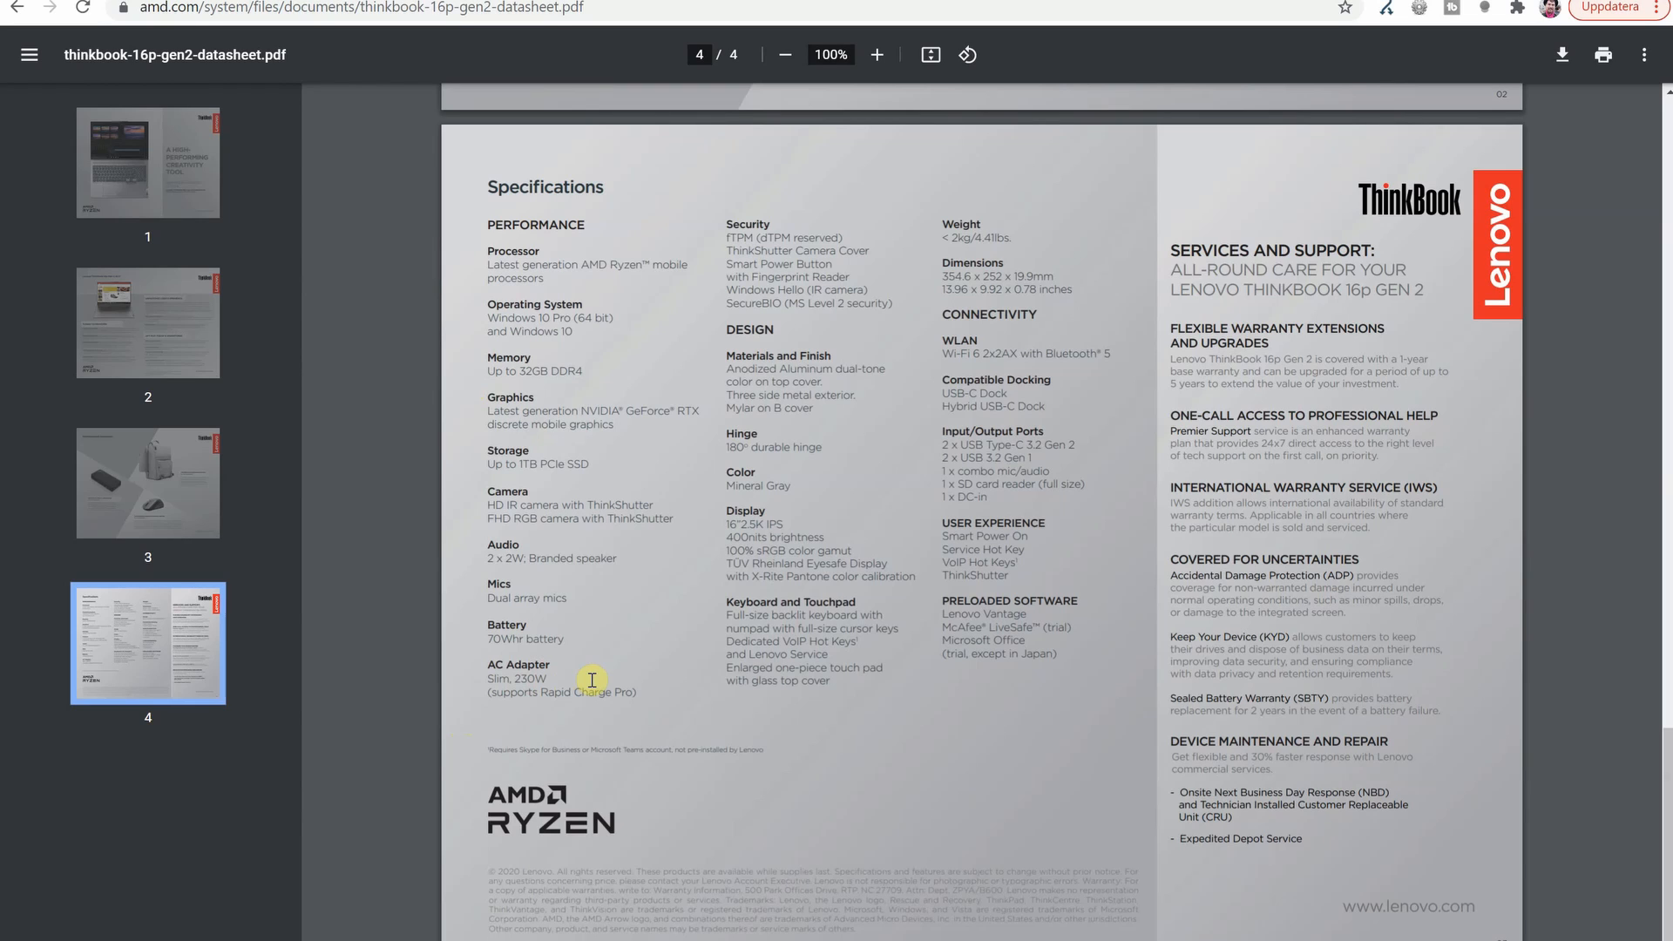
{"action": "mouse_move", "coordinate": [642, 674]}
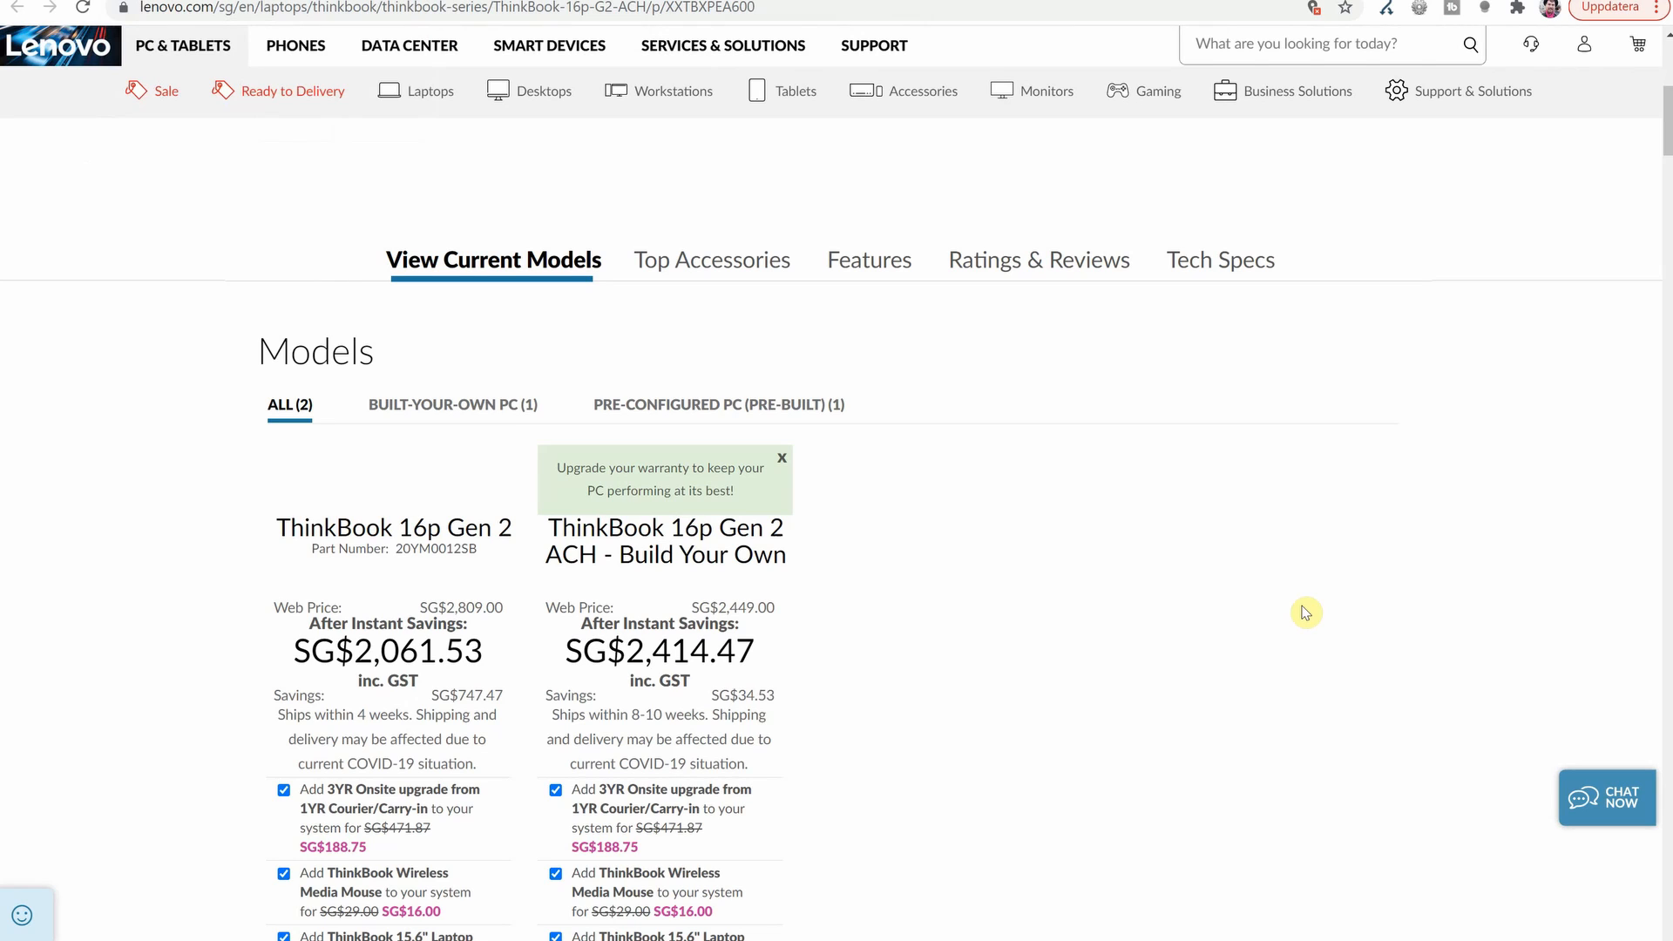
Scroll the Singapore View Current Models table comparing two configurations through Wireless and Security Chip
{"action": "scroll", "scroll_direction": "down", "scroll_amount": 3}
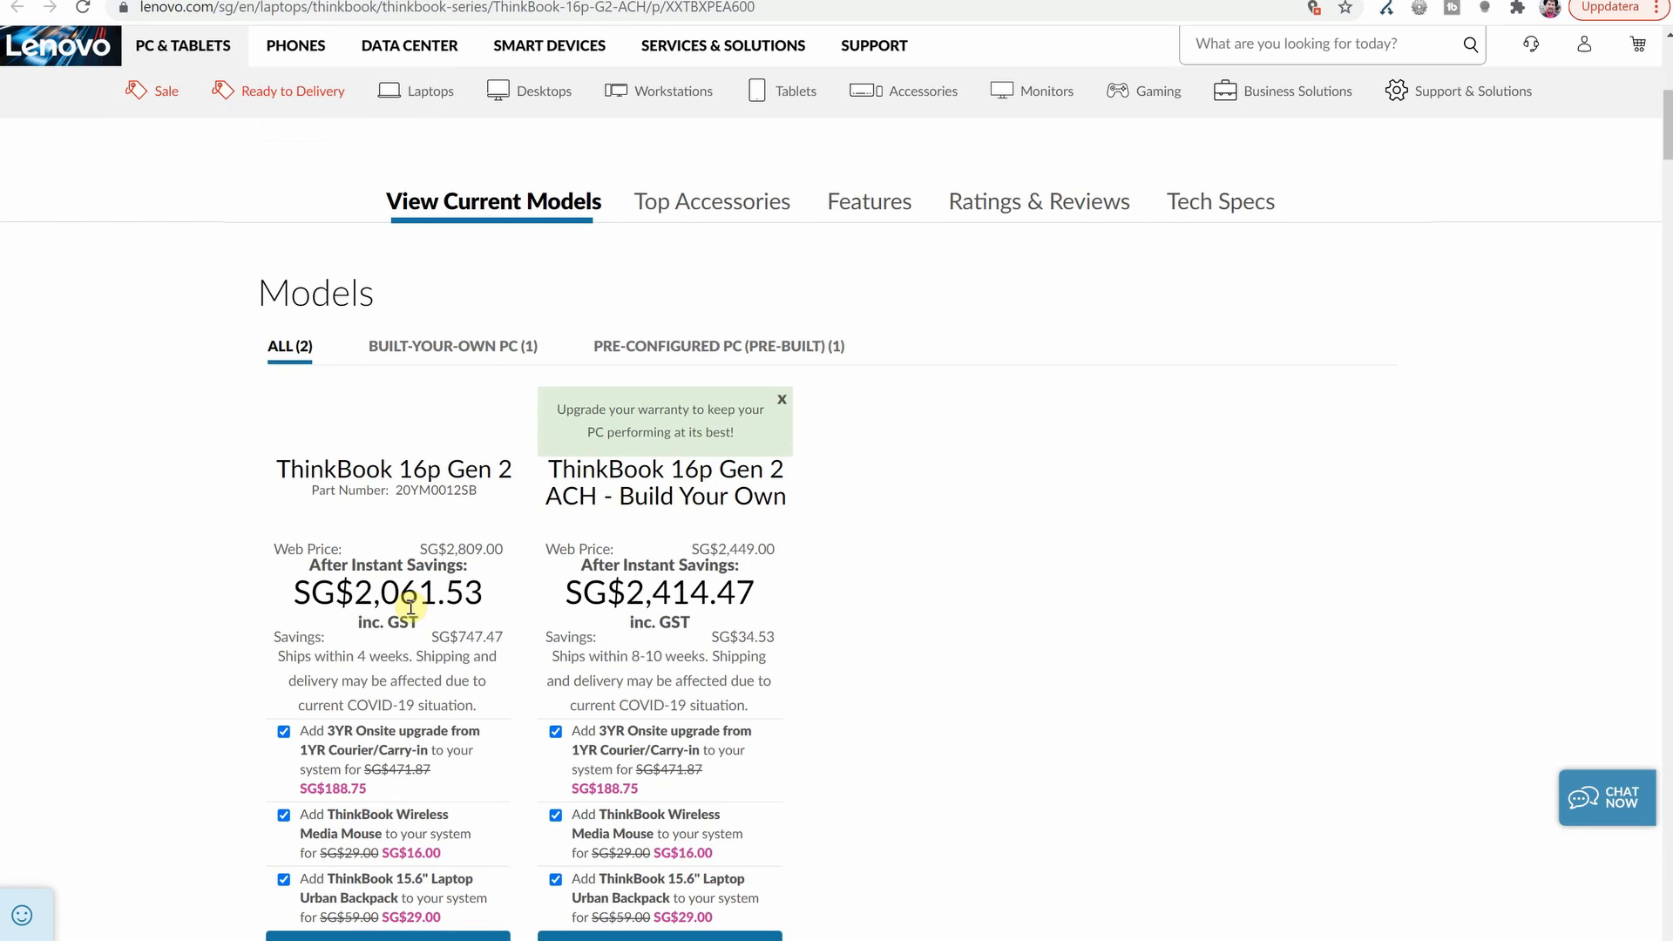
{"action": "mouse_move", "coordinate": [434, 592]}
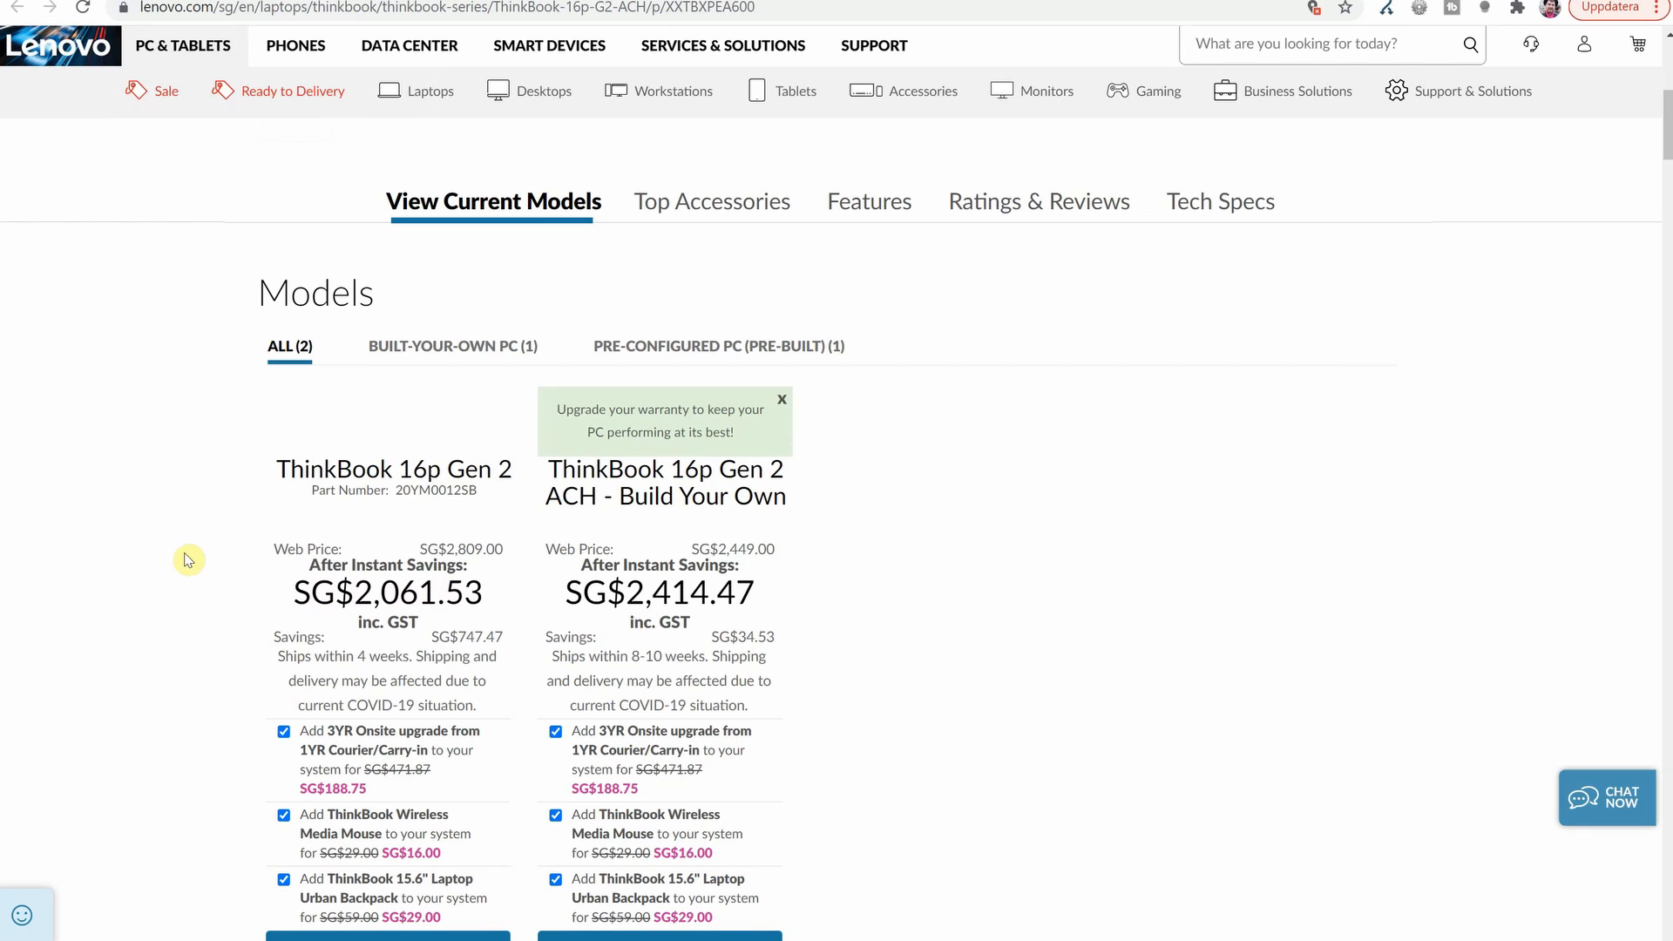
{"action": "scroll", "scroll_direction": "down", "scroll_amount": 3}
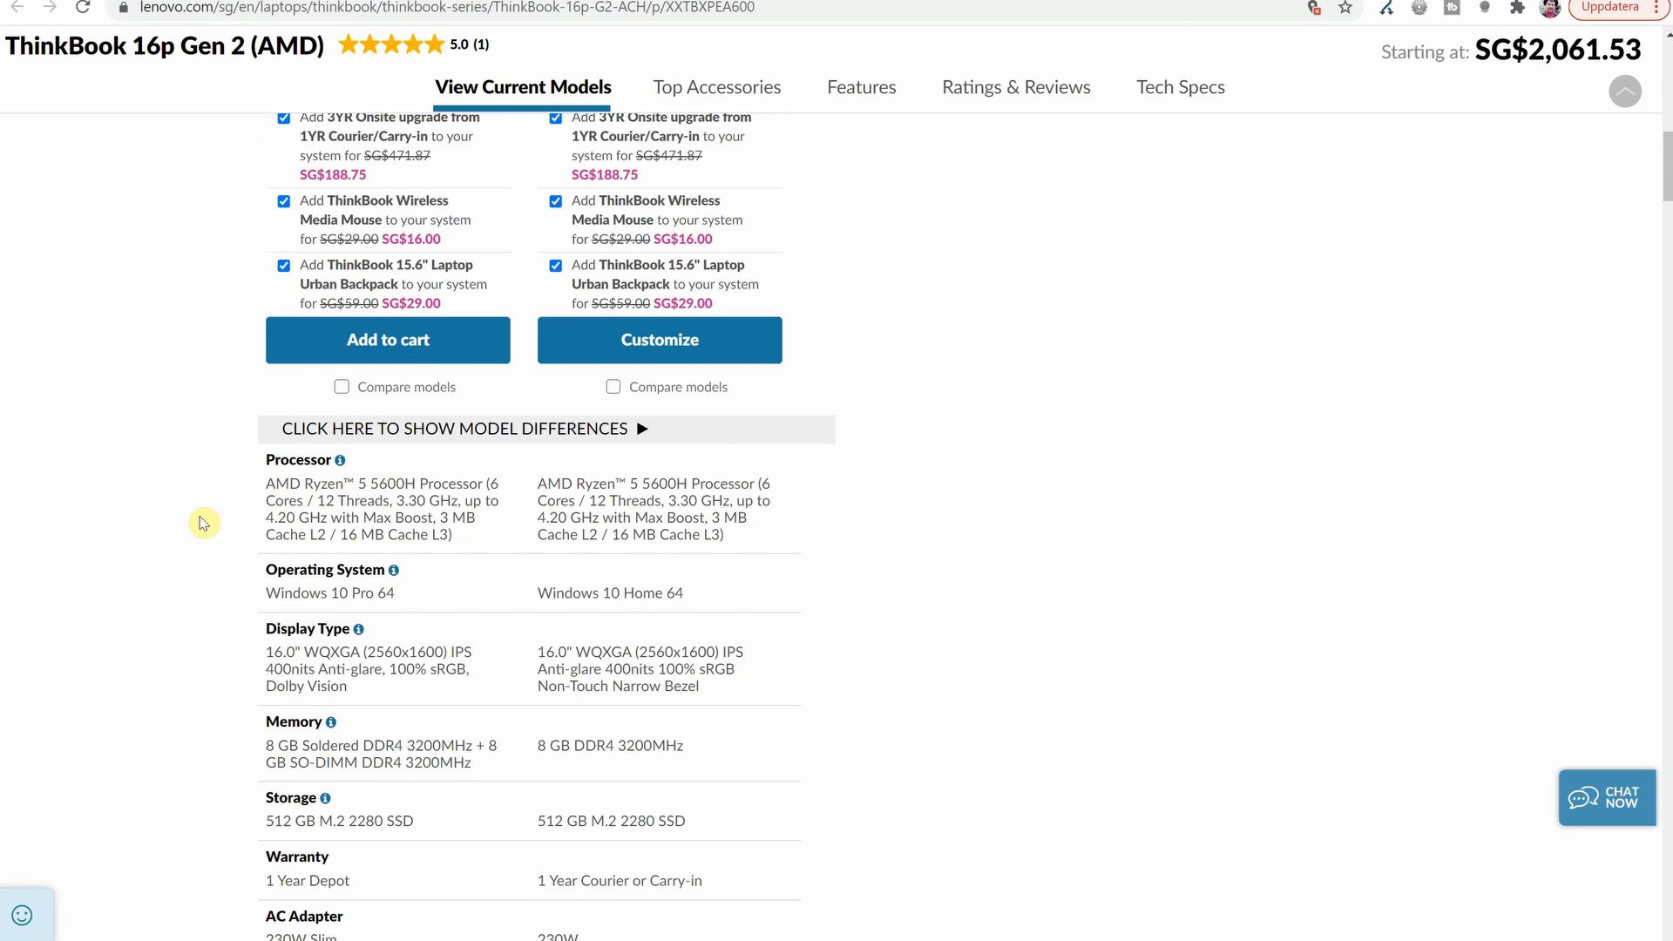
{"action": "scroll", "scroll_direction": "down", "scroll_amount": 3}
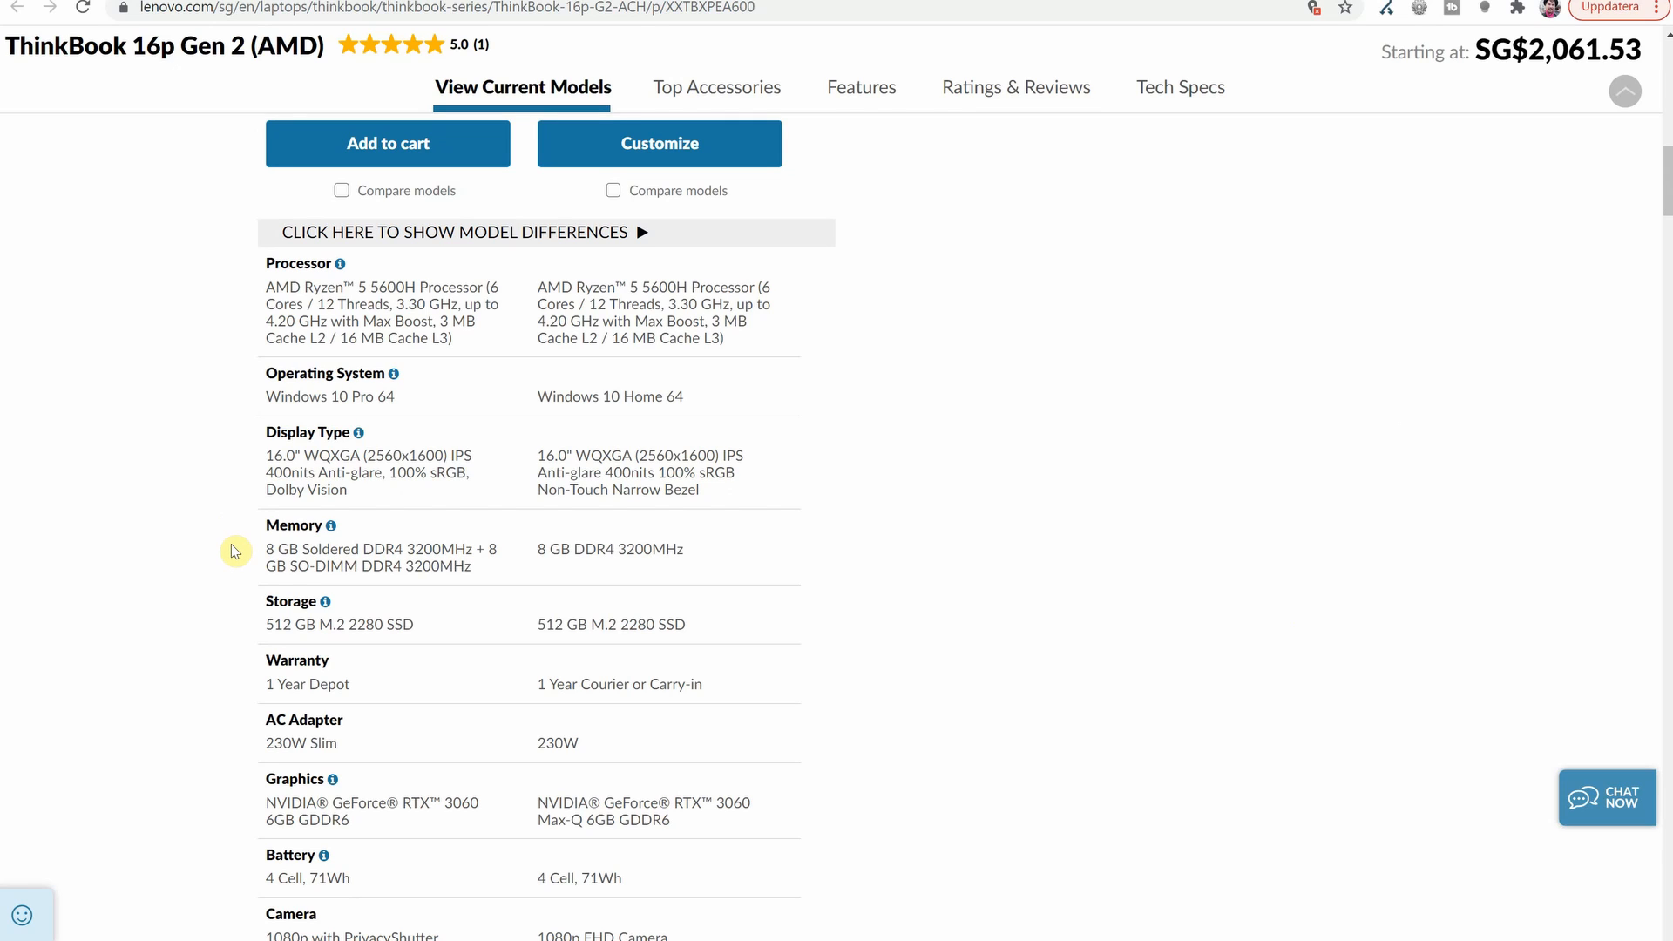
{"action": "scroll", "scroll_direction": "down", "scroll_amount": 3}
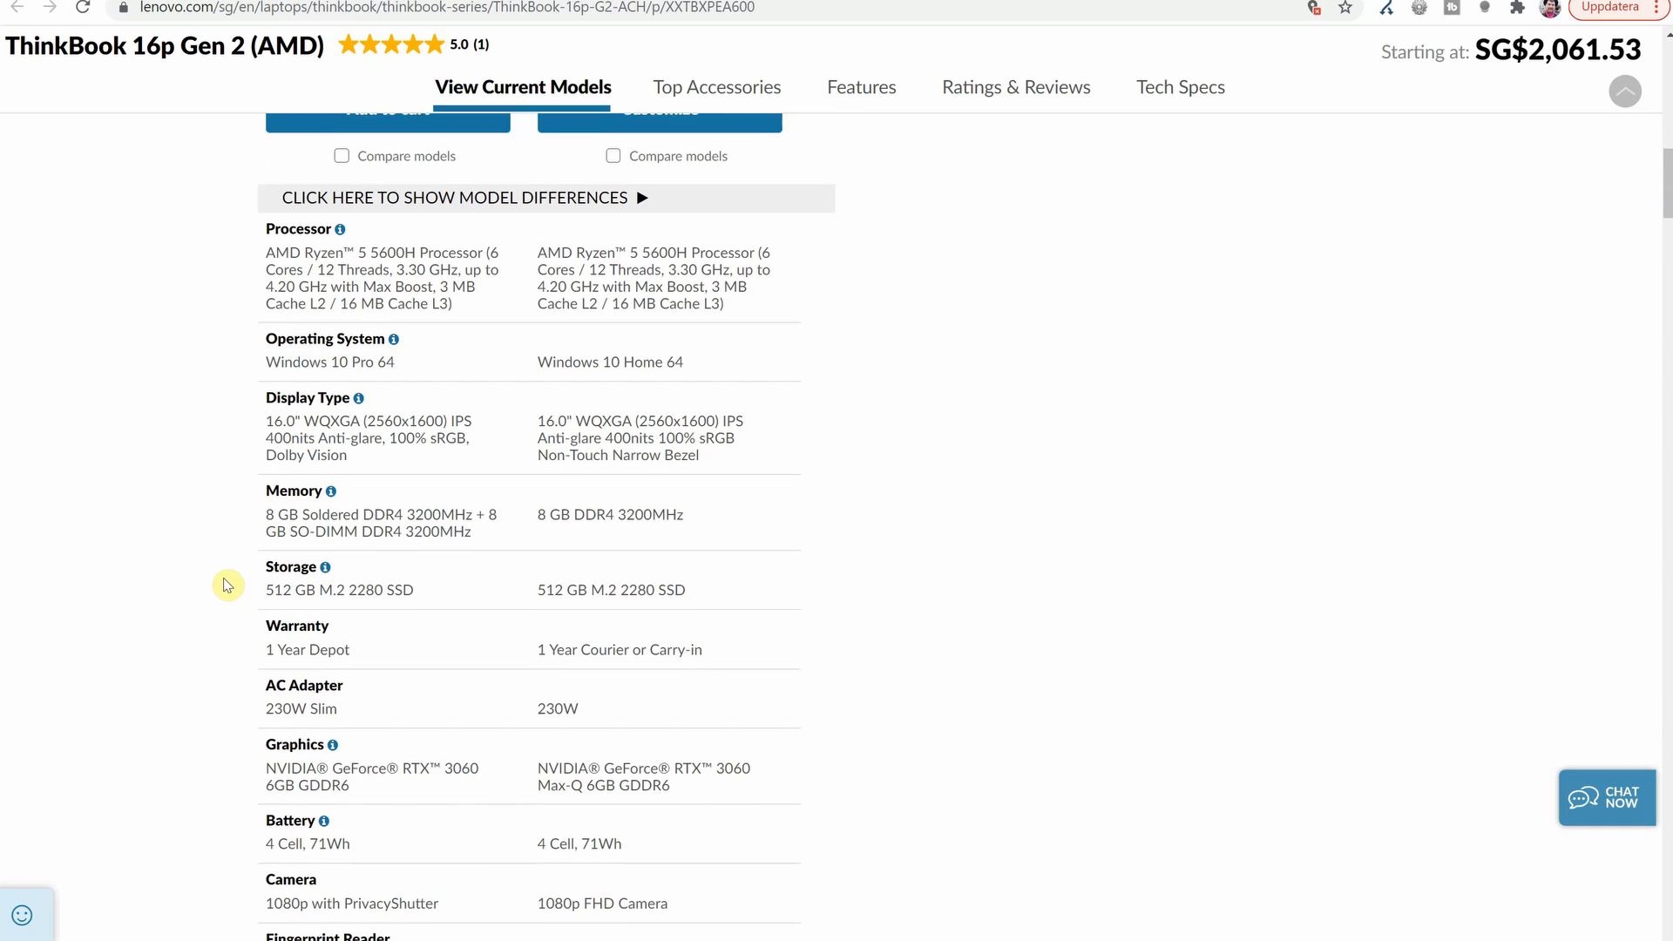
{"action": "scroll", "scroll_direction": "down", "scroll_amount": 3}
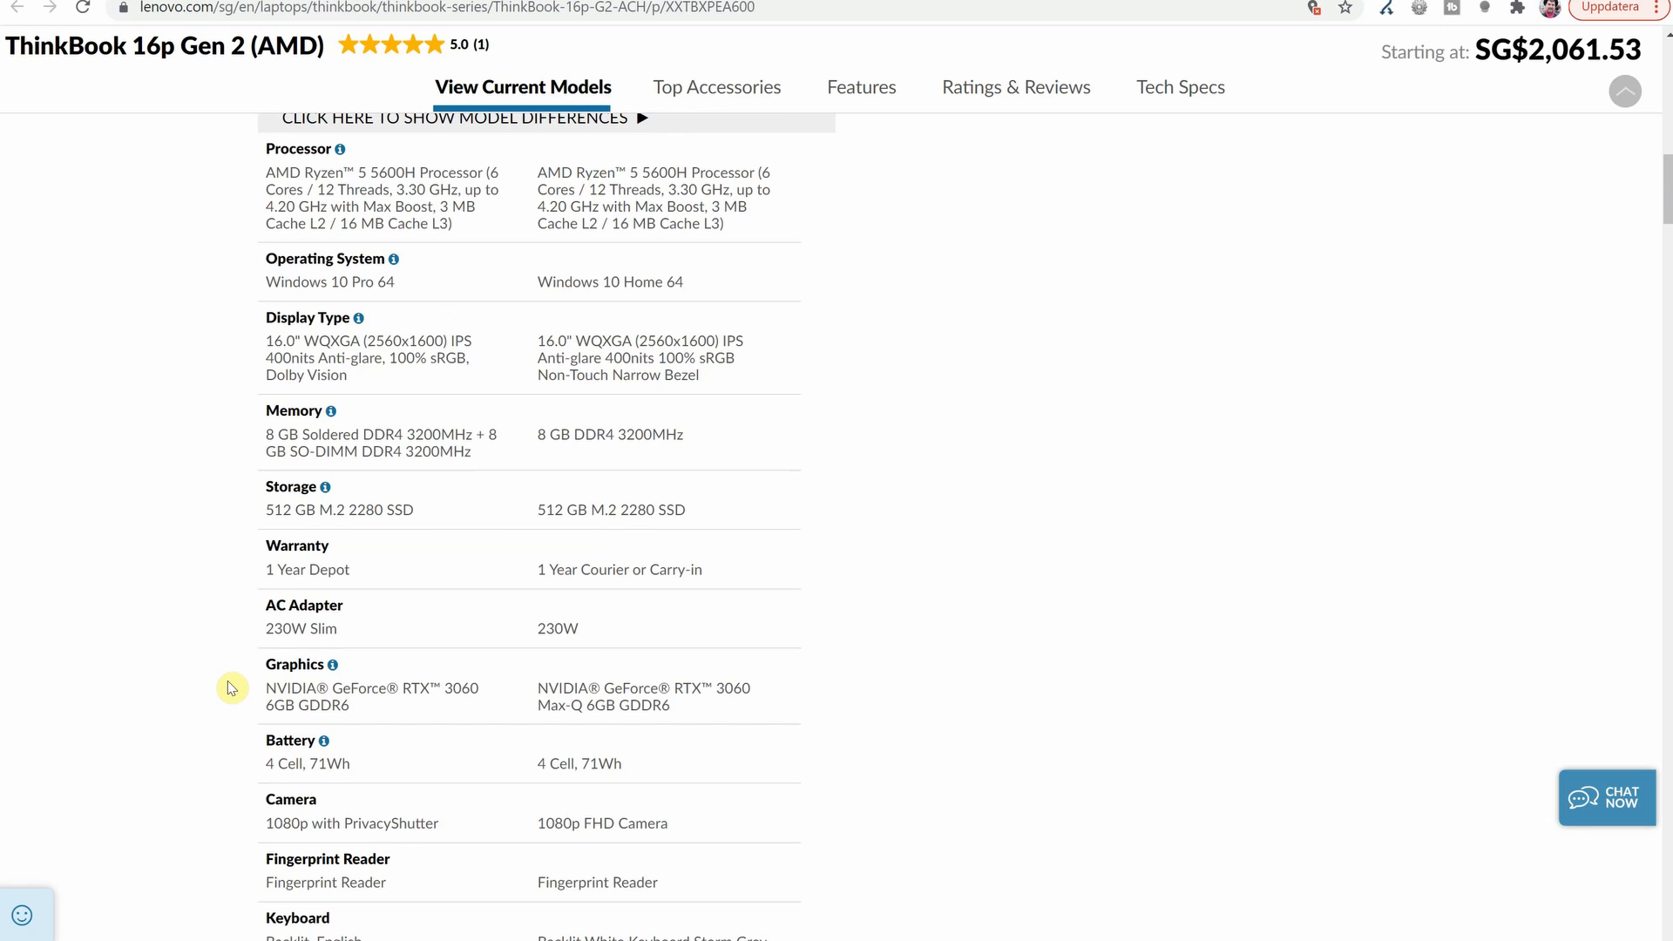
{"action": "scroll", "scroll_direction": "down", "scroll_amount": 3}
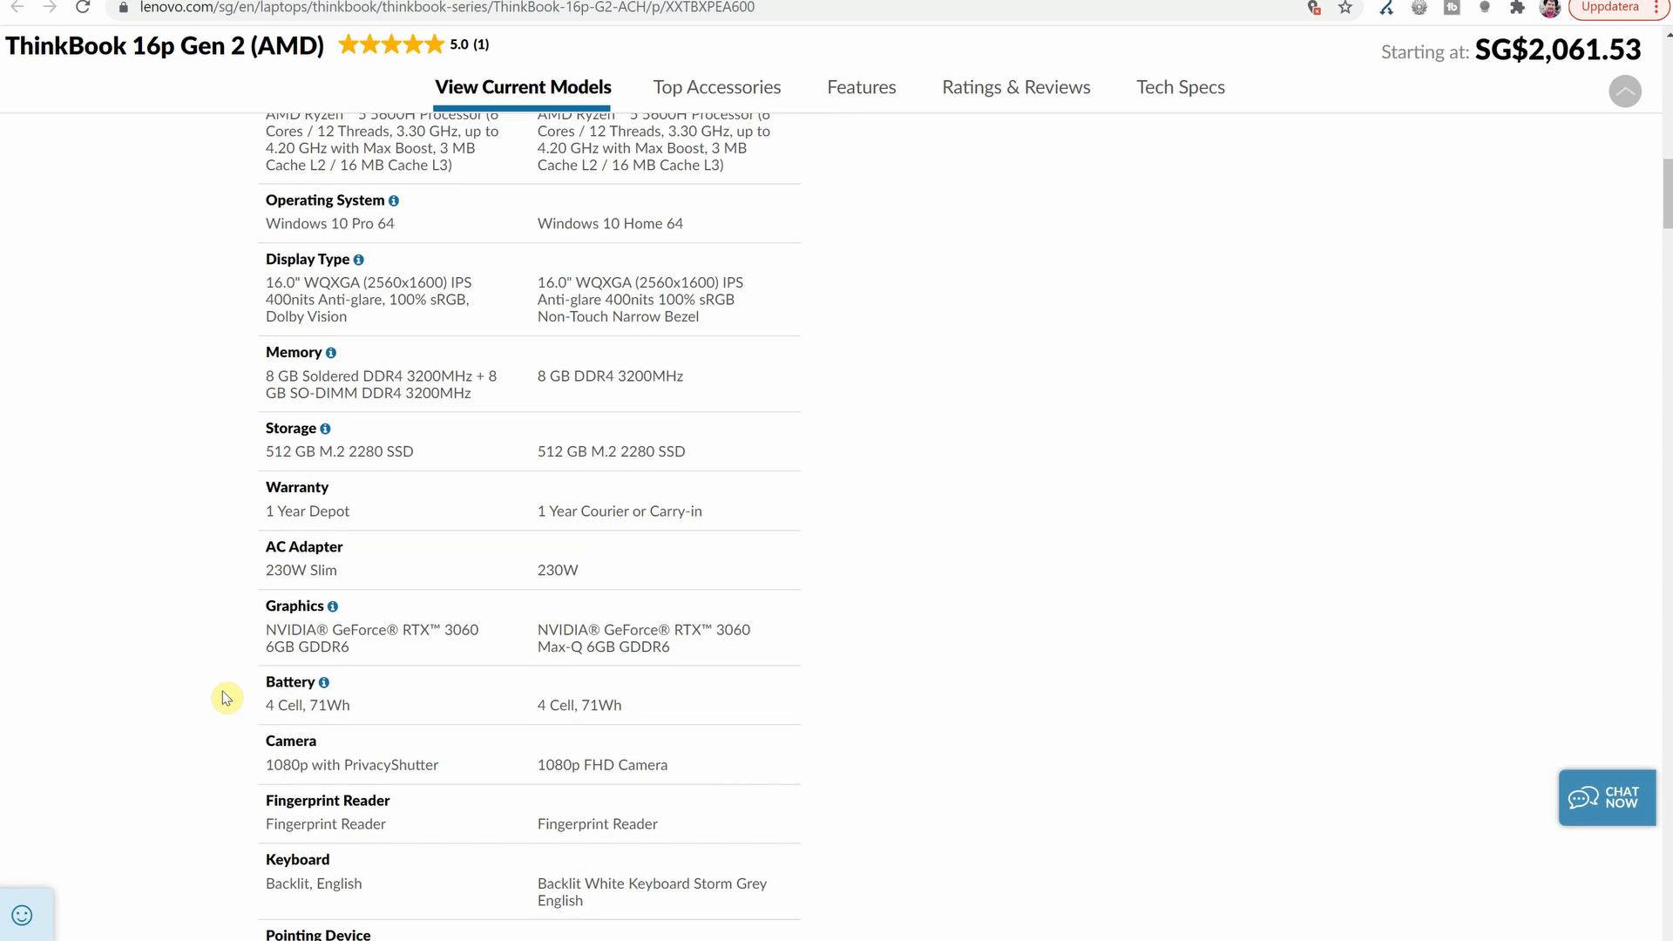
{"action": "scroll", "scroll_direction": "down", "scroll_amount": 3}
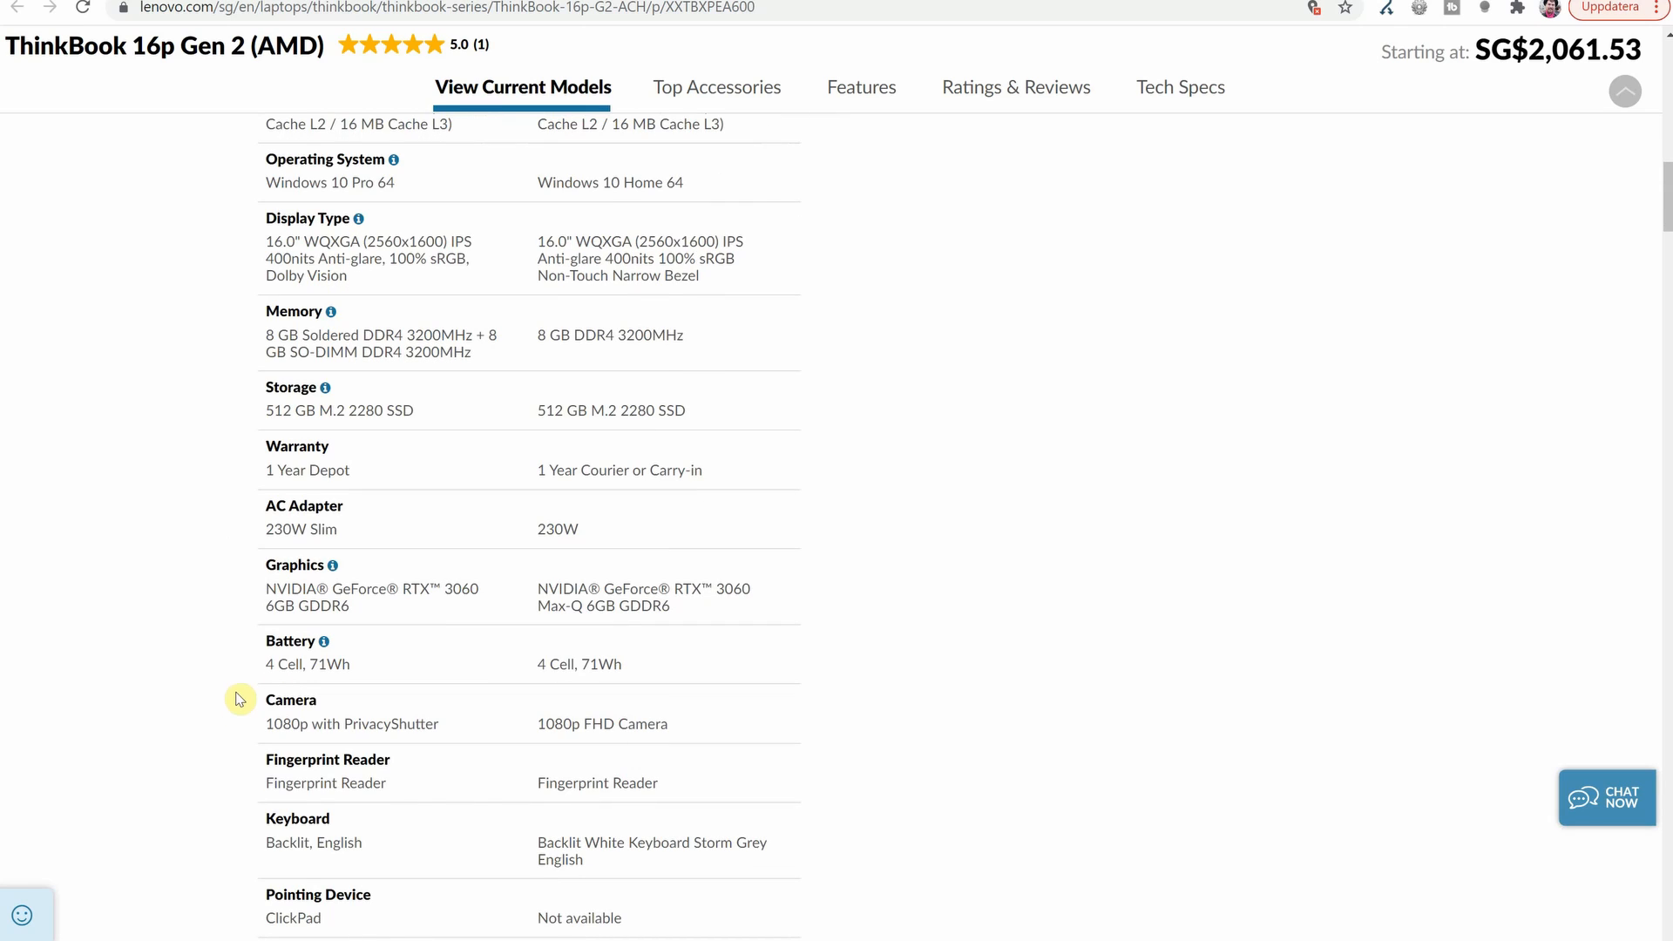
{"action": "mouse_move", "coordinate": [239, 724]}
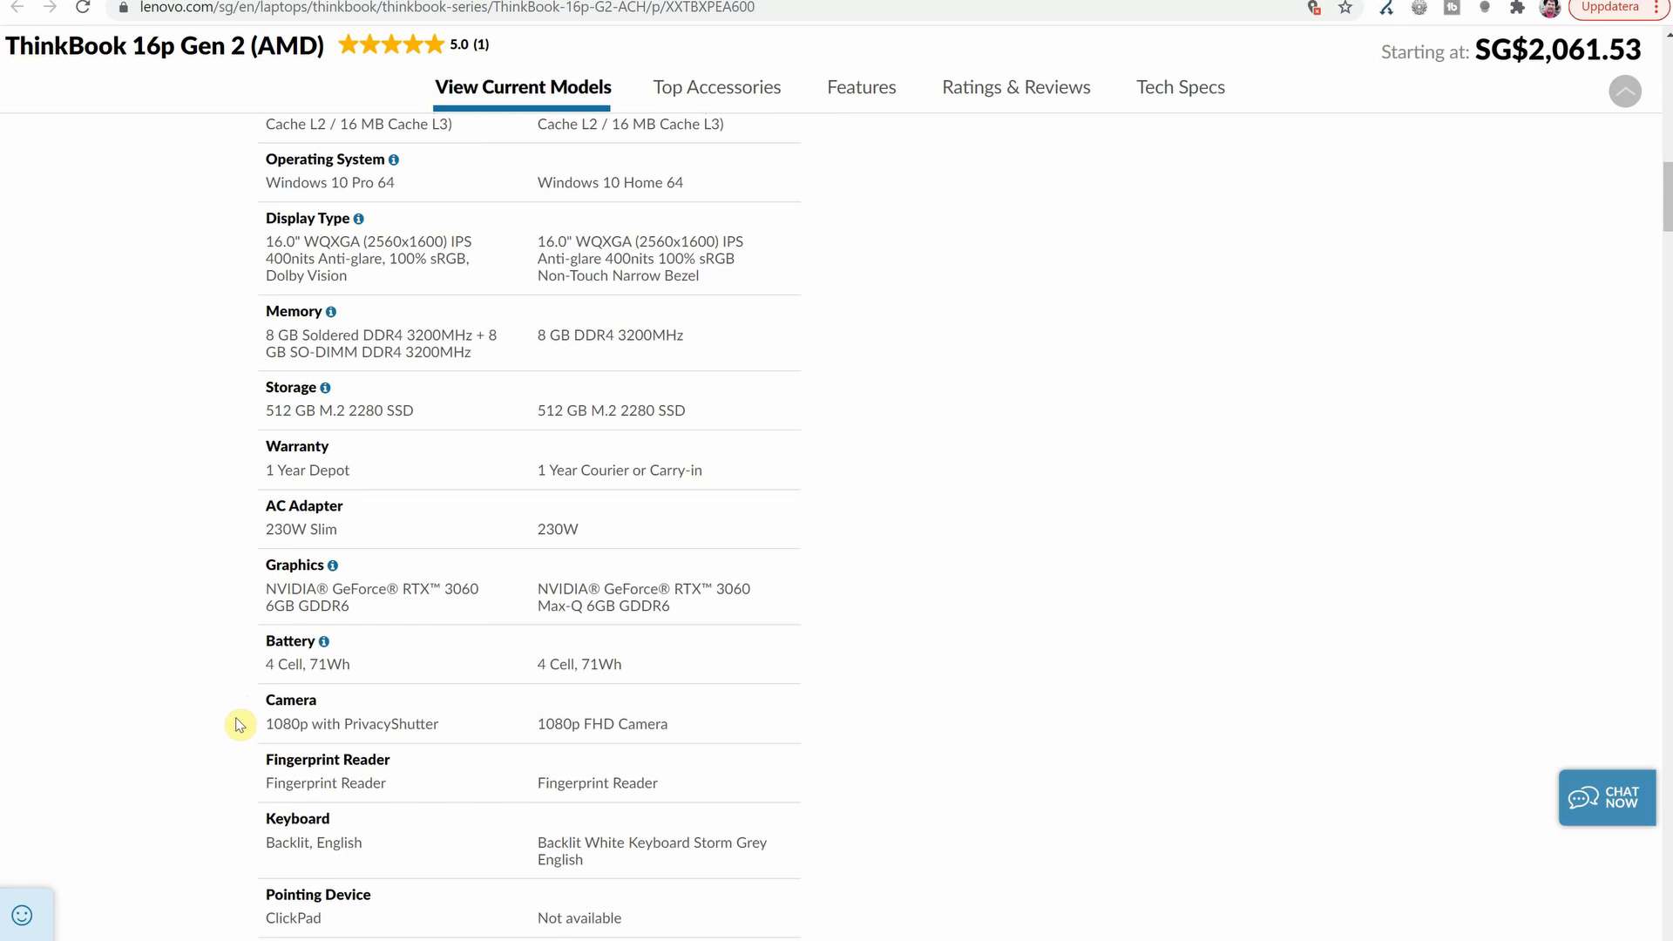
{"action": "scroll", "scroll_direction": "down", "scroll_amount": 3}
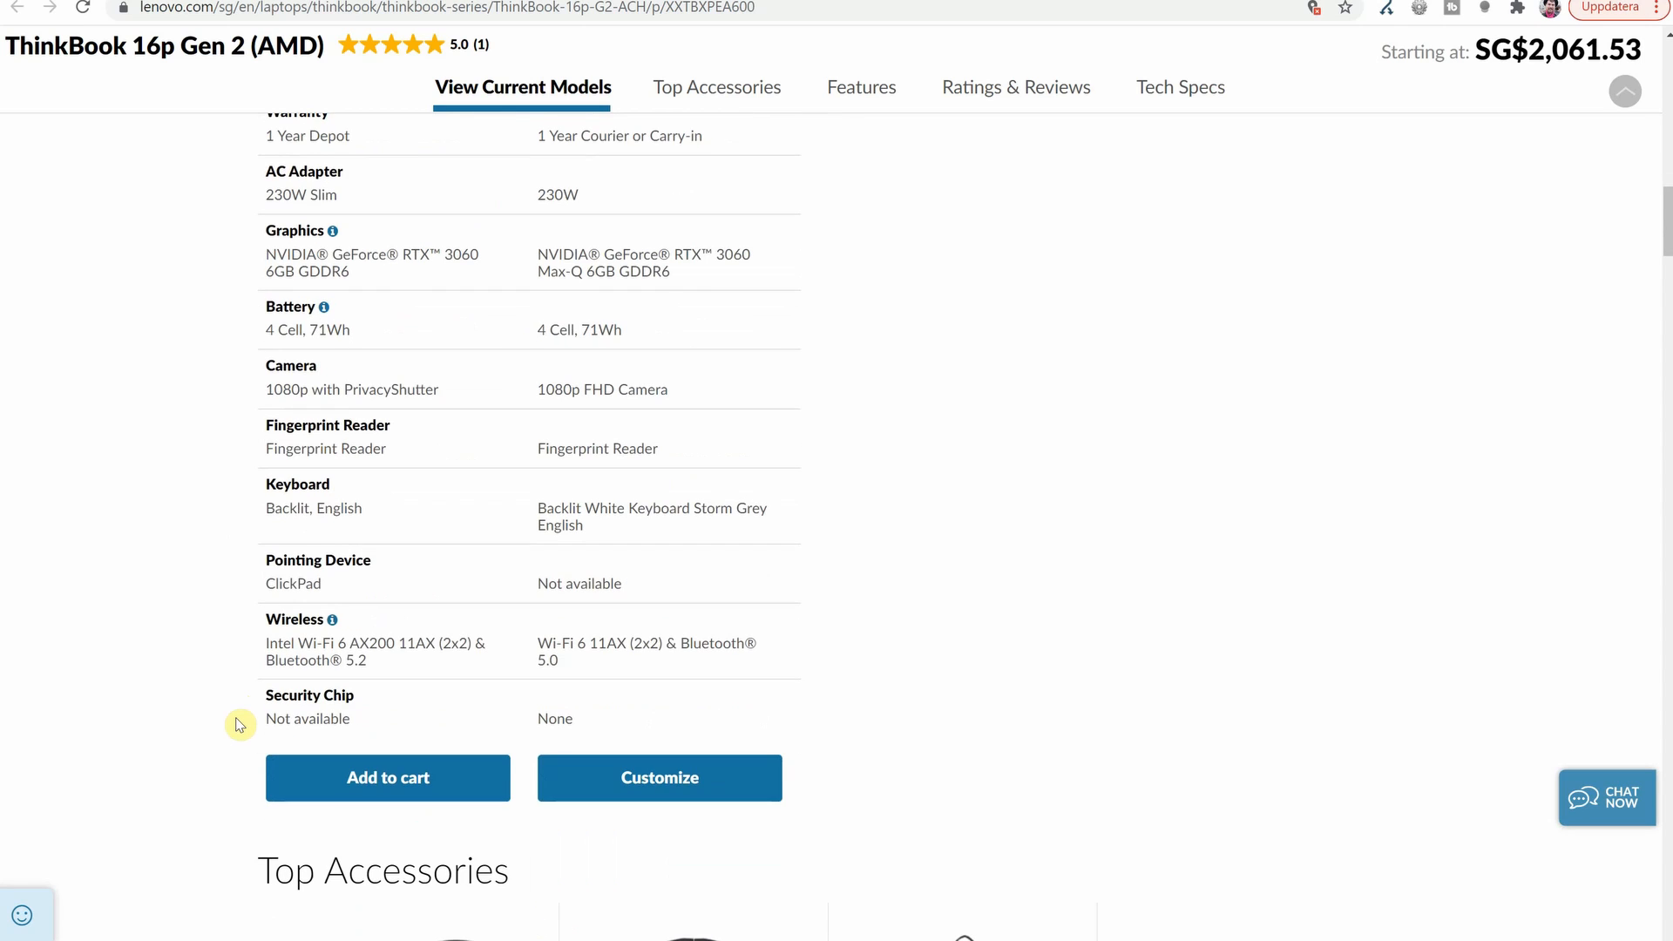
{"action": "mouse_move", "coordinate": [263, 331]}
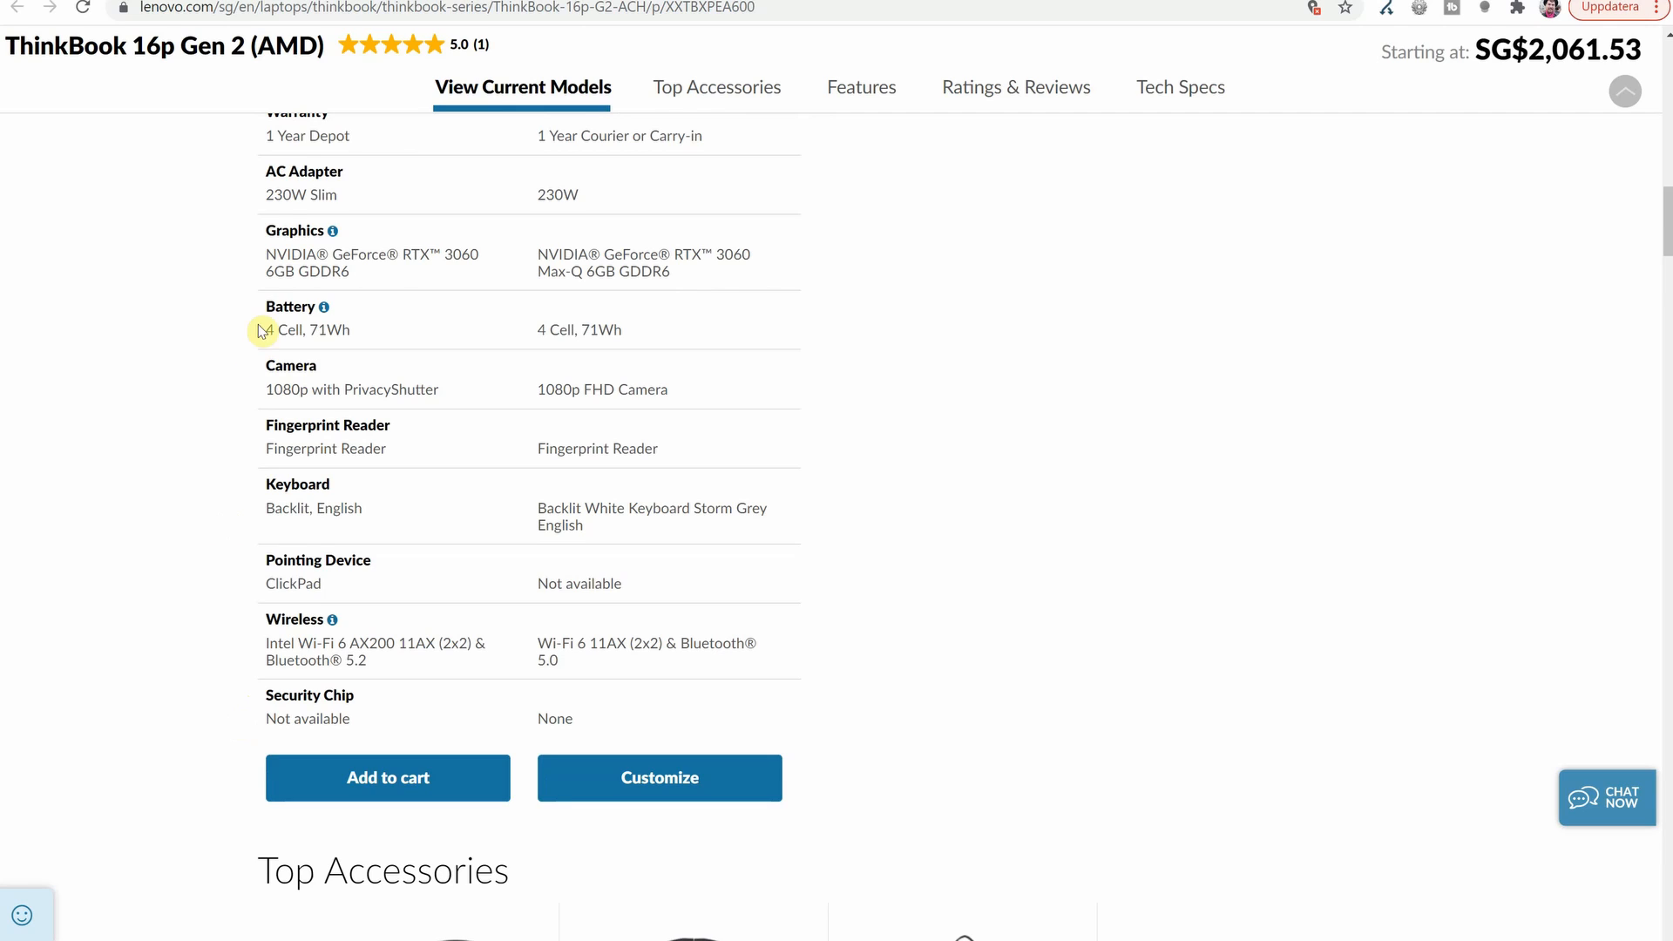
{"action": "mouse_move", "coordinate": [342, 203]}
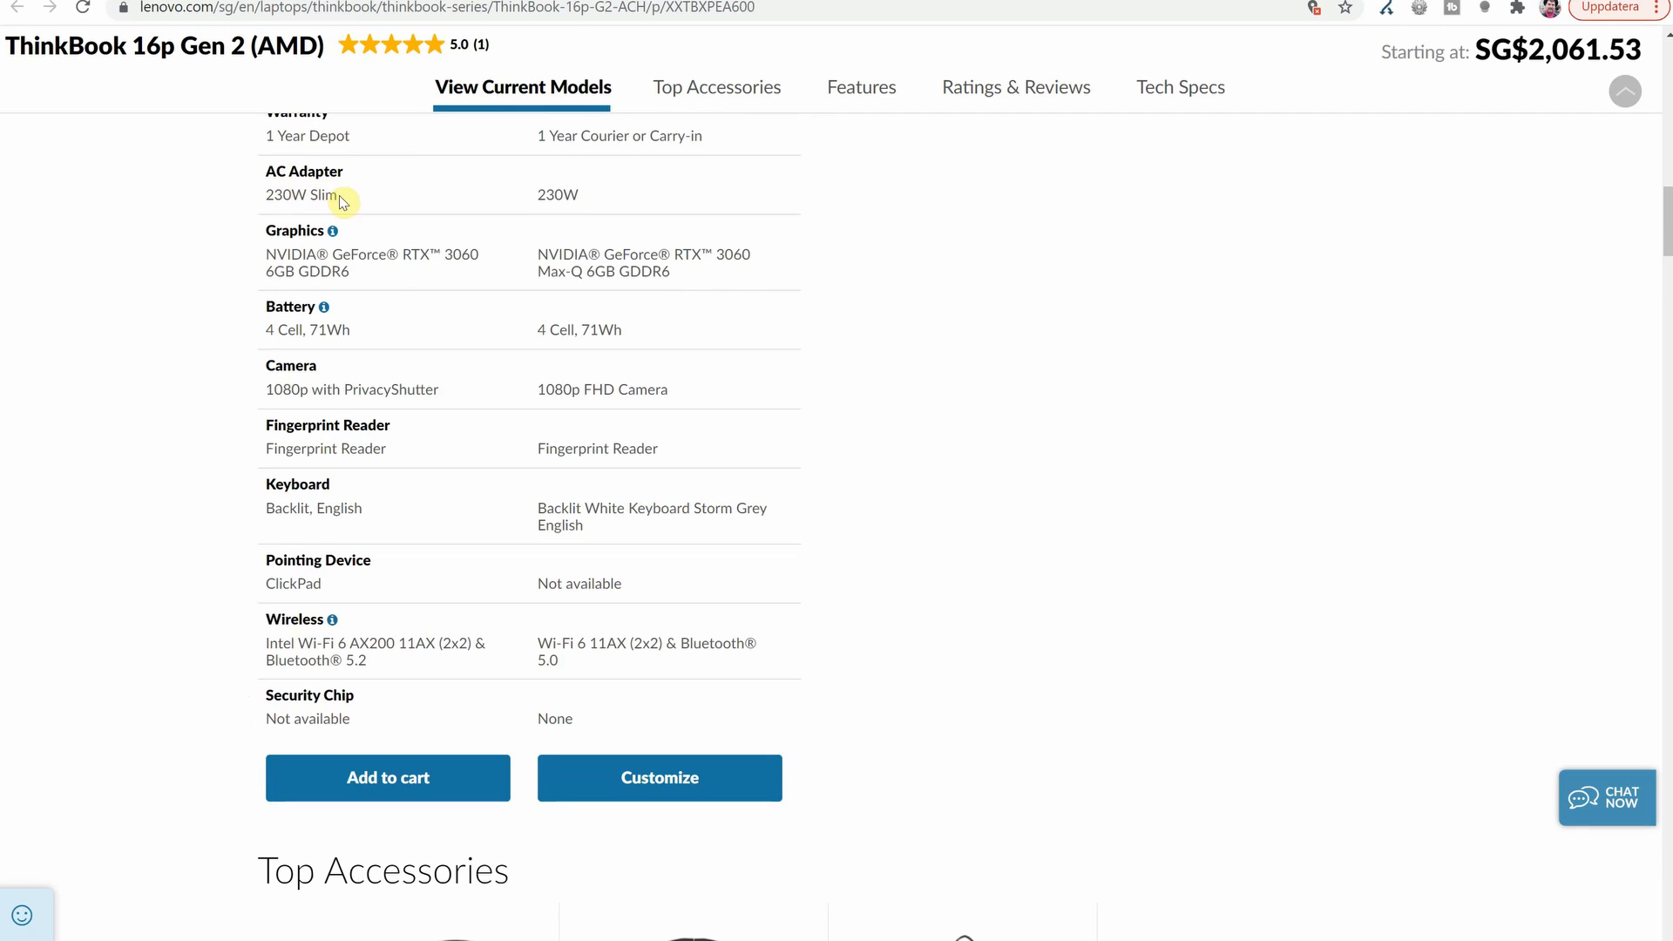
{"action": "mouse_move", "coordinate": [249, 196]}
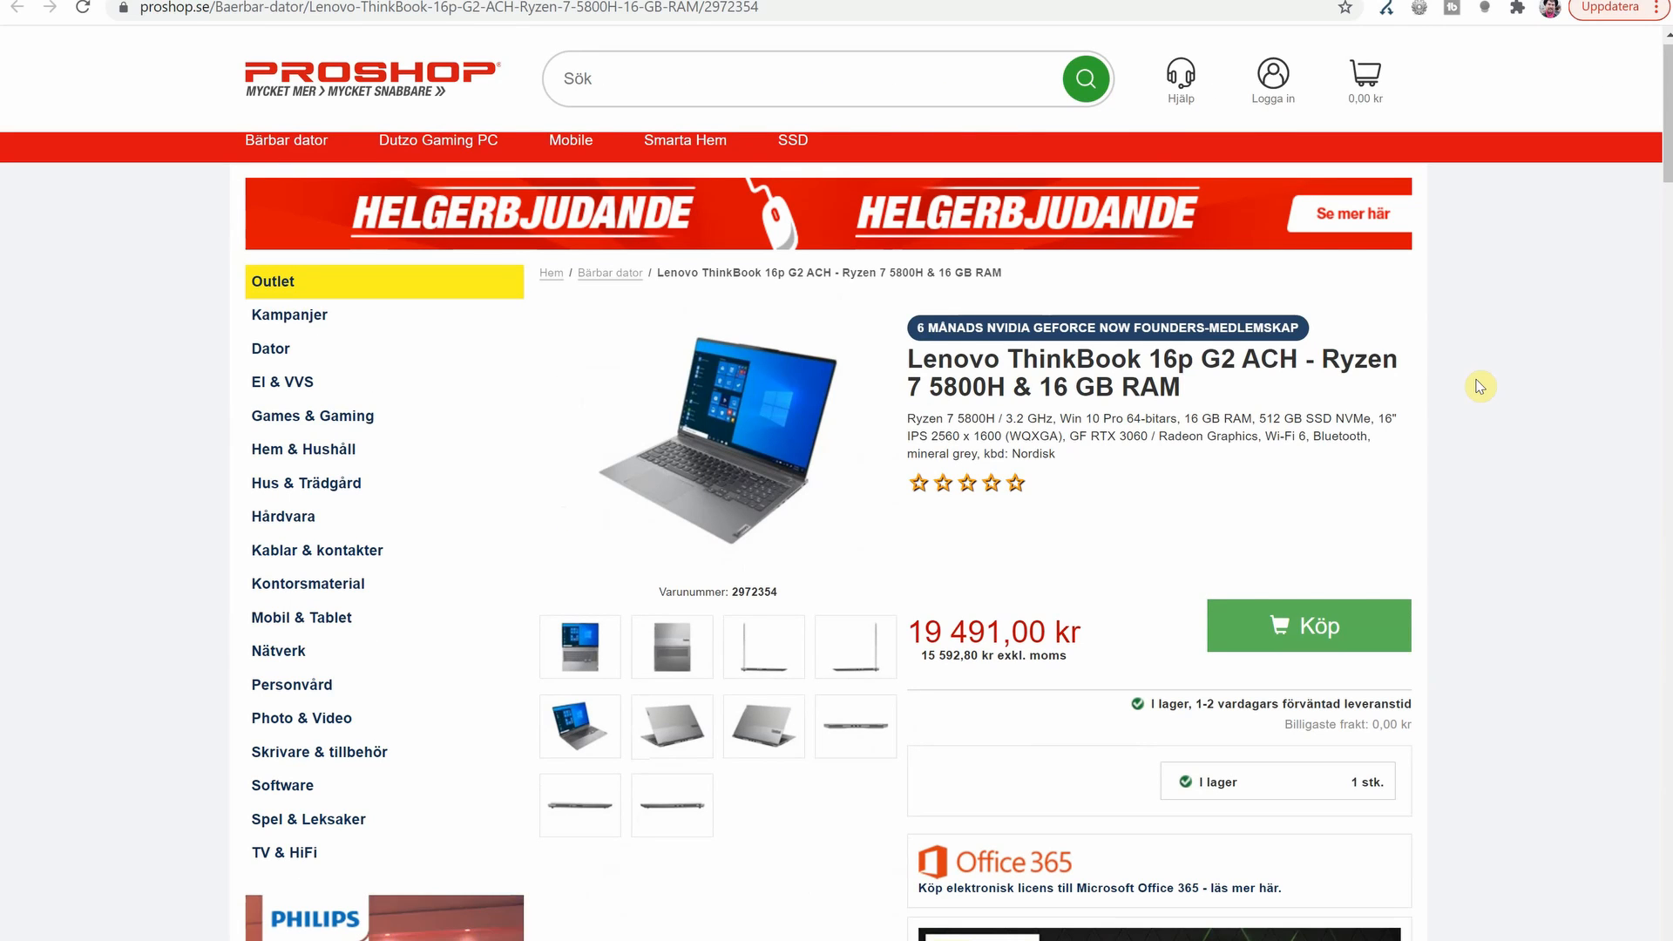
Review the Proshop ThinkBook 16p G2 ACH Ryzen 7 5800H listing at 19 491,00 kr
{"action": "scroll", "scroll_direction": "down", "scroll_amount": 3}
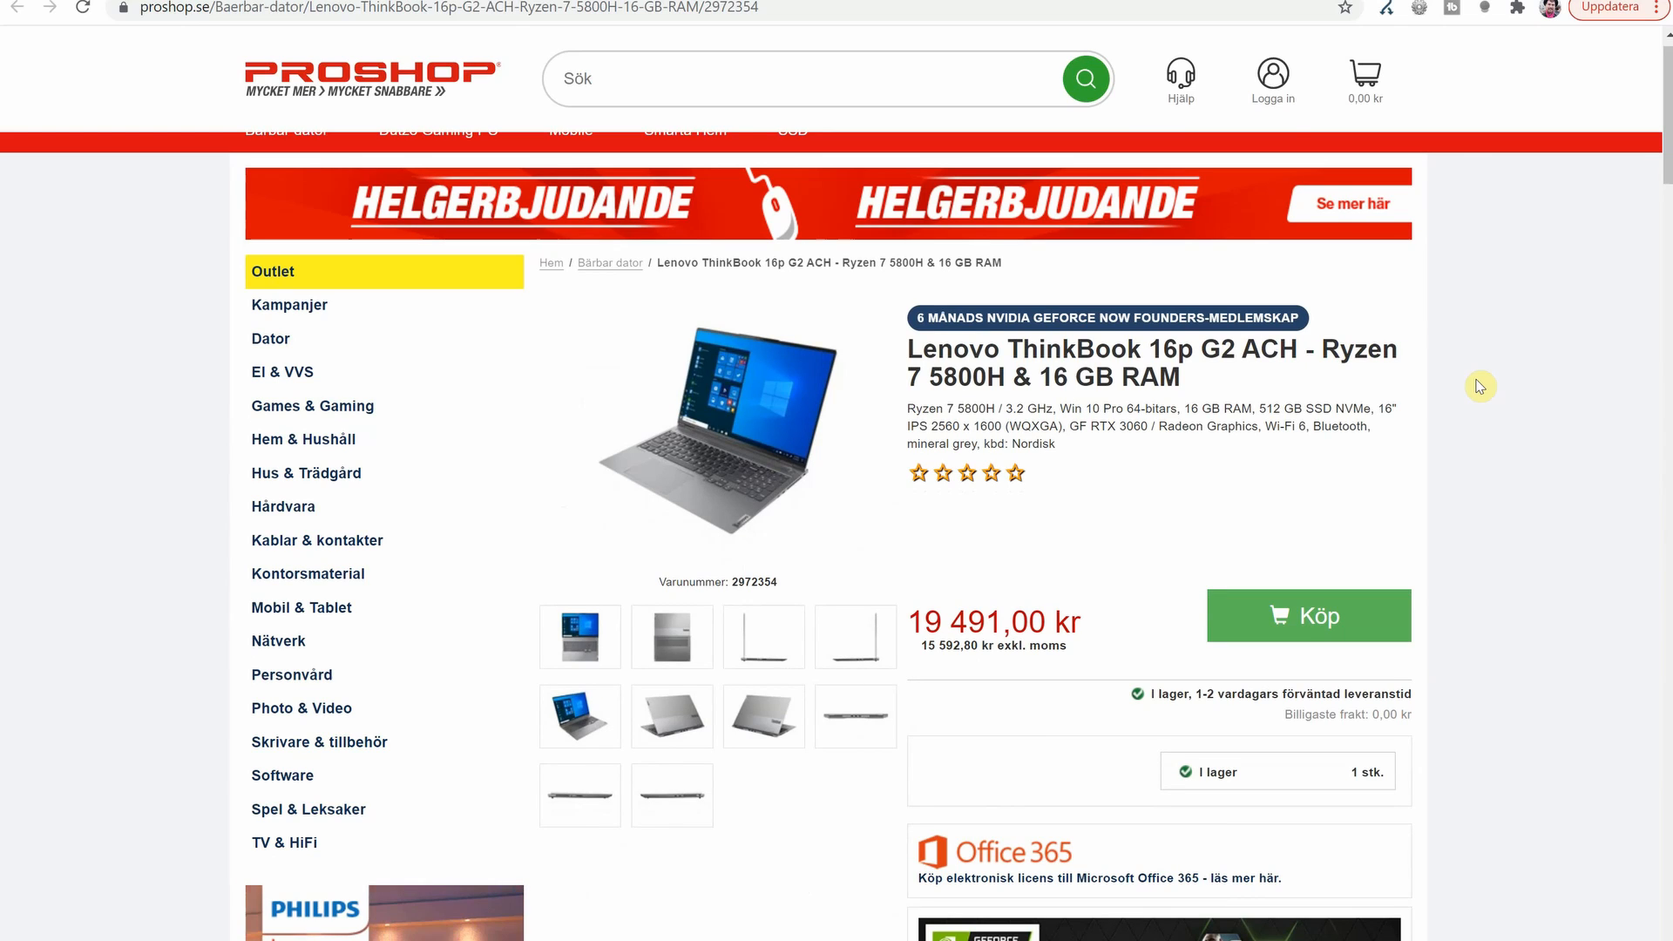
{"action": "mouse_move", "coordinate": [942, 409]}
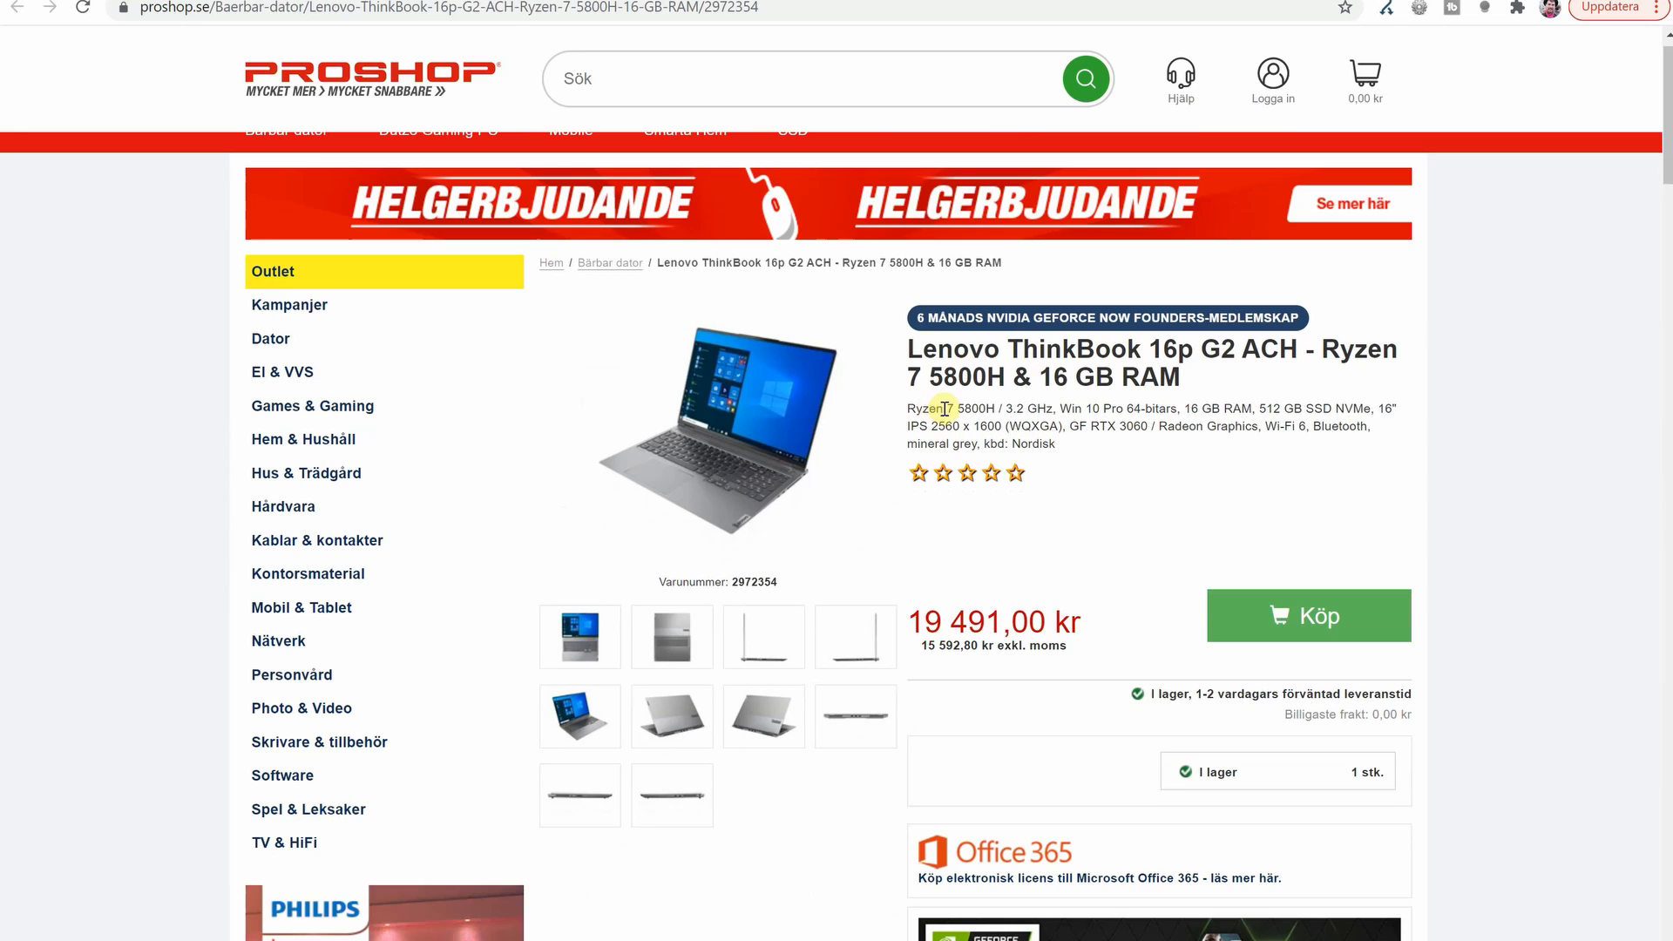
{"action": "mouse_move", "coordinate": [916, 408]}
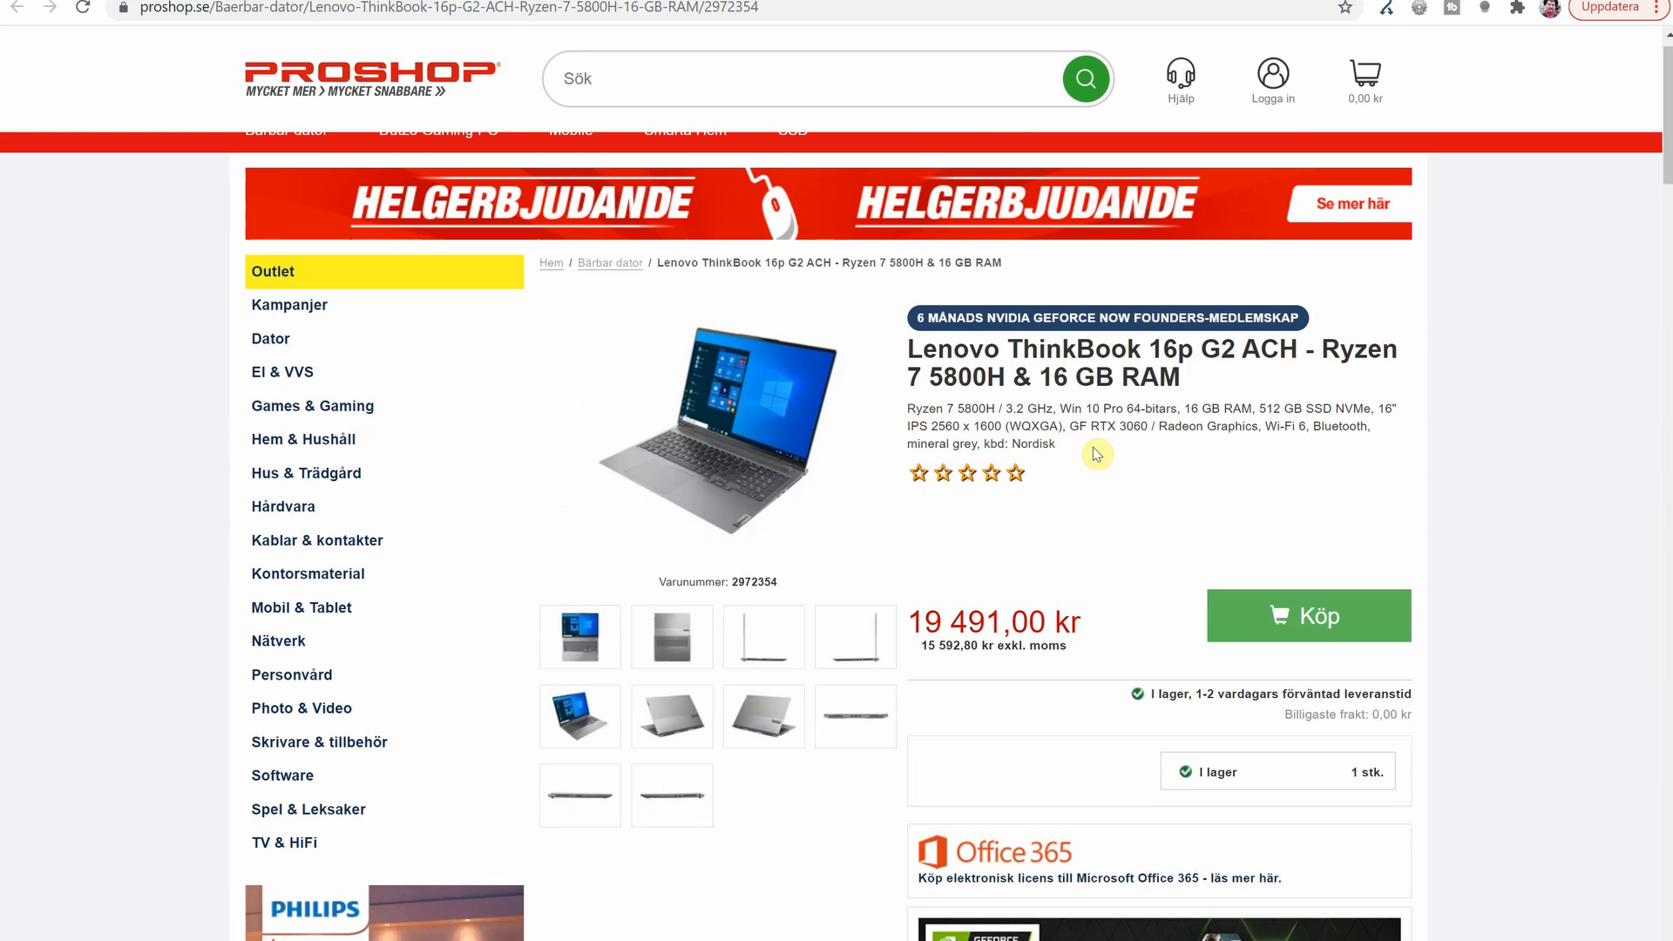
{"action": "mouse_move", "coordinate": [1099, 429]}
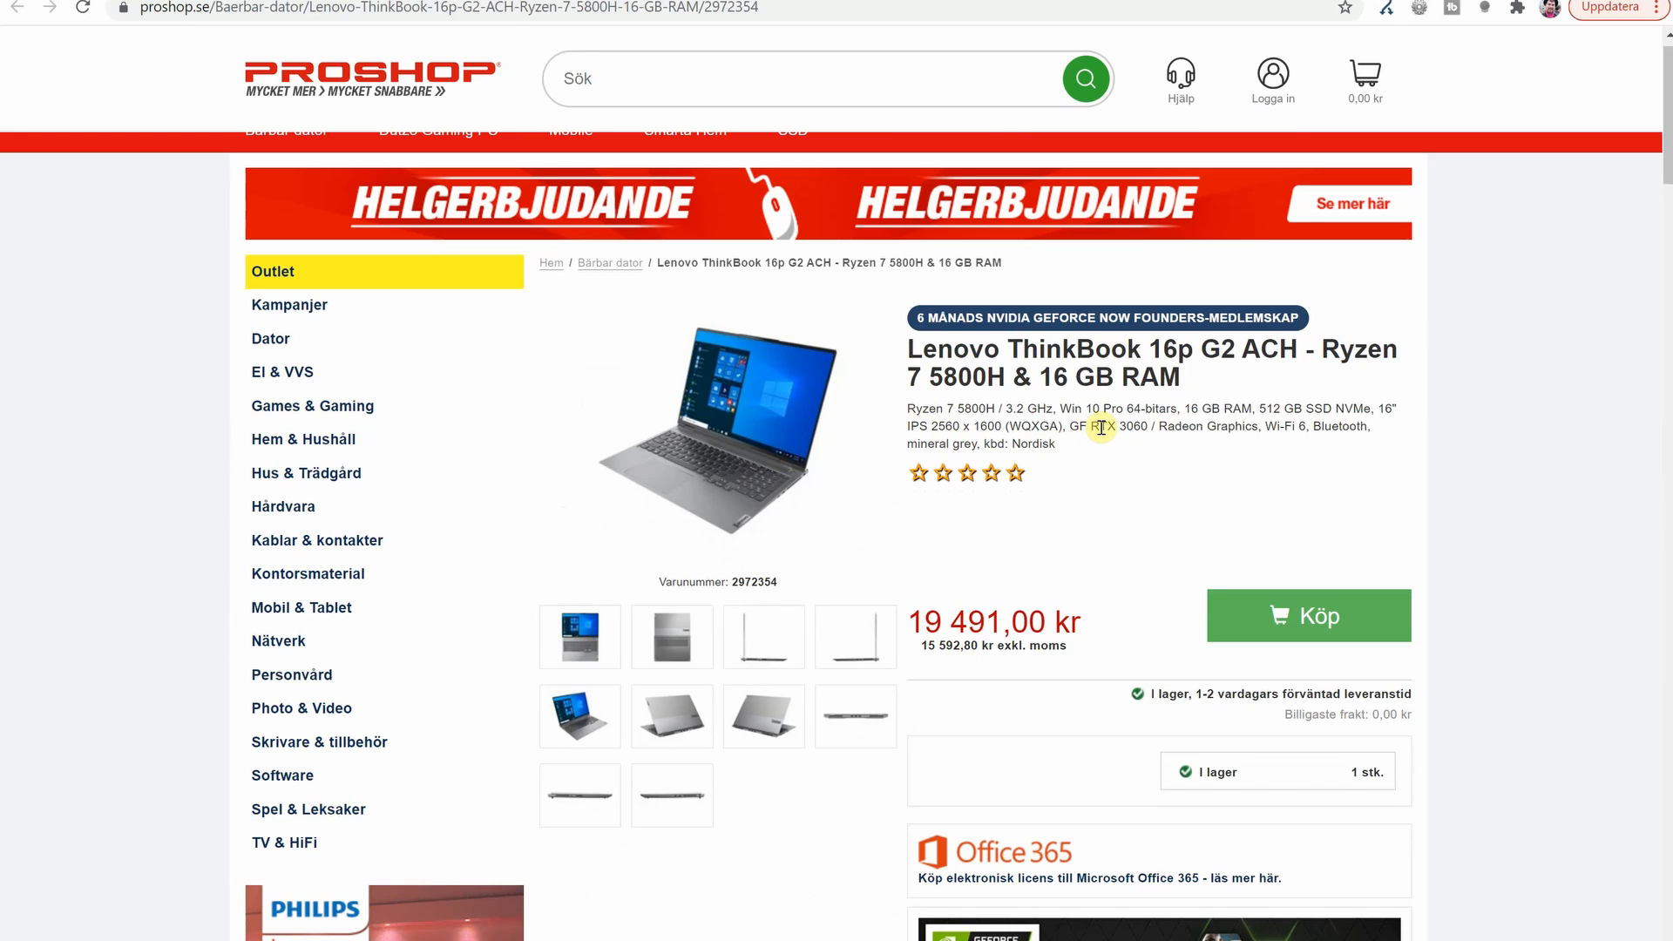
{"action": "mouse_move", "coordinate": [1194, 493]}
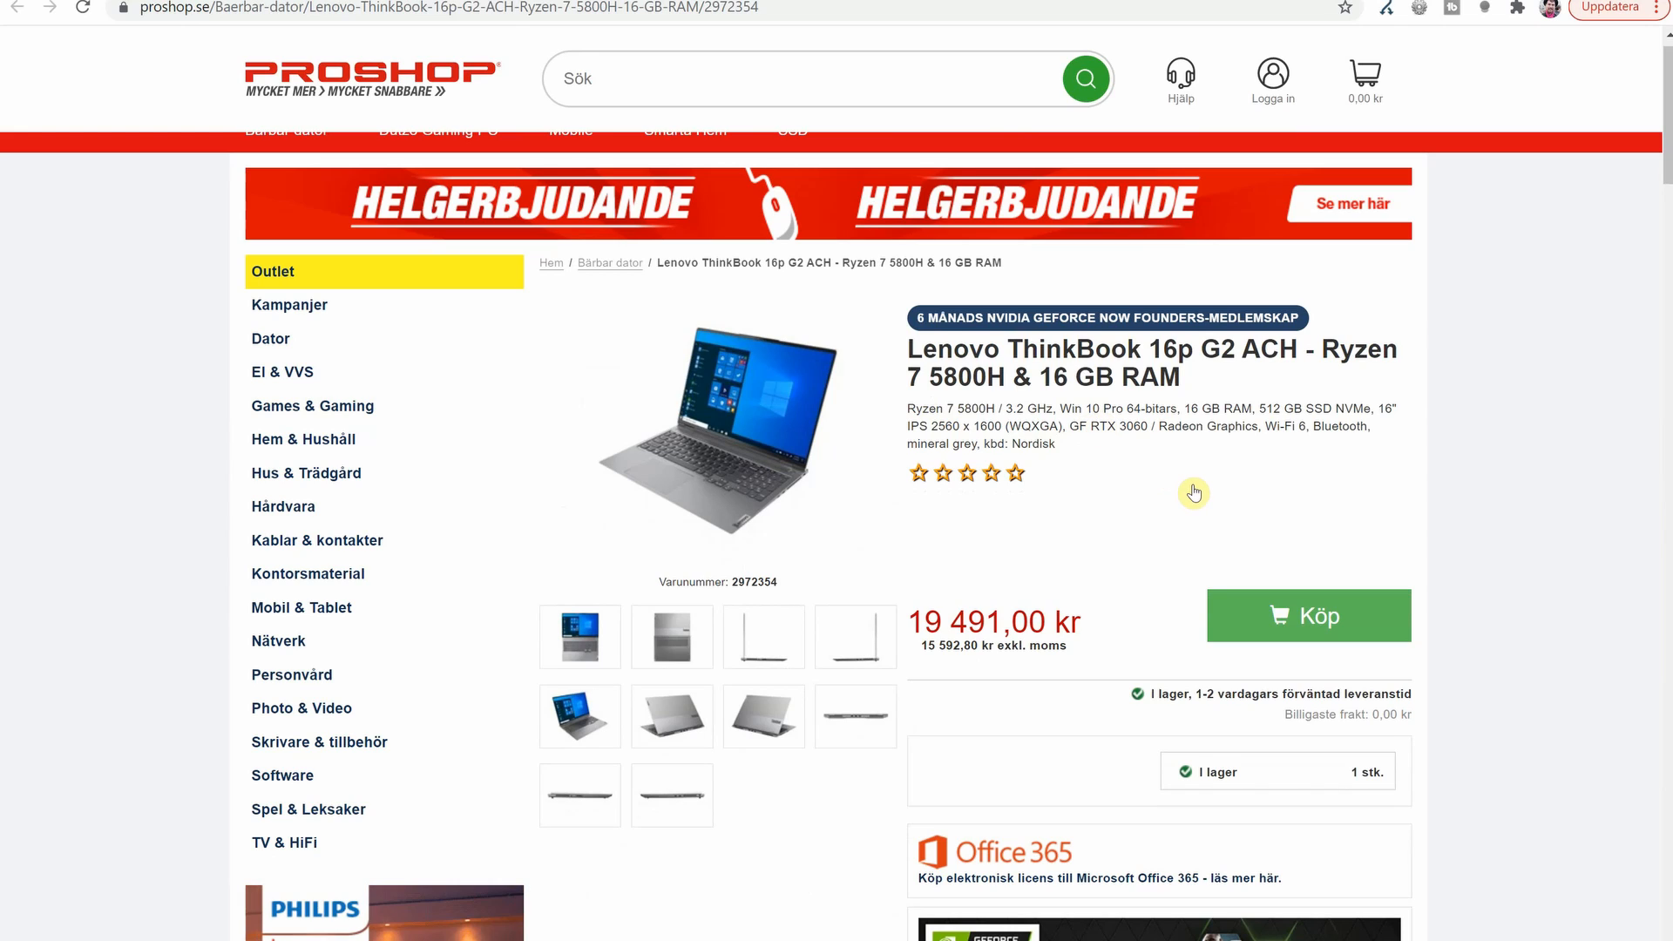
{"action": "mouse_move", "coordinate": [1193, 493]}
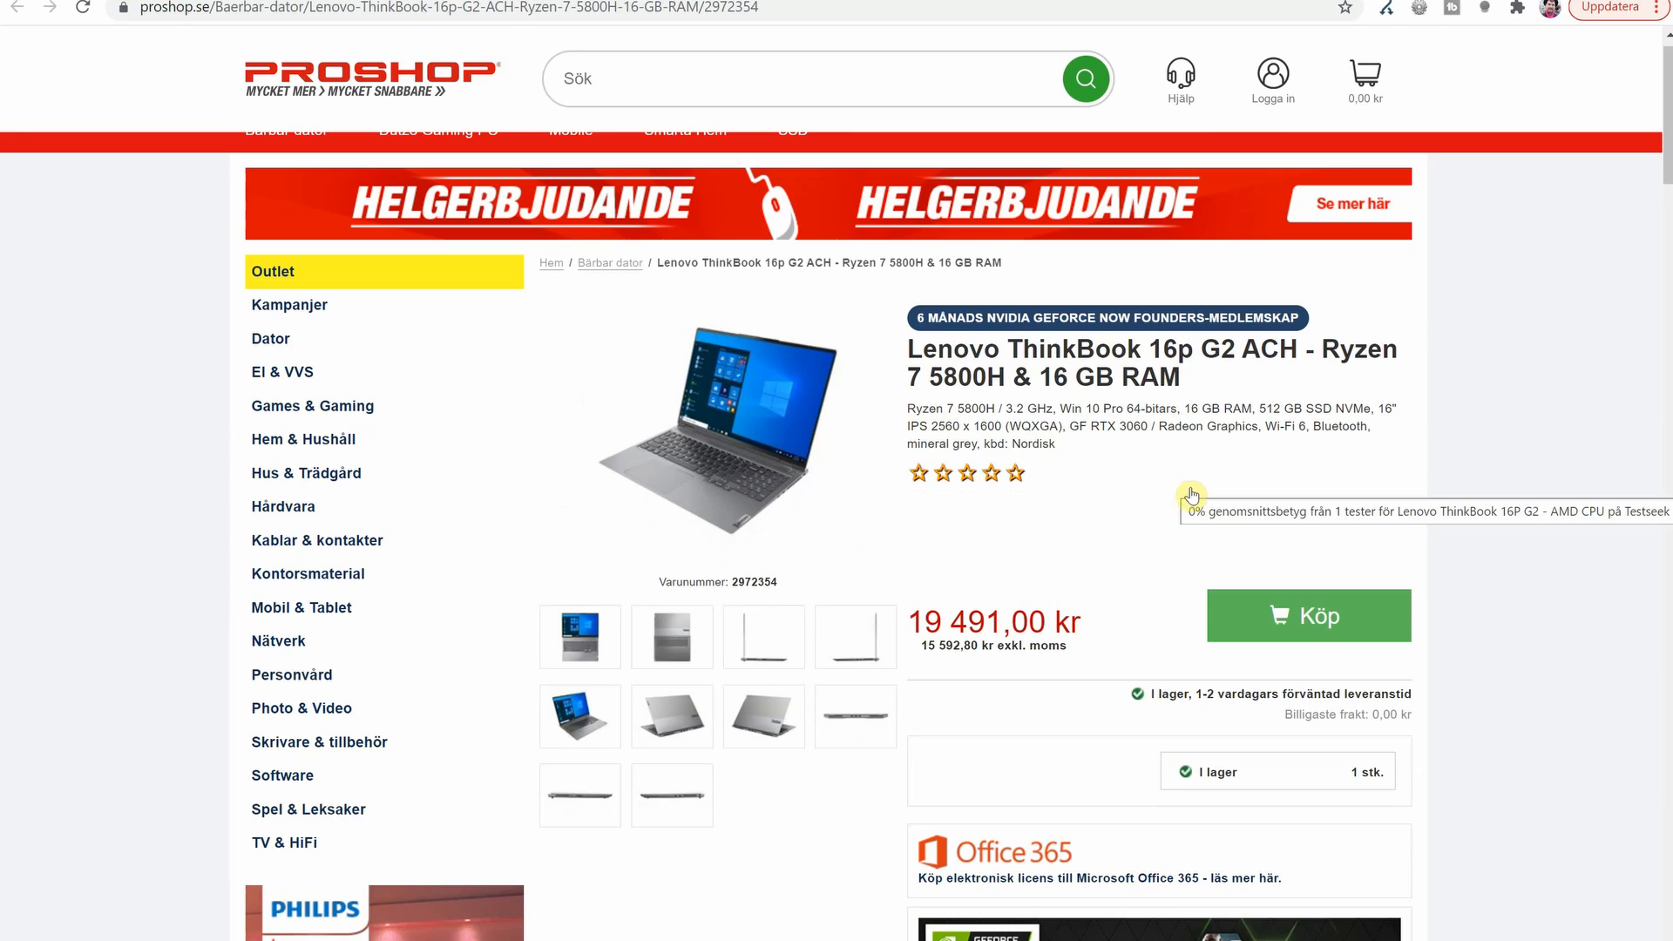
{"action": "mouse_move", "coordinate": [896, 617]}
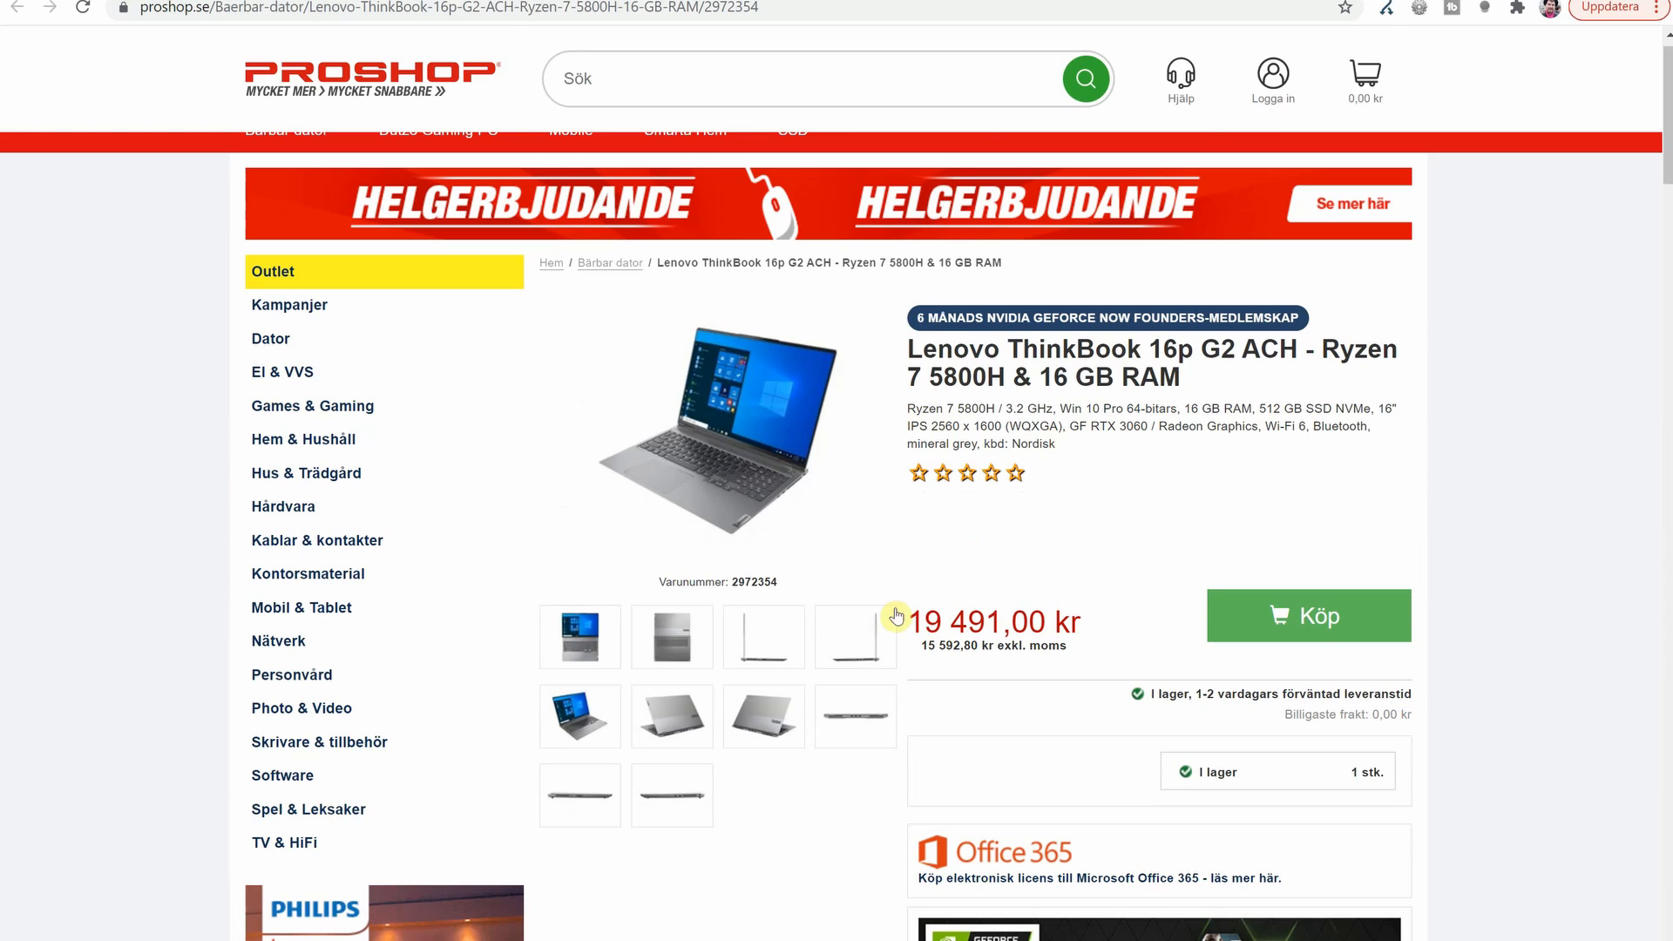
{"action": "mouse_move", "coordinate": [1507, 527]}
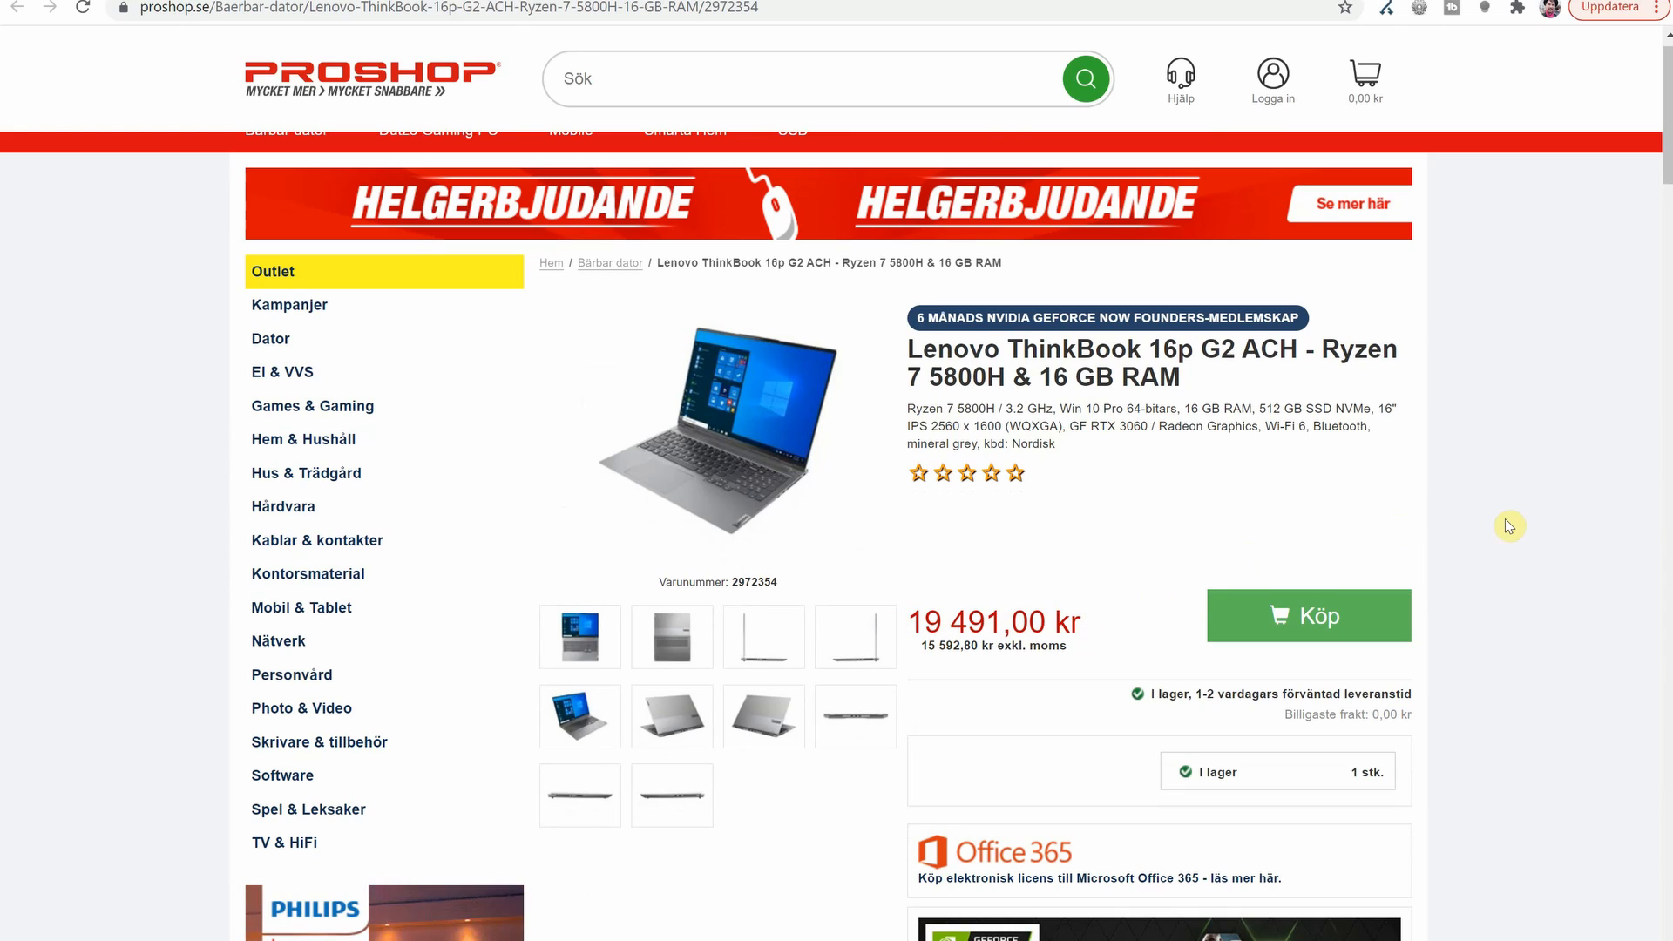